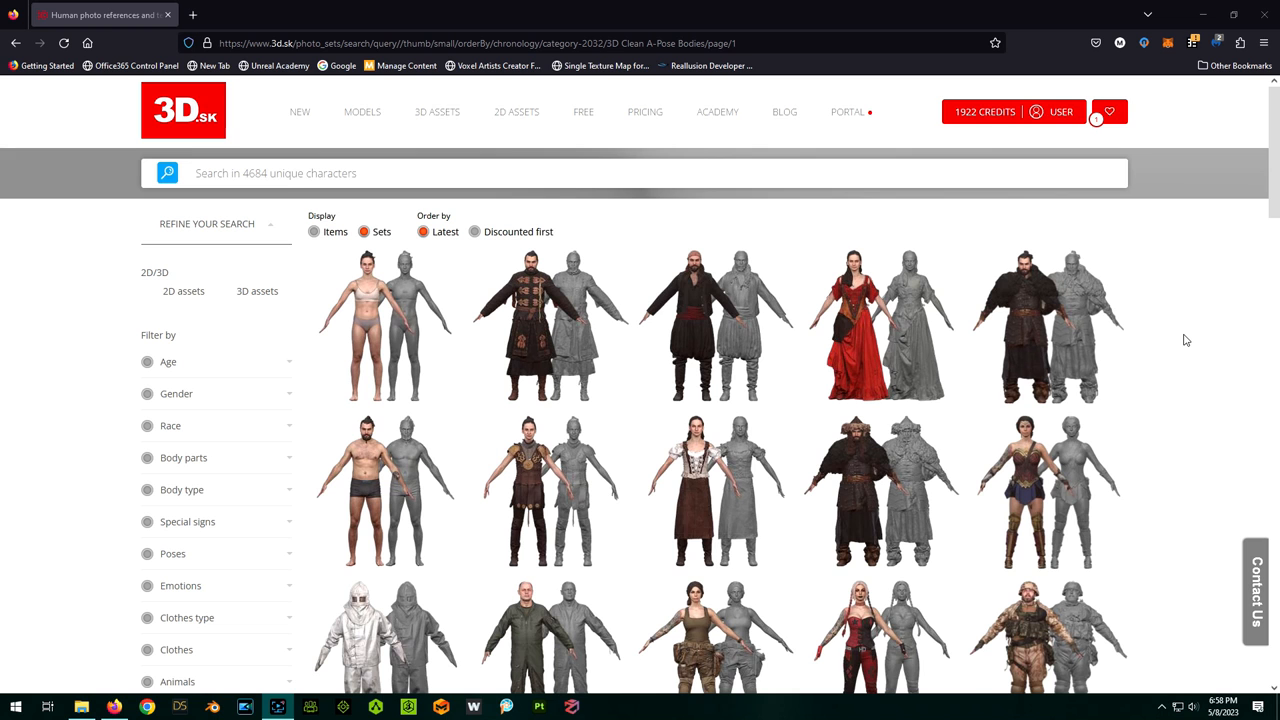
Look over the Zolzaya clean A-pose underwear set, then return to the A-pose catalogue
{"action": "scroll", "scroll_direction": "down", "scroll_amount": 3}
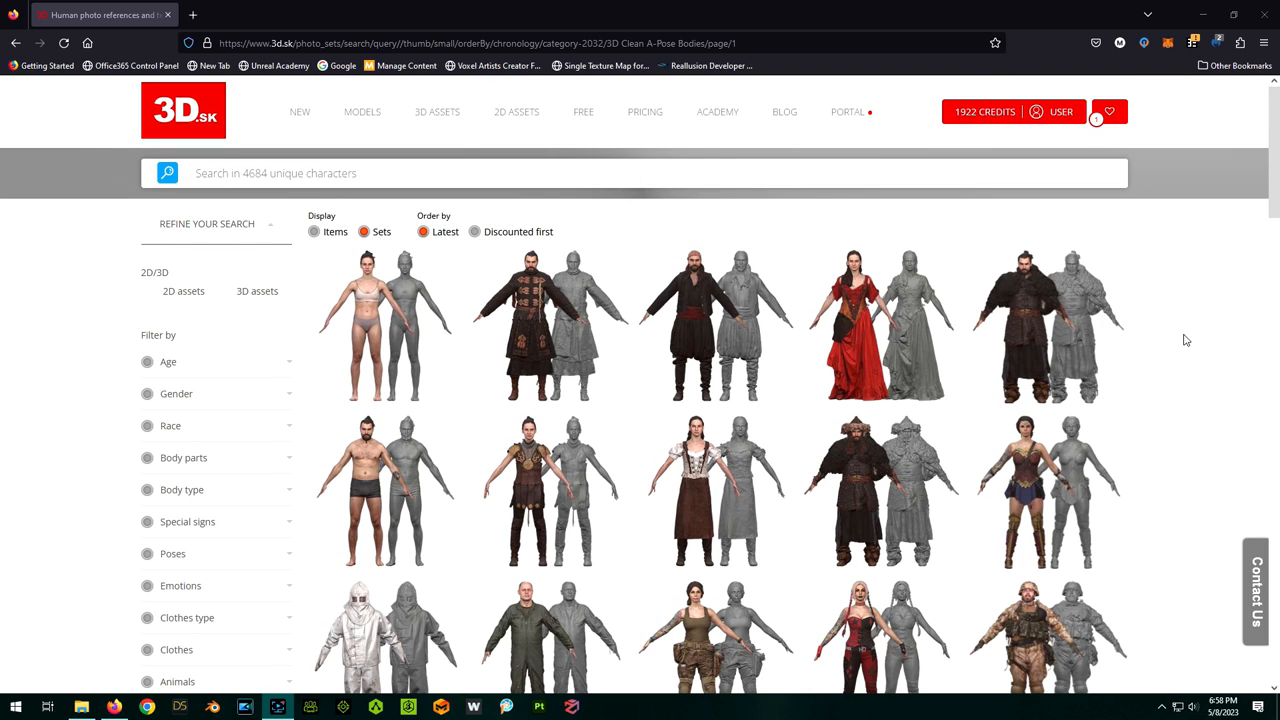
{"action": "mouse_move", "coordinate": [1175, 338]}
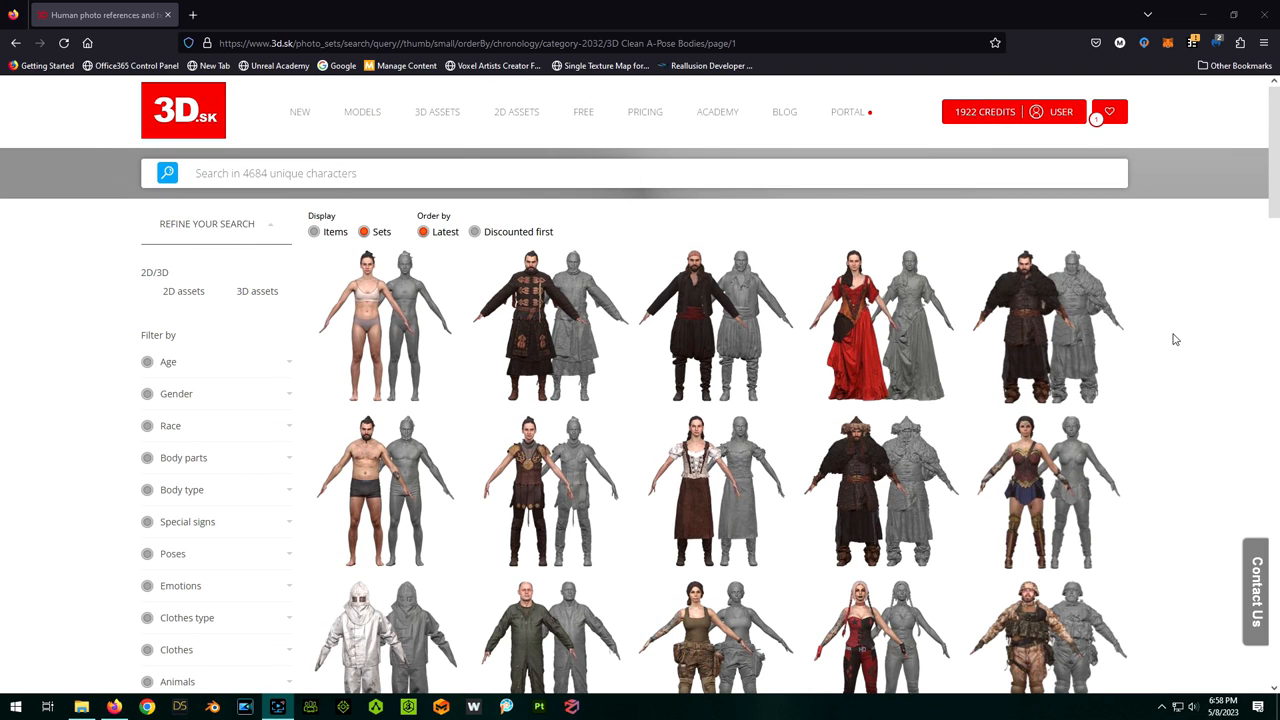
{"action": "mouse_move", "coordinate": [368, 320]}
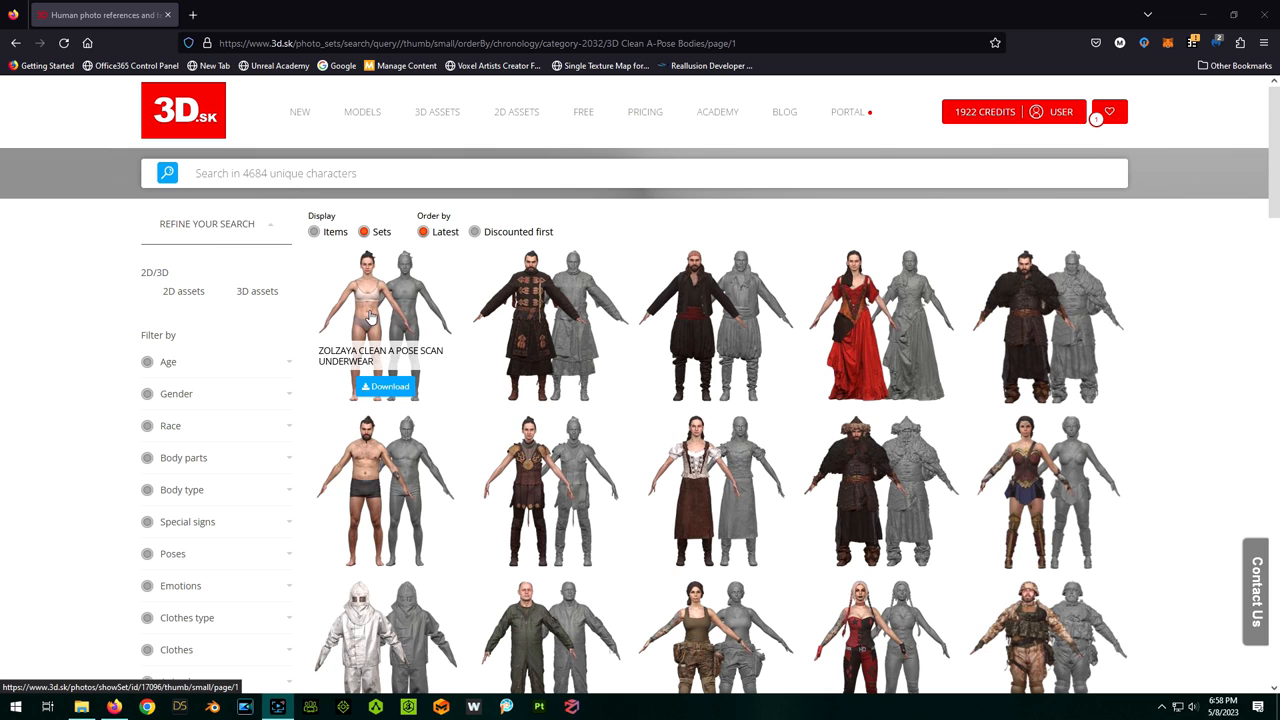
{"action": "left_click", "coordinate": [383, 310]}
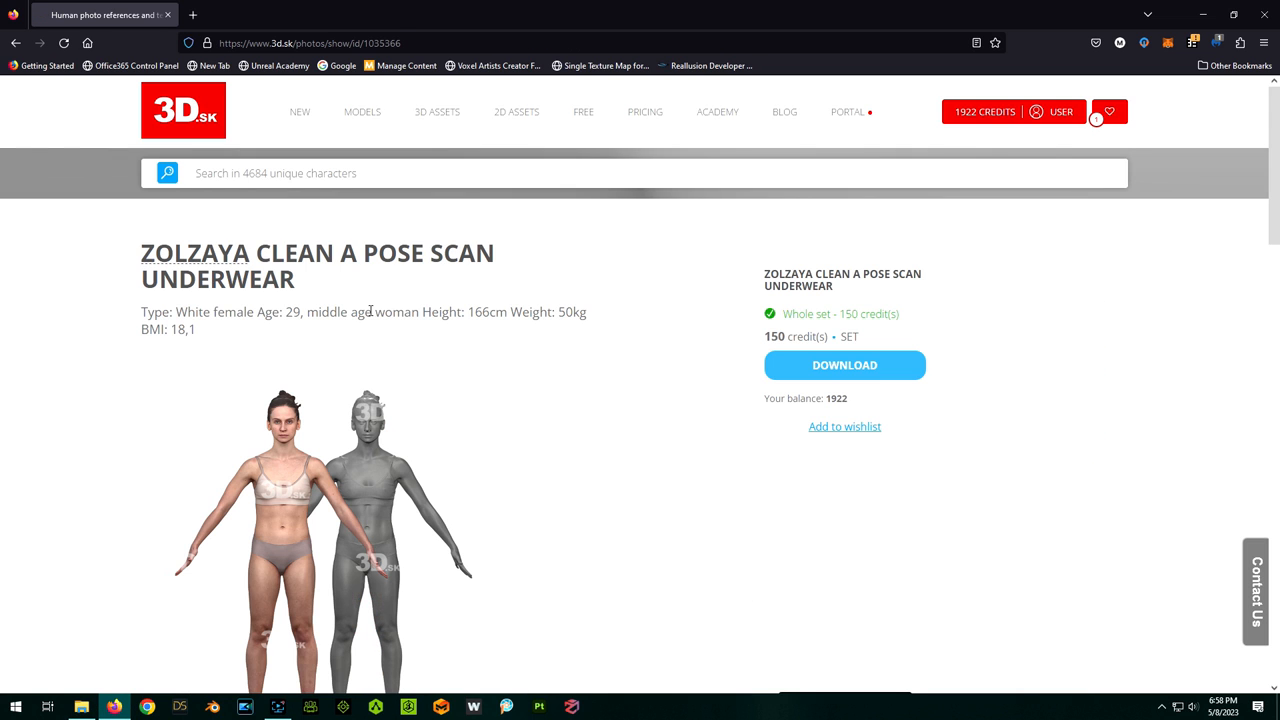
{"action": "scroll", "scroll_direction": "down", "scroll_amount": 3}
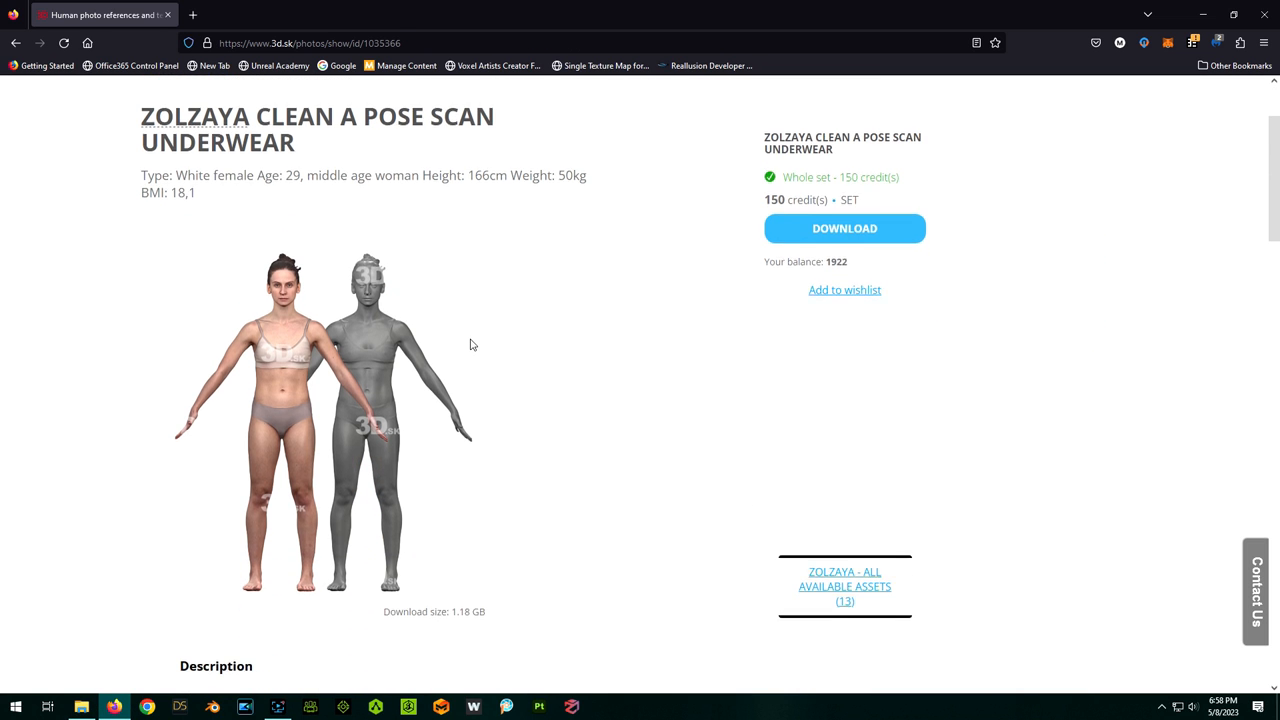
{"action": "scroll", "scroll_direction": "down", "scroll_amount": 3}
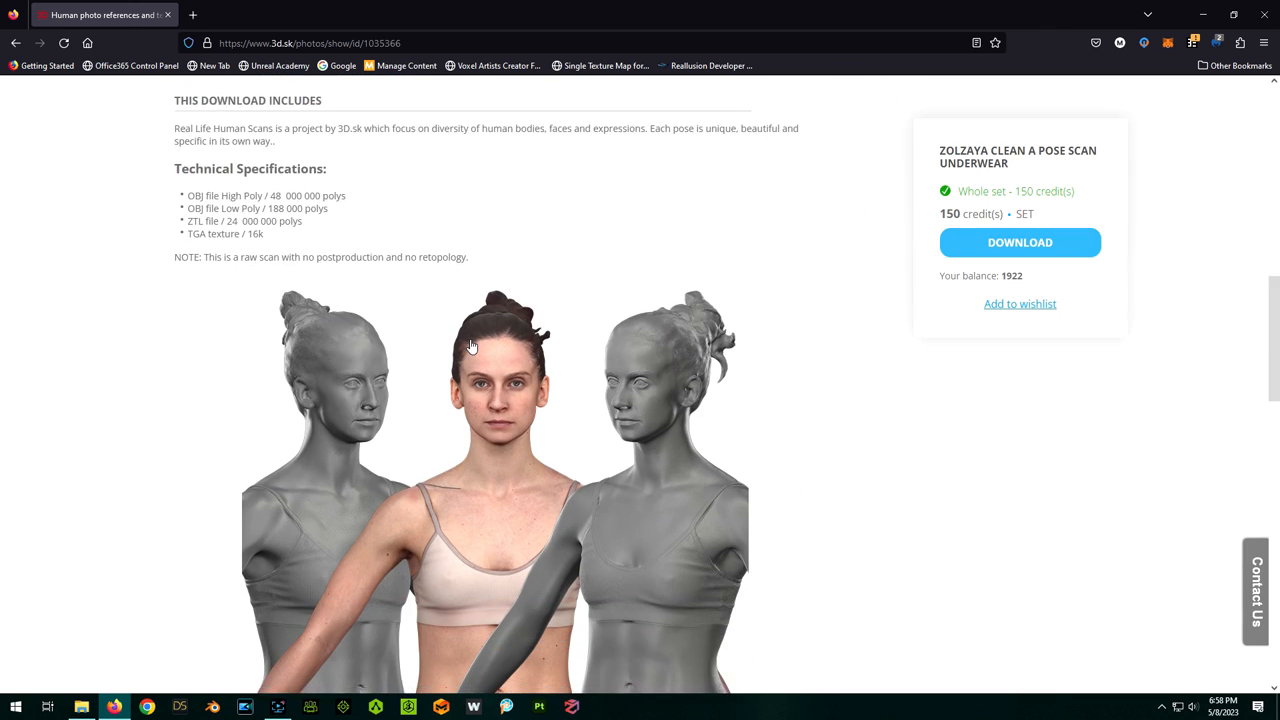
{"action": "scroll", "scroll_direction": "down", "scroll_amount": 3}
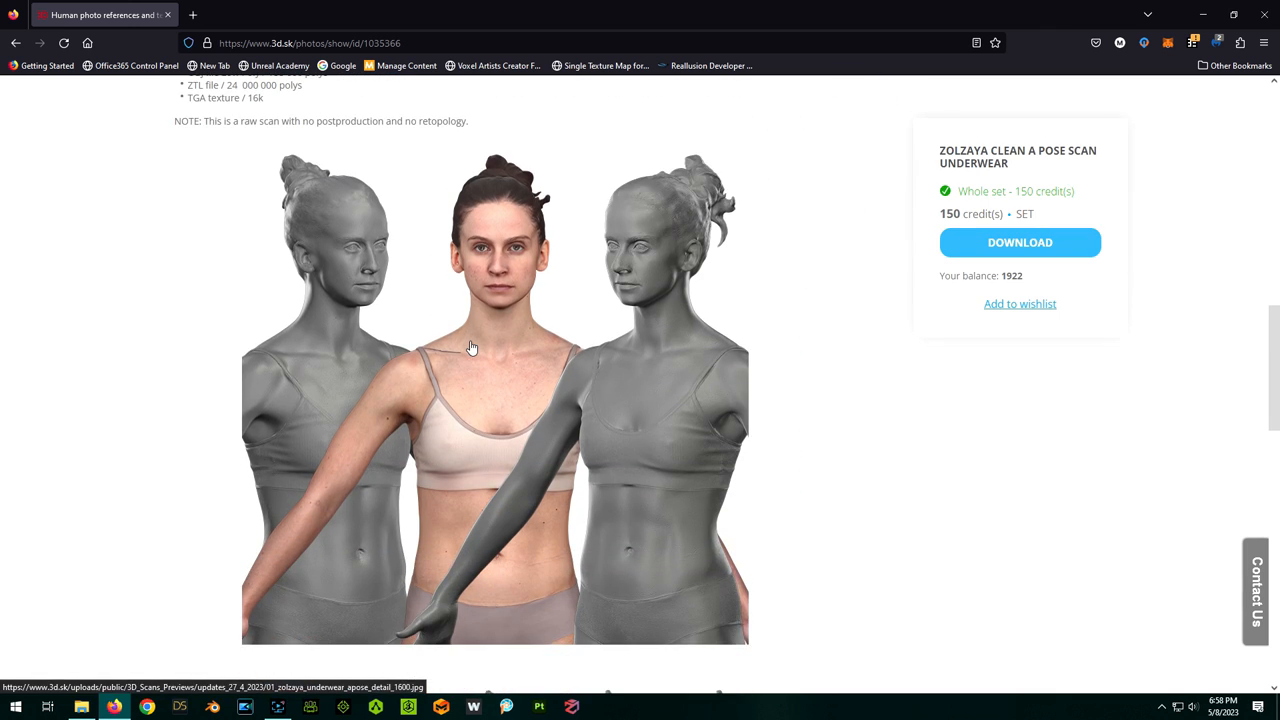
{"action": "scroll", "scroll_direction": "down", "scroll_amount": 3}
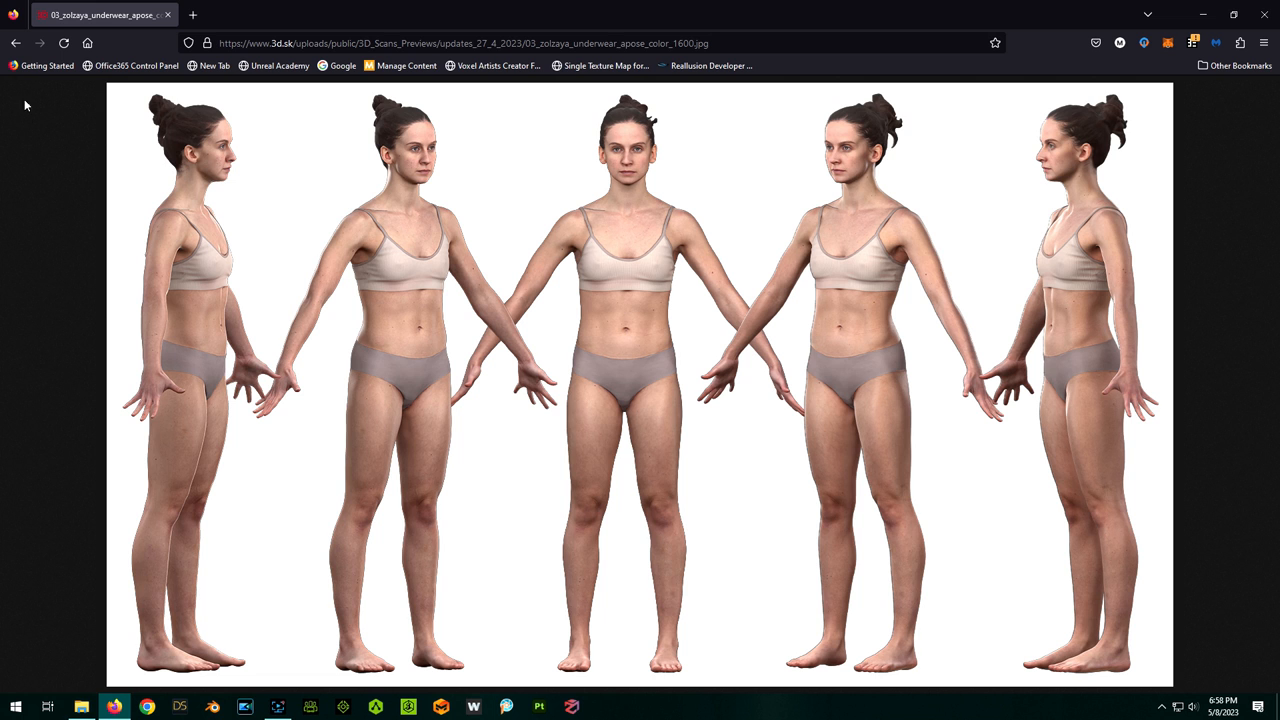
{"action": "left_click", "coordinate": [17, 48]}
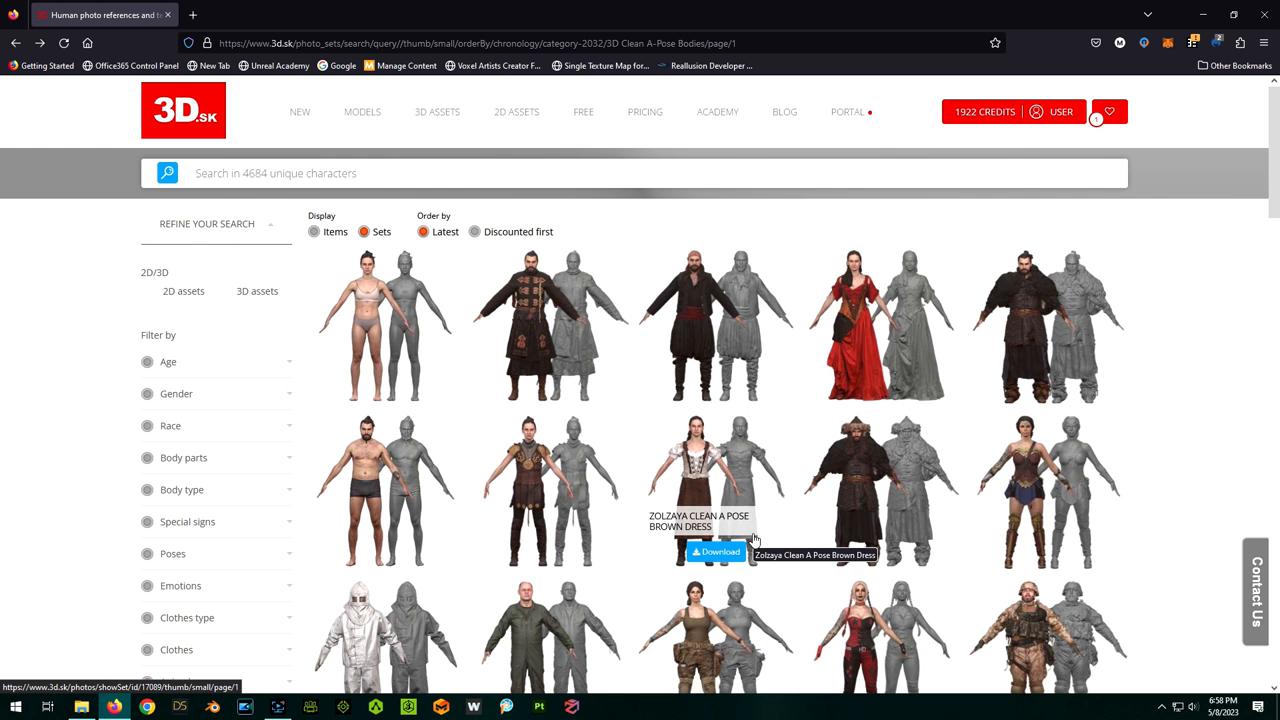
{"action": "scroll", "scroll_direction": "down", "scroll_amount": 3}
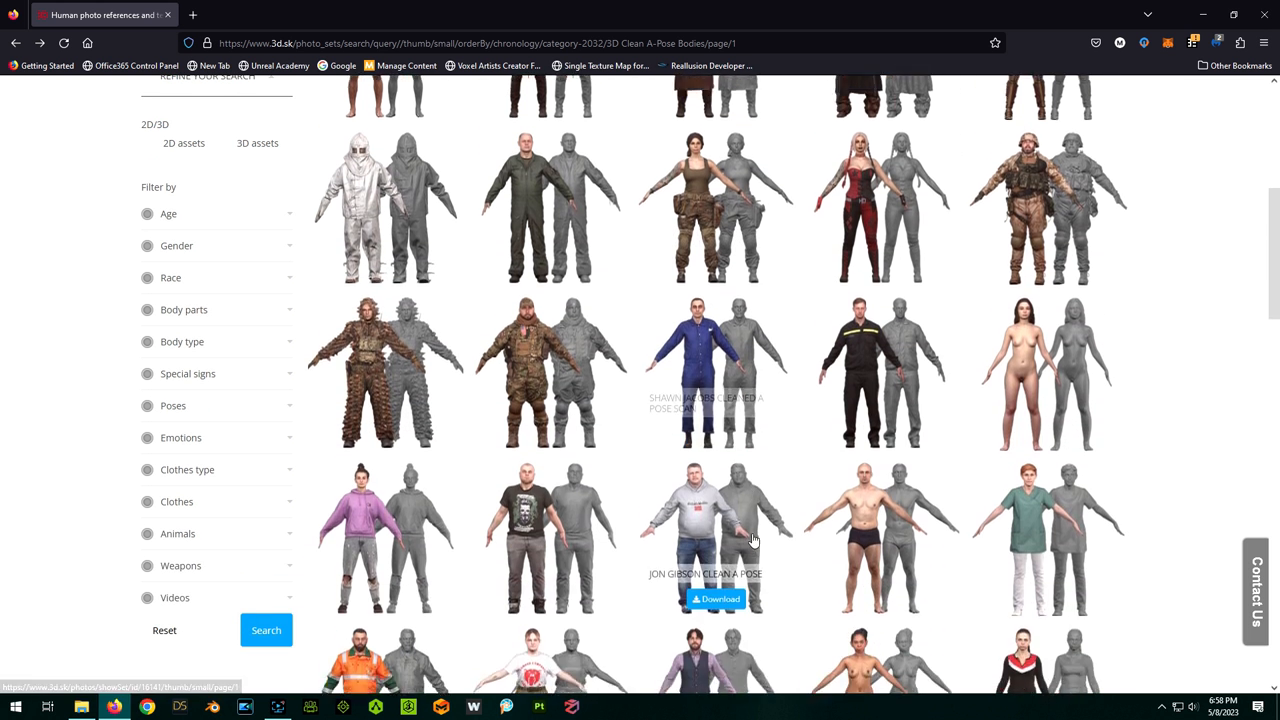
{"action": "scroll", "scroll_direction": "down", "scroll_amount": 3}
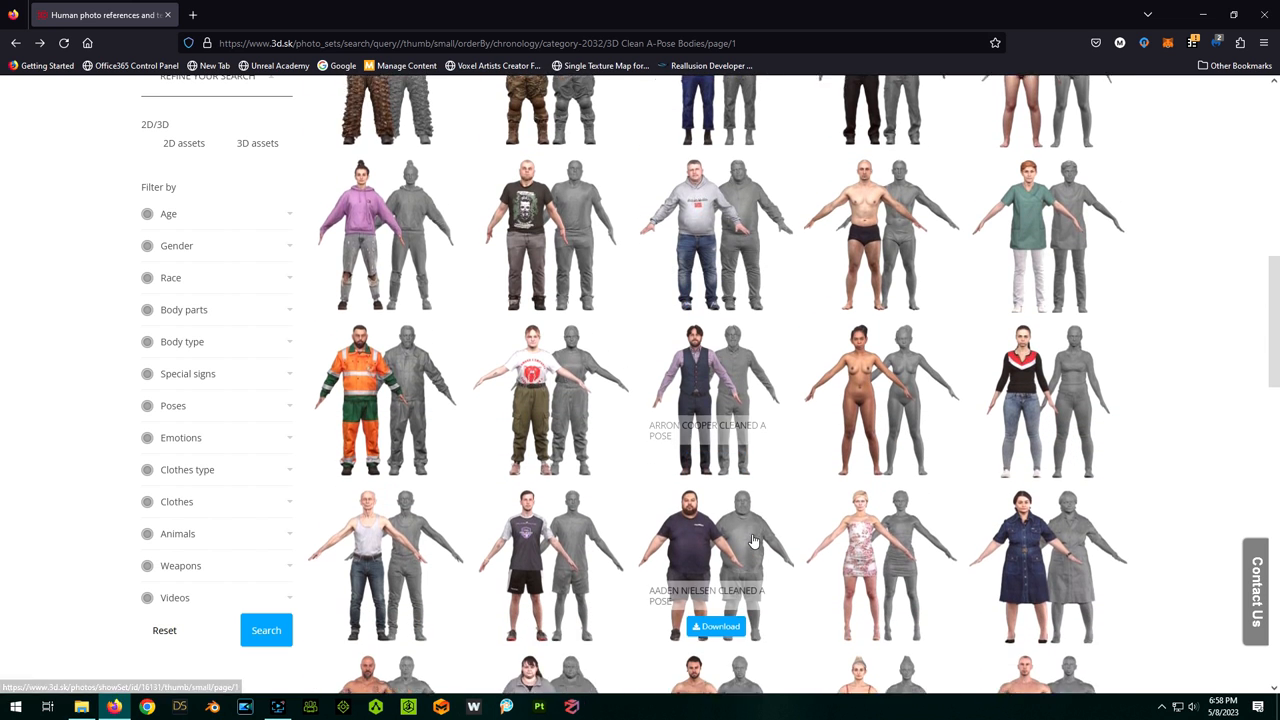
{"action": "scroll", "scroll_direction": "down", "scroll_amount": 3}
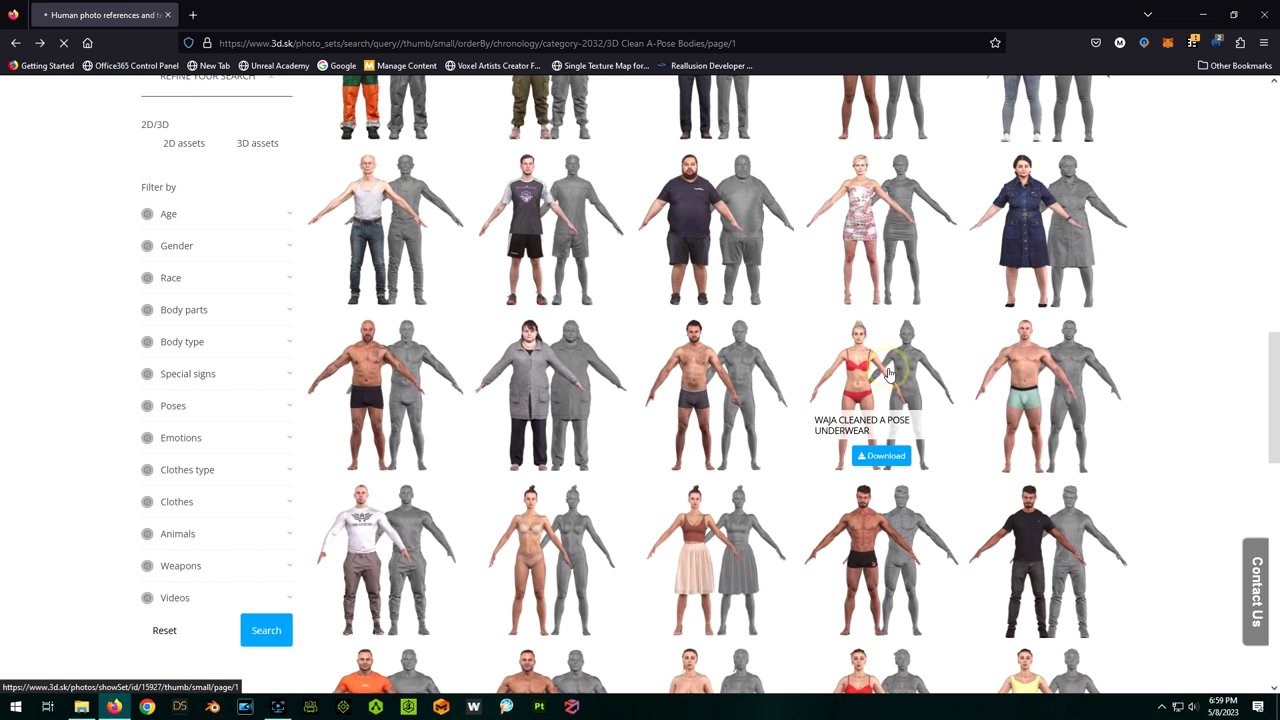
Open the Waja Cleaned A Pose Underwear set and view its full-size colour preview
{"action": "left_click", "coordinate": [865, 375]}
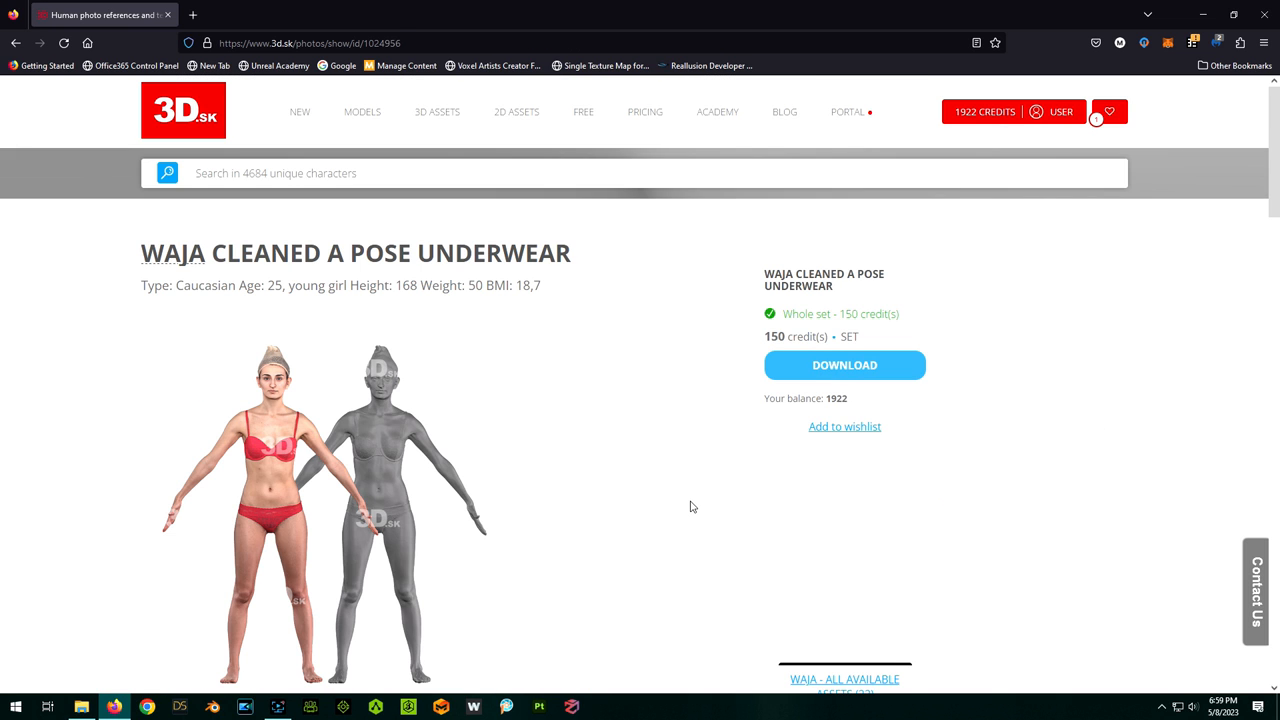
{"action": "scroll", "scroll_direction": "down", "scroll_amount": 3}
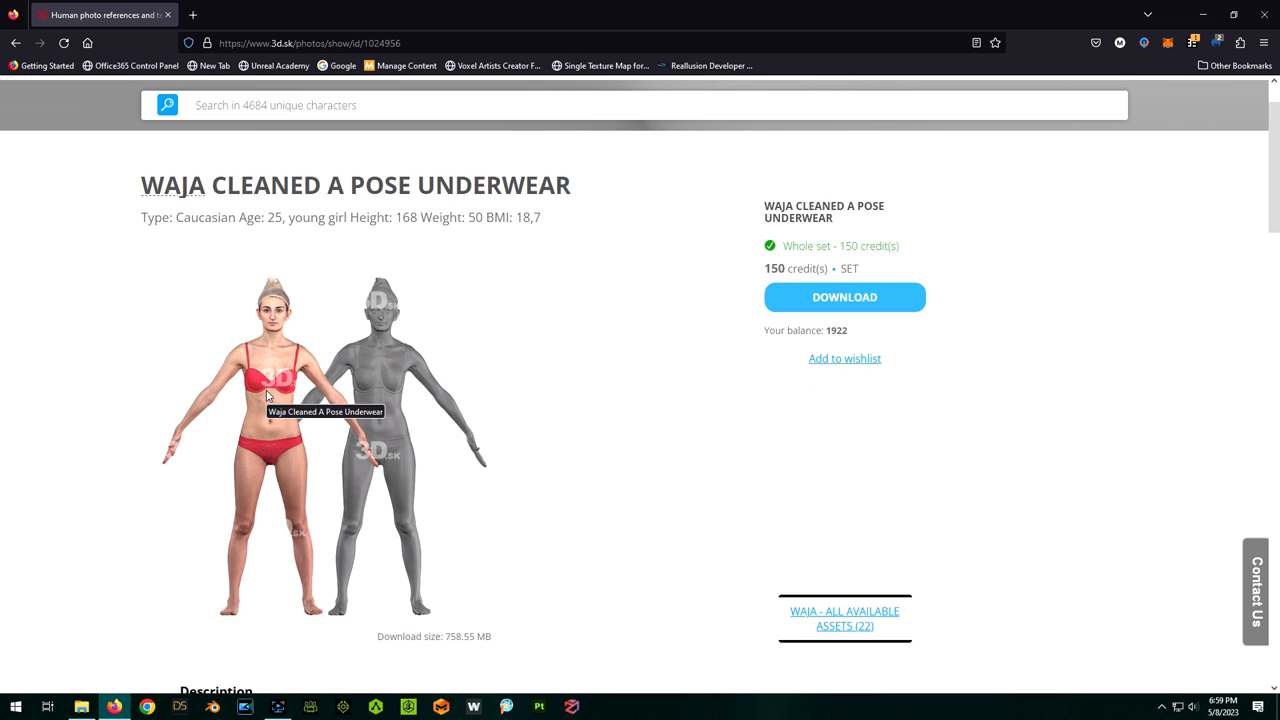
{"action": "scroll", "scroll_direction": "down", "scroll_amount": 3}
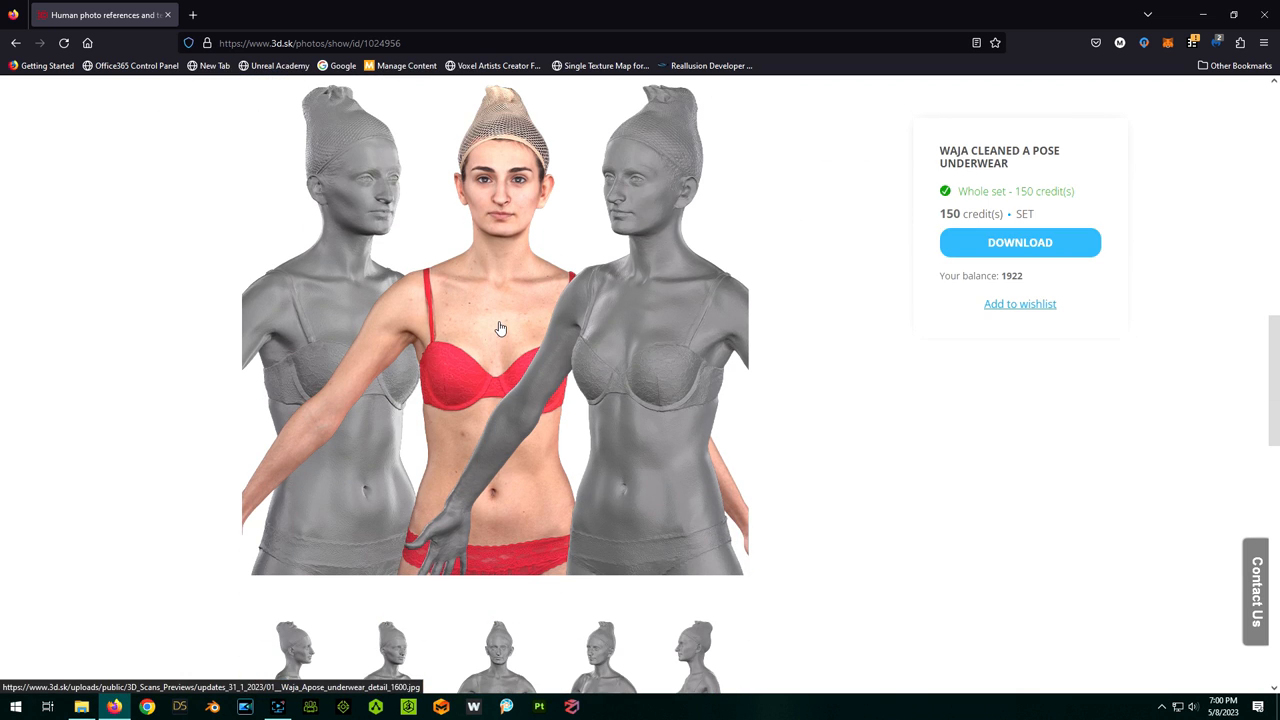
{"action": "scroll", "scroll_direction": "down", "scroll_amount": 3}
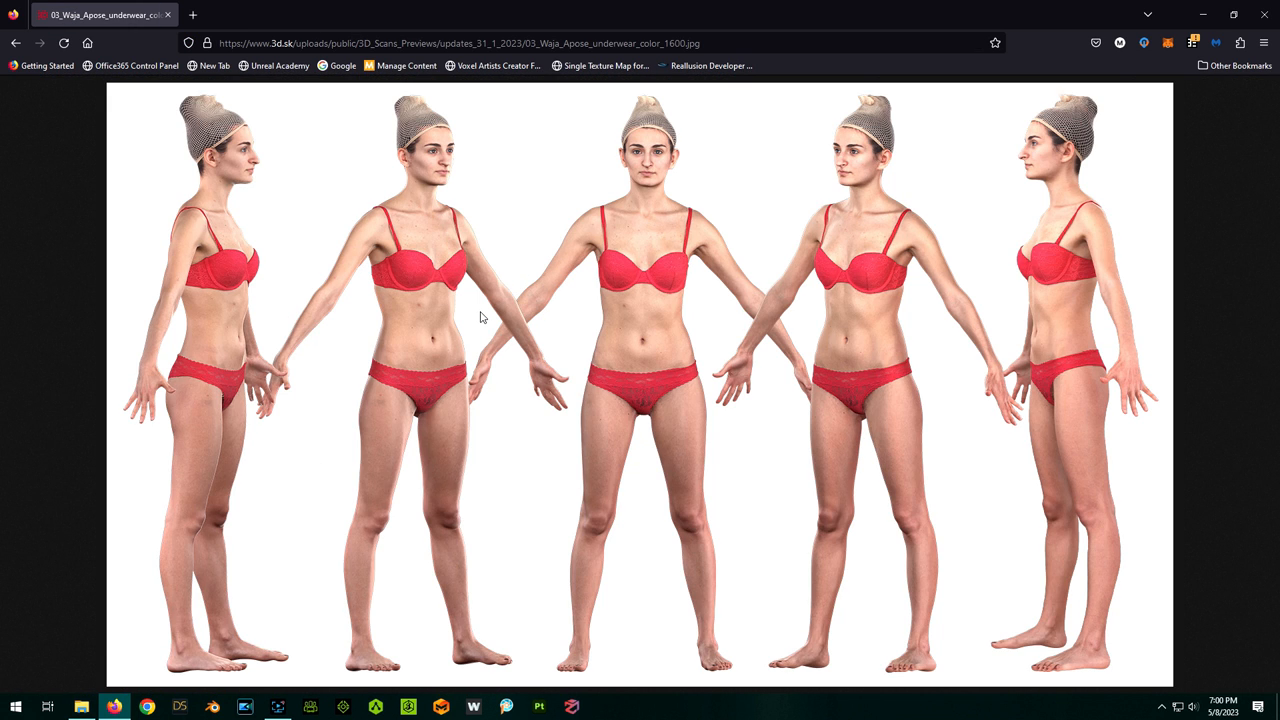
{"action": "mouse_move", "coordinate": [525, 360]}
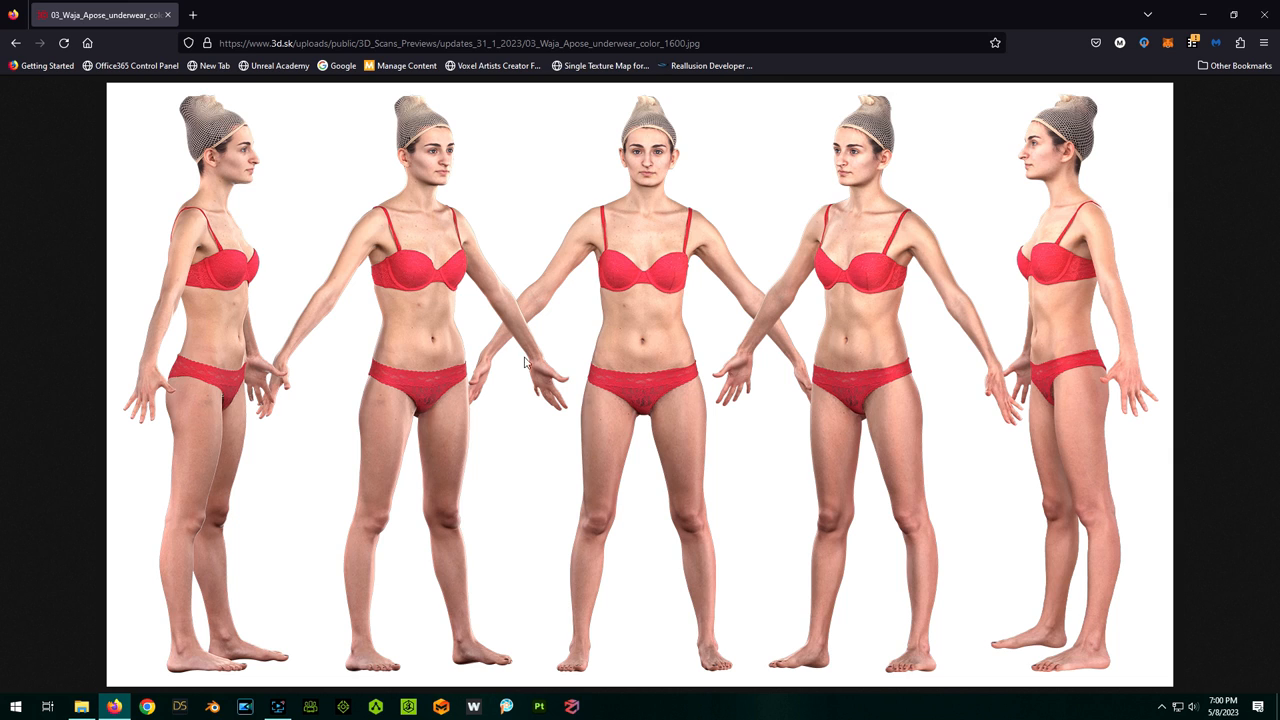
{"action": "mouse_move", "coordinate": [687, 402]}
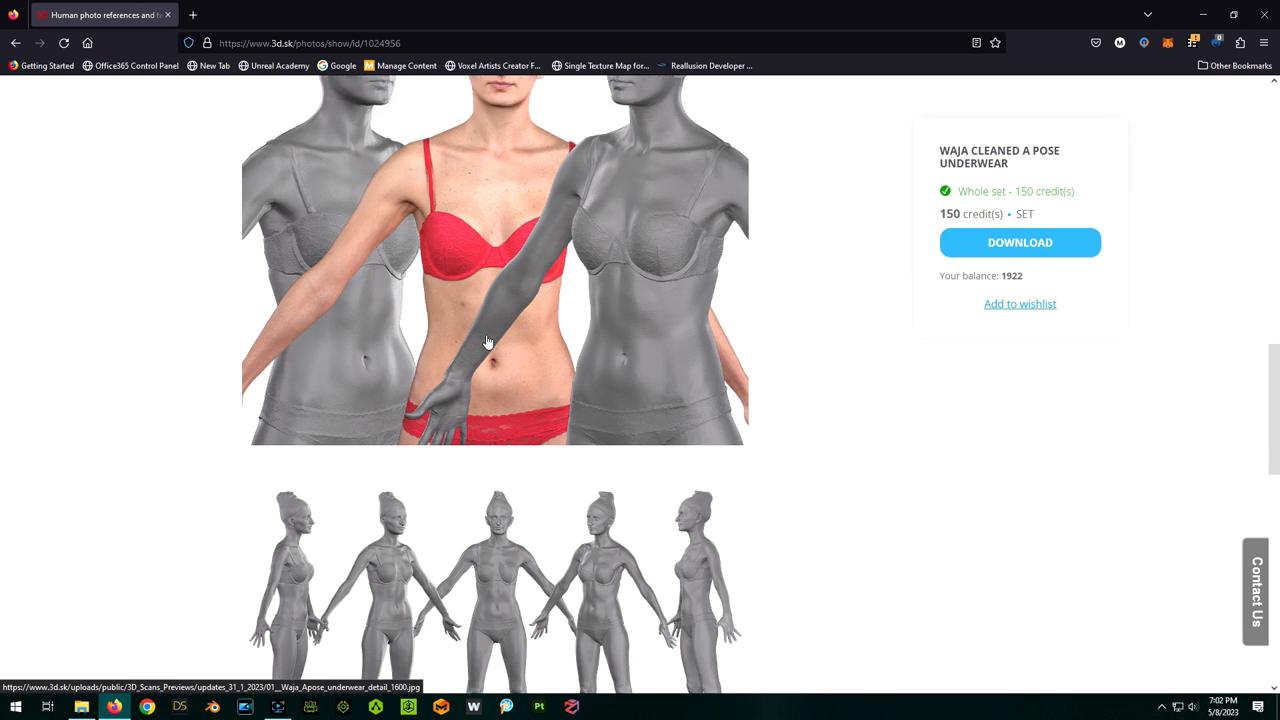
{"action": "scroll", "scroll_direction": "down", "scroll_amount": 3}
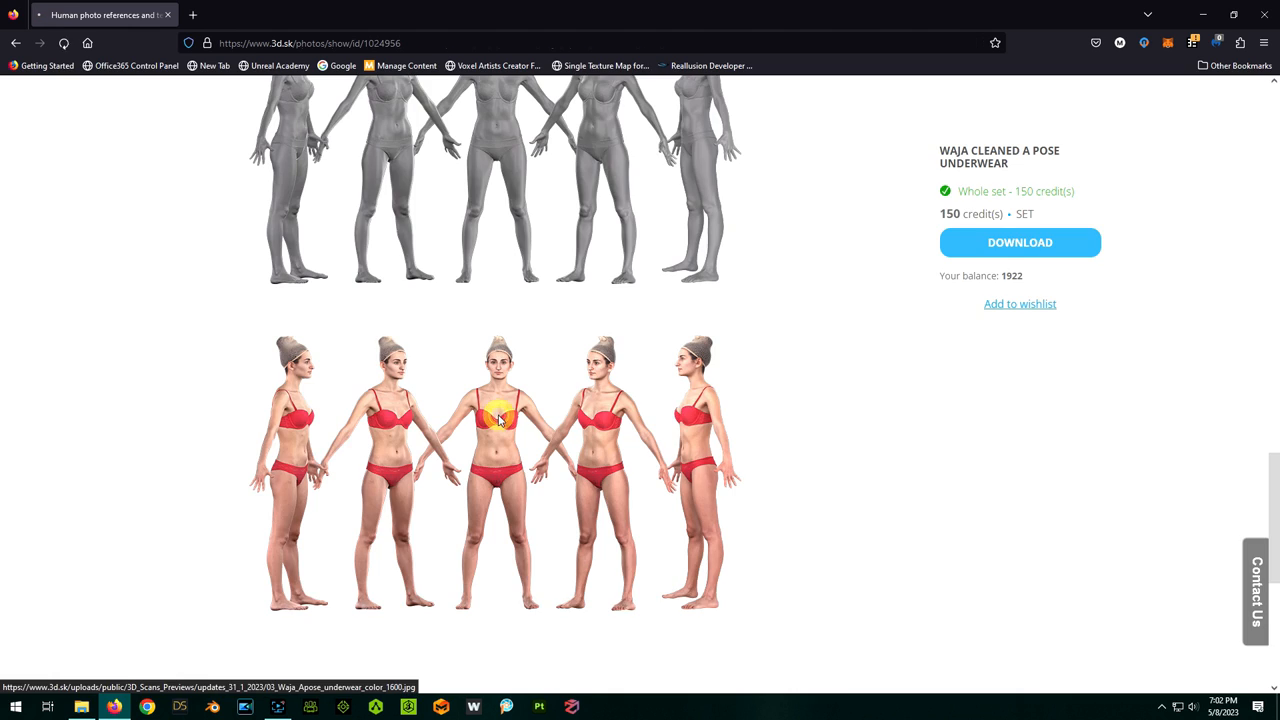
{"action": "left_click", "coordinate": [498, 424]}
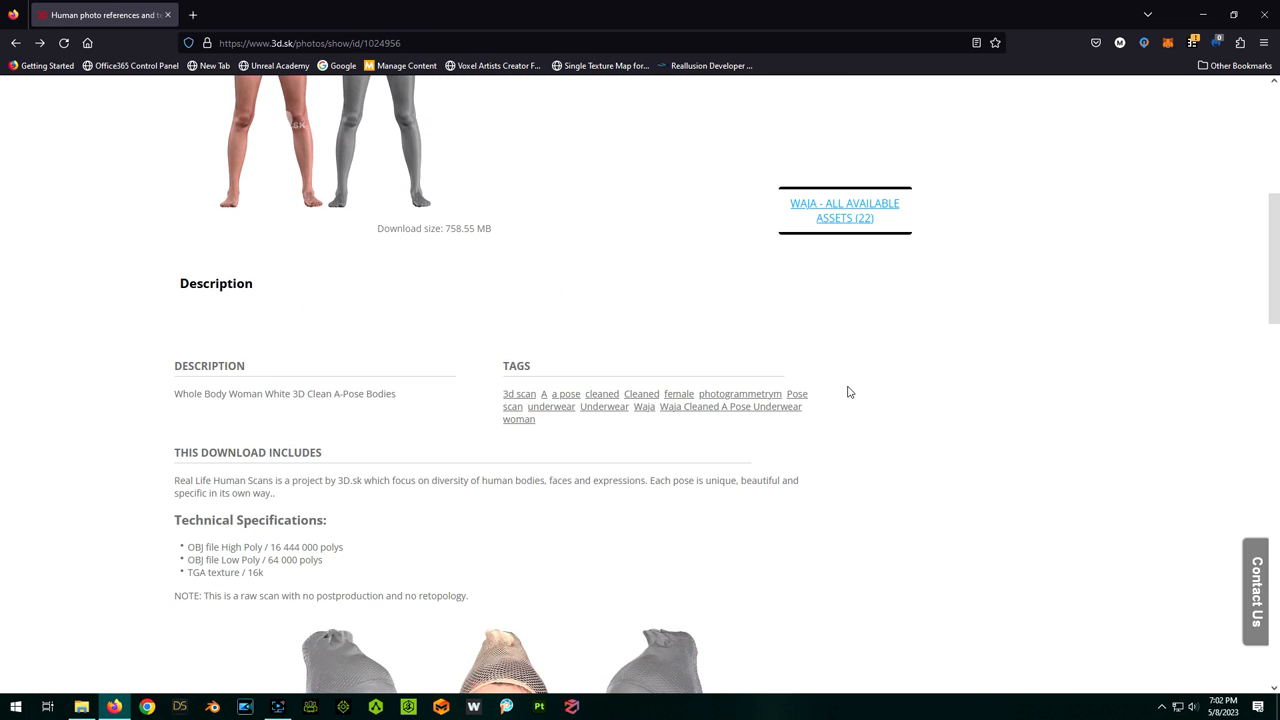
{"action": "scroll", "scroll_direction": "up", "scroll_amount": 3}
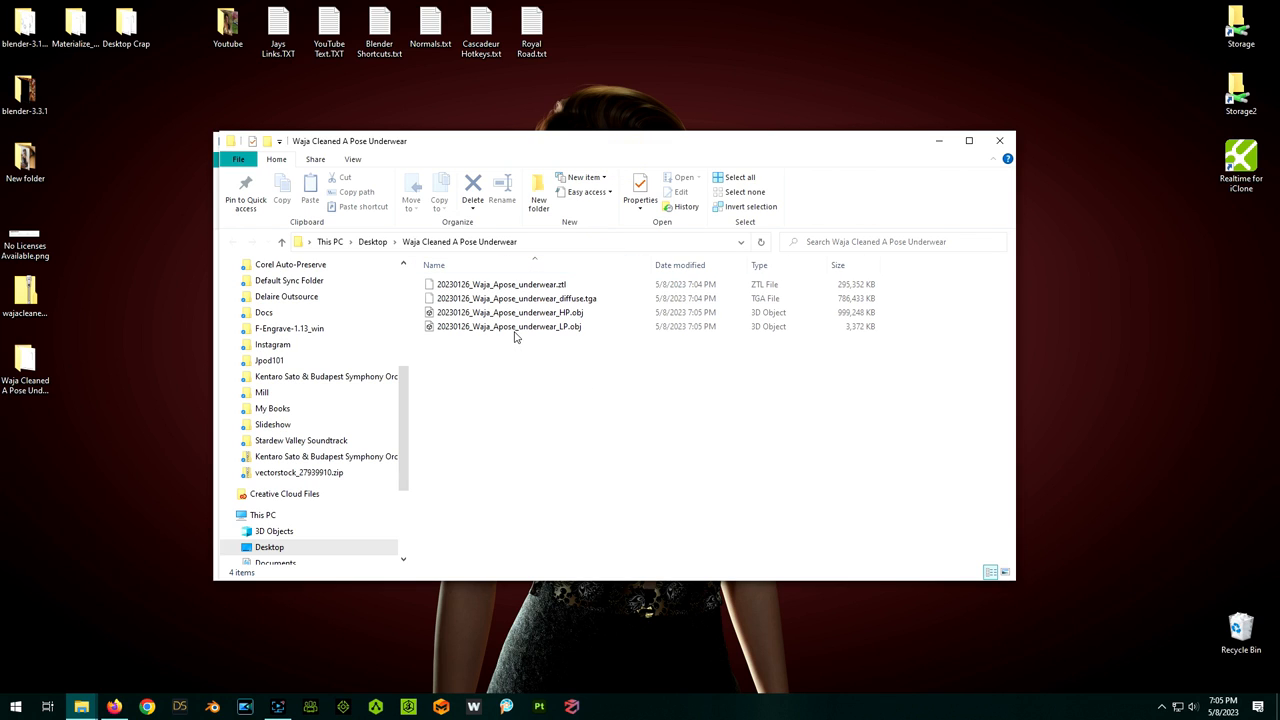
Preview Waja's low-poly OBJ zoomed in within 3D Viewer, then close the viewer
{"action": "double_click", "coordinate": [510, 326]}
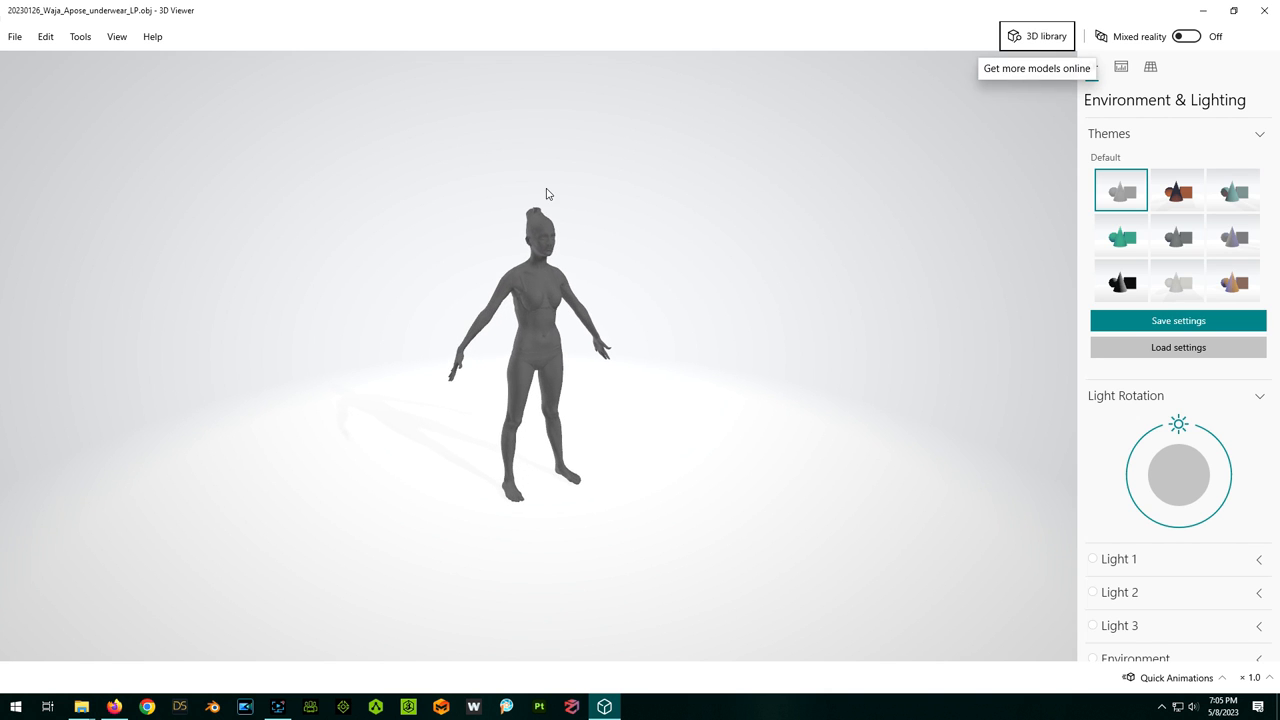
{"action": "scroll", "scroll_direction": "up", "scroll_amount": 3}
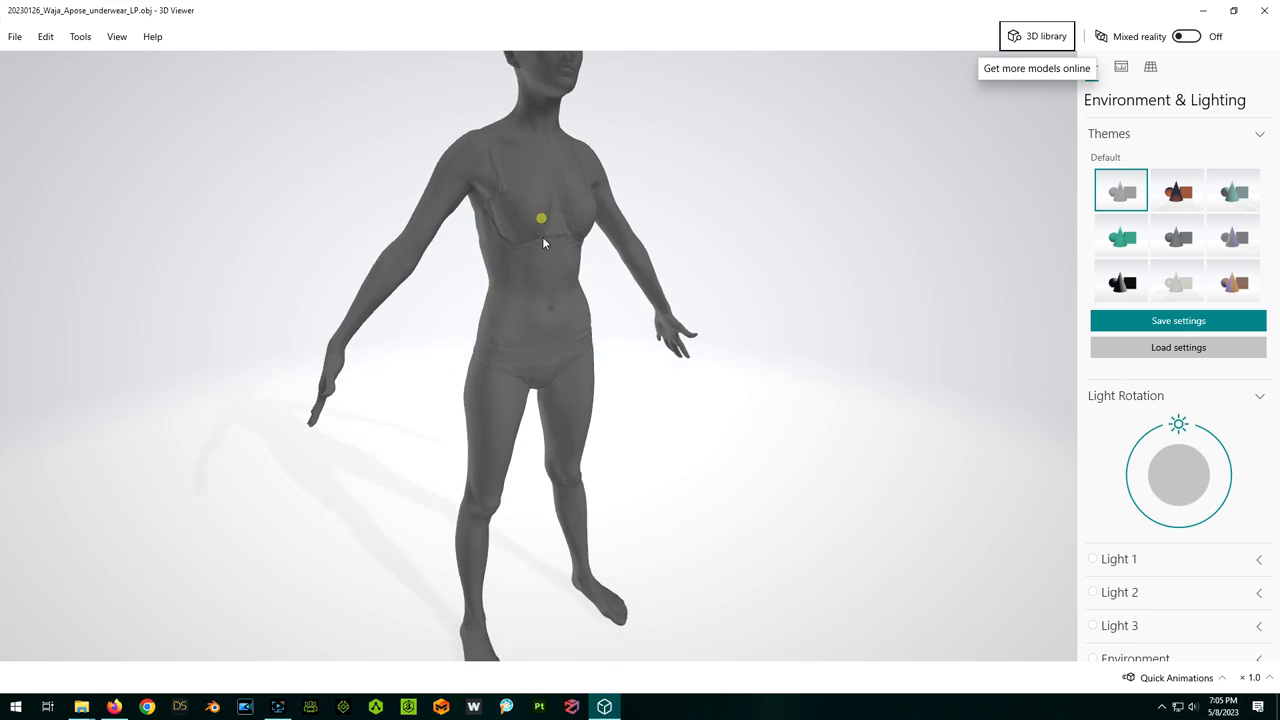
{"action": "left_click", "coordinate": [212, 706]}
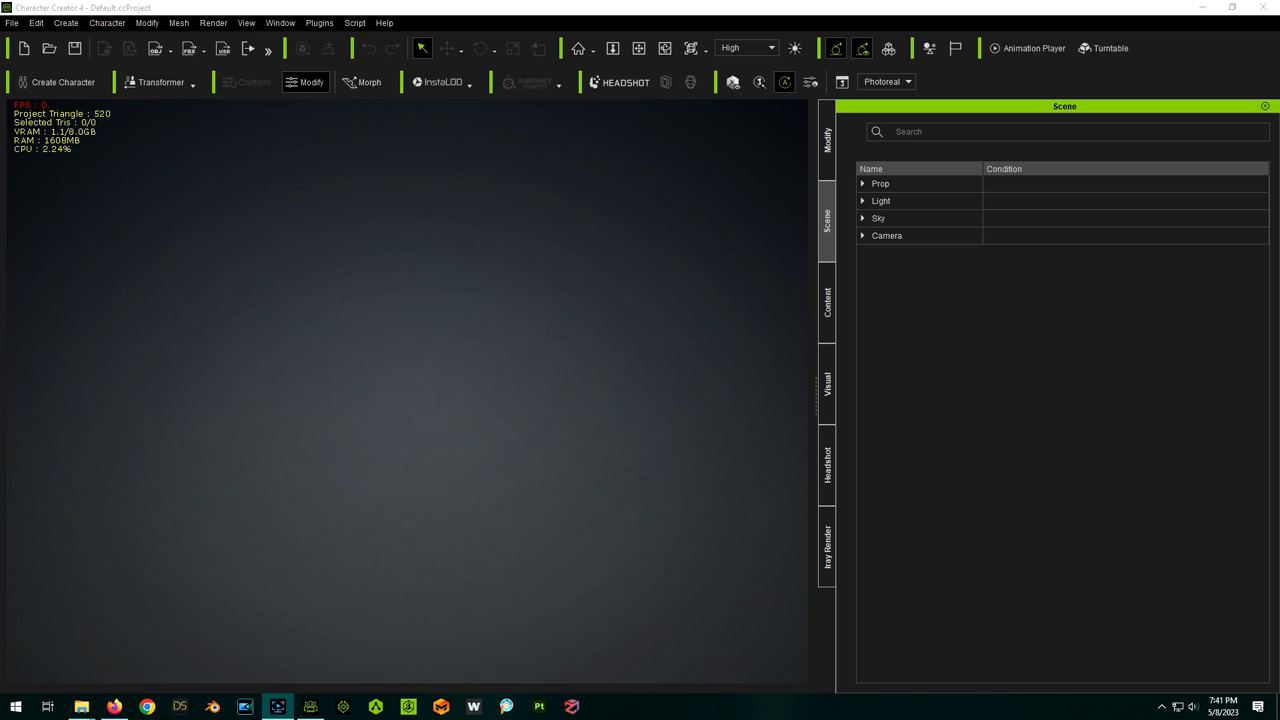
{"action": "mouse_move", "coordinate": [1047, 499]}
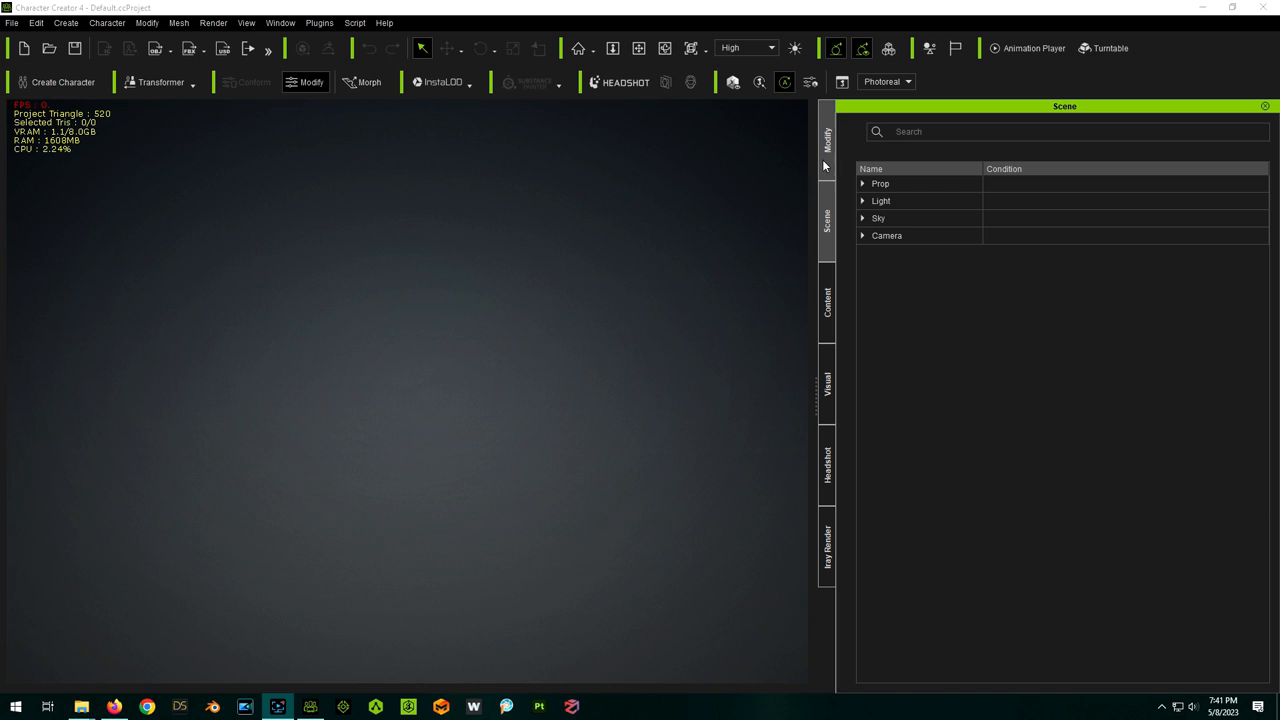
Load the default project with the CC3 Base Plus female in bra and underwear
{"action": "left_click", "coordinate": [829, 137]}
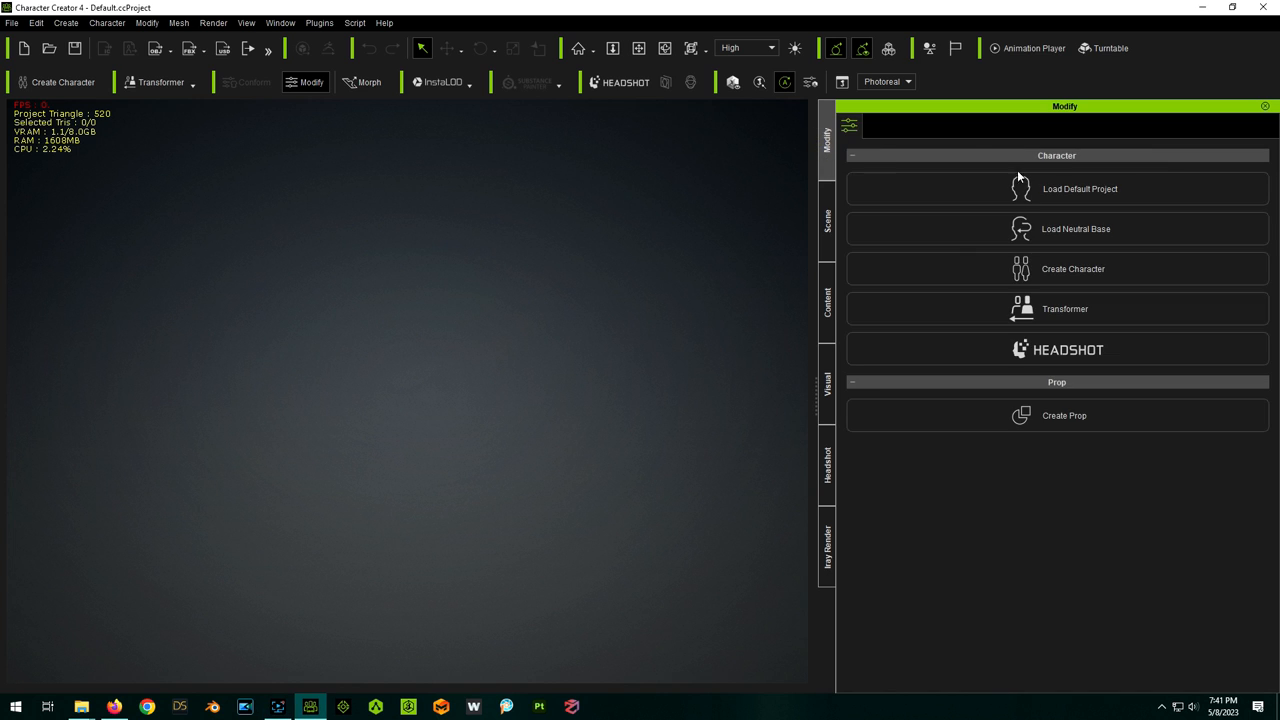
{"action": "left_click", "coordinate": [1071, 229]}
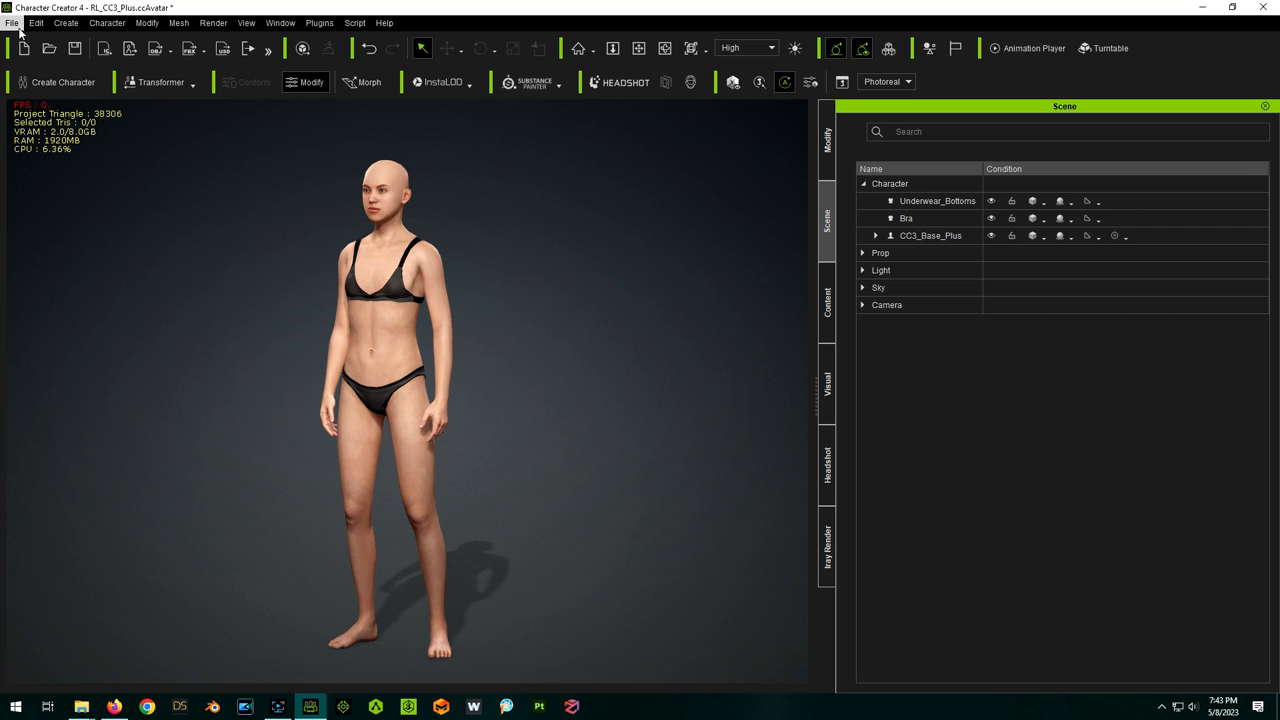
{"action": "left_click", "coordinate": [13, 22]}
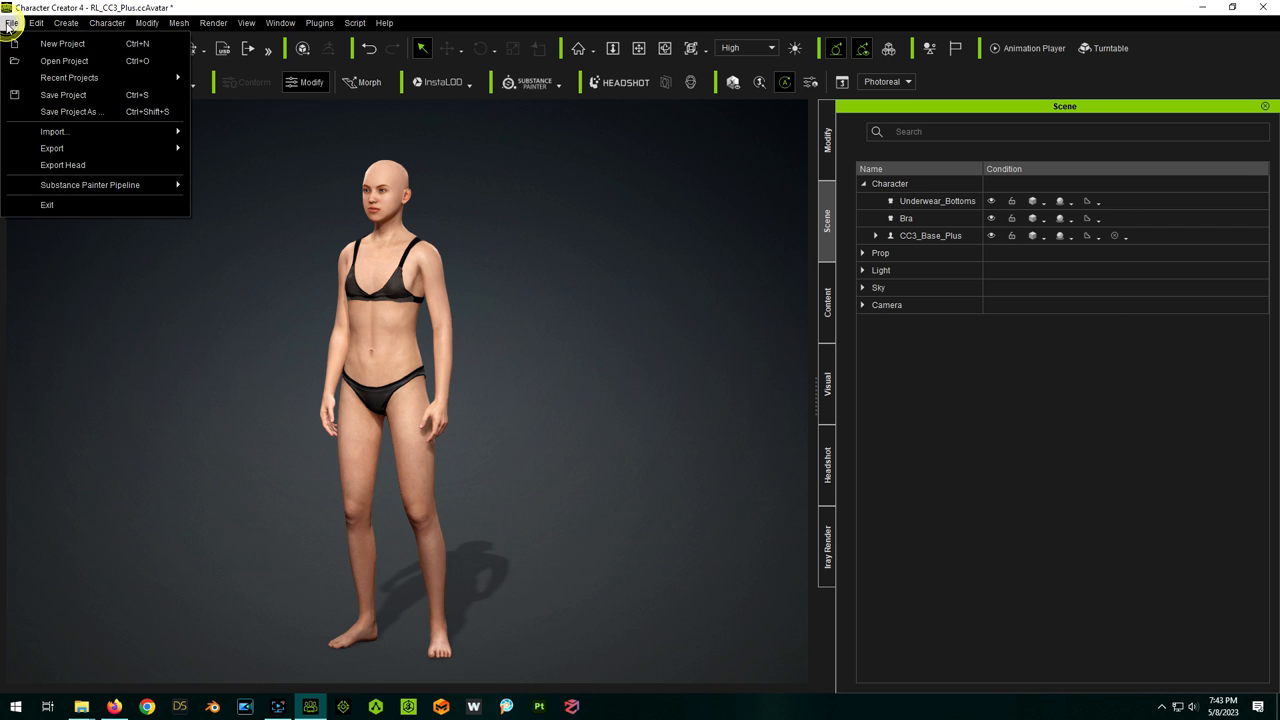
{"action": "mouse_move", "coordinate": [76, 149]}
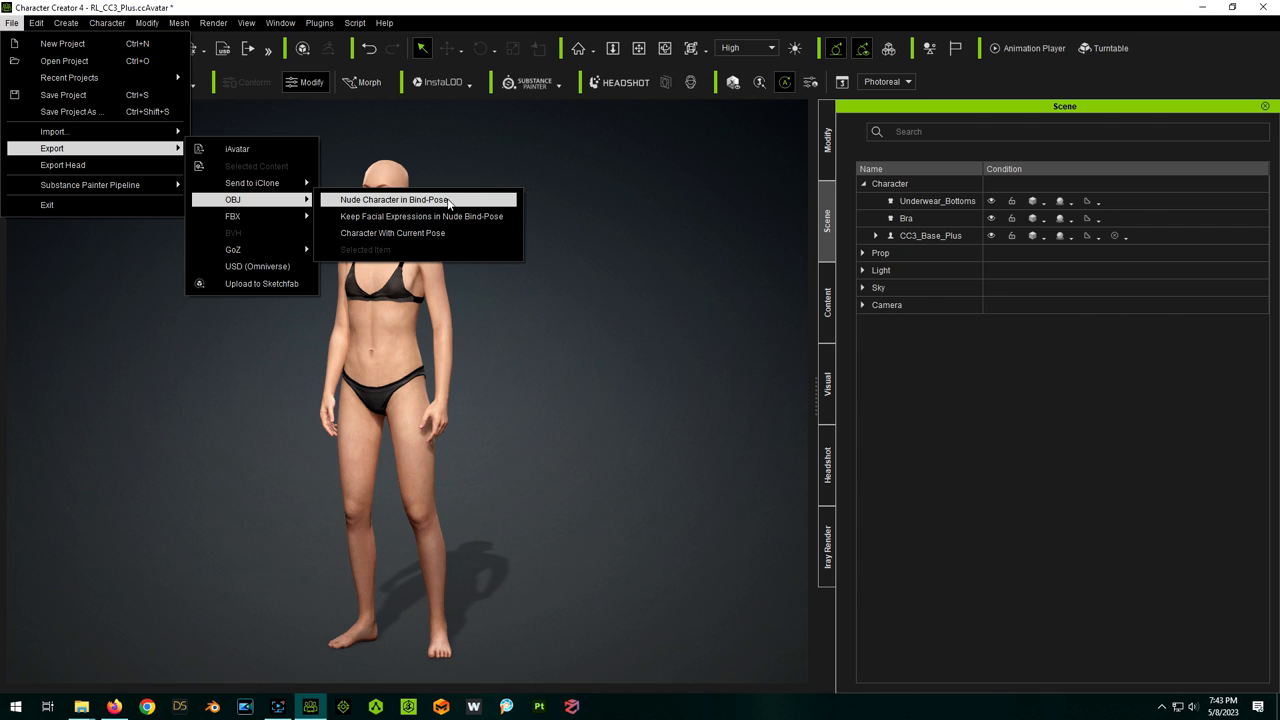
{"action": "mouse_move", "coordinate": [432, 200]}
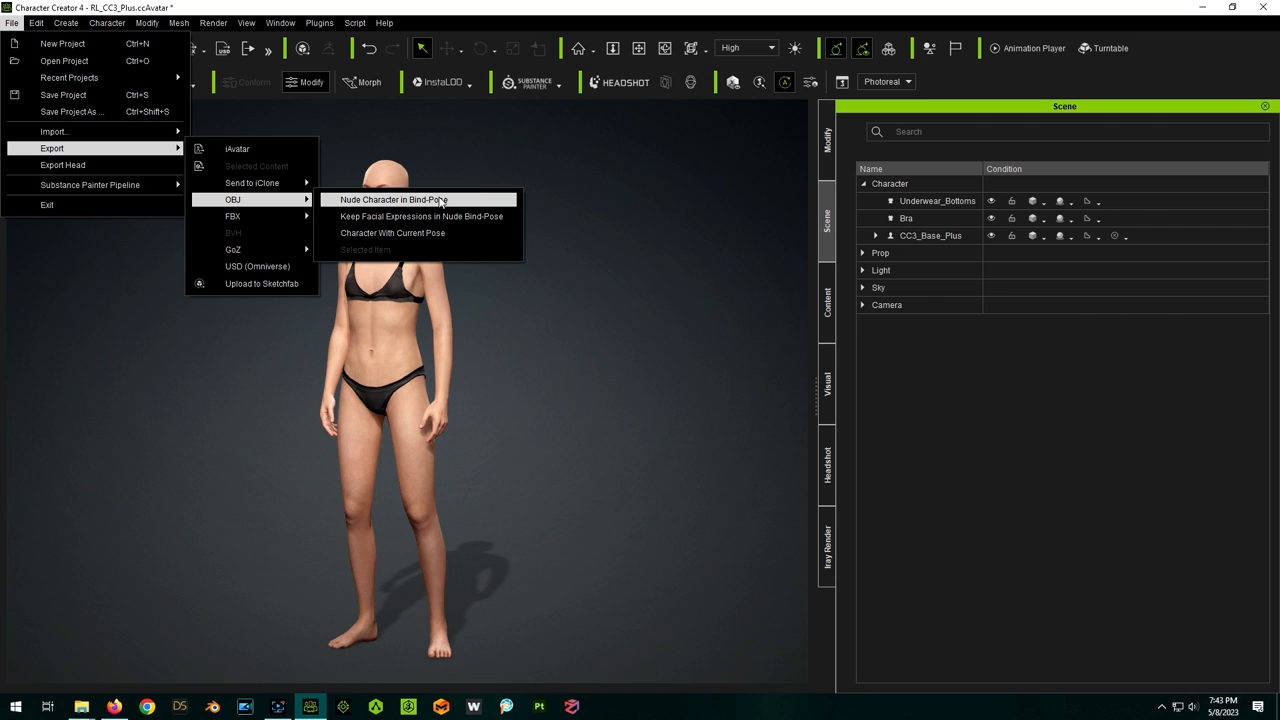
{"action": "mouse_move", "coordinate": [473, 177]}
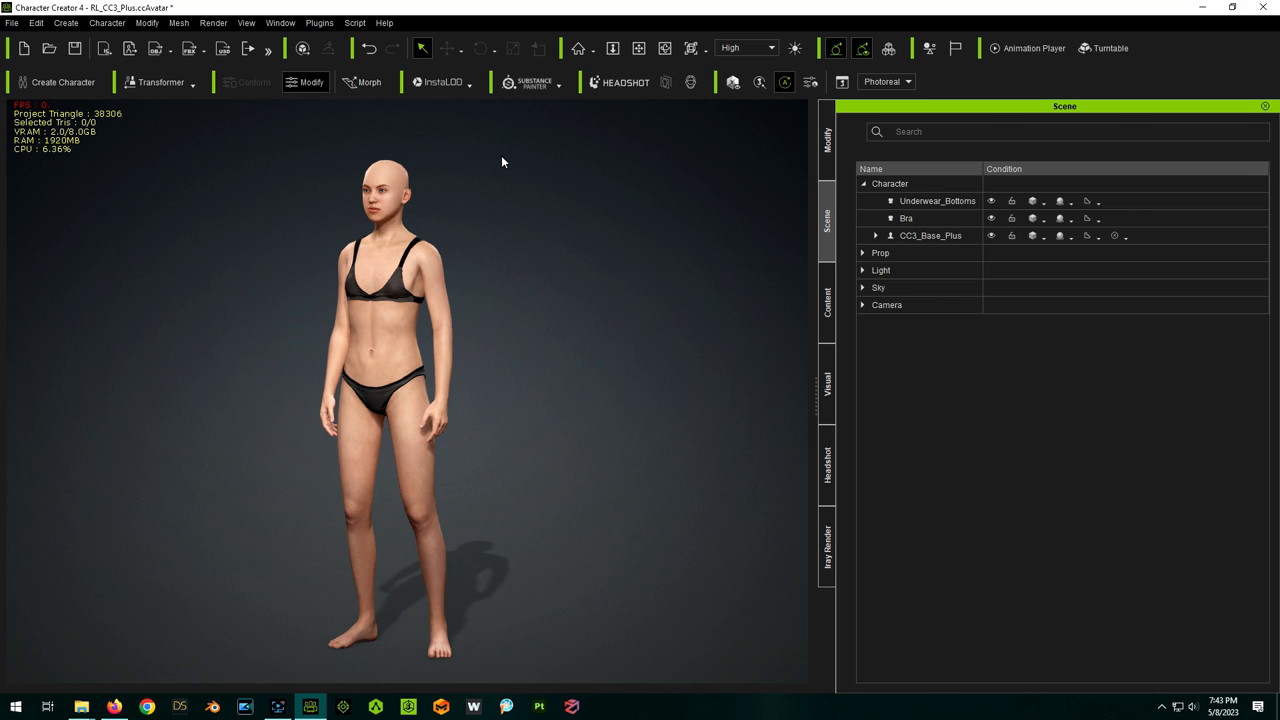
{"action": "mouse_move", "coordinate": [498, 221]}
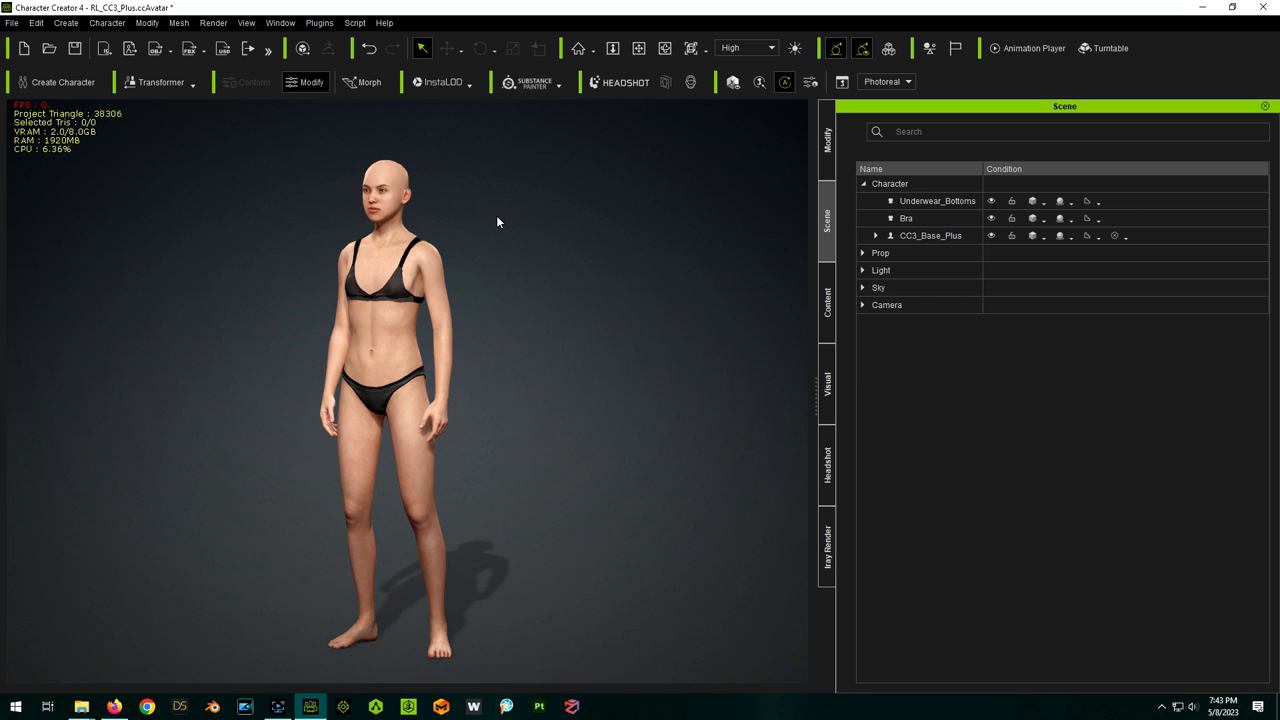
{"action": "mouse_move", "coordinate": [372, 134]}
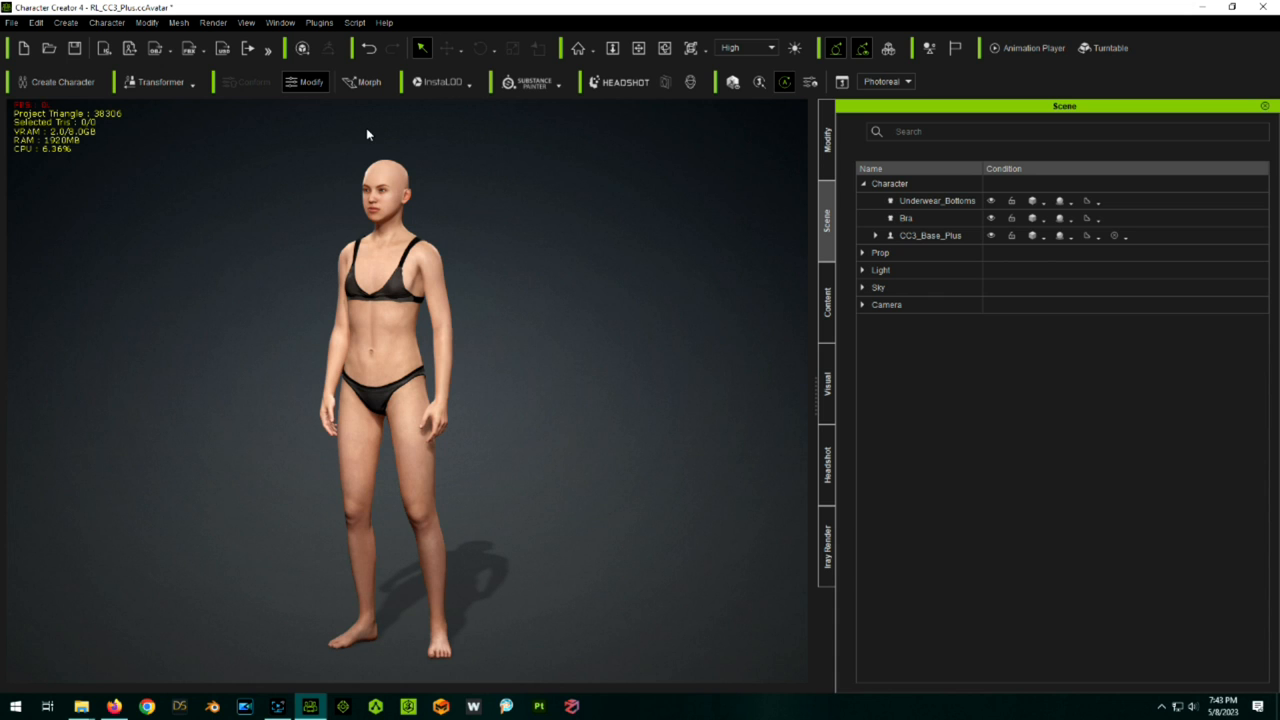
{"action": "left_click", "coordinate": [475, 704]}
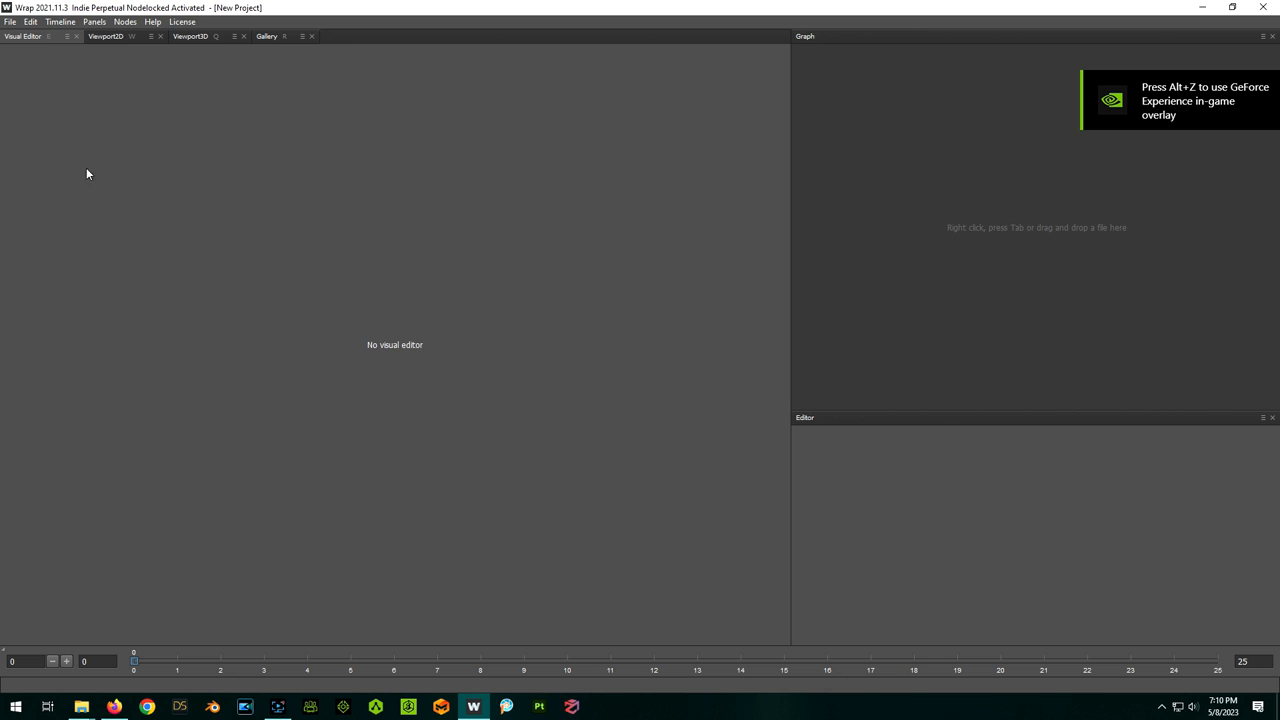
Load a saved Wrap project from Stuff (D:) > R3DS > Projects
{"action": "left_click", "coordinate": [11, 16]}
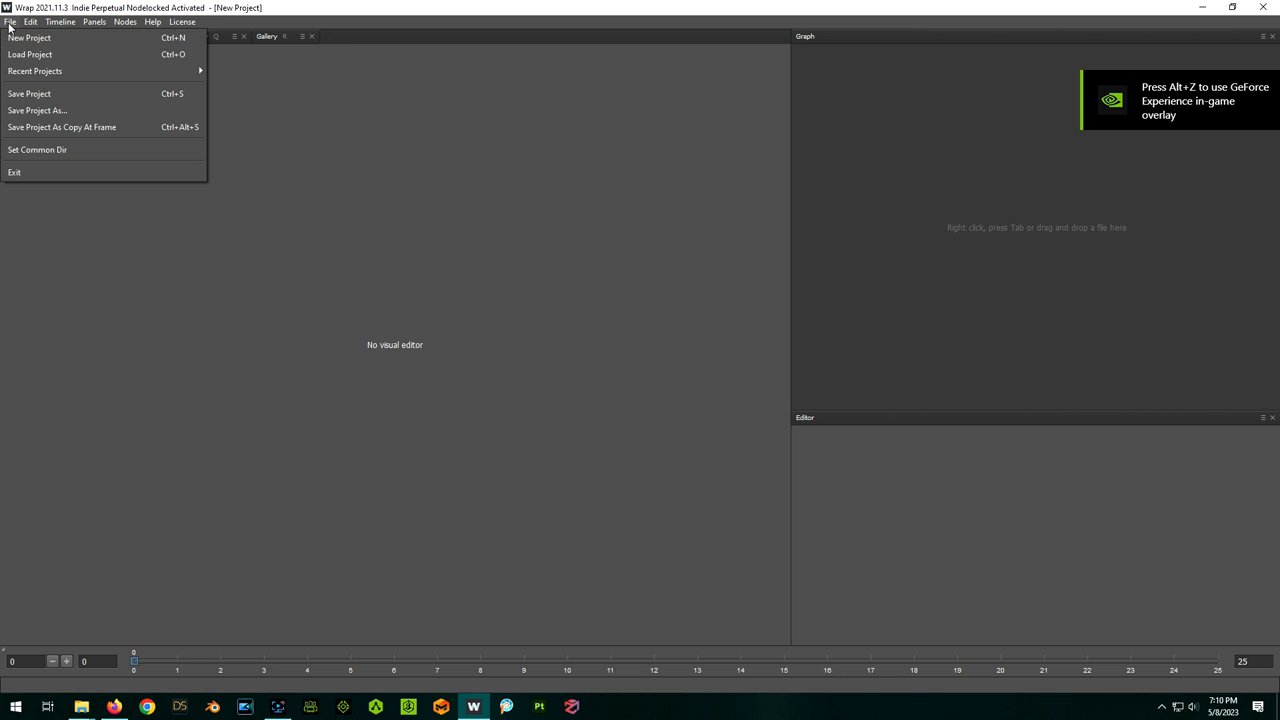
{"action": "left_click", "coordinate": [30, 52]}
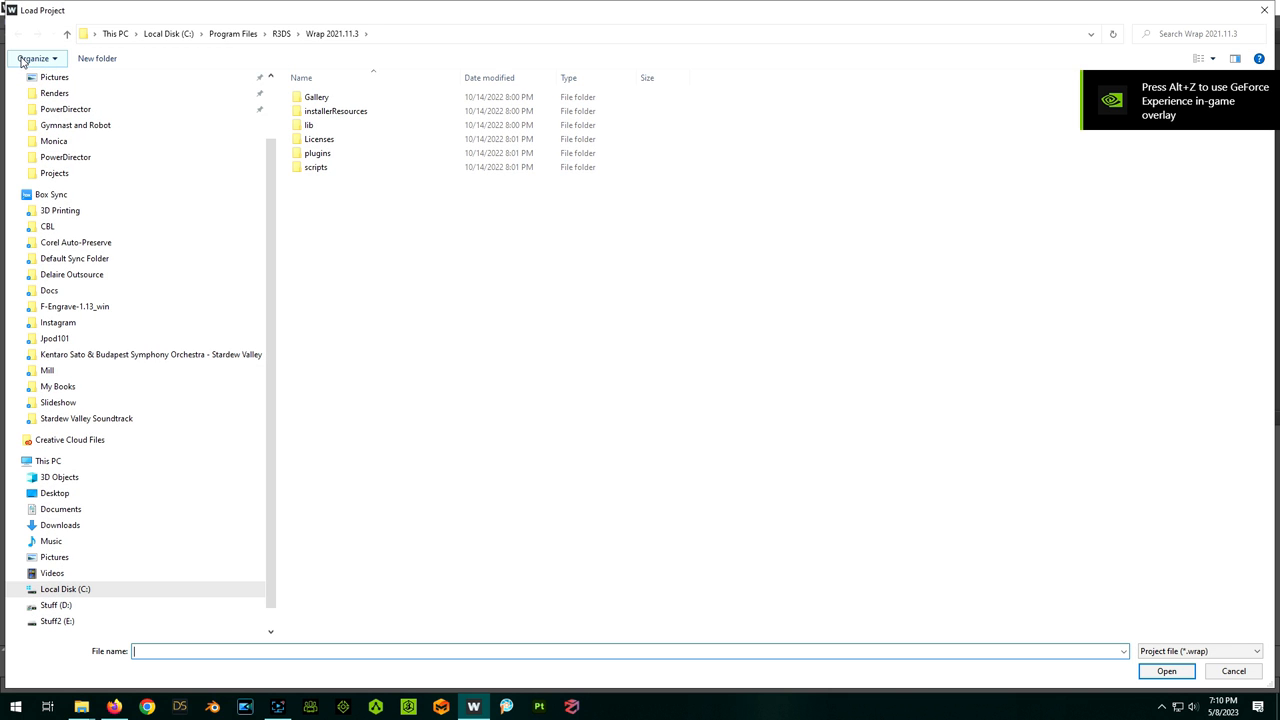
{"action": "left_click", "coordinate": [56, 605]}
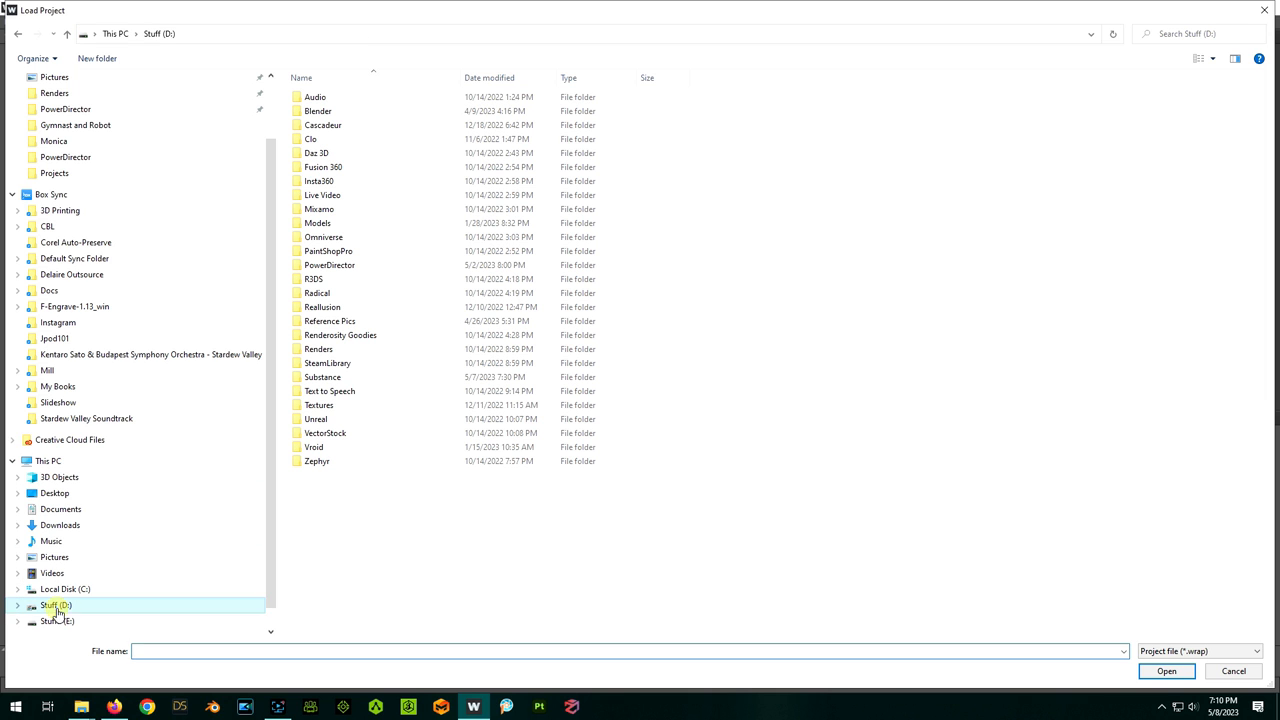
{"action": "left_click", "coordinate": [315, 279]}
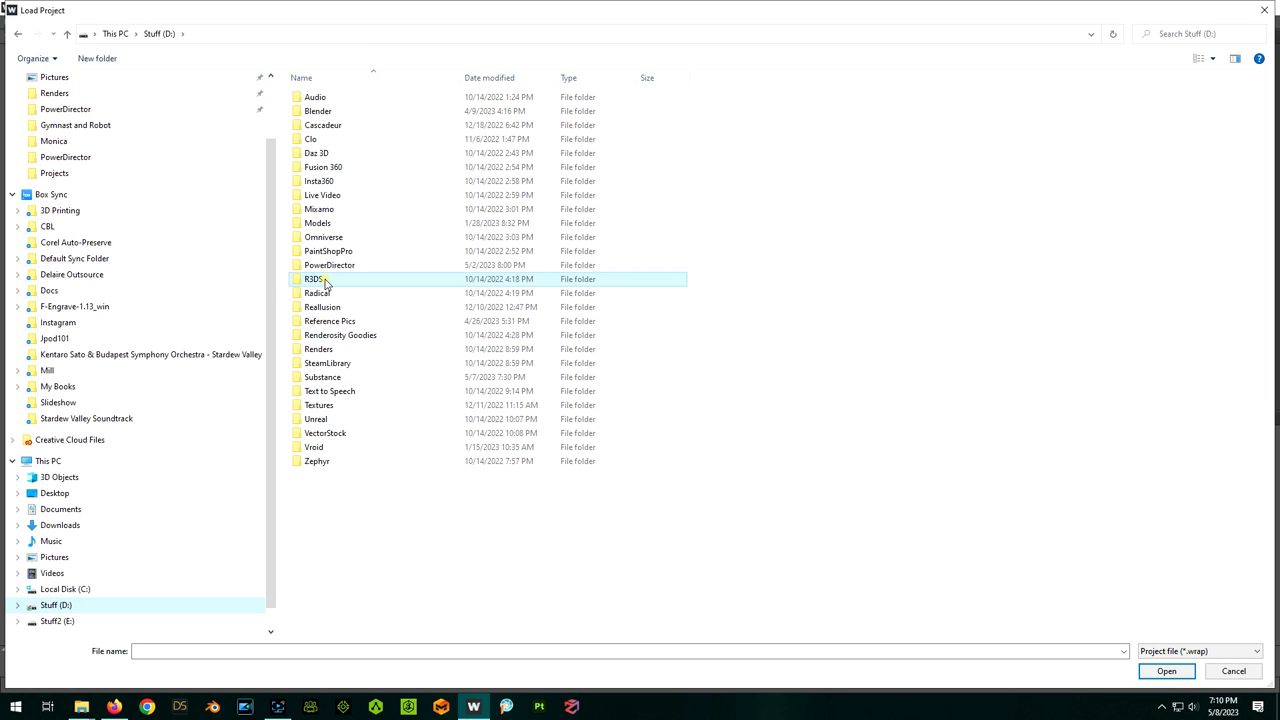
{"action": "double_click", "coordinate": [315, 279]}
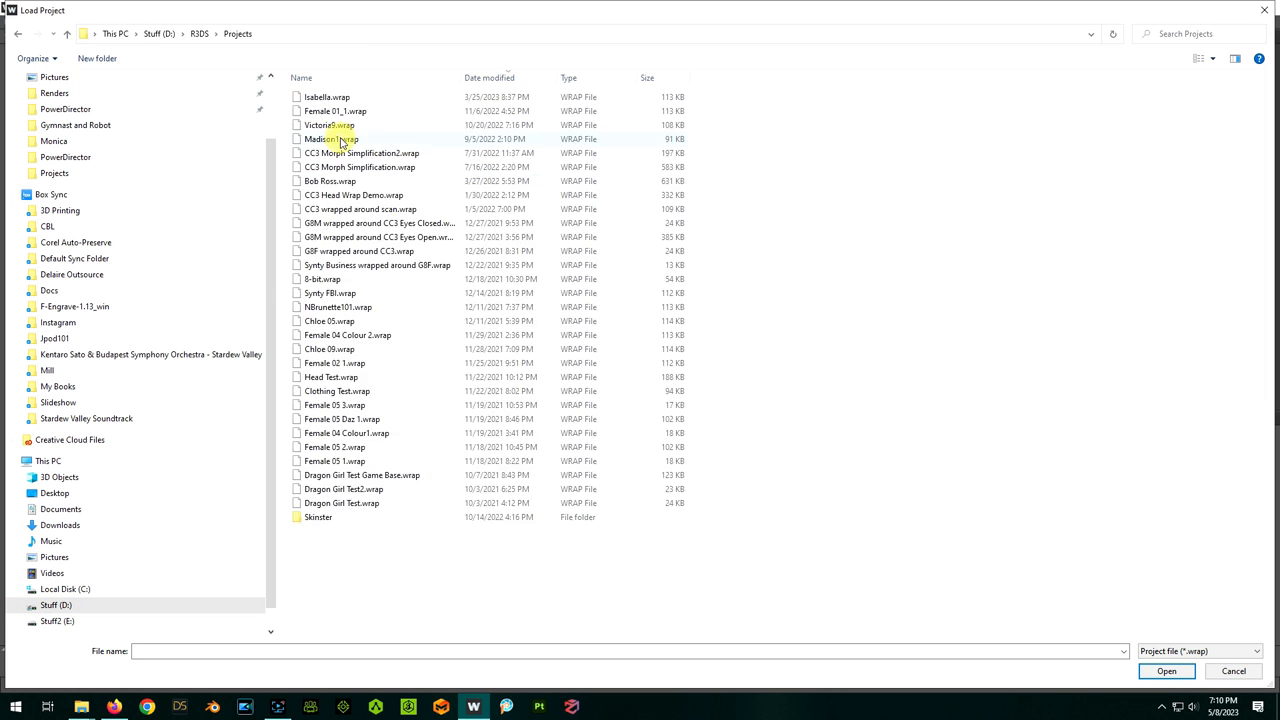
{"action": "left_click", "coordinate": [1166, 671]}
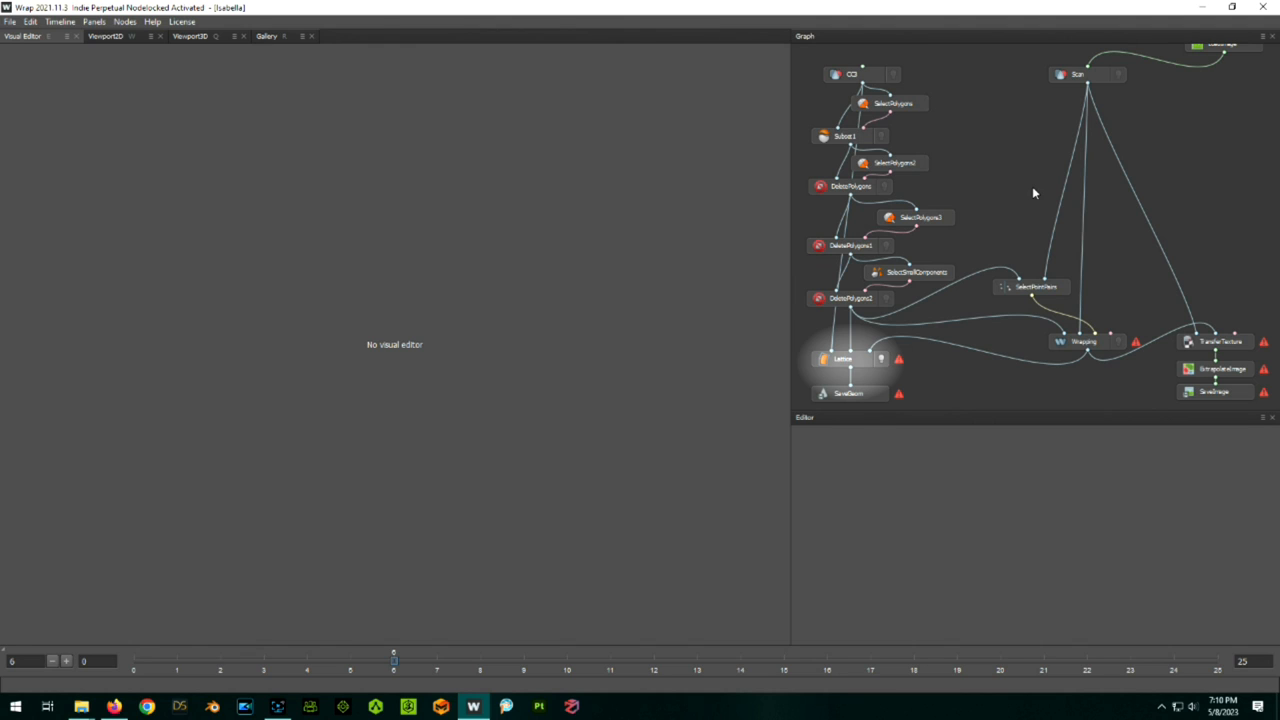
In the Isabella project, point the geometry browser at the Waja scans folder
{"action": "left_click", "coordinate": [850, 393]}
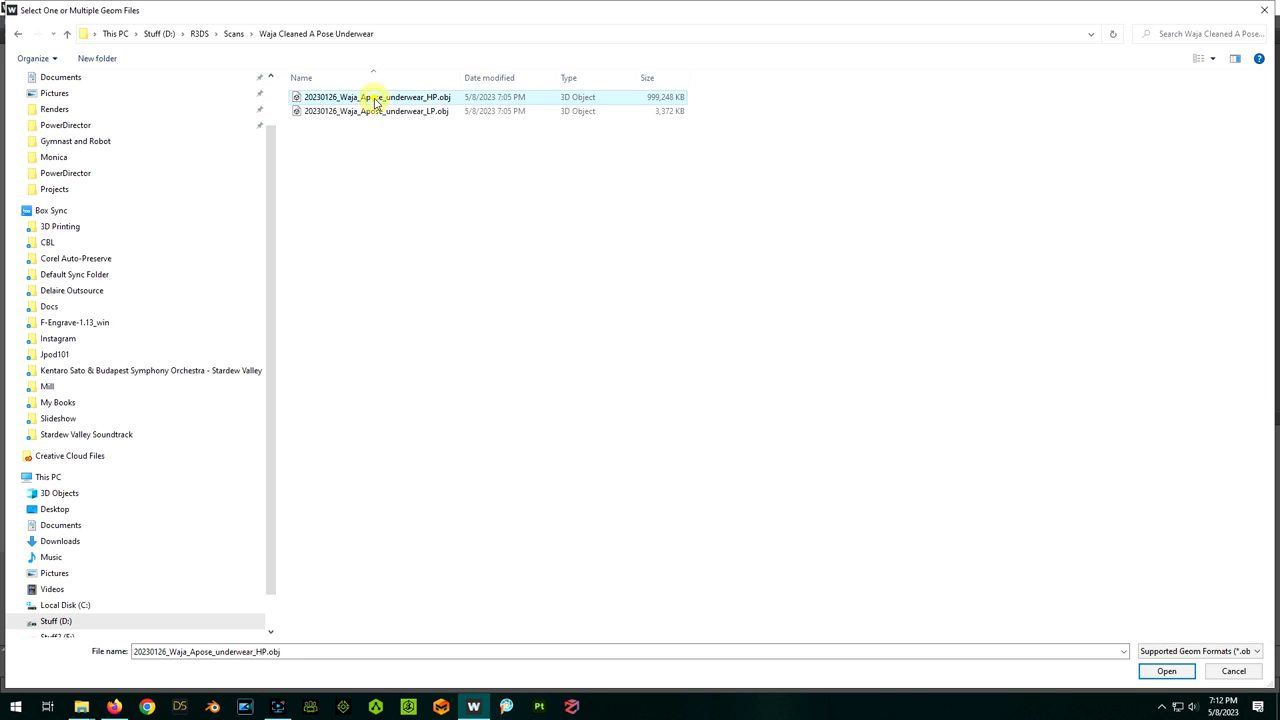
Load 20230126_Waja_Apose_underwear_HP.obj as the scan and save its diffuse texture as a new file
{"action": "left_click", "coordinate": [1183, 671]}
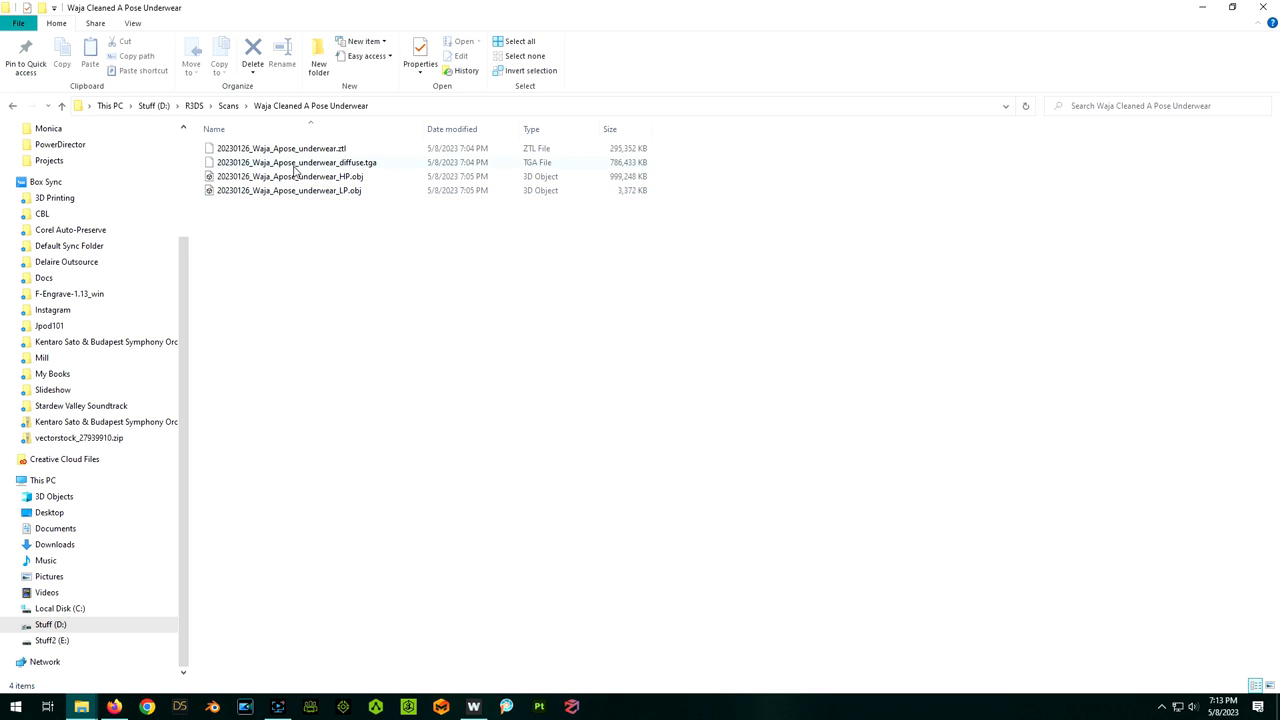
{"action": "right_click", "coordinate": [296, 162]}
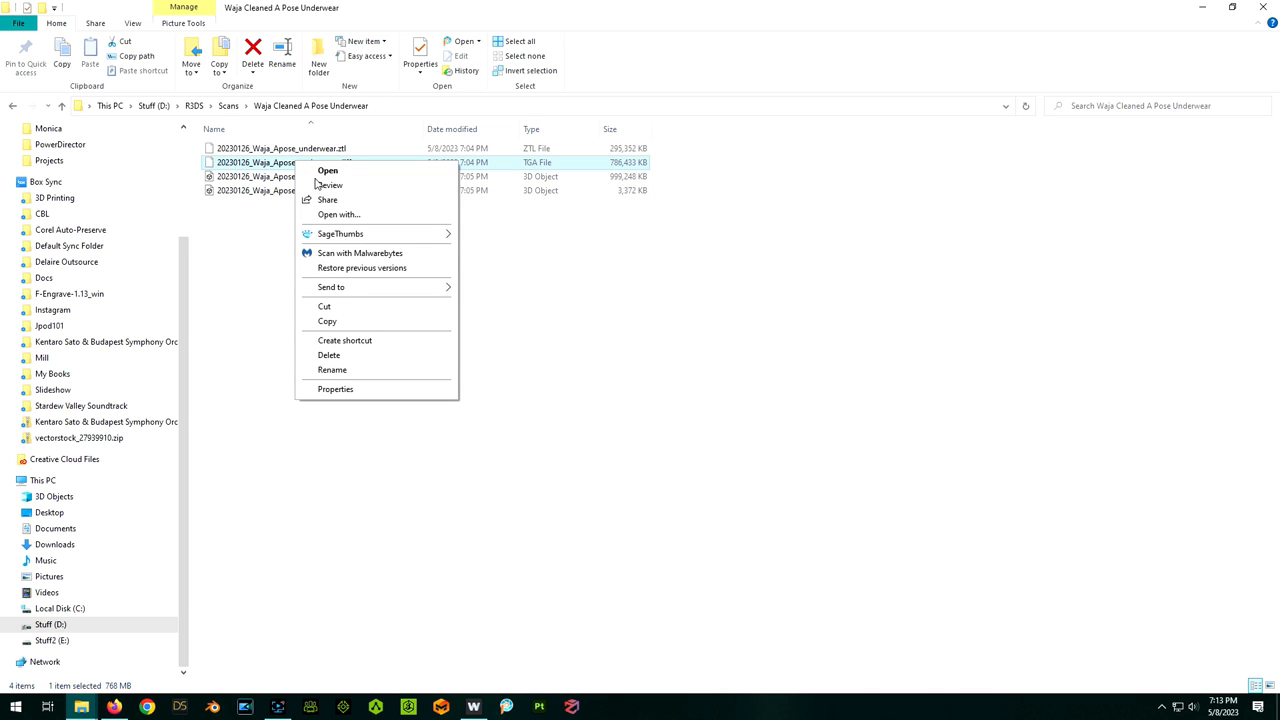
{"action": "mouse_move", "coordinate": [360, 329]}
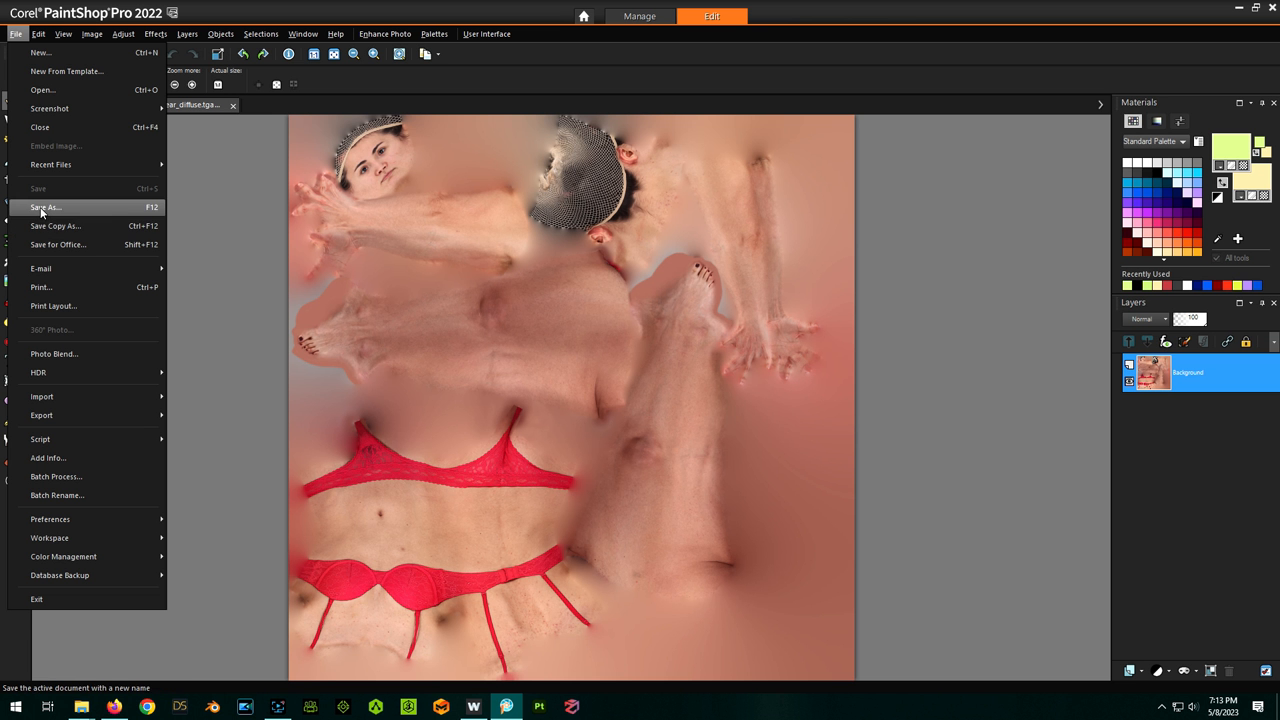
{"action": "left_click", "coordinate": [44, 207]}
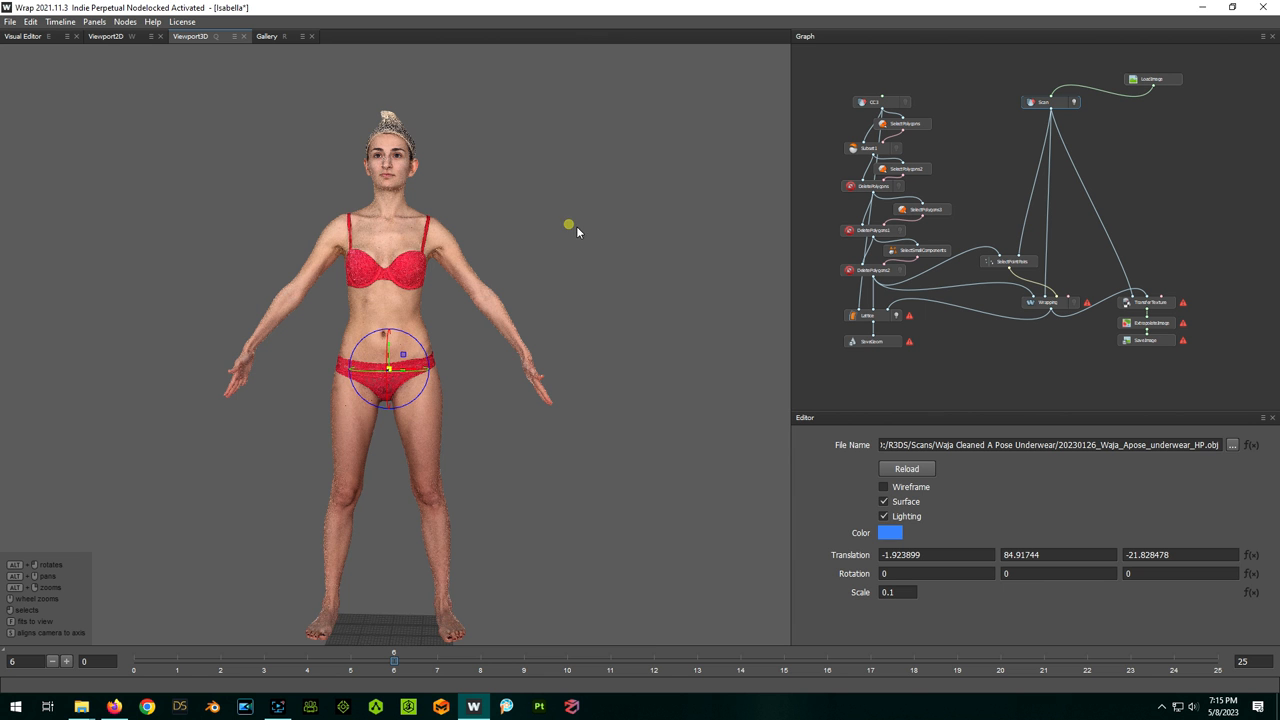
Show the base mesh with the scan and shift the scan into alignment
{"action": "left_click", "coordinate": [903, 103]}
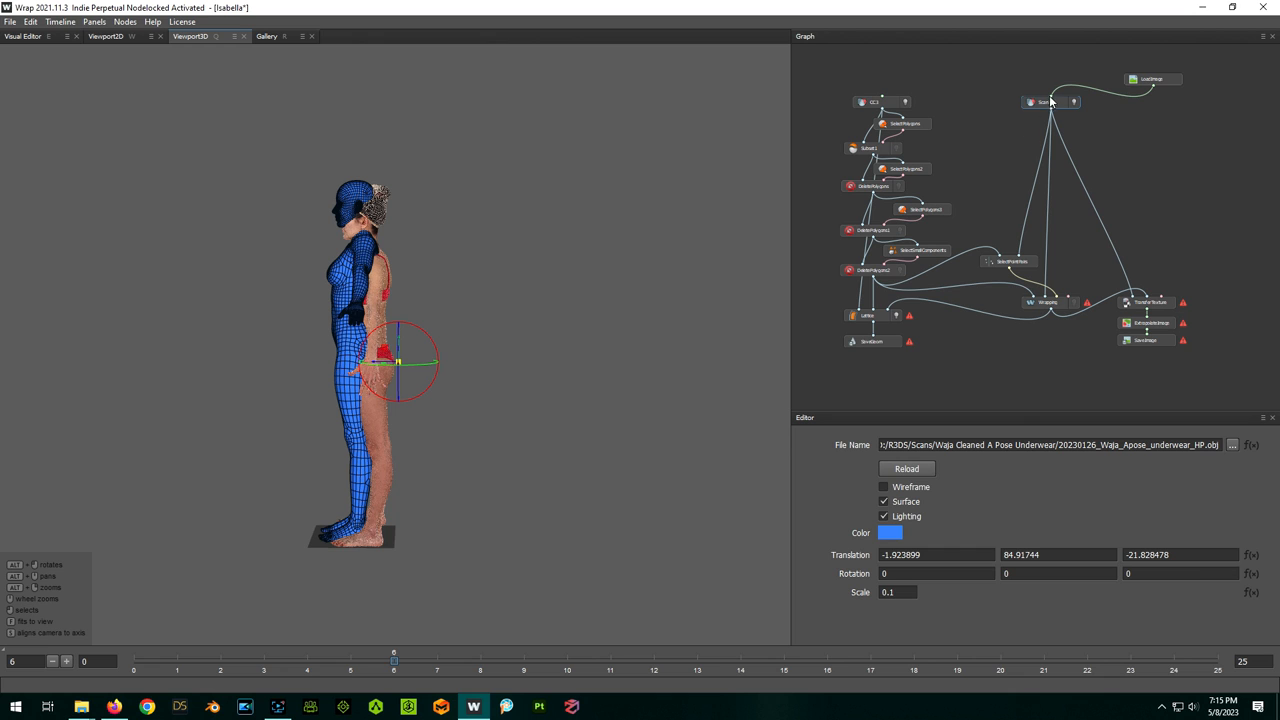
{"action": "mouse_move", "coordinate": [430, 382]}
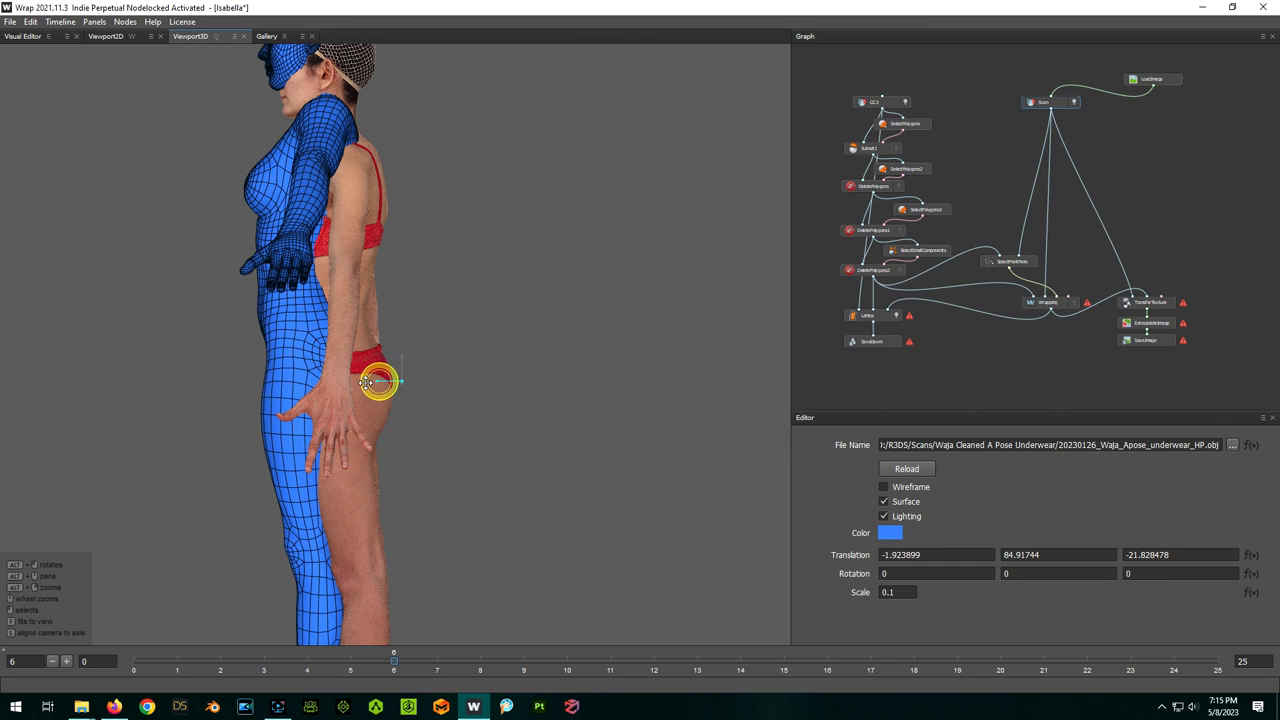
{"action": "left_click_drag", "start_coordinate": [378, 383], "coordinate": [395, 382]}
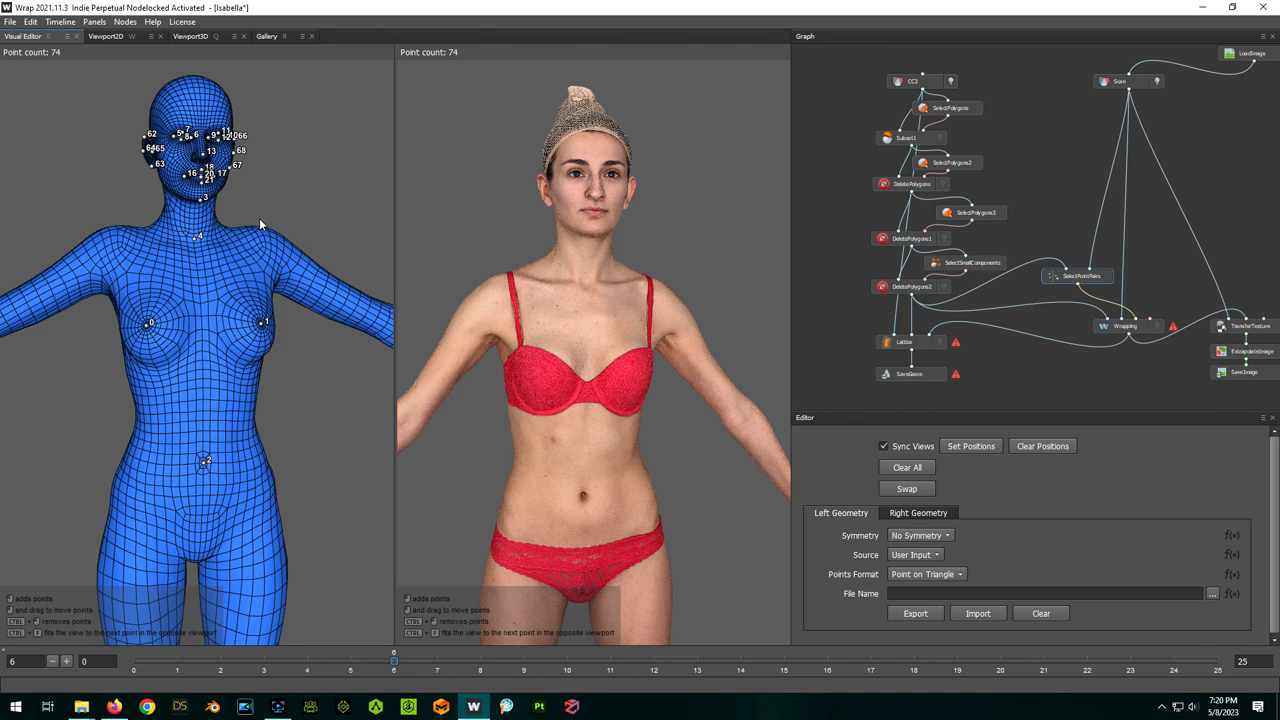
{"action": "mouse_move", "coordinate": [1042, 446]}
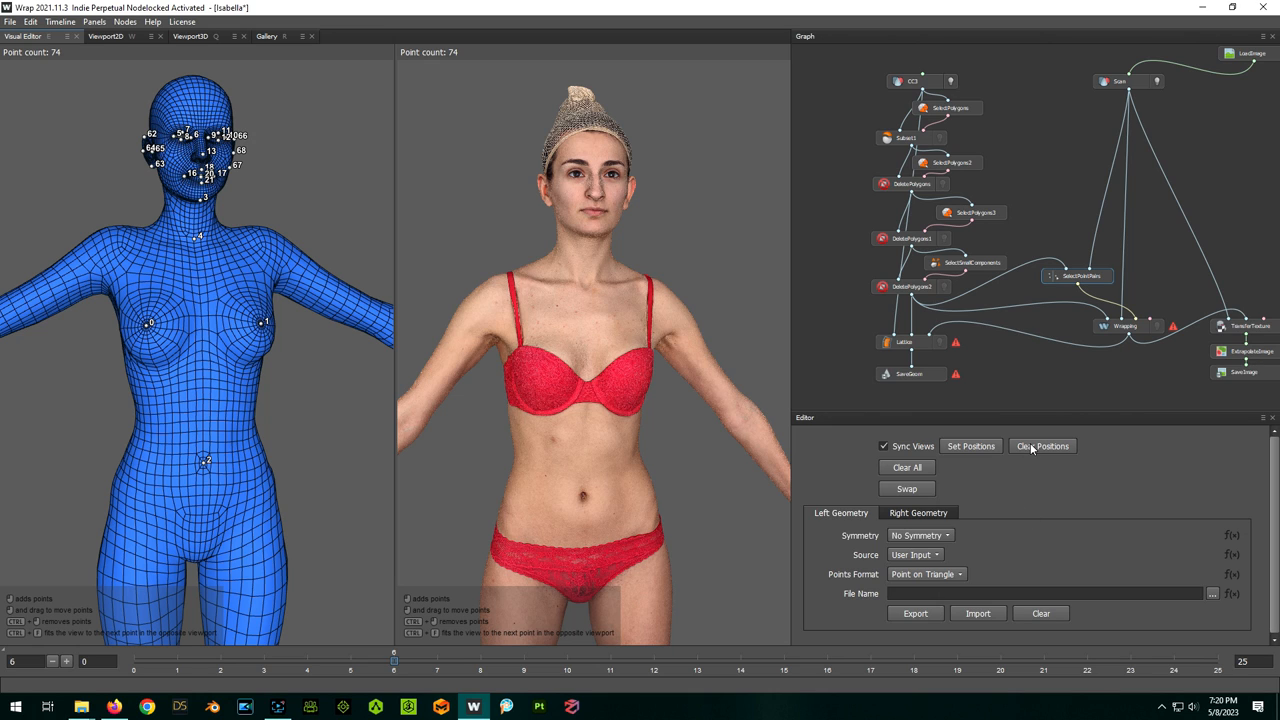
Clear the old point pairs and place new matching points, starting at the base mesh nose
{"action": "left_click", "coordinate": [906, 467]}
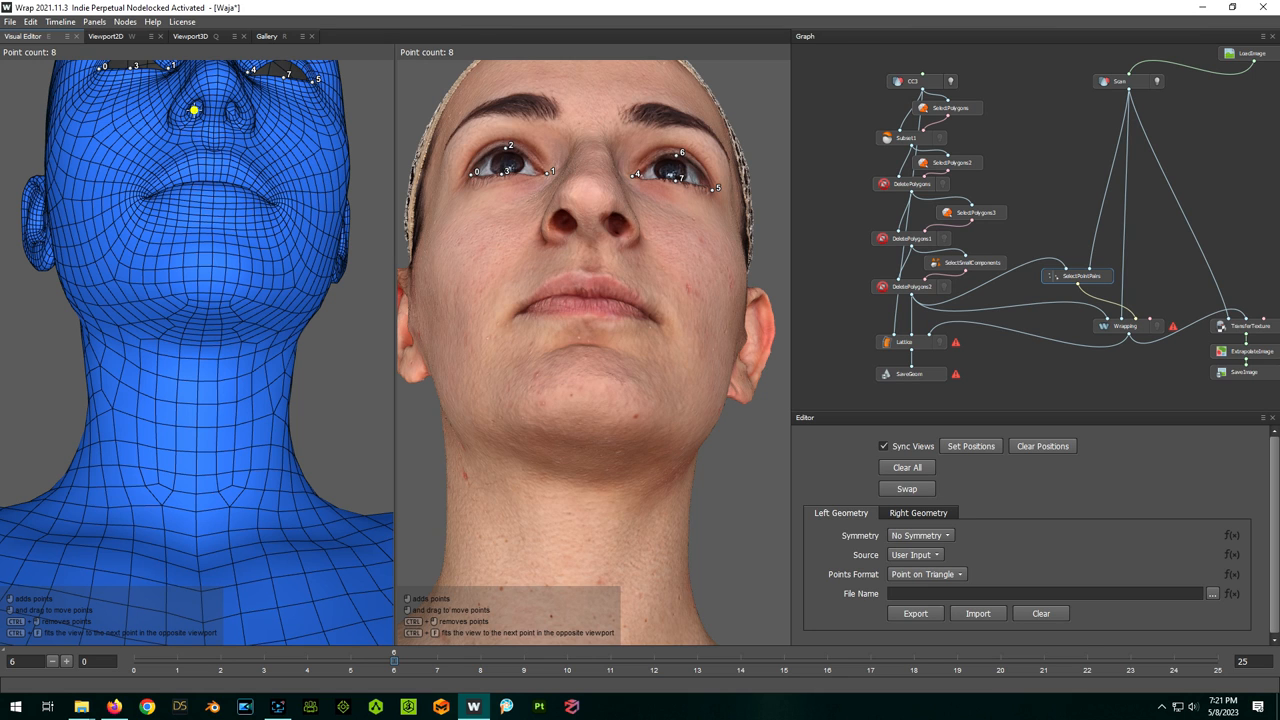
{"action": "left_click", "coordinate": [192, 104]}
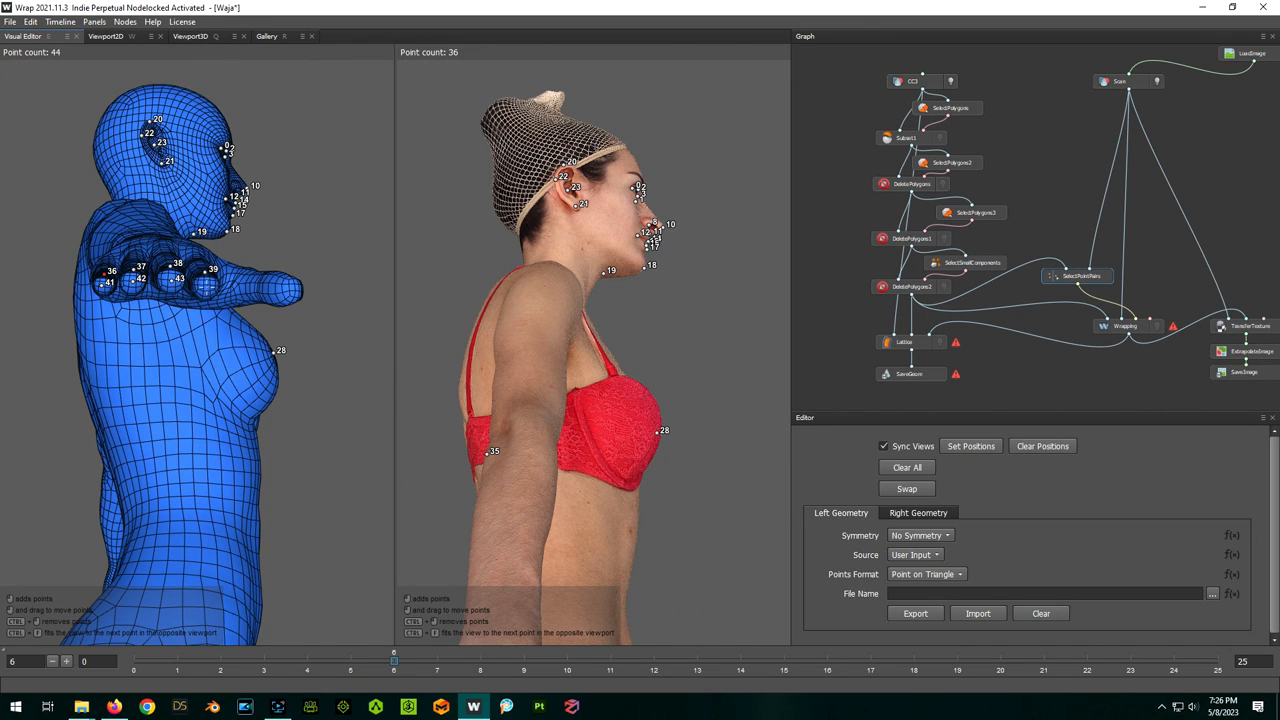
{"action": "left_click", "coordinate": [210, 287]}
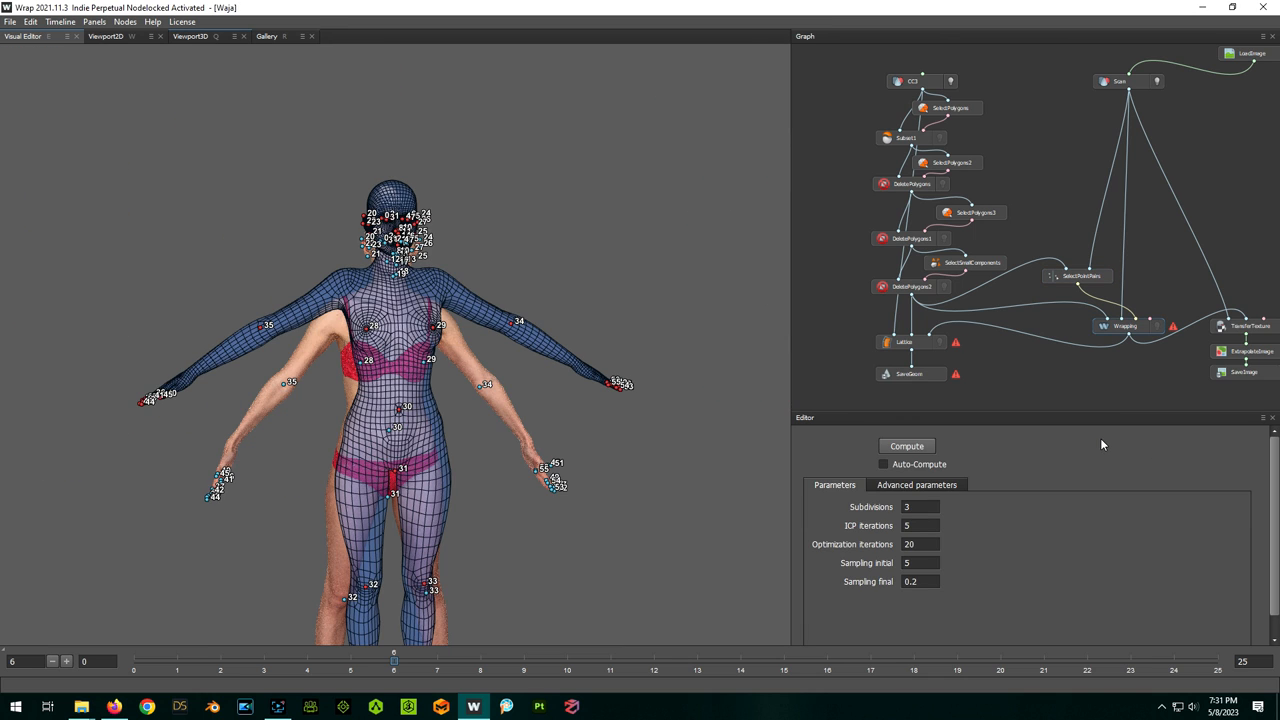
{"action": "mouse_move", "coordinate": [904, 453]}
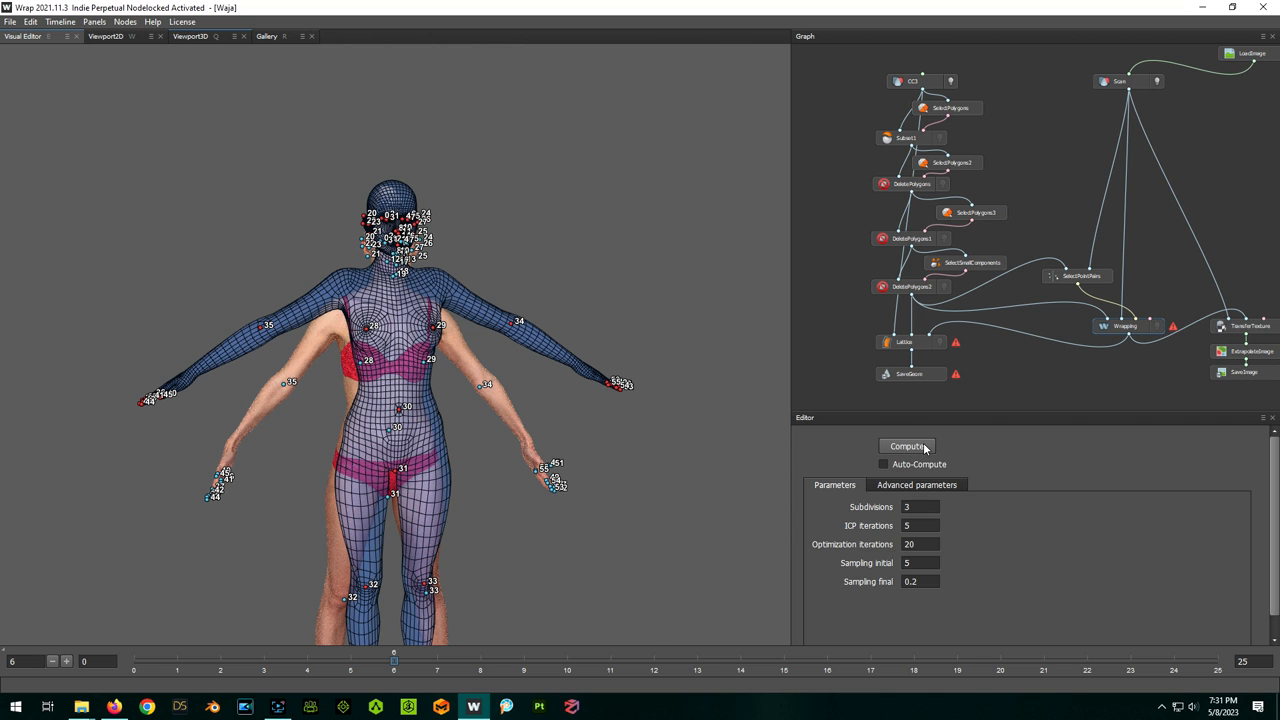
Compute the Wrapping node so the base mesh takes Waja's shape
{"action": "left_click", "coordinate": [906, 446]}
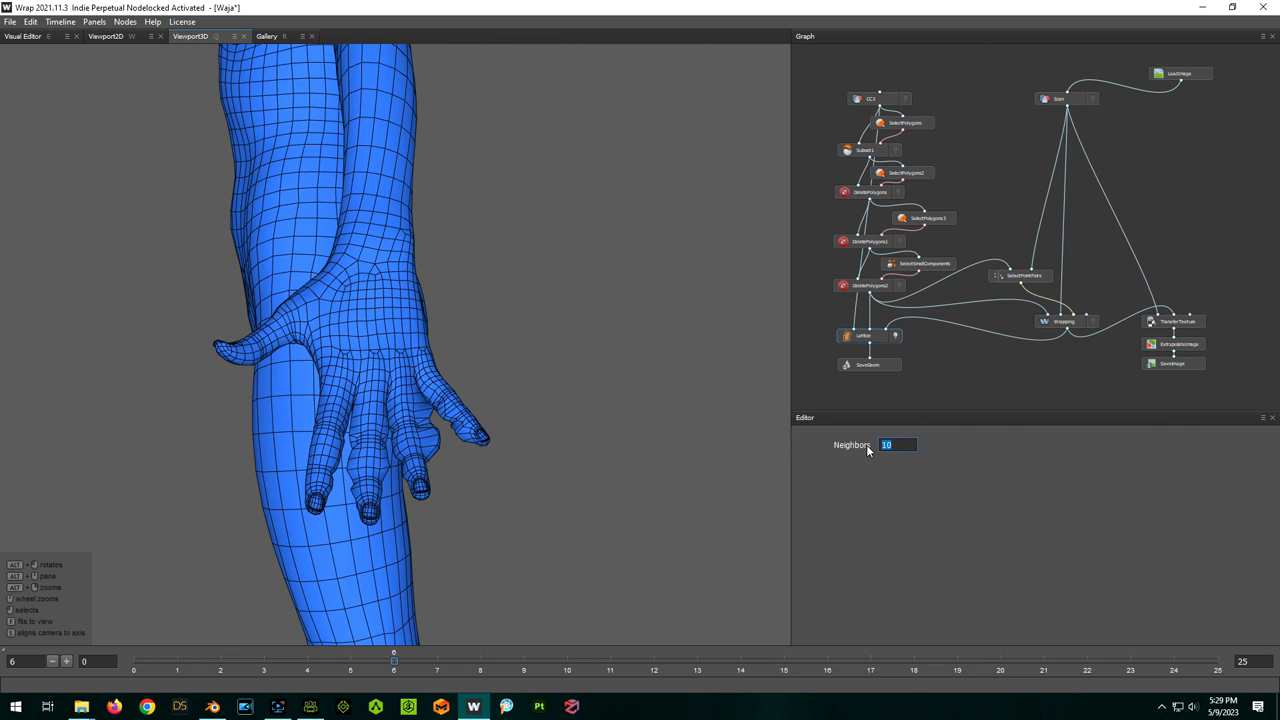
Adjust Neighbors for the hands, set the Waja.obj save path, and review 4096×4096 texture transfer
{"action": "type", "text": "4"}
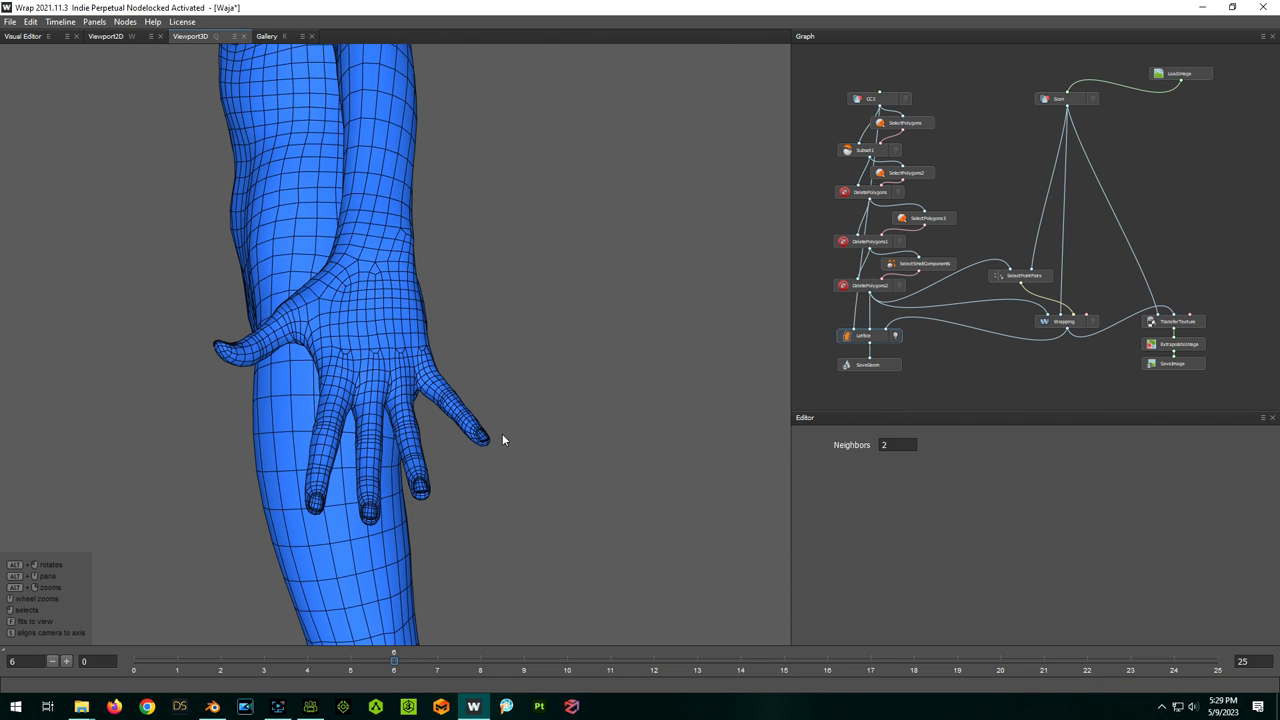
{"action": "left_click", "coordinate": [930, 517]}
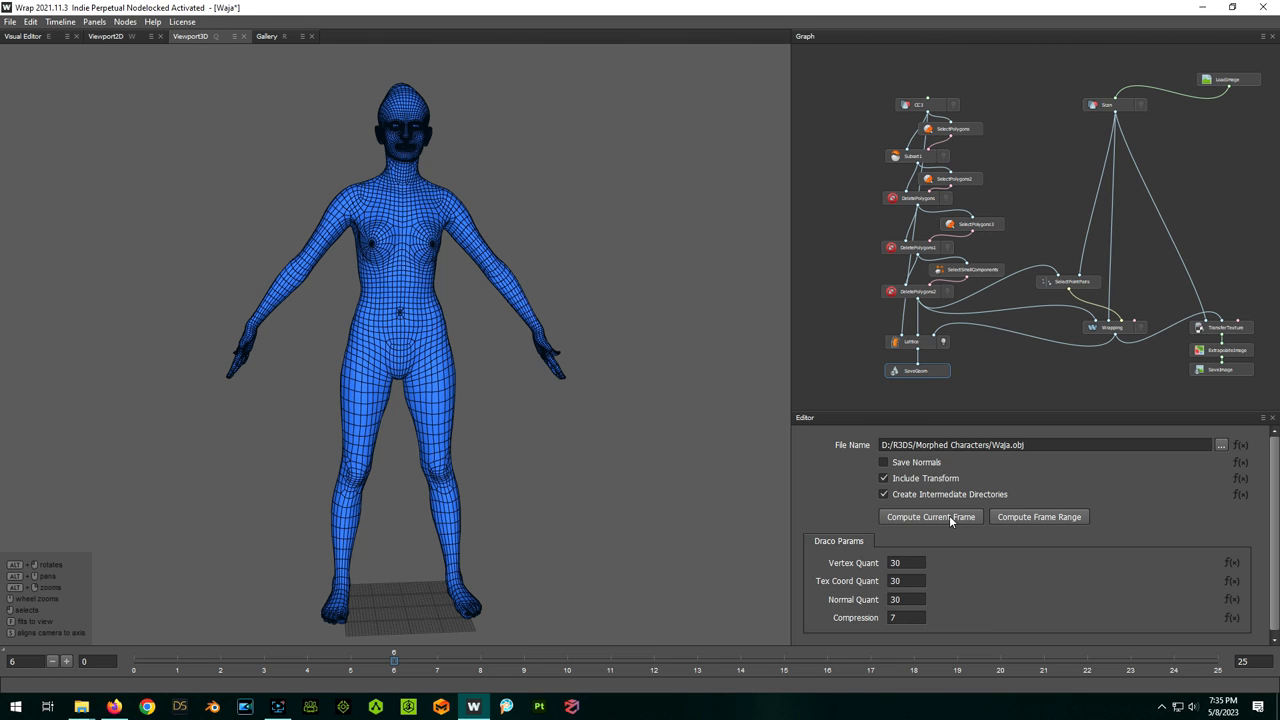
{"action": "mouse_move", "coordinate": [1194, 386]}
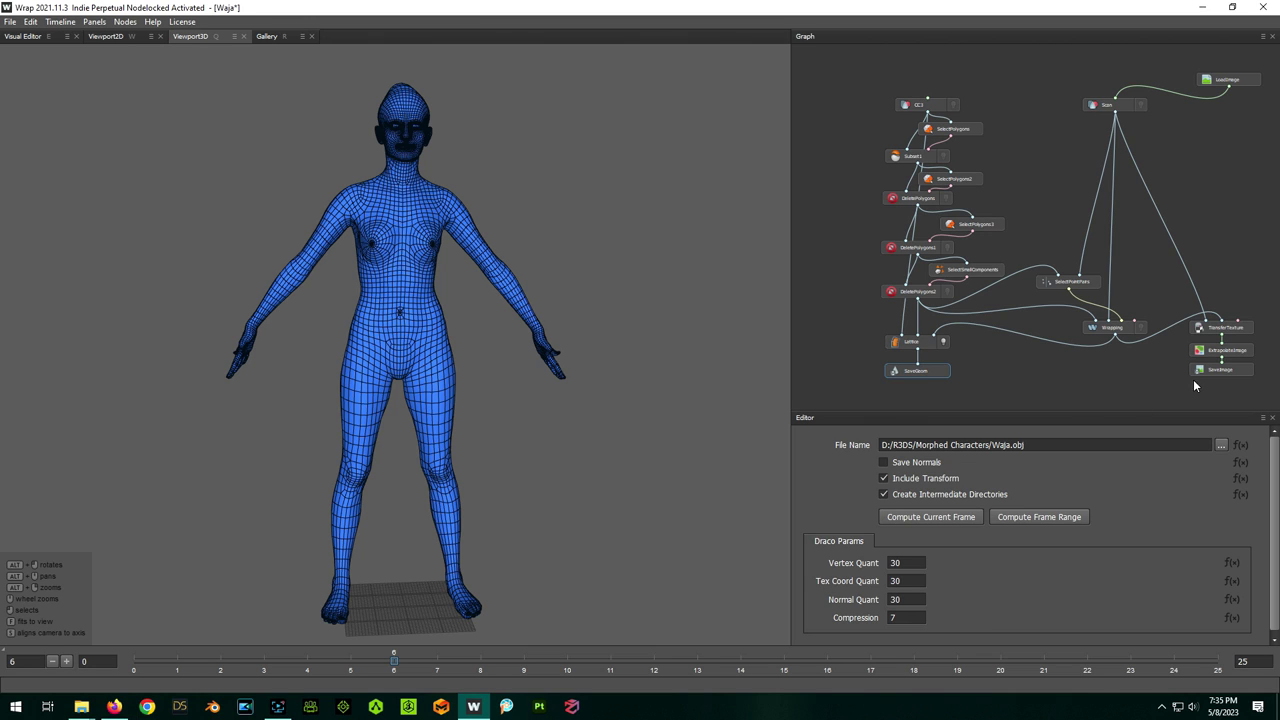
{"action": "left_click", "coordinate": [1222, 327]}
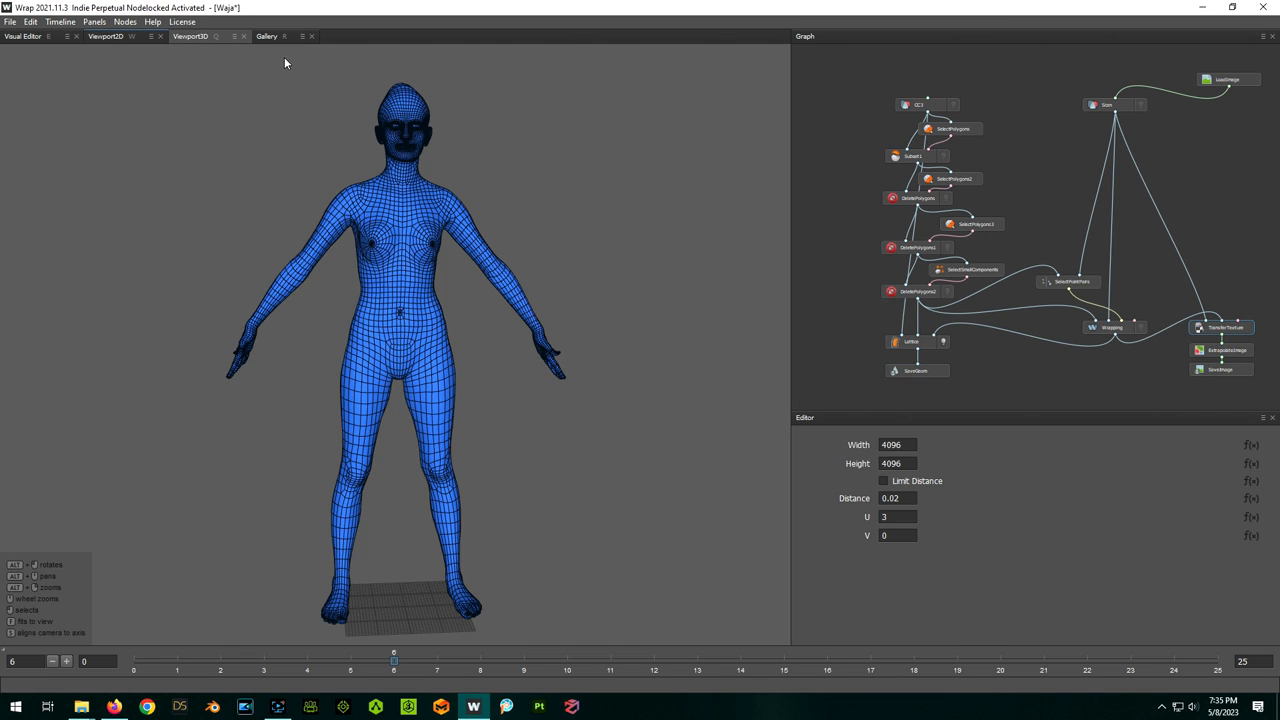
{"action": "mouse_move", "coordinate": [22, 42]}
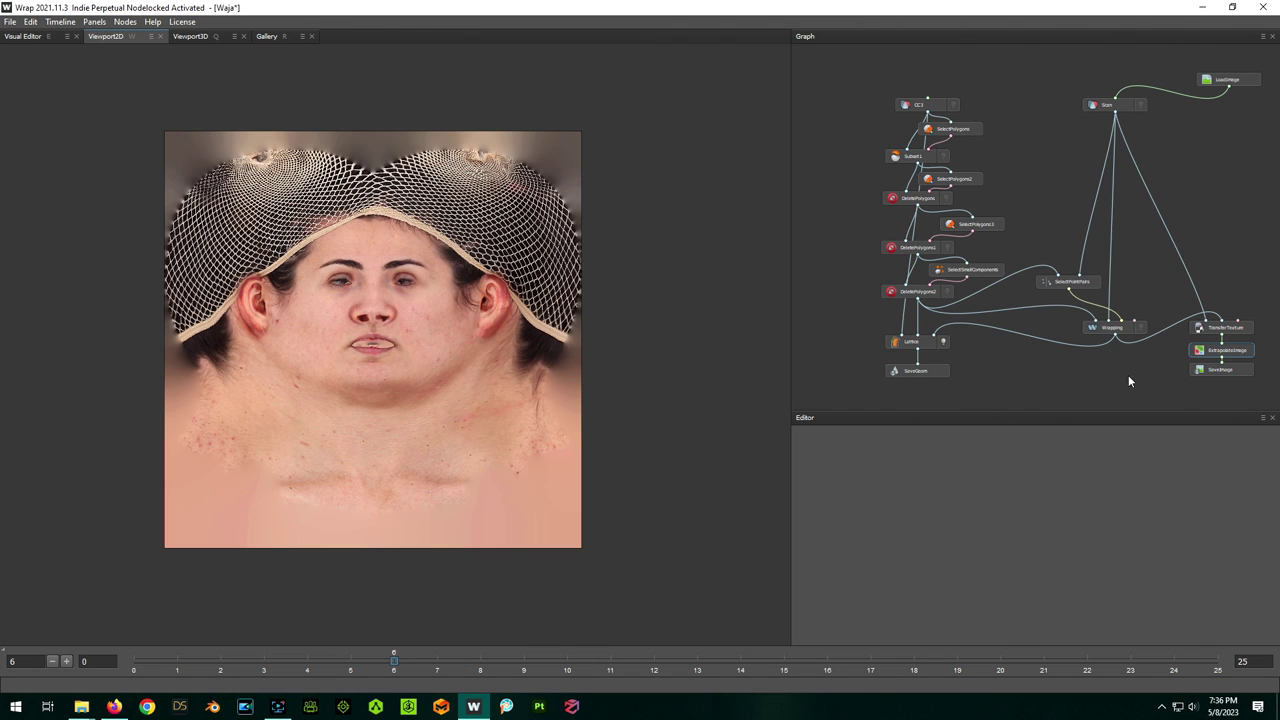
Compute the SaveImage node to write Arms_Diffuse.png into the Waja textures folder
{"action": "left_click", "coordinate": [1221, 369]}
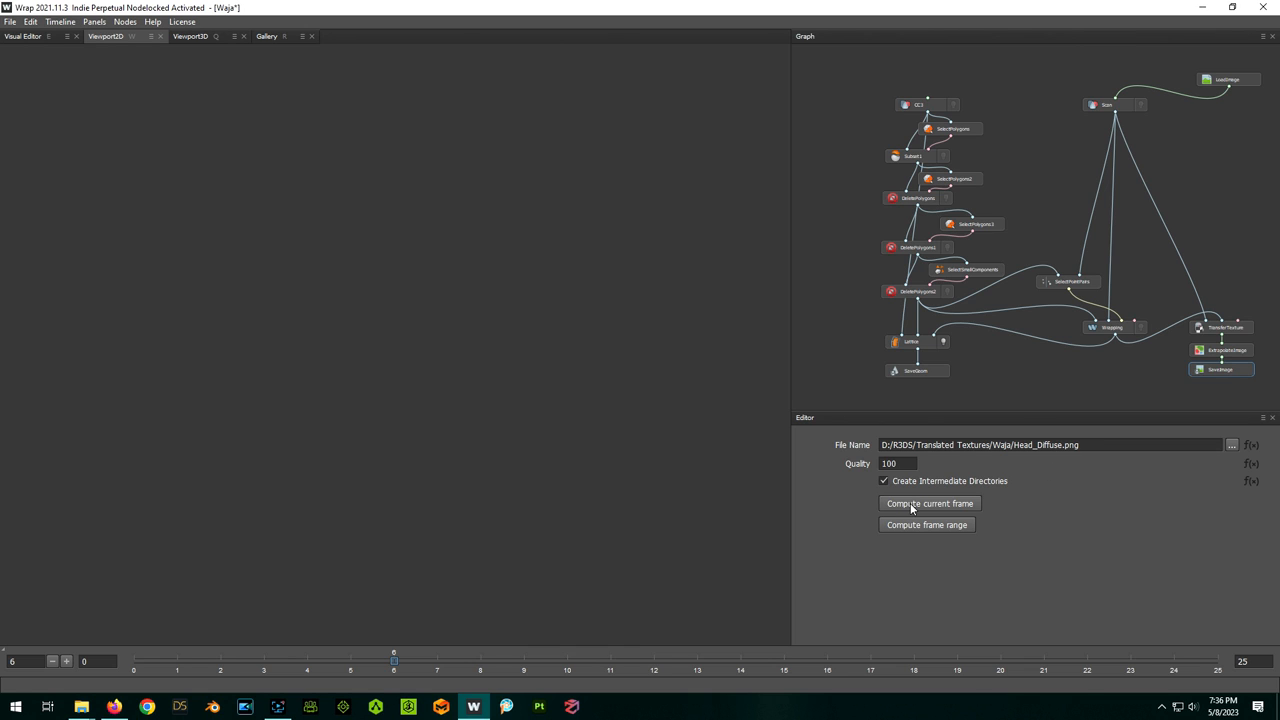
{"action": "mouse_move", "coordinate": [838, 545]}
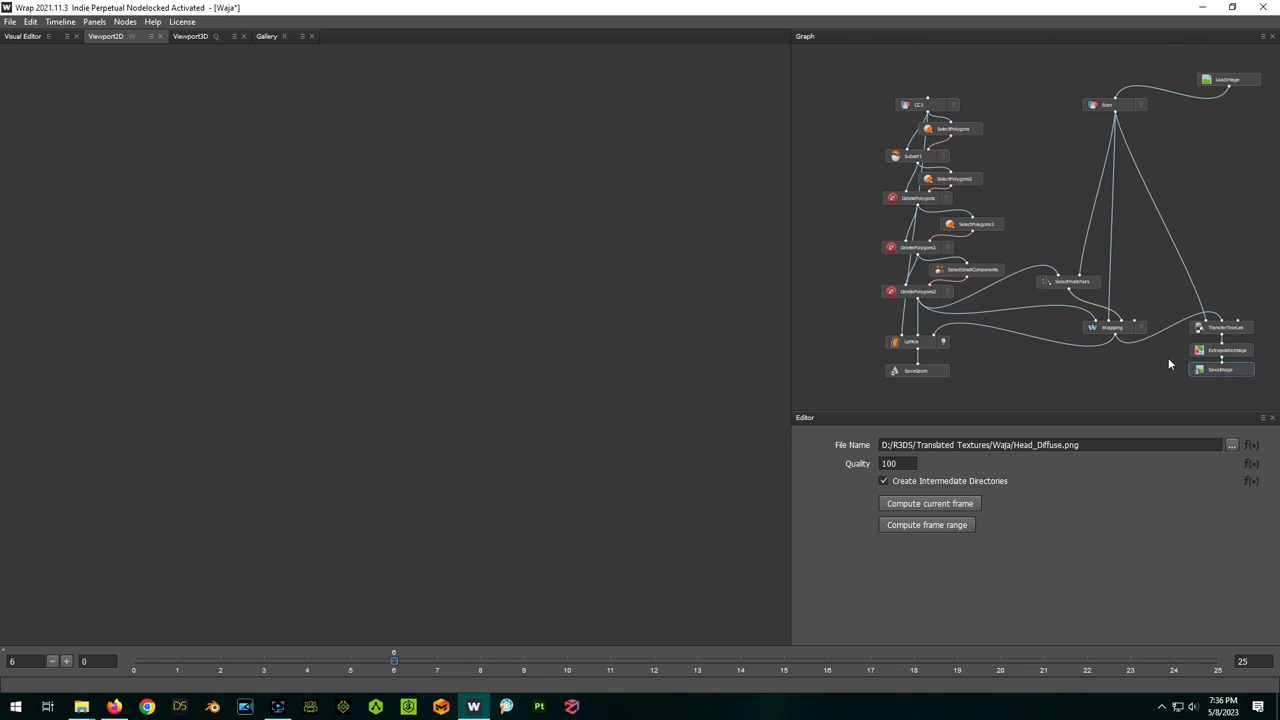
{"action": "left_click", "coordinate": [1219, 329]}
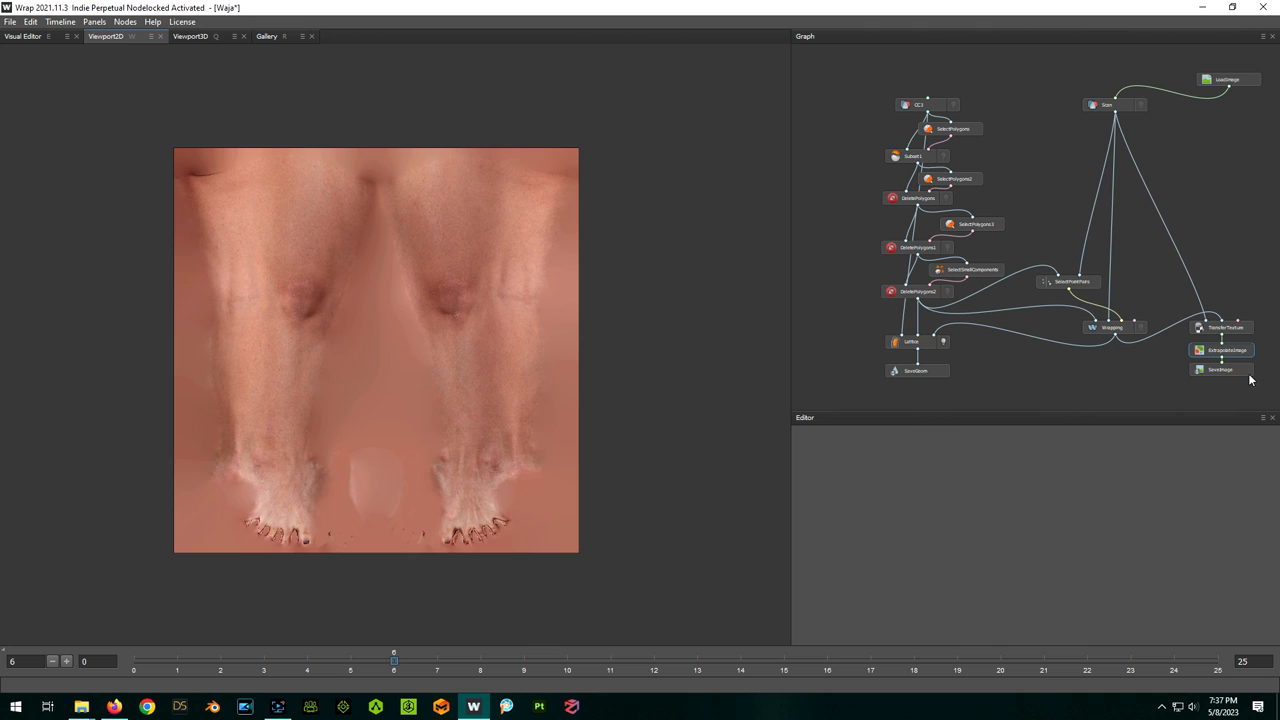
{"action": "left_click", "coordinate": [1220, 370]}
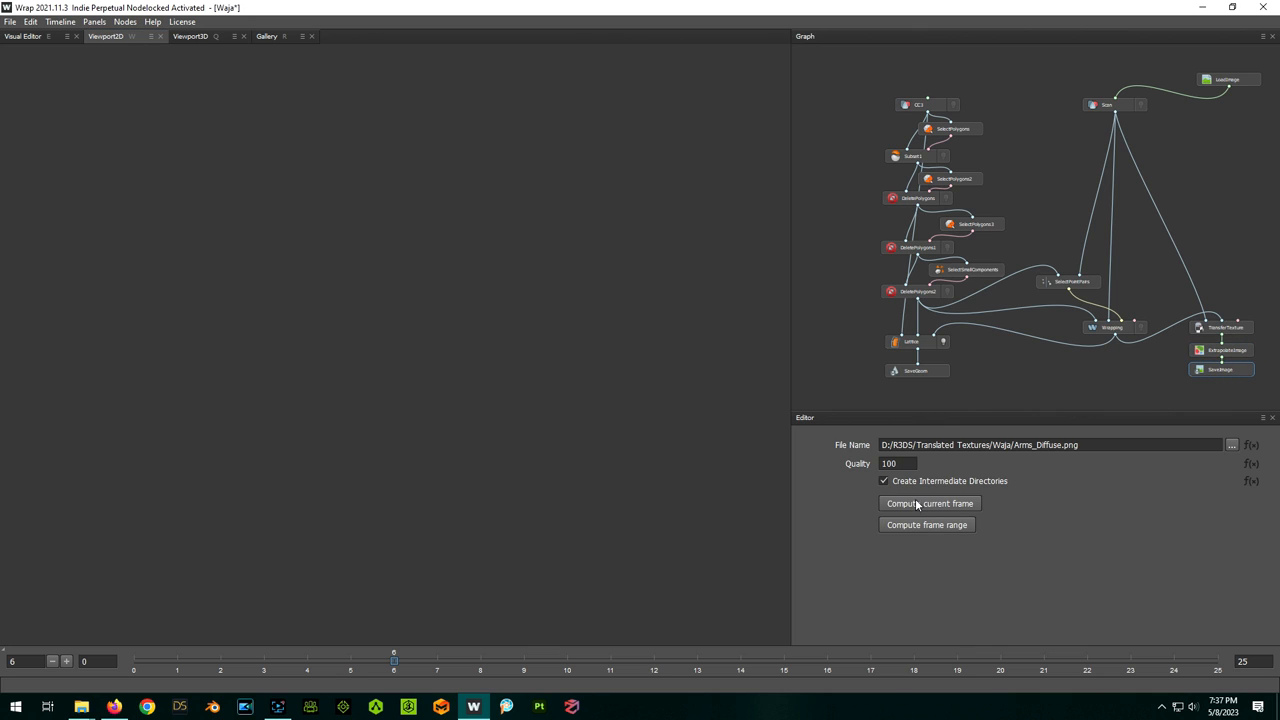
{"action": "left_click", "coordinate": [1030, 445]}
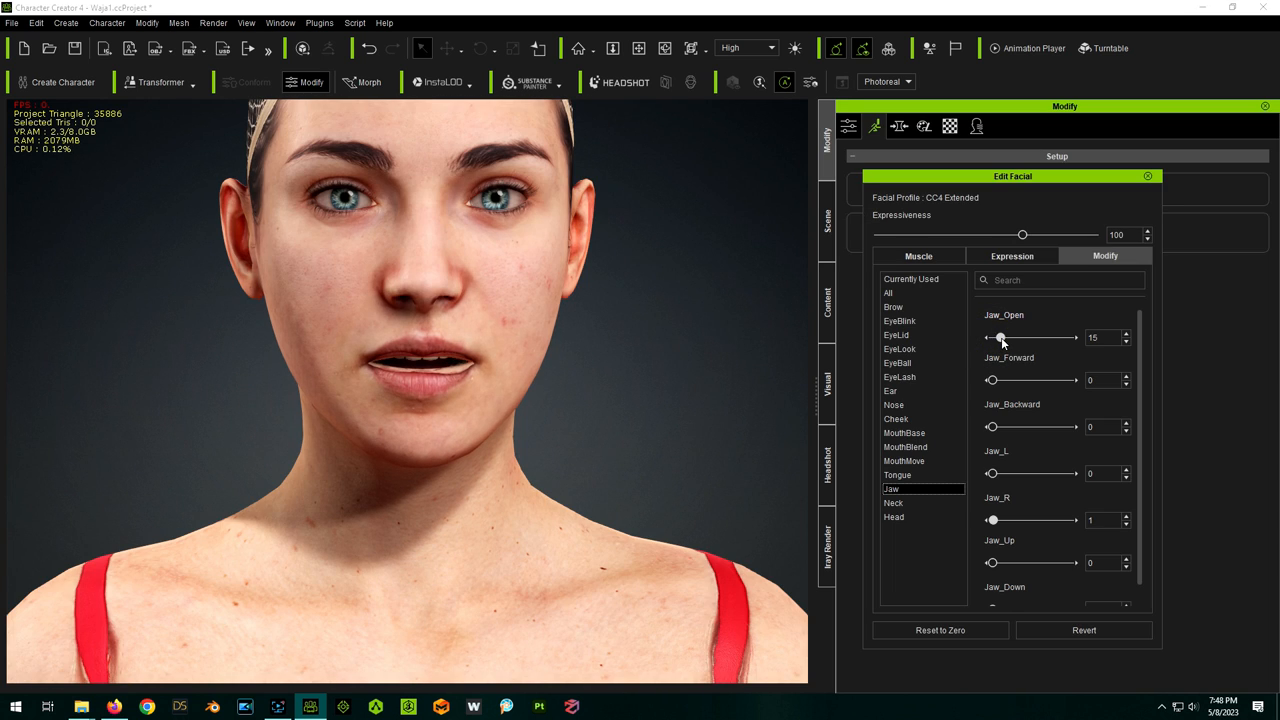
Set Jaw_Open to 15 and launch the head Base Color texture in the image editor
{"action": "left_click_drag", "start_coordinate": [1000, 337], "coordinate": [1005, 337]}
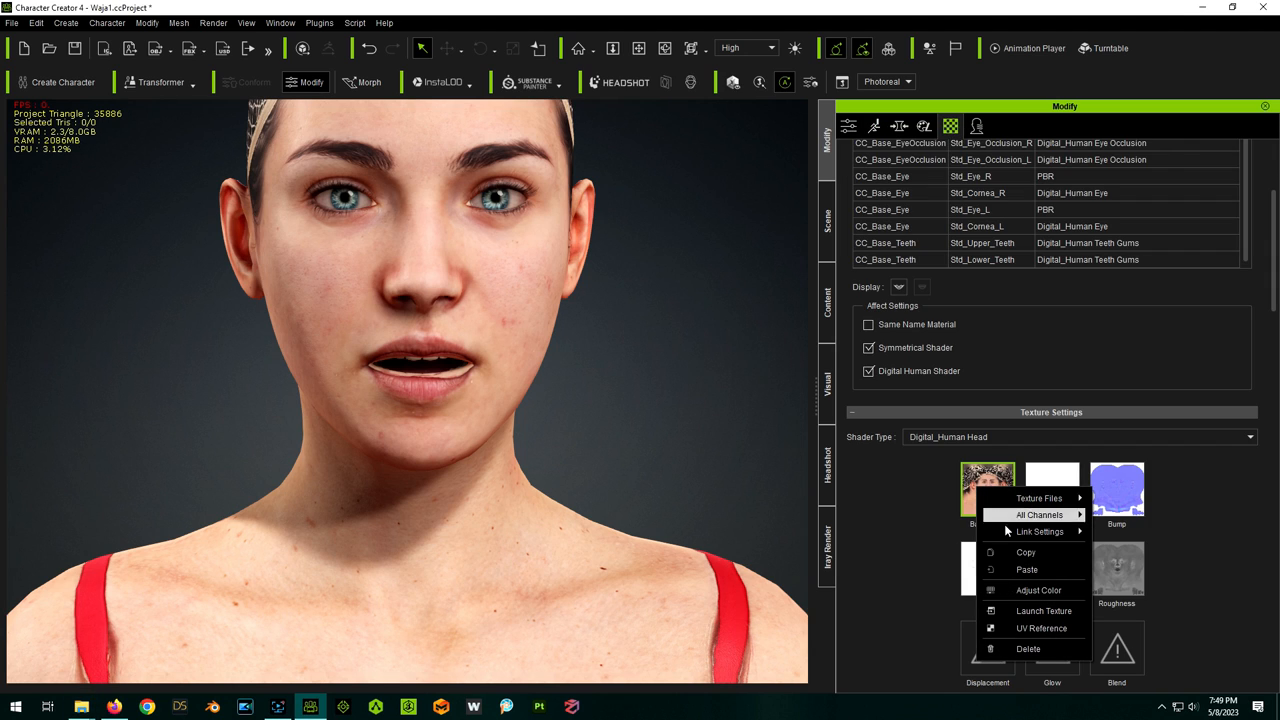
{"action": "mouse_move", "coordinate": [1041, 610]}
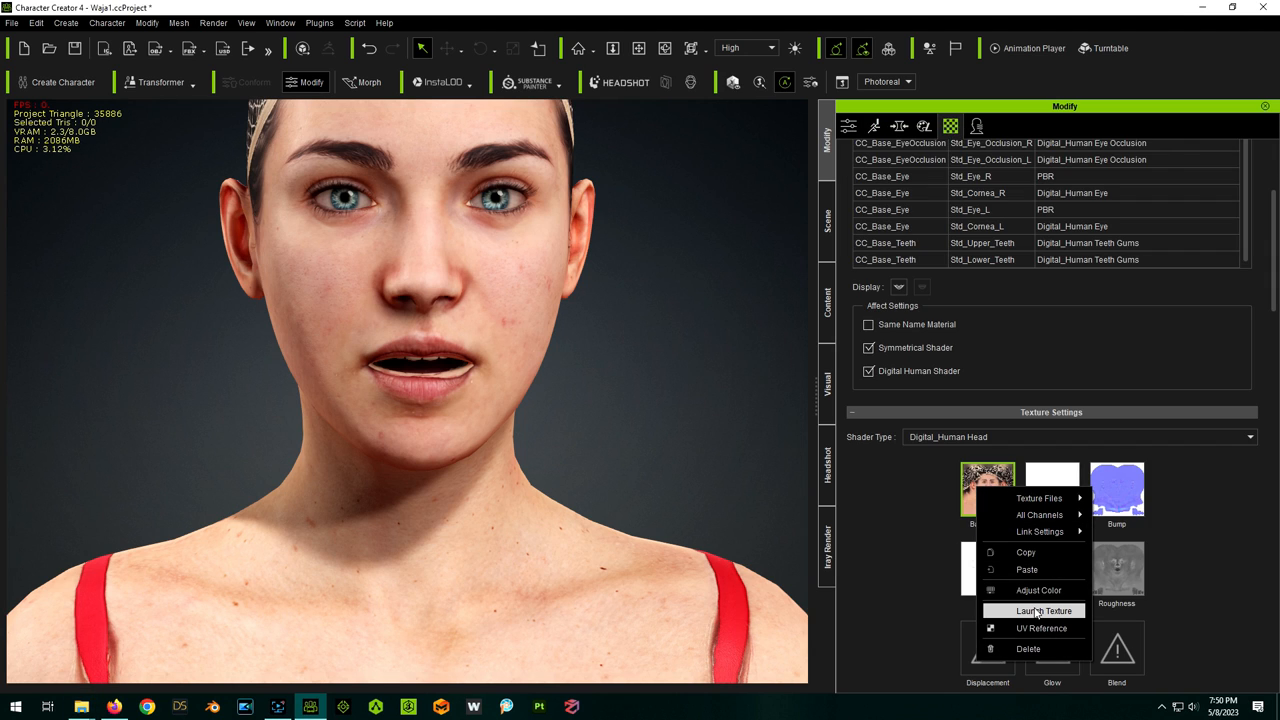
{"action": "left_click", "coordinate": [1038, 610]}
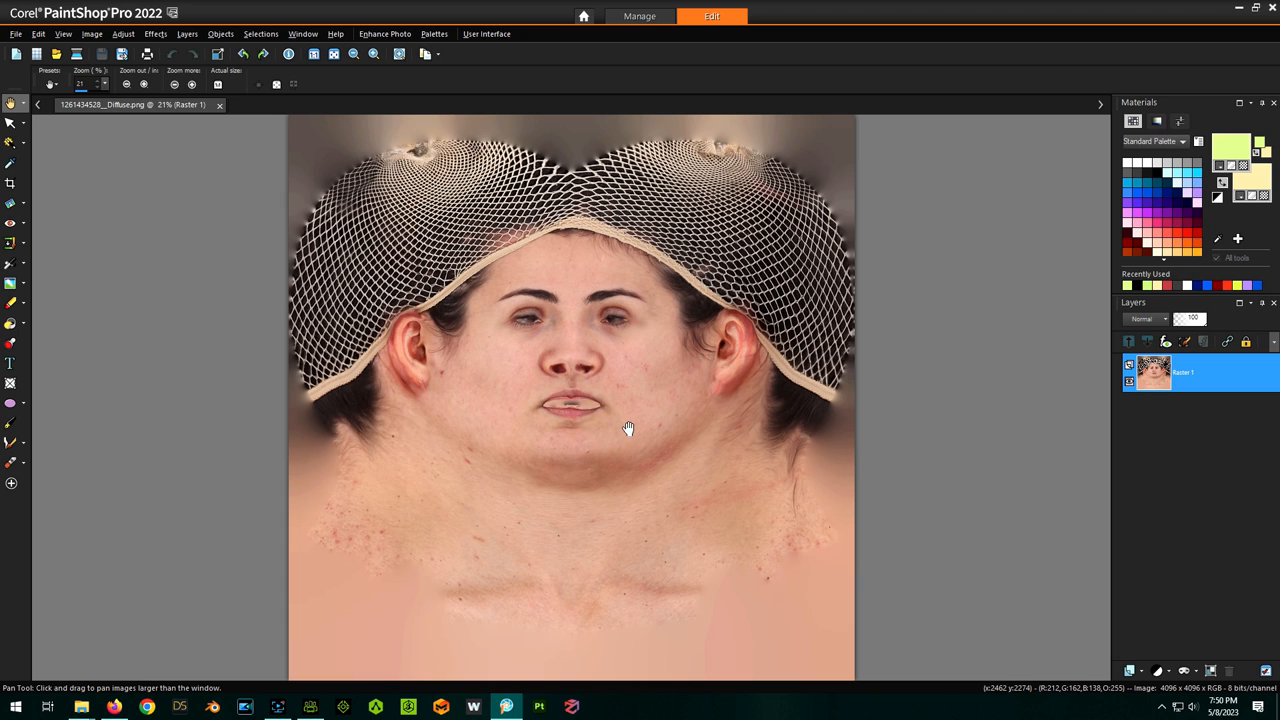
{"action": "mouse_move", "coordinate": [594, 376]}
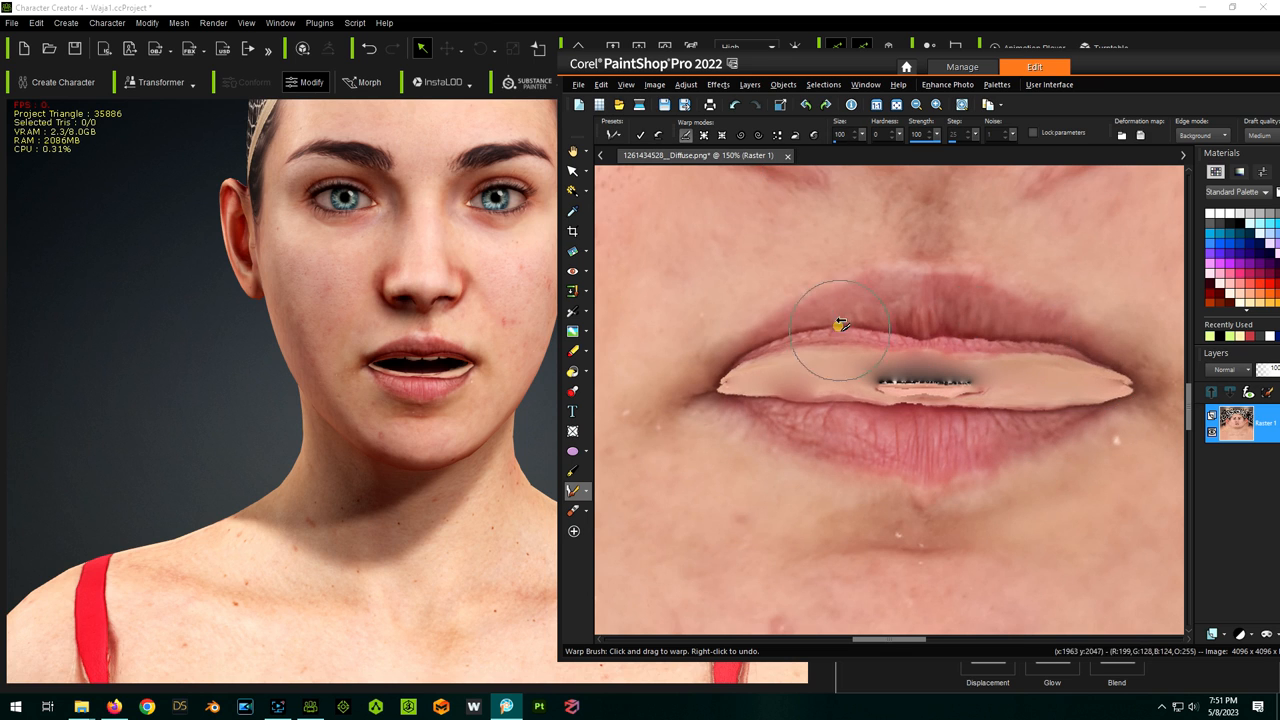
Choose SmartClone from the Clone tool flyout for blending skin over the lips
{"action": "left_click", "coordinate": [572, 291]}
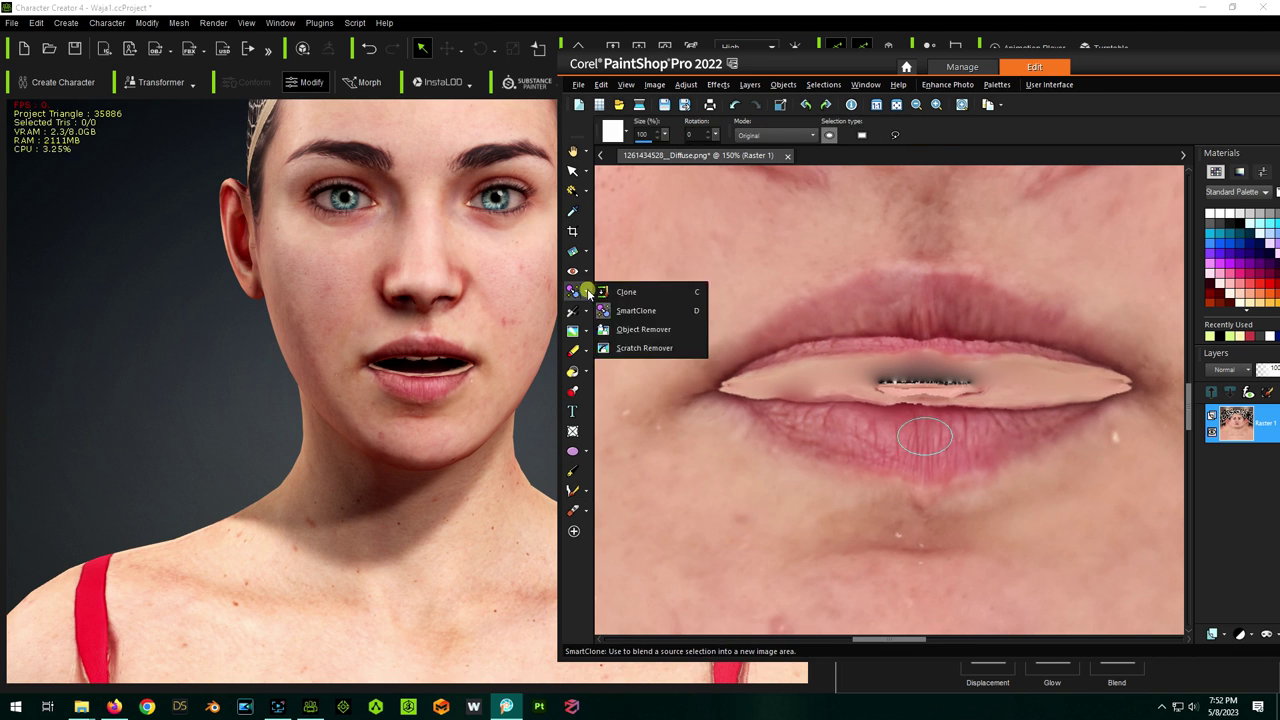
{"action": "left_click", "coordinate": [626, 291]}
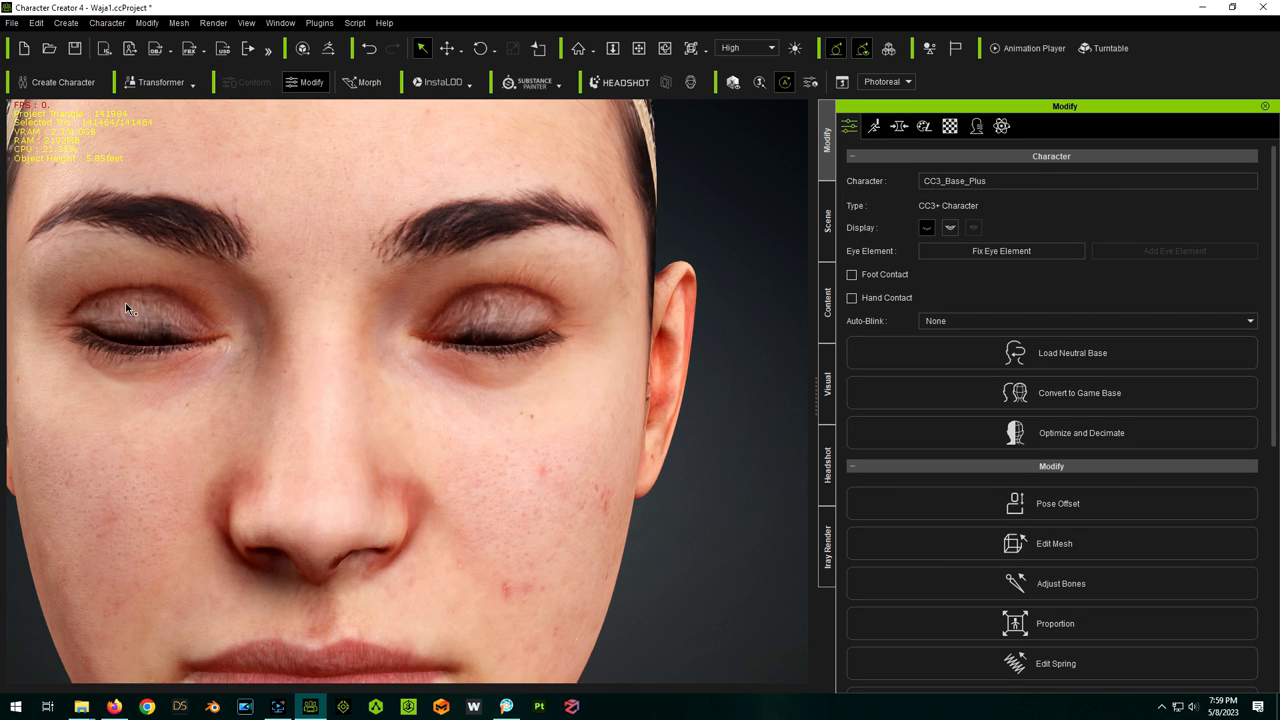
{"action": "mouse_move", "coordinate": [487, 318]}
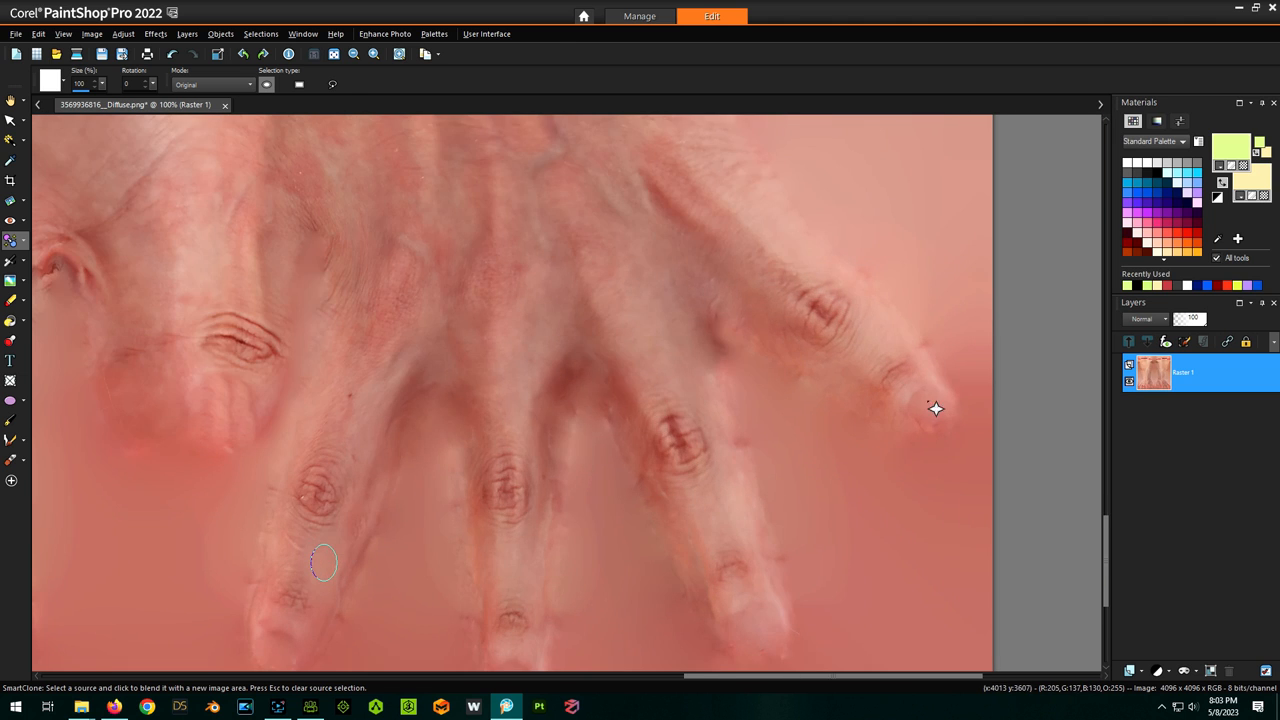
Patch a finger blemish with nearby skin using SmartClone
{"action": "left_click", "coordinate": [113, 706]}
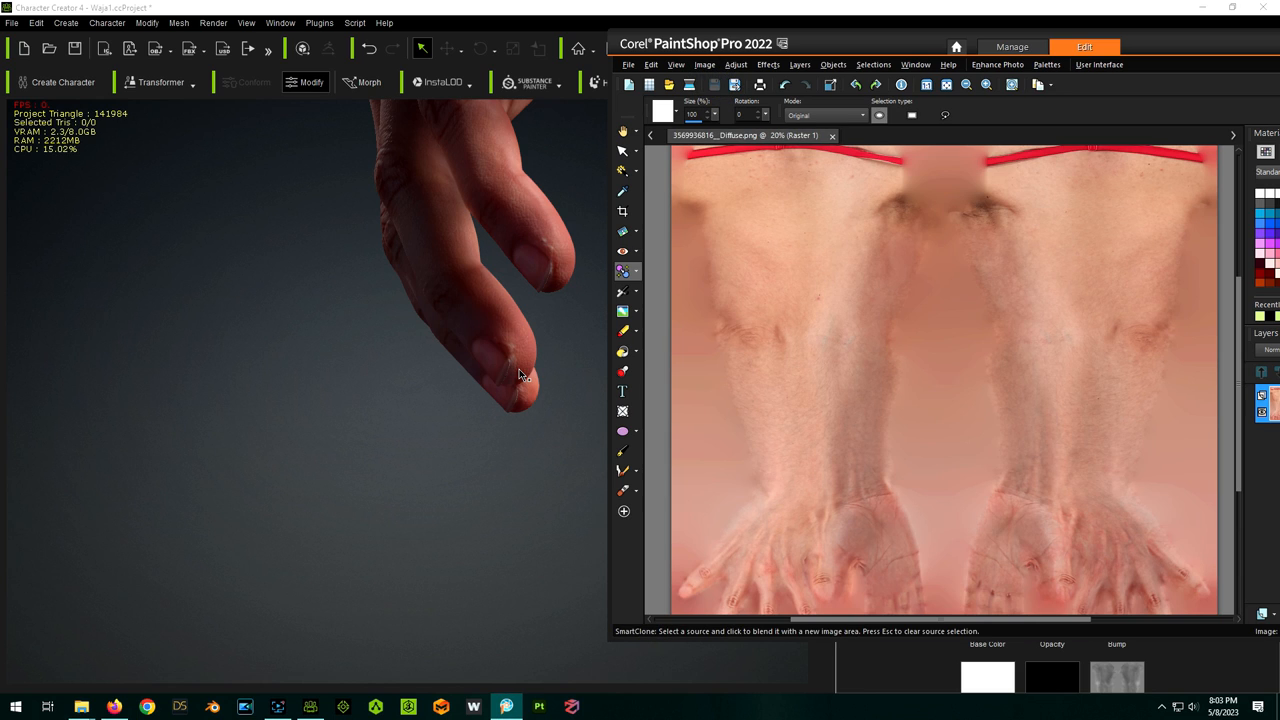
{"action": "mouse_move", "coordinate": [508, 361]}
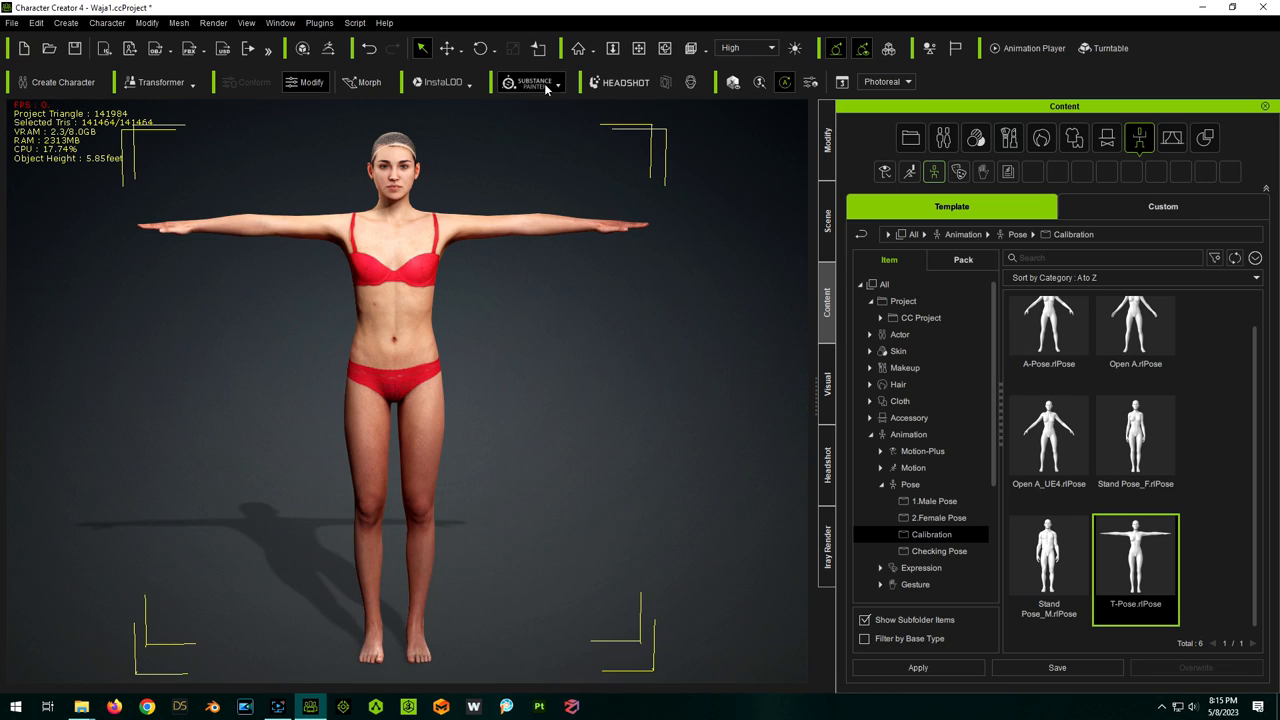
Export the T-posed character to Substance Painter as Waja.obj
{"action": "left_click", "coordinate": [569, 82]}
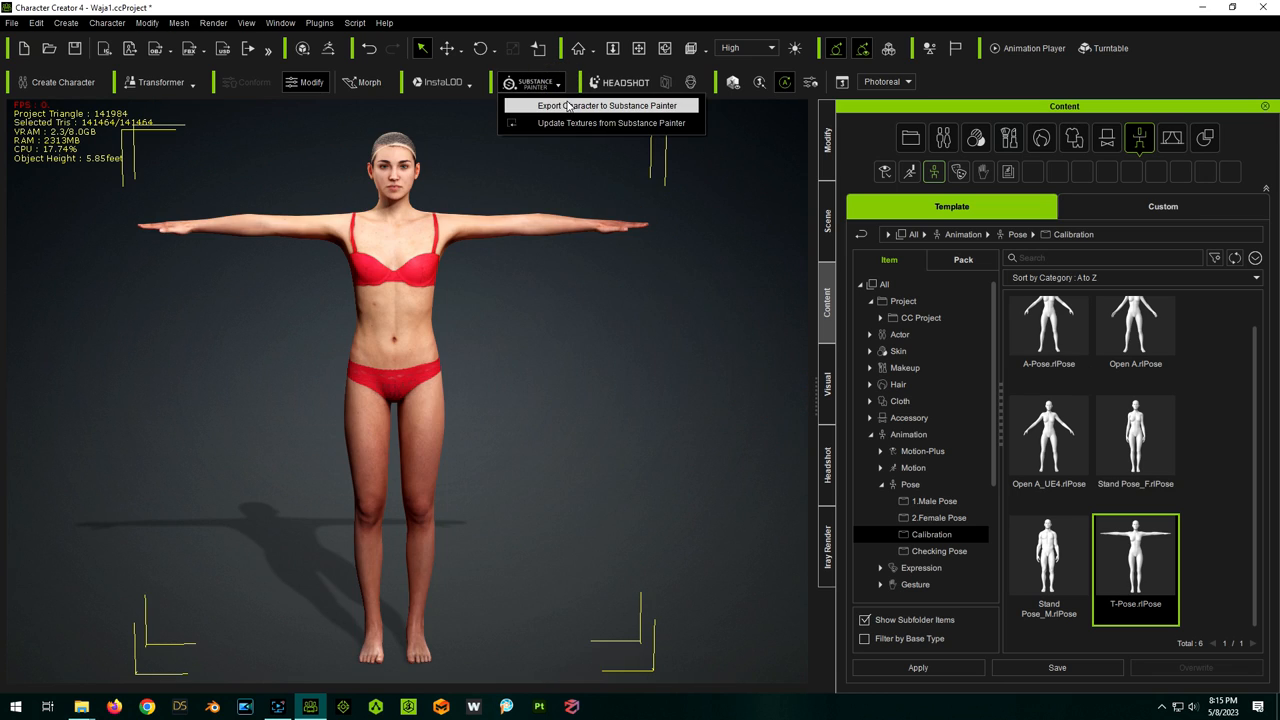
{"action": "left_click", "coordinate": [599, 105]}
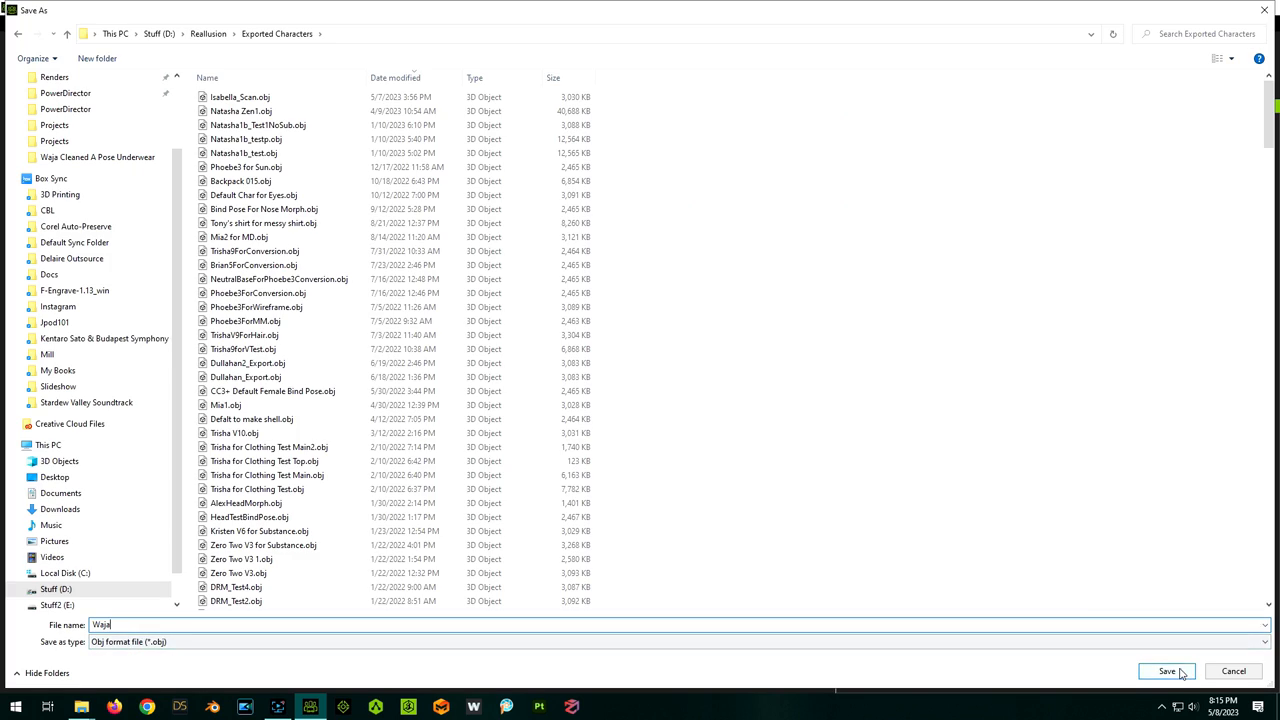
{"action": "left_click", "coordinate": [1168, 670]}
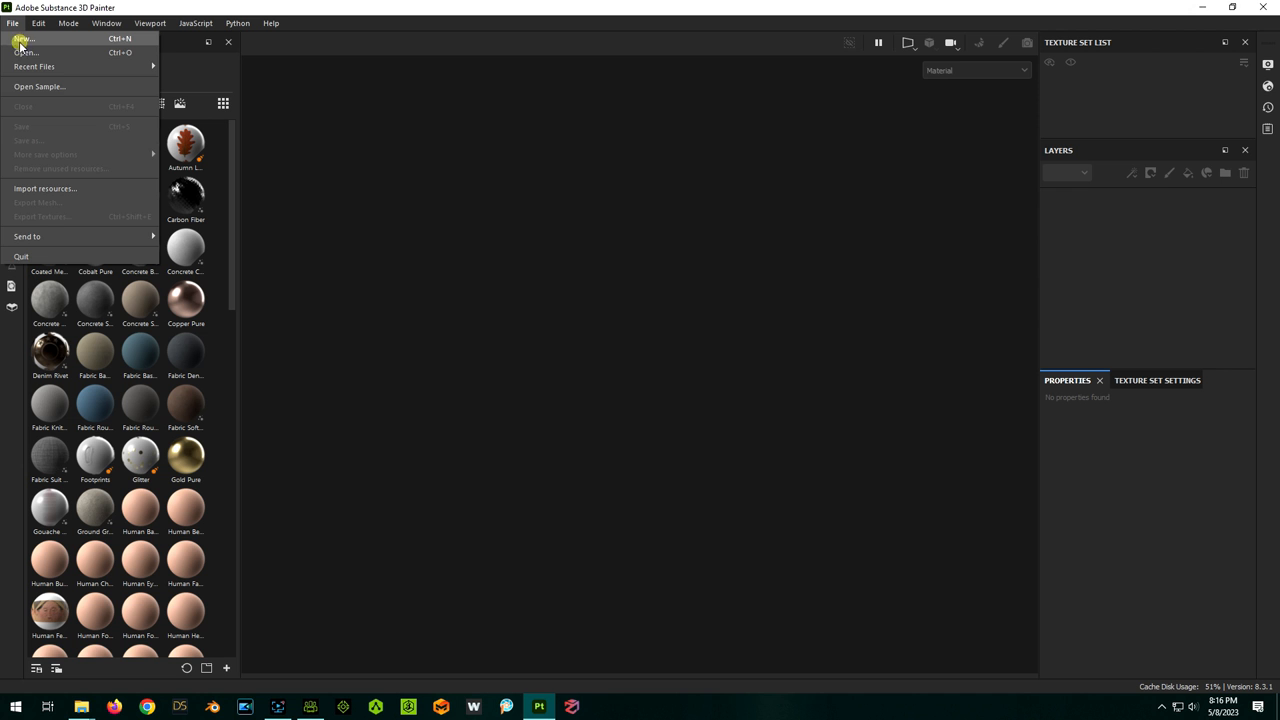
Start a new project using Waja.obj from the Exported Characters folder
{"action": "left_click", "coordinate": [23, 40]}
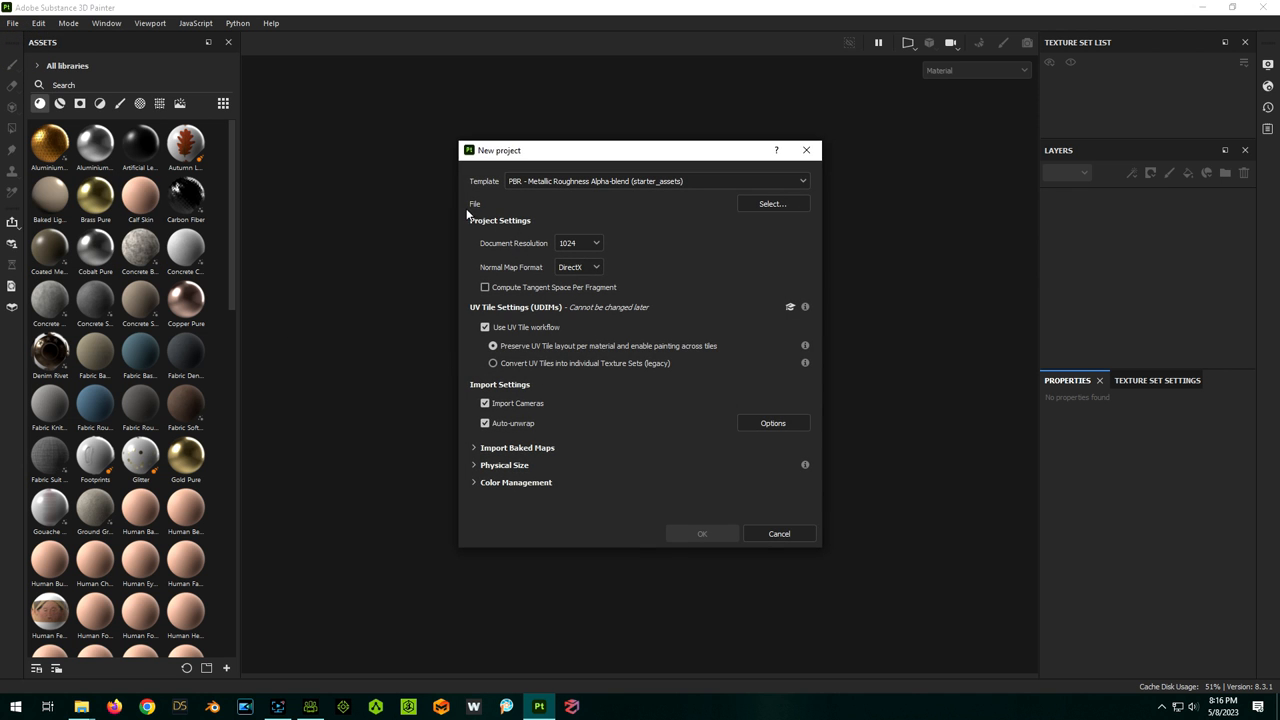
{"action": "mouse_move", "coordinate": [640, 208]}
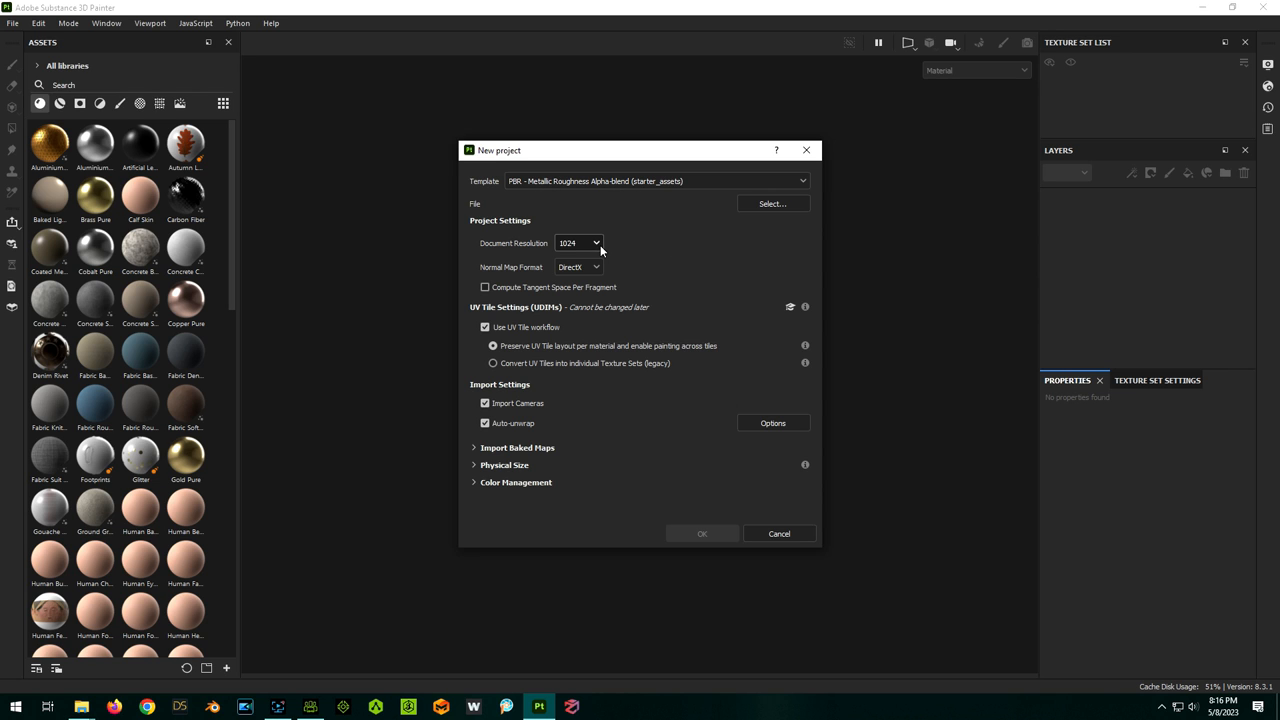
{"action": "left_click", "coordinate": [772, 203]}
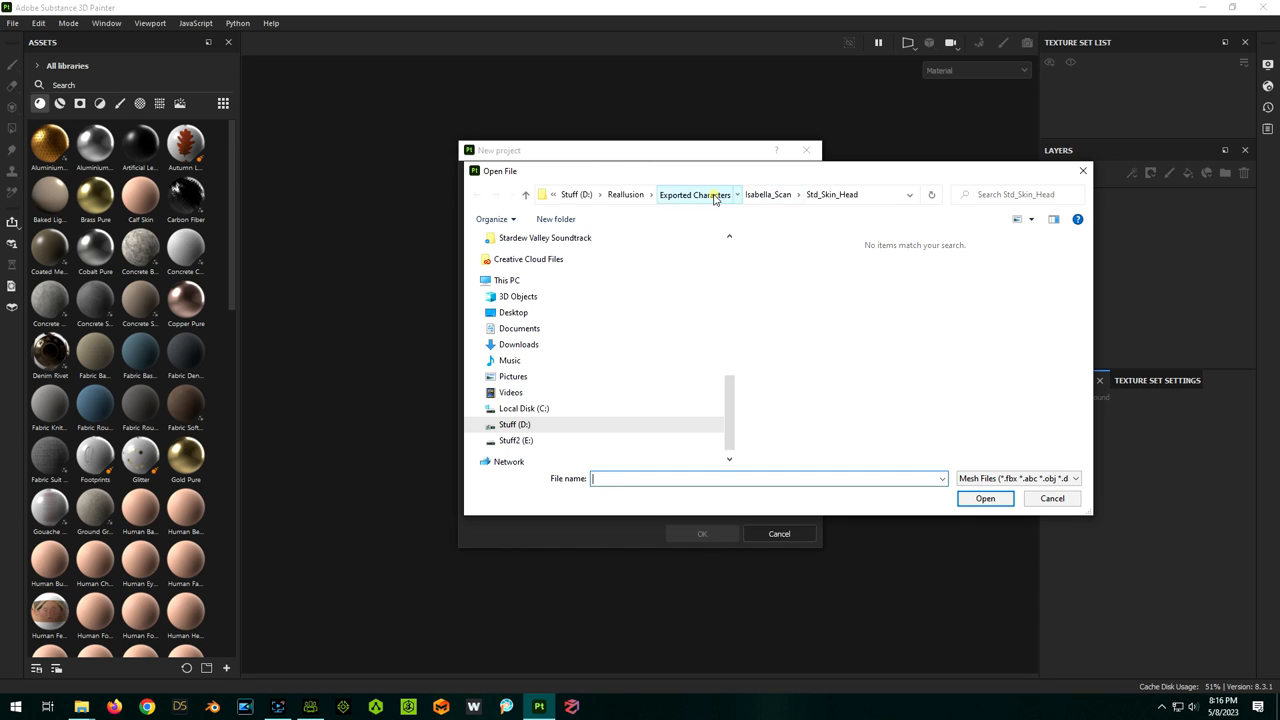
{"action": "left_click", "coordinate": [695, 194]}
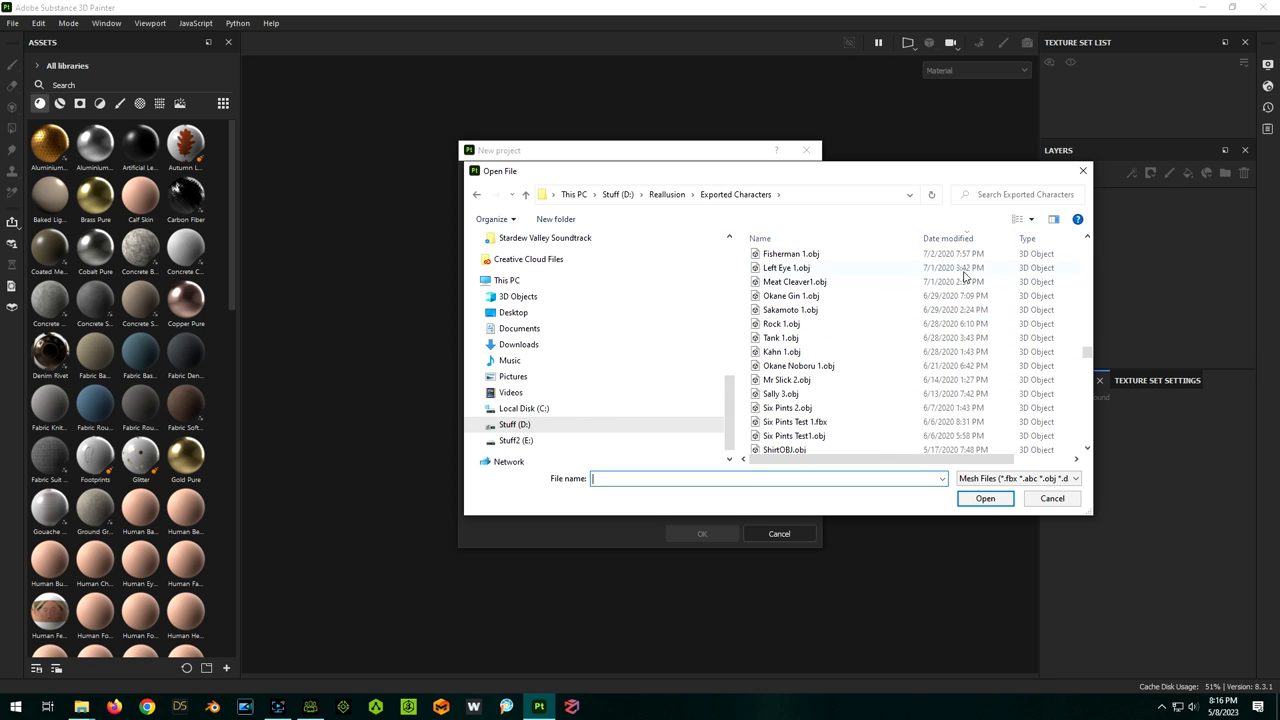
{"action": "scroll", "scroll_direction": "down", "scroll_amount": 3}
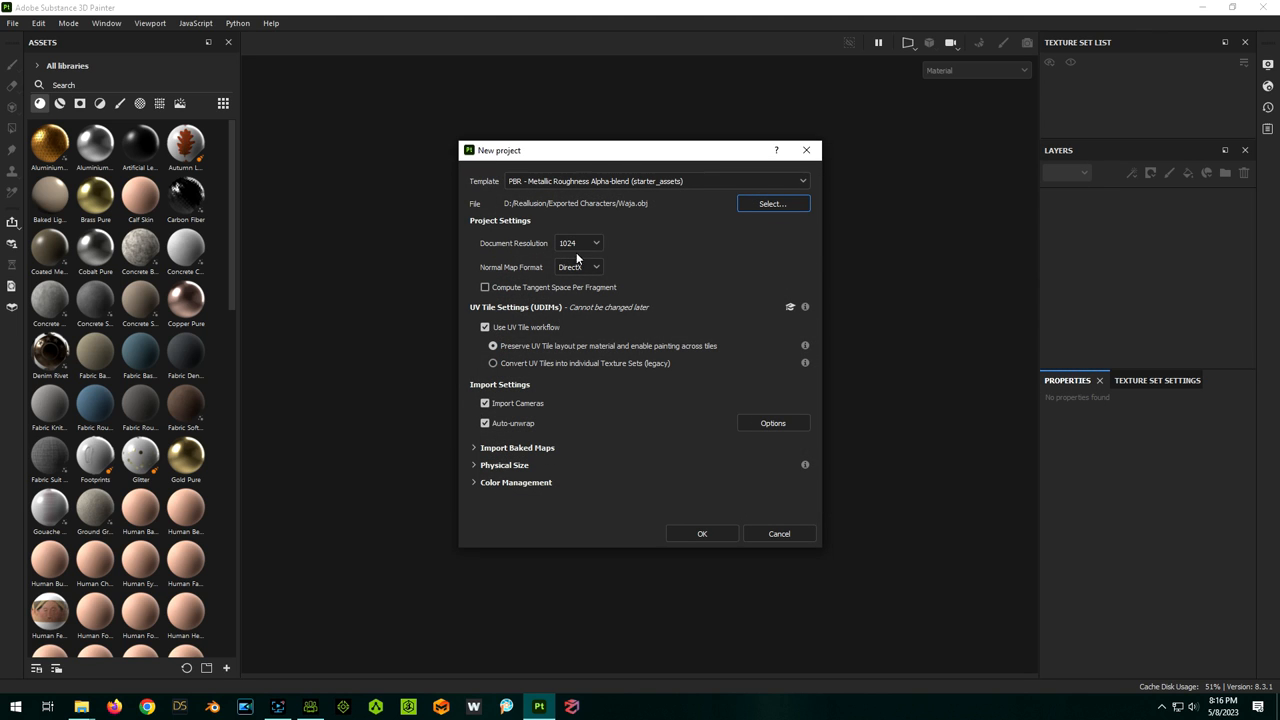
Set document resolution to 4096 and normal map format to OpenGL
{"action": "left_click", "coordinate": [580, 243]}
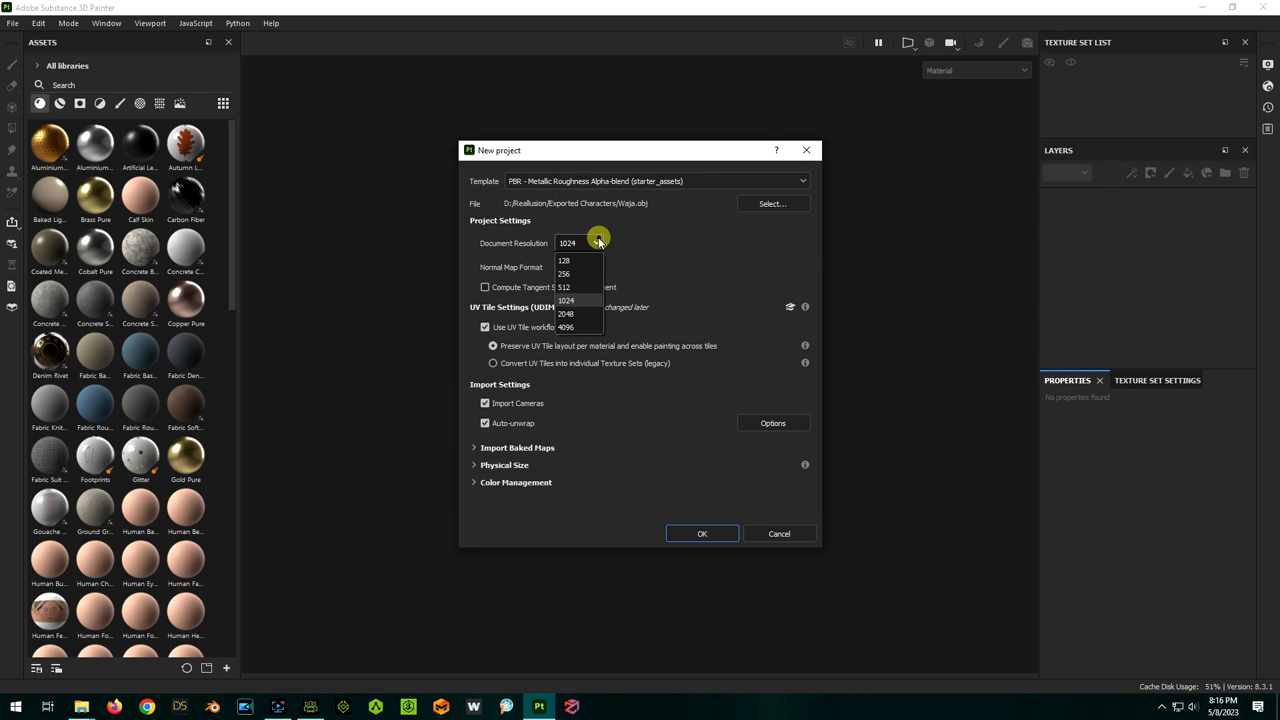
{"action": "left_click", "coordinate": [580, 327]}
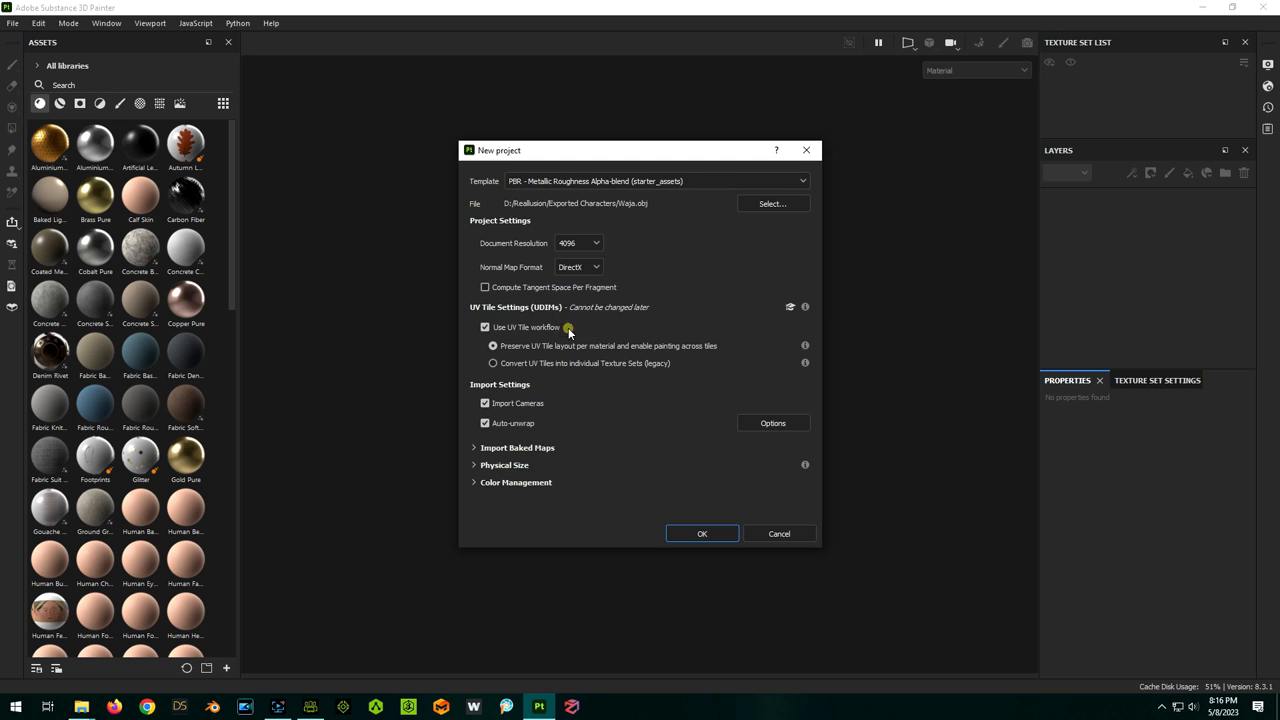
{"action": "left_click", "coordinate": [595, 267]}
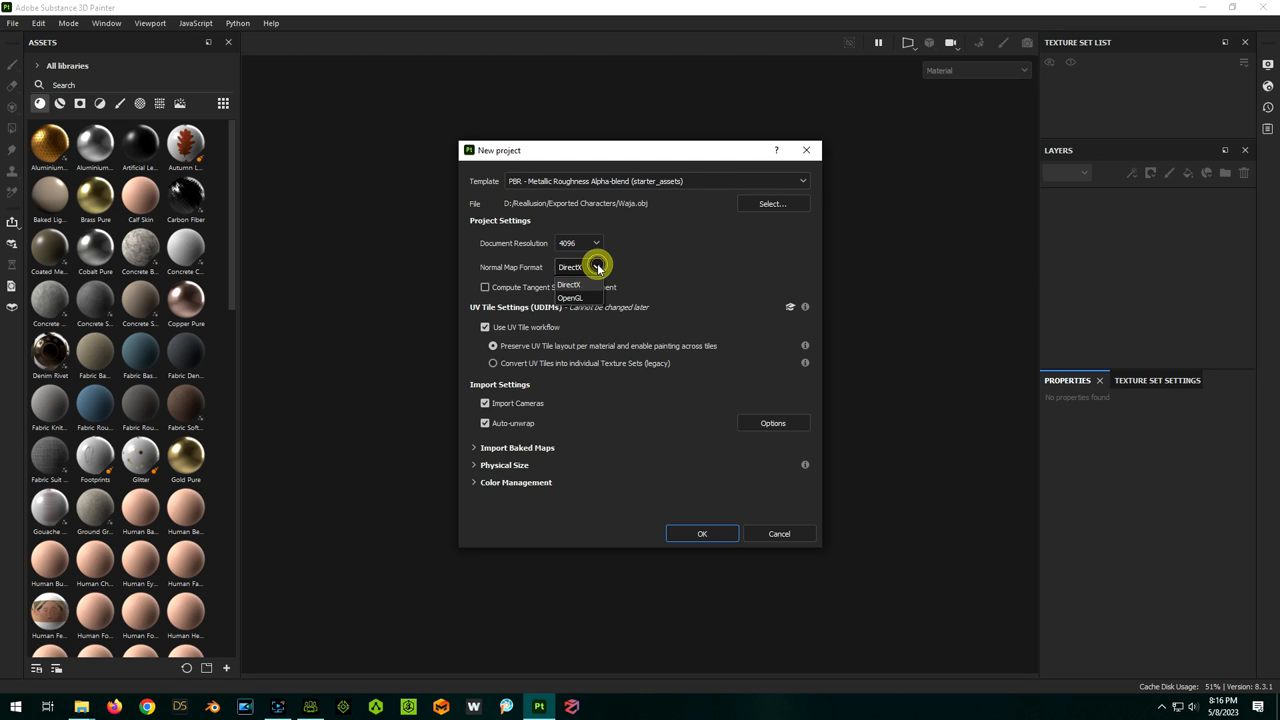
{"action": "left_click", "coordinate": [568, 297]}
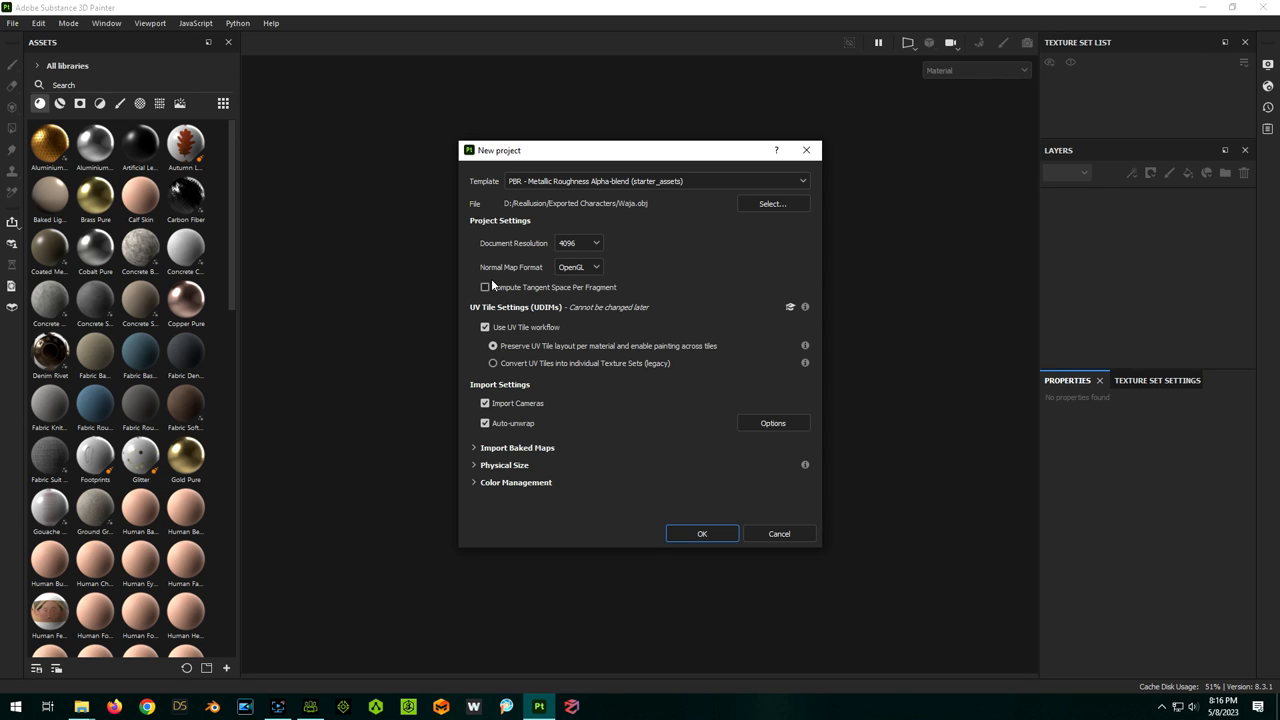
{"action": "mouse_move", "coordinate": [667, 284]}
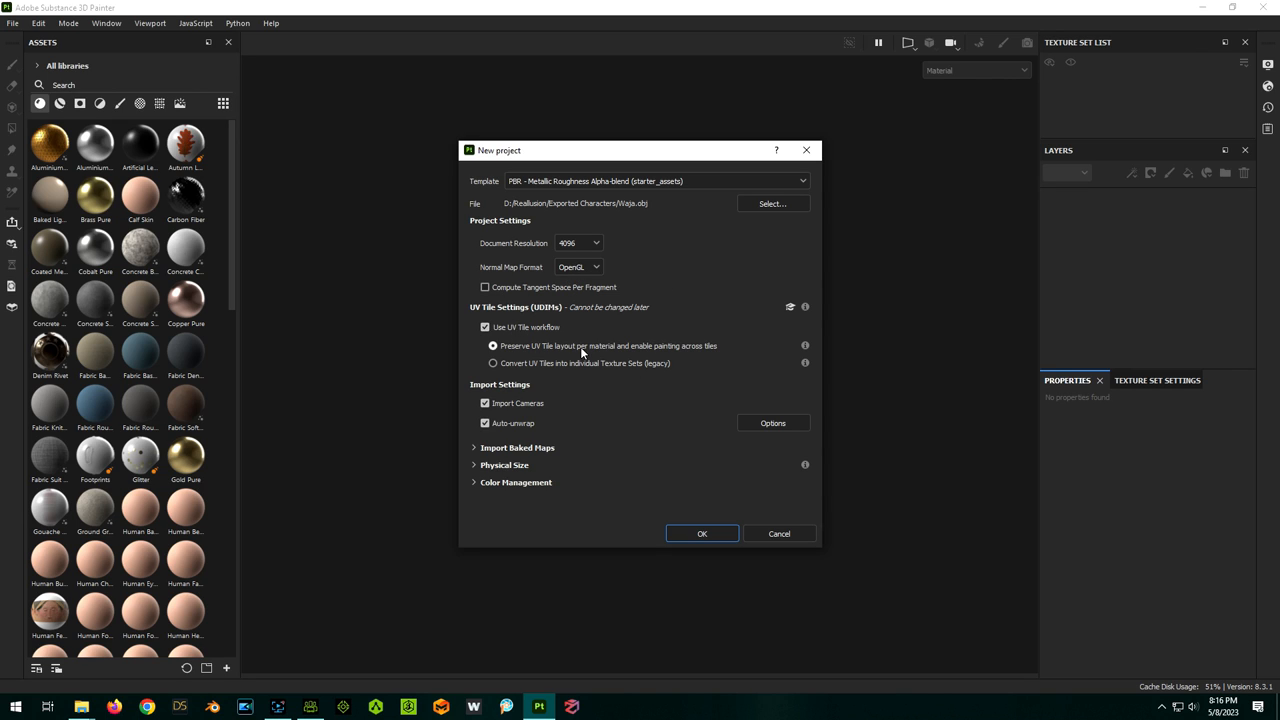
{"action": "mouse_move", "coordinate": [508, 480]}
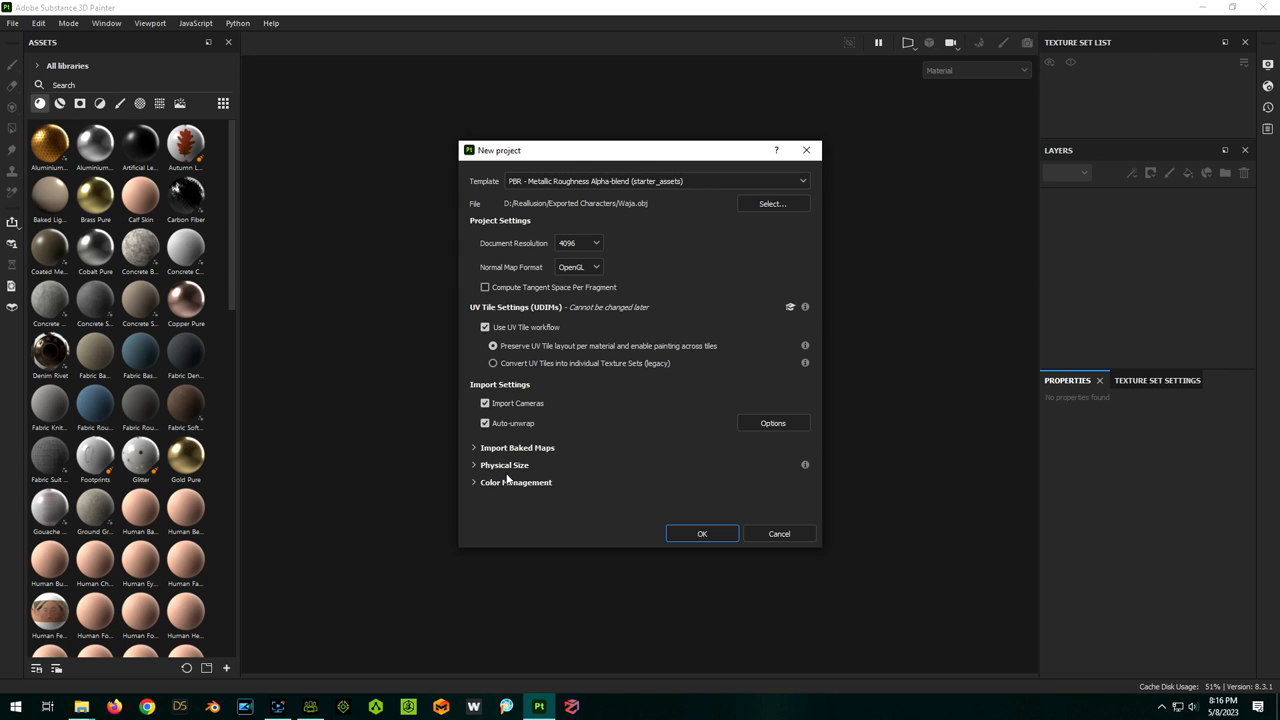
Add the four skin diffuse PNGs as baked maps to import
{"action": "left_click", "coordinate": [474, 447]}
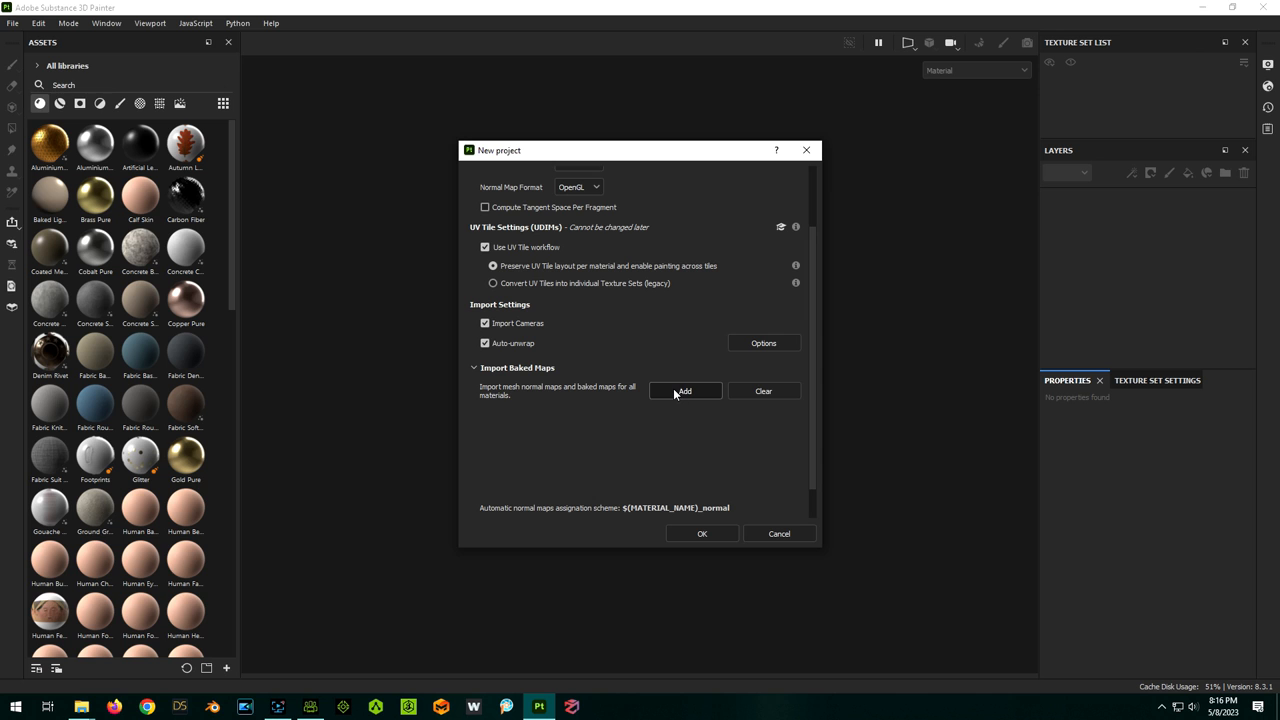
{"action": "left_click", "coordinate": [684, 390]}
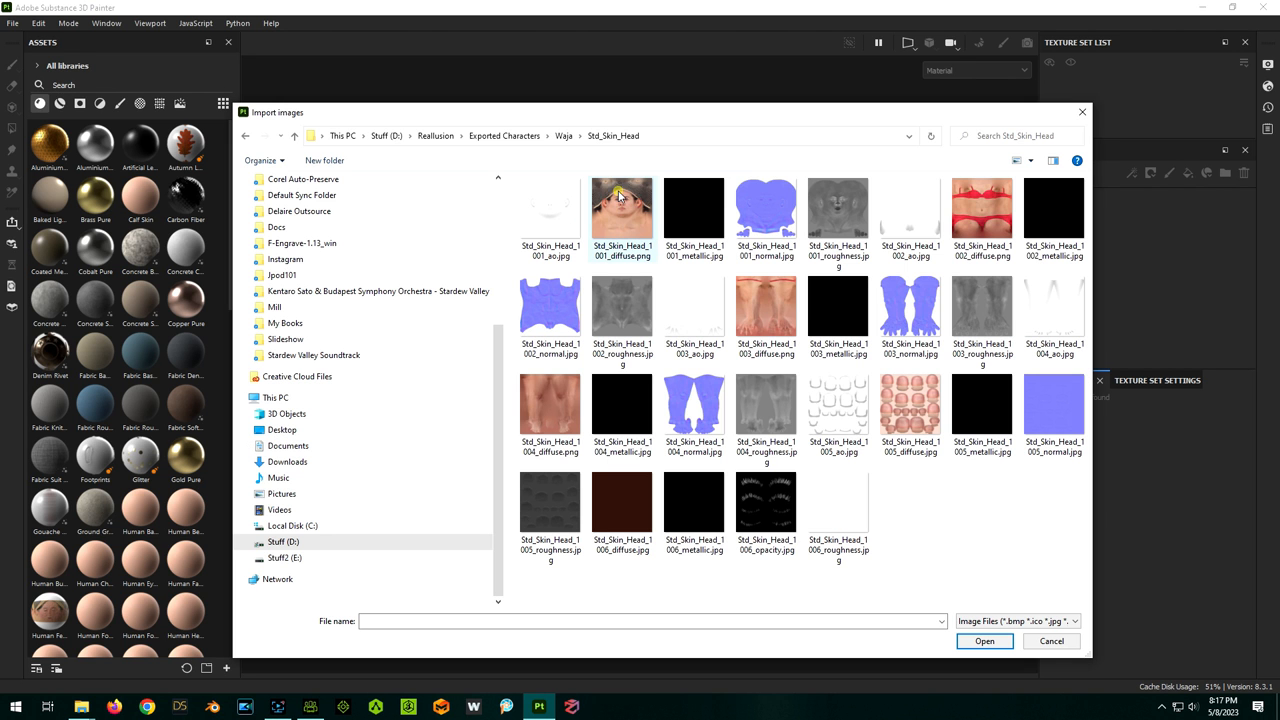
{"action": "left_click", "coordinate": [982, 208]}
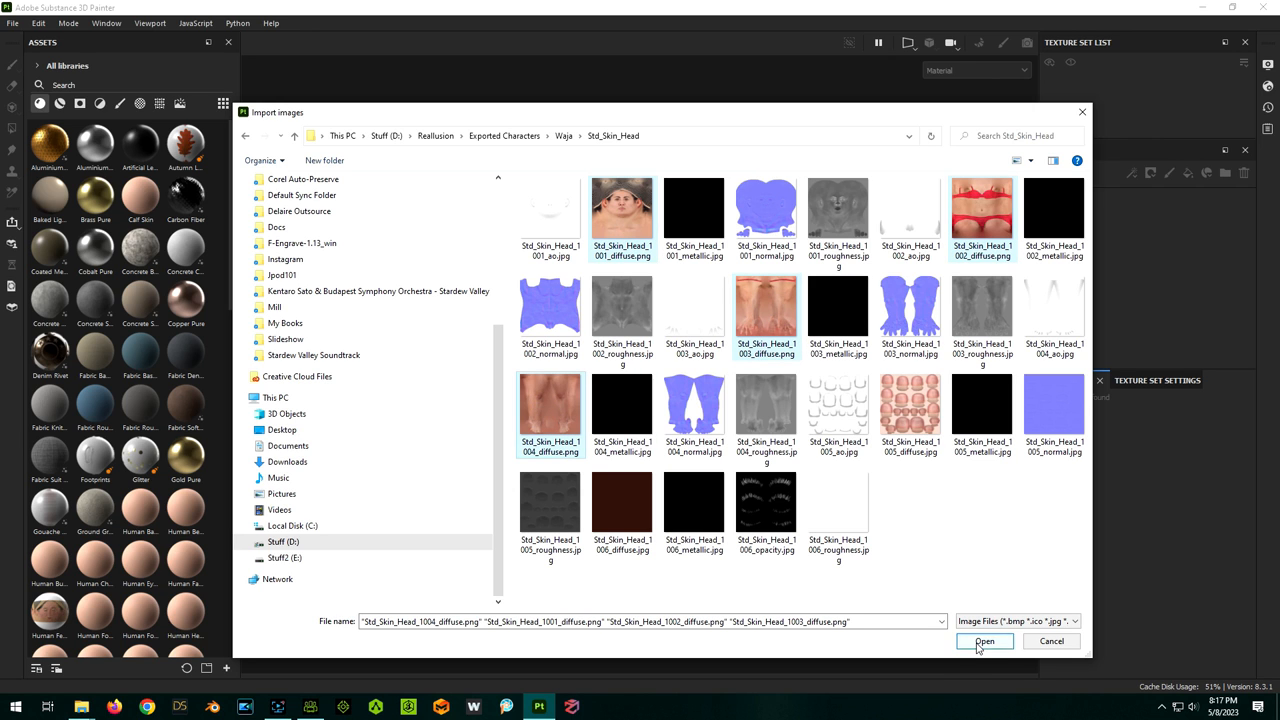
{"action": "left_click", "coordinate": [986, 641]}
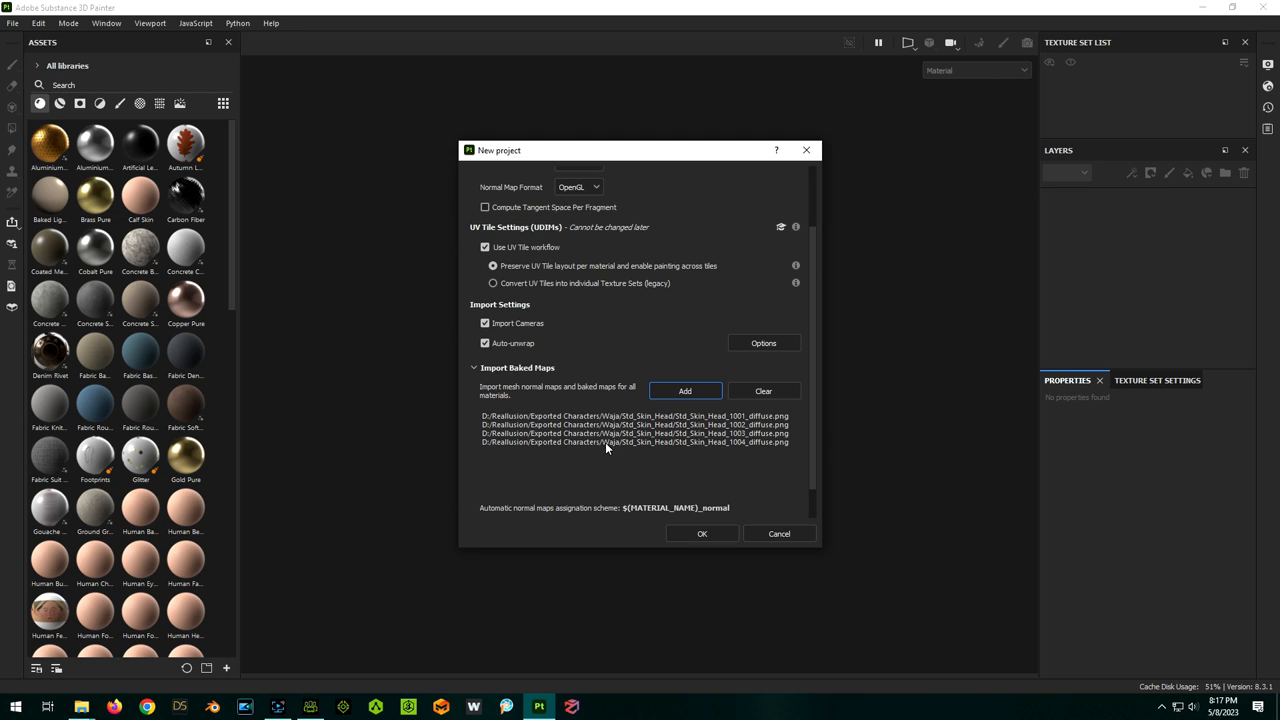
Create the project and add a Std_Skin_Head fill layer masked to UV tile 1001
{"action": "left_click", "coordinate": [701, 533]}
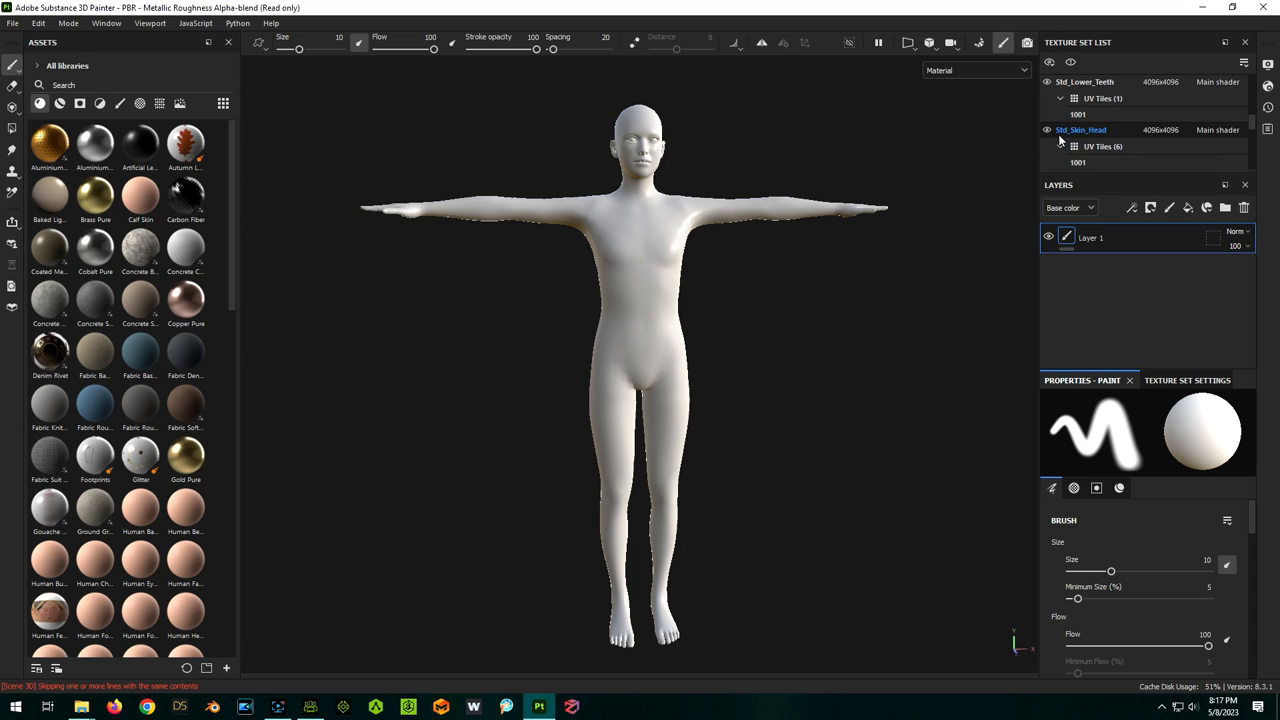
{"action": "left_click", "coordinate": [1081, 129]}
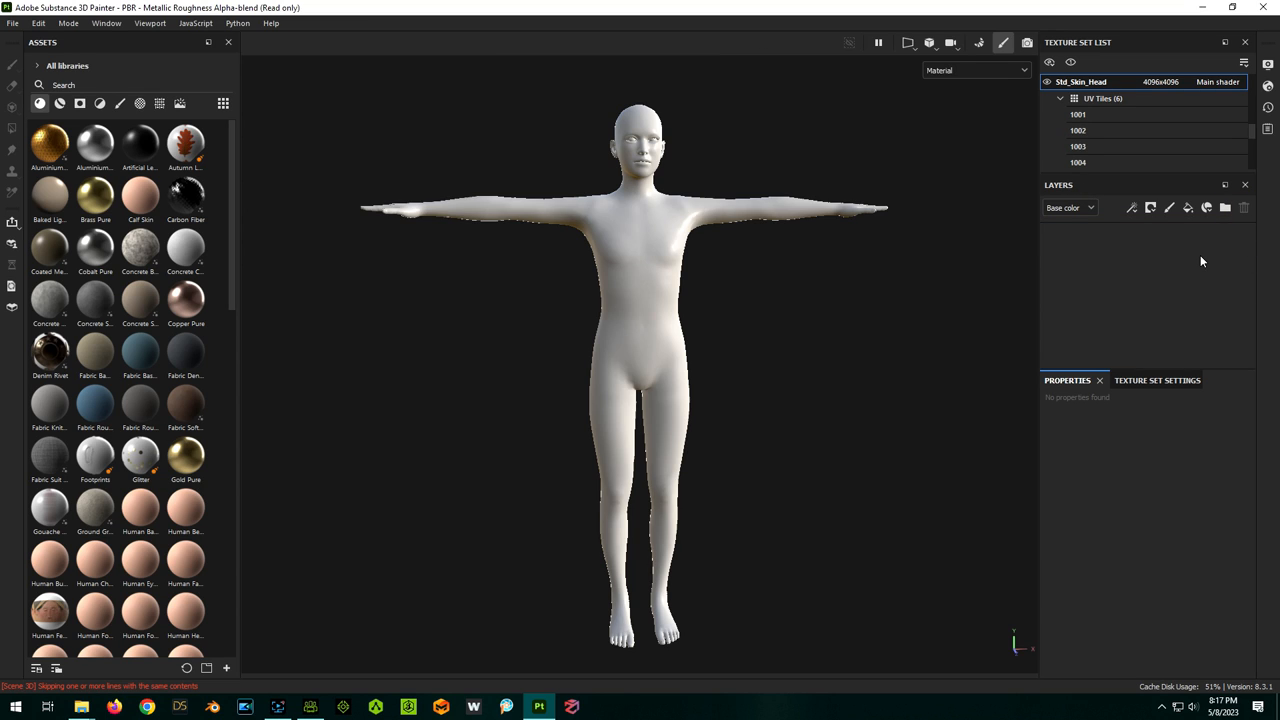
{"action": "mouse_move", "coordinate": [1185, 251]}
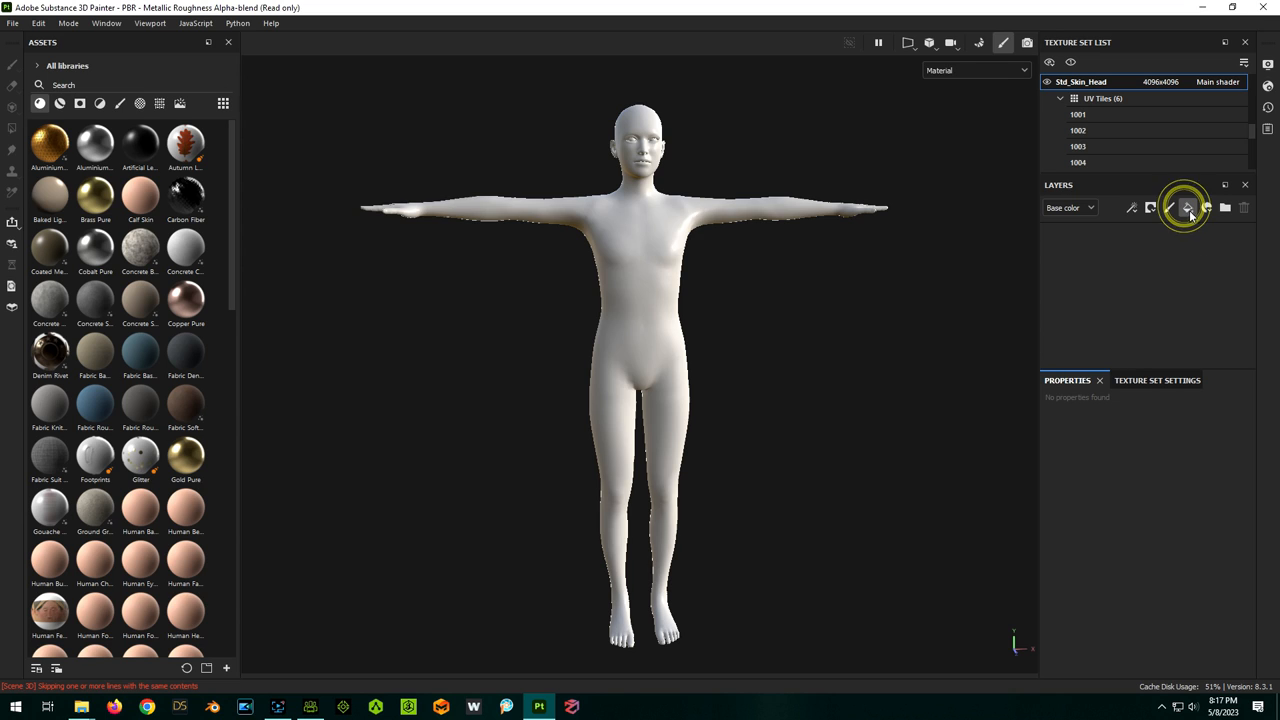
{"action": "left_click", "coordinate": [1188, 207]}
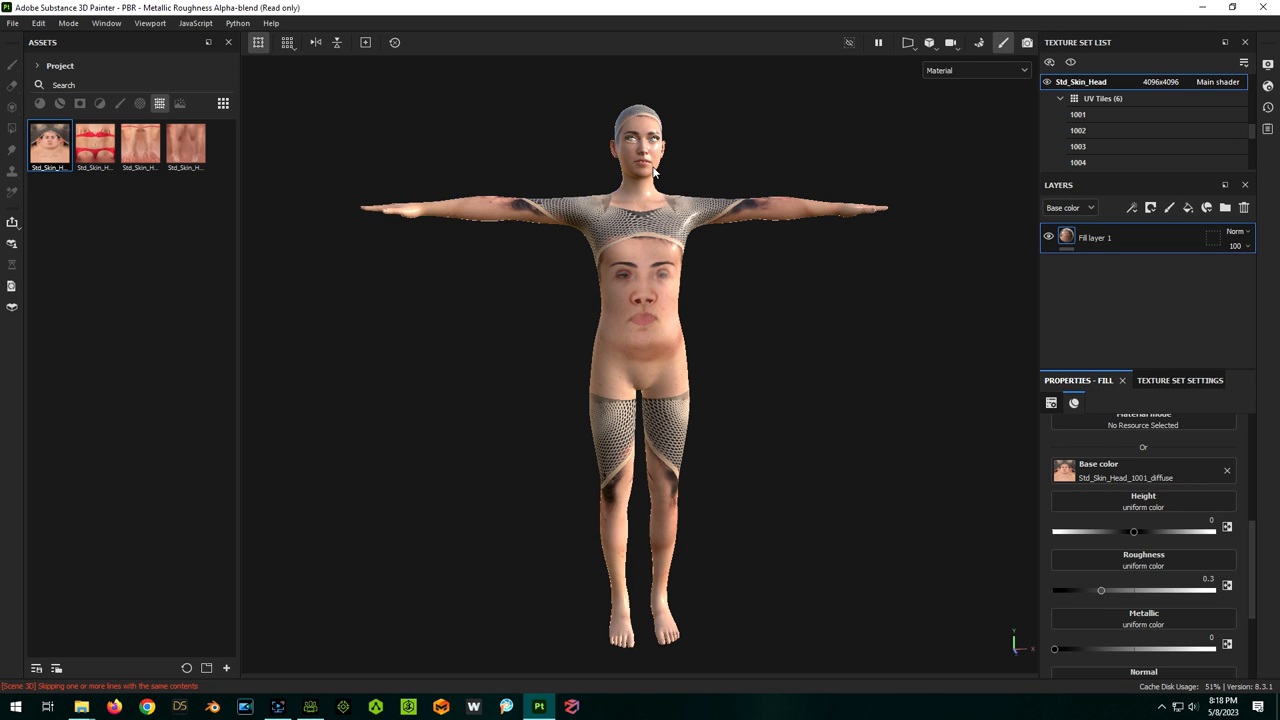
{"action": "mouse_move", "coordinate": [843, 532]}
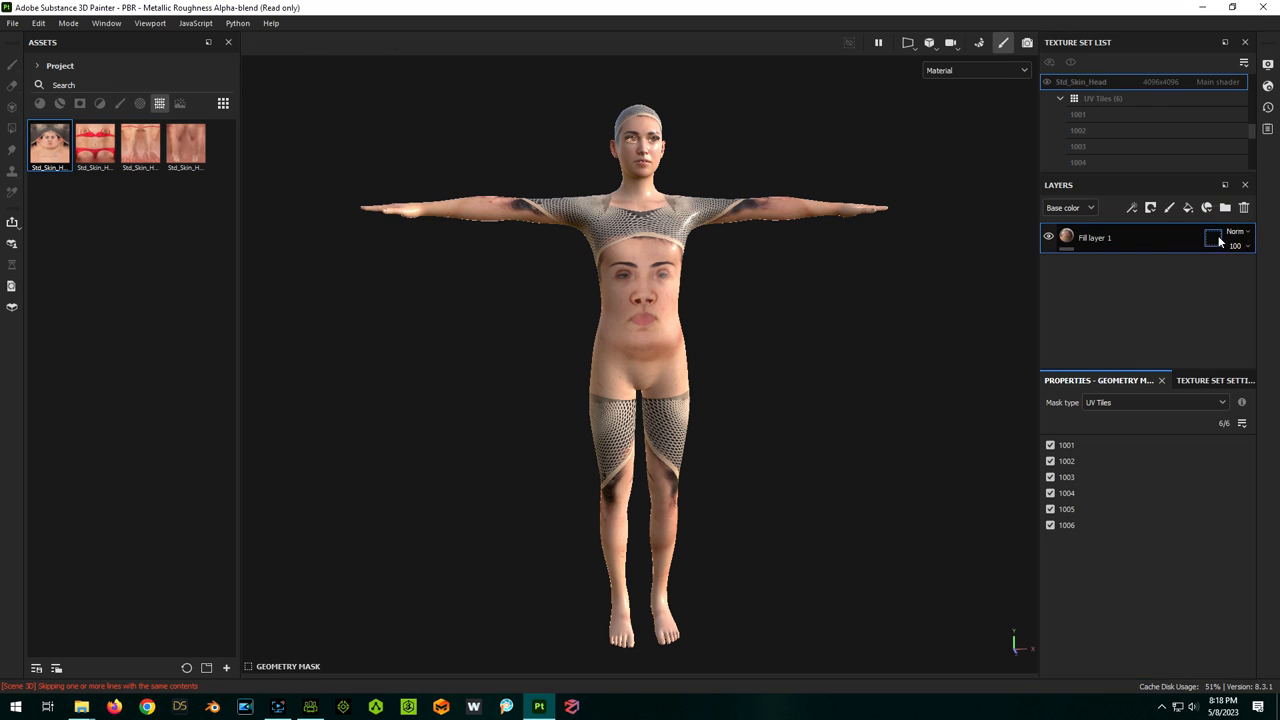
{"action": "left_click", "coordinate": [1050, 525]}
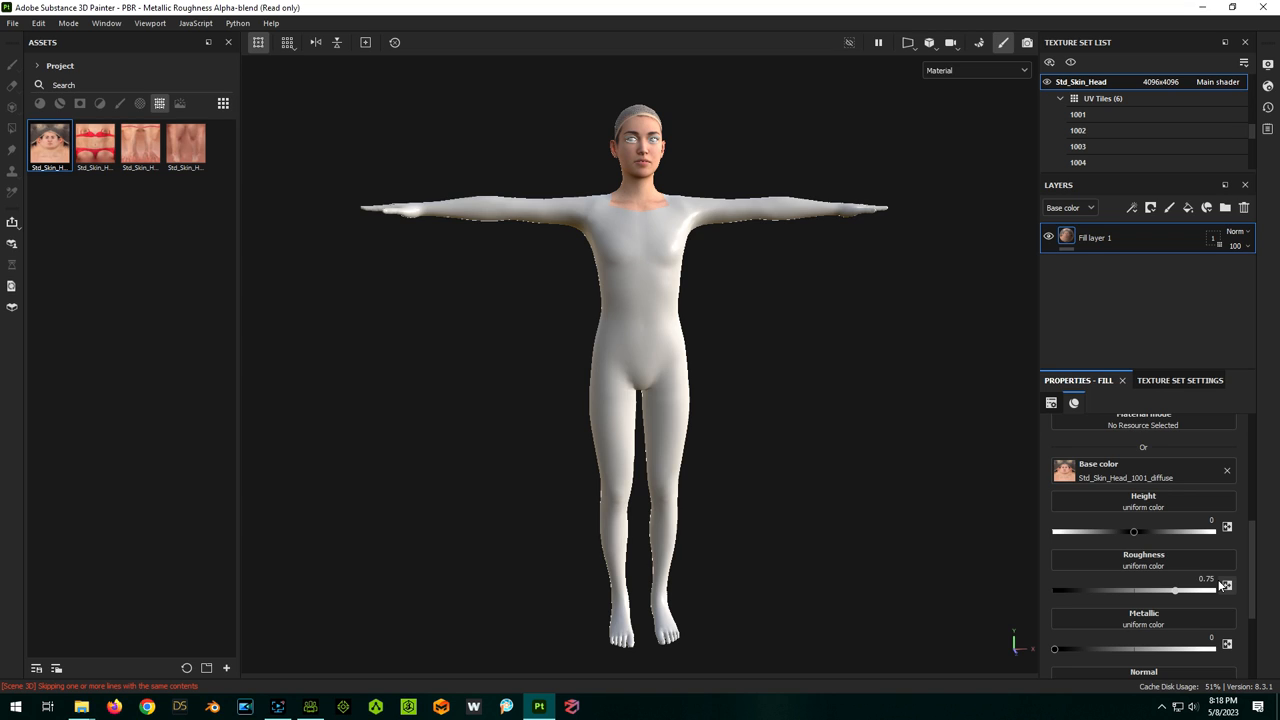
{"action": "mouse_move", "coordinate": [896, 341]}
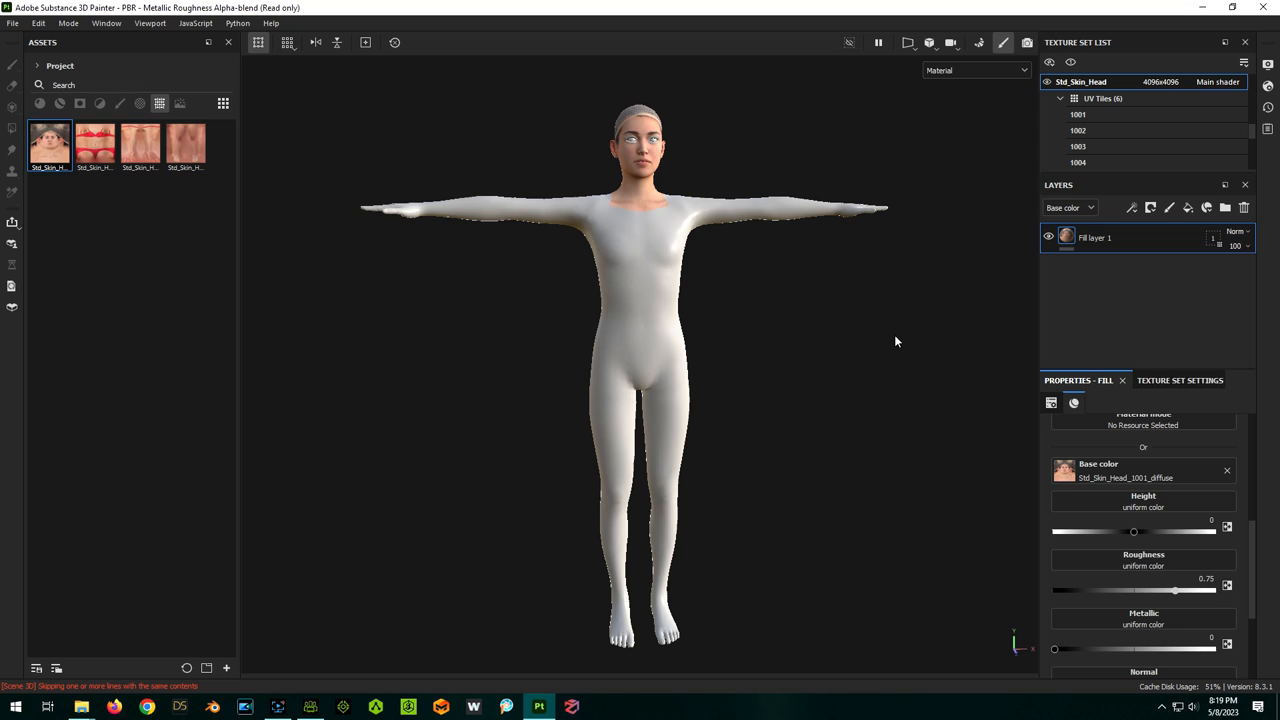
{"action": "mouse_move", "coordinate": [879, 348]}
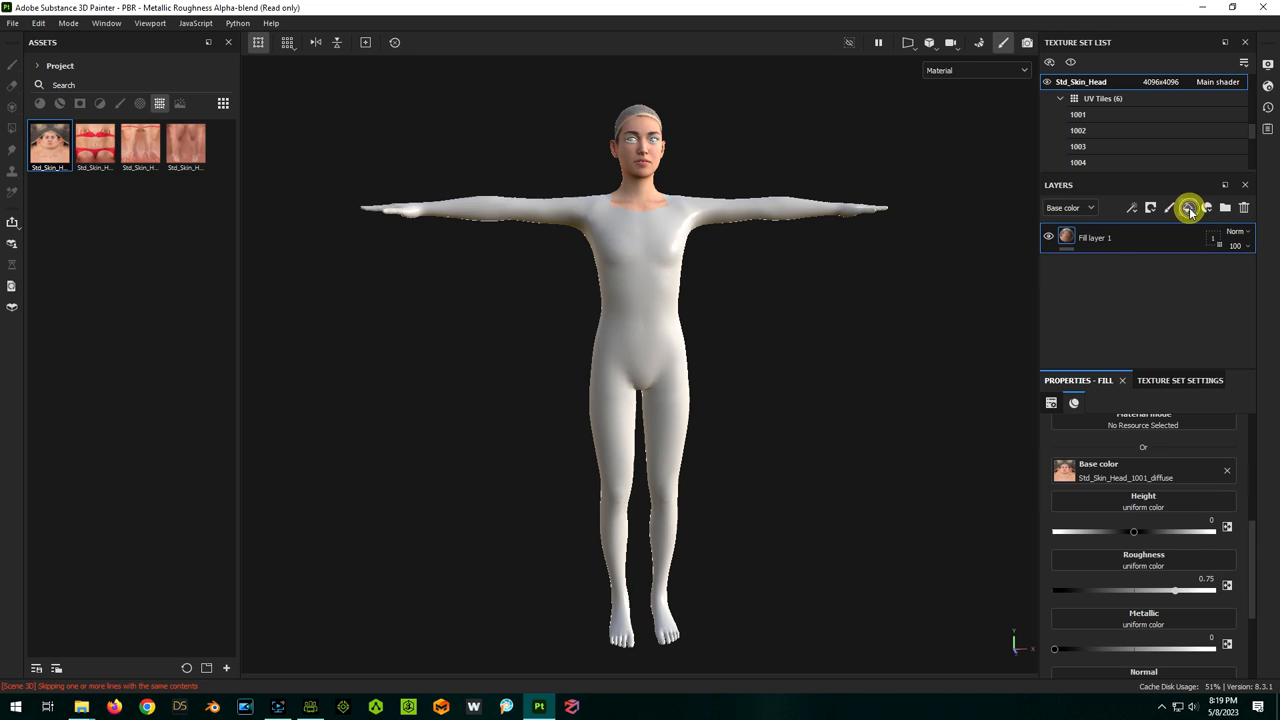
Add a second fill layer for the 1002 diffuse on tile 1002 and adjust its roughness
{"action": "left_click", "coordinate": [1184, 207]}
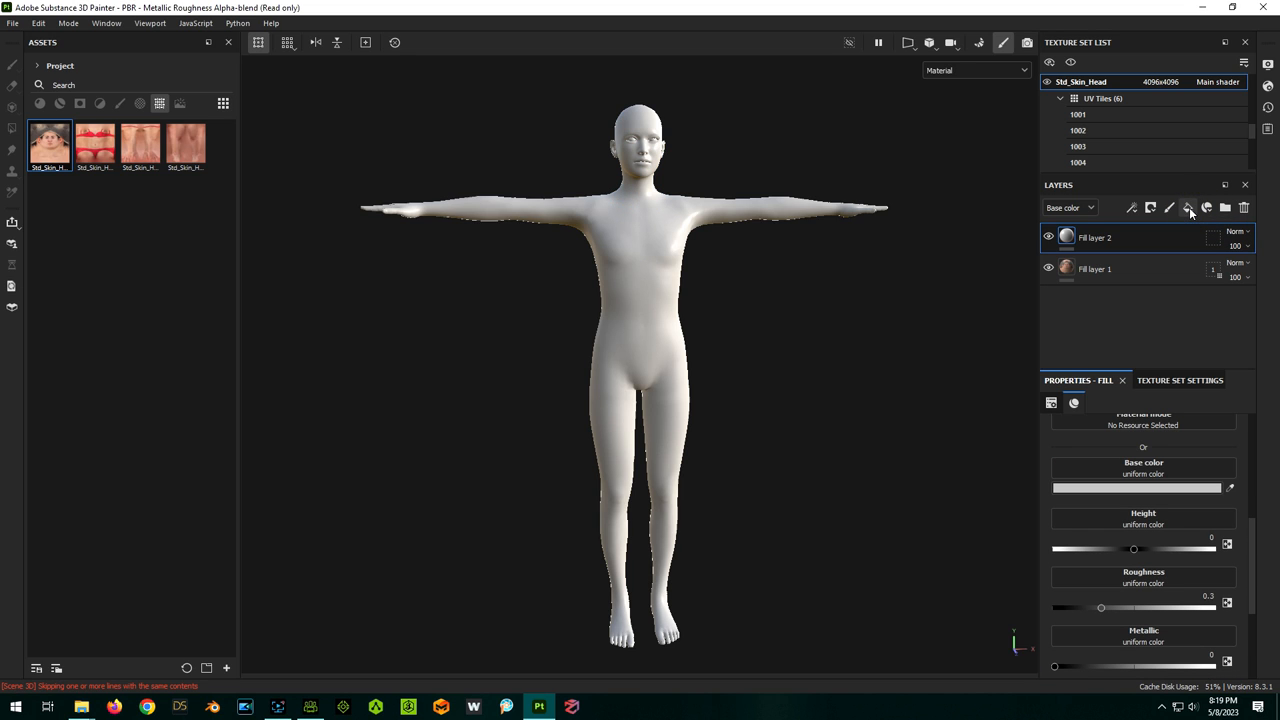
{"action": "mouse_move", "coordinate": [976, 474]}
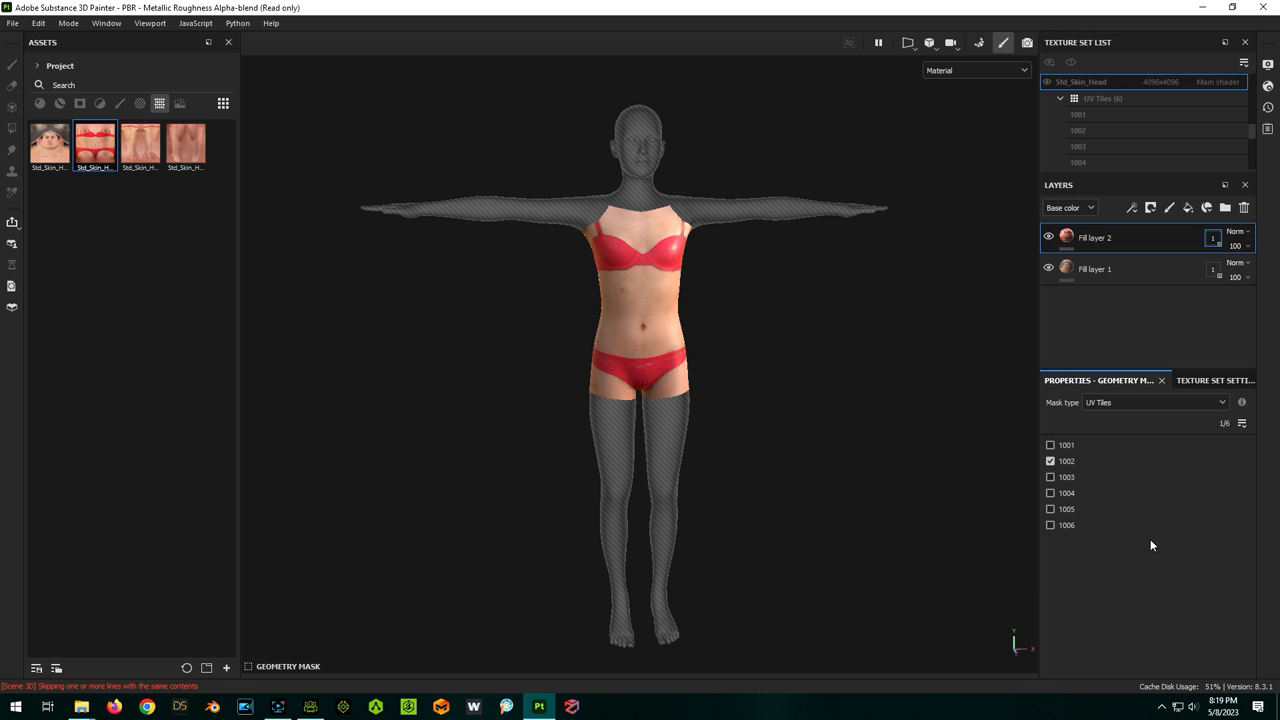
{"action": "left_click", "coordinate": [1066, 238]}
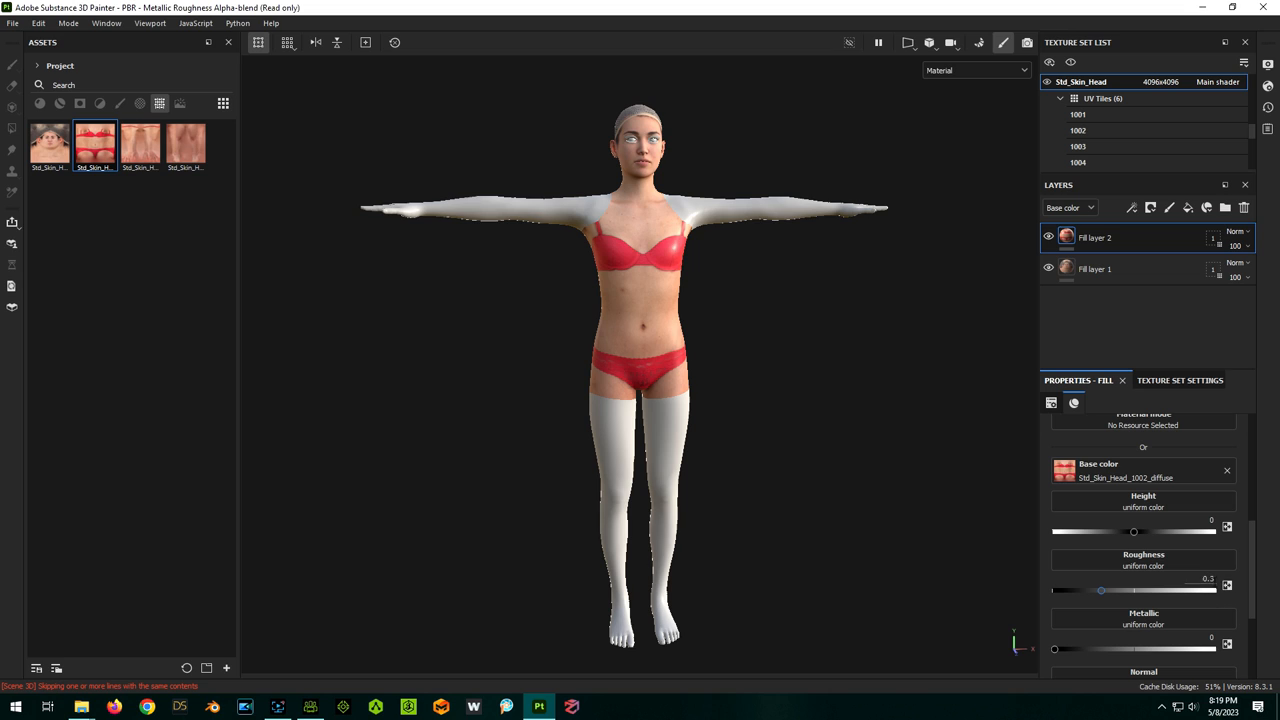
{"action": "left_click", "coordinate": [1205, 582]}
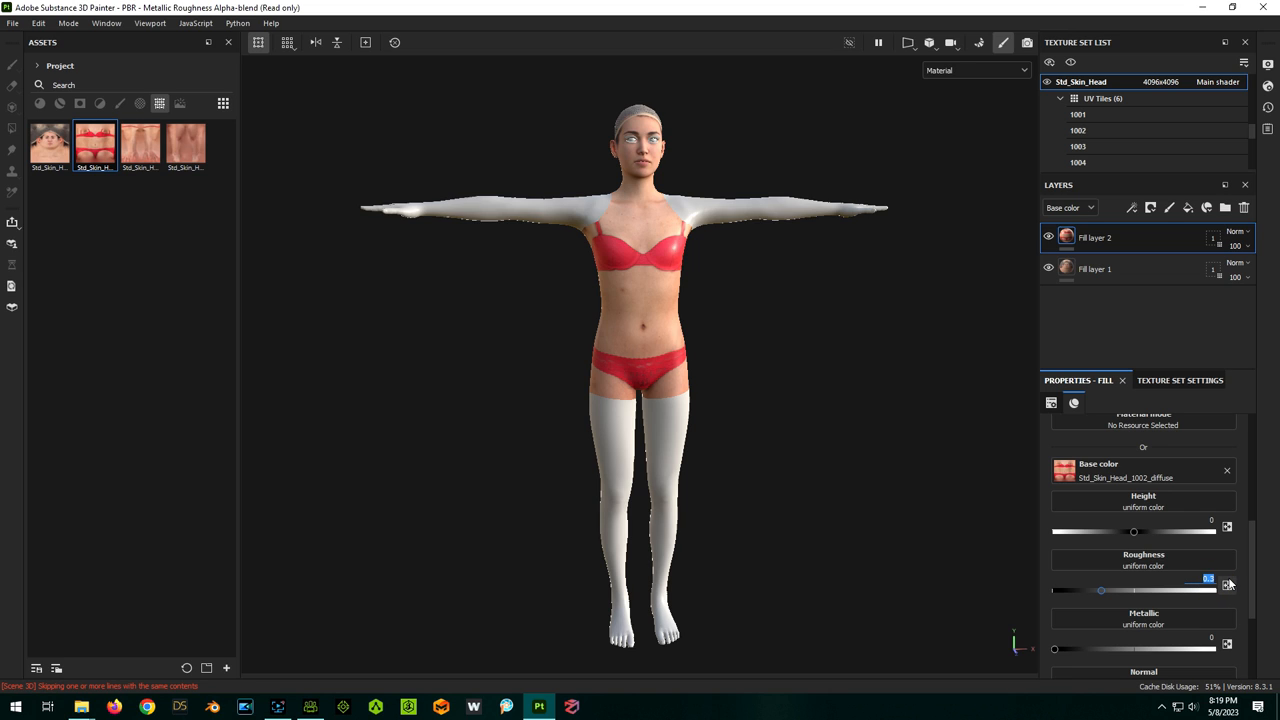
{"action": "left_click_drag", "start_coordinate": [1100, 590], "coordinate": [1175, 590]}
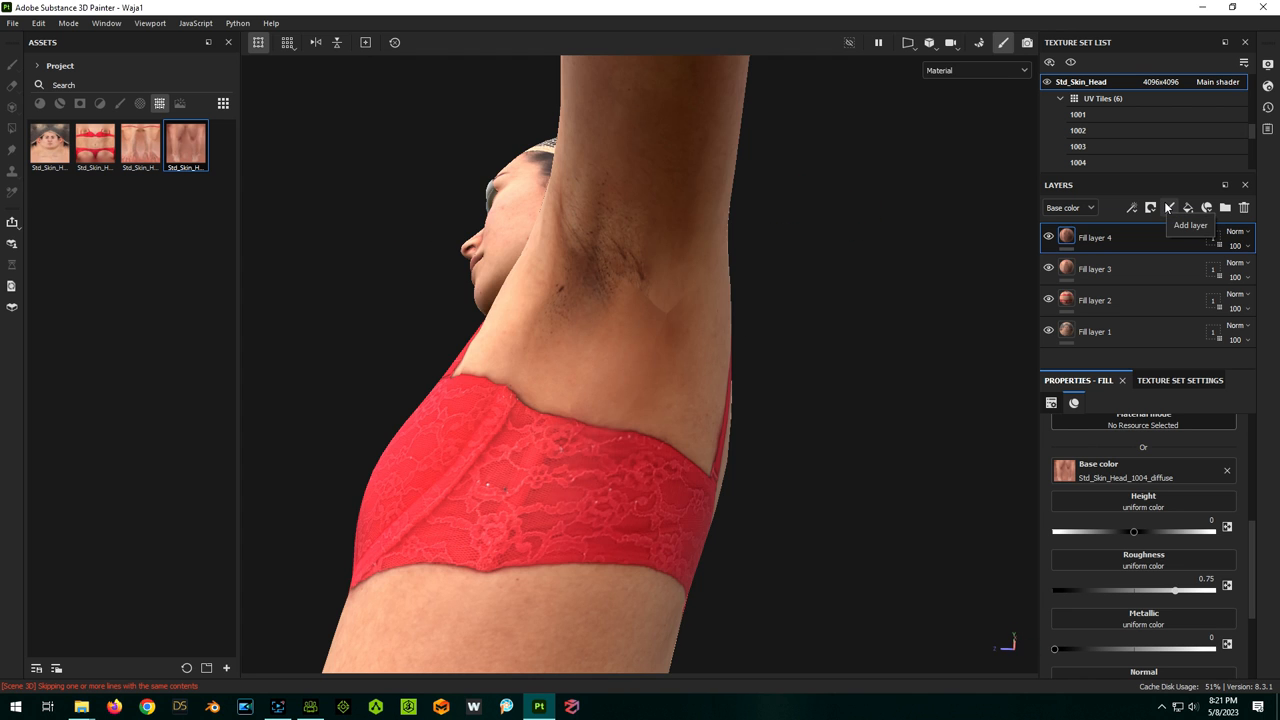
Add a paint layer and select the Clone tool with flow lowered to 55
{"action": "left_click", "coordinate": [1170, 207]}
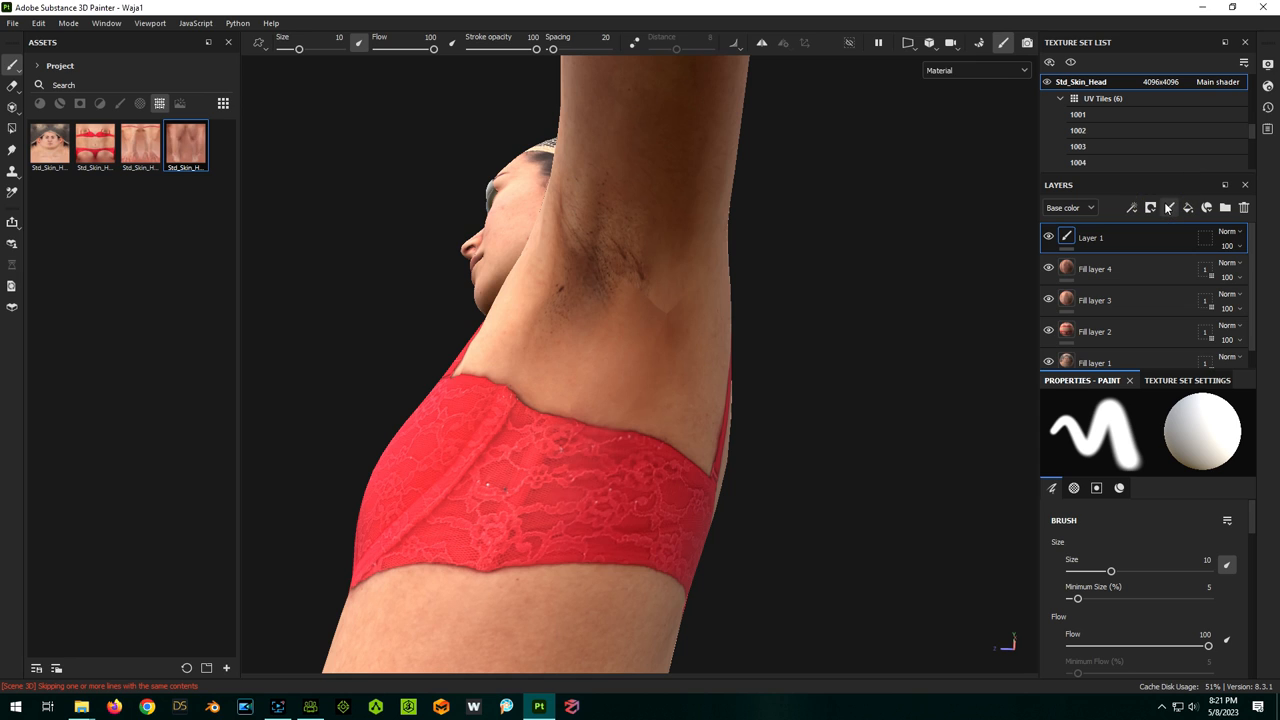
{"action": "left_click", "coordinate": [1230, 237]}
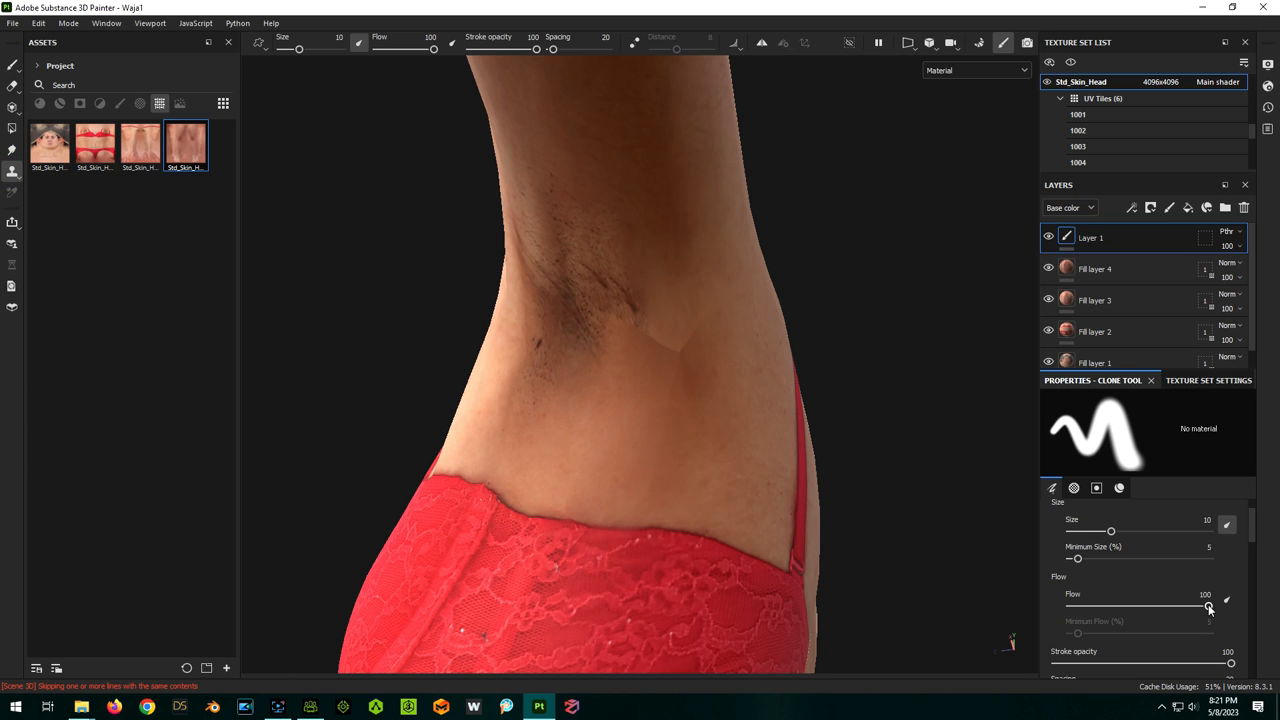
{"action": "left_click_drag", "start_coordinate": [1210, 607], "coordinate": [1146, 607]}
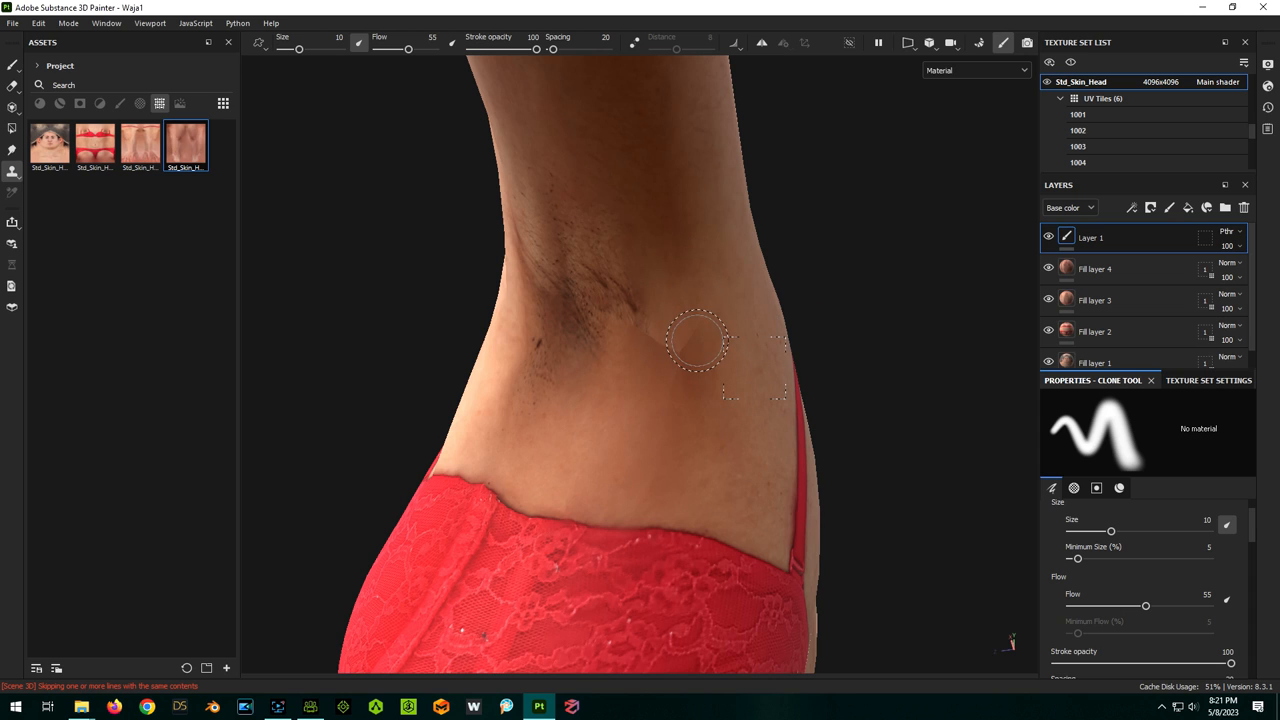
{"action": "mouse_move", "coordinate": [670, 355]}
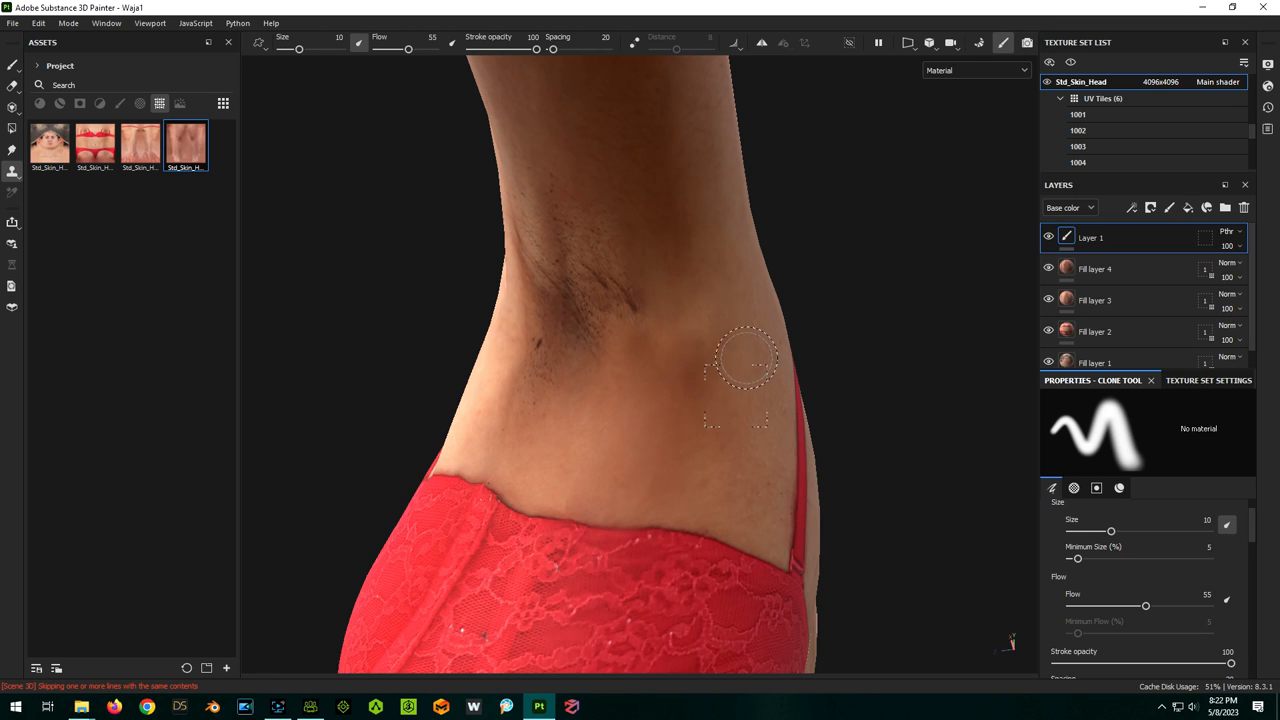
{"action": "mouse_move", "coordinate": [682, 445]}
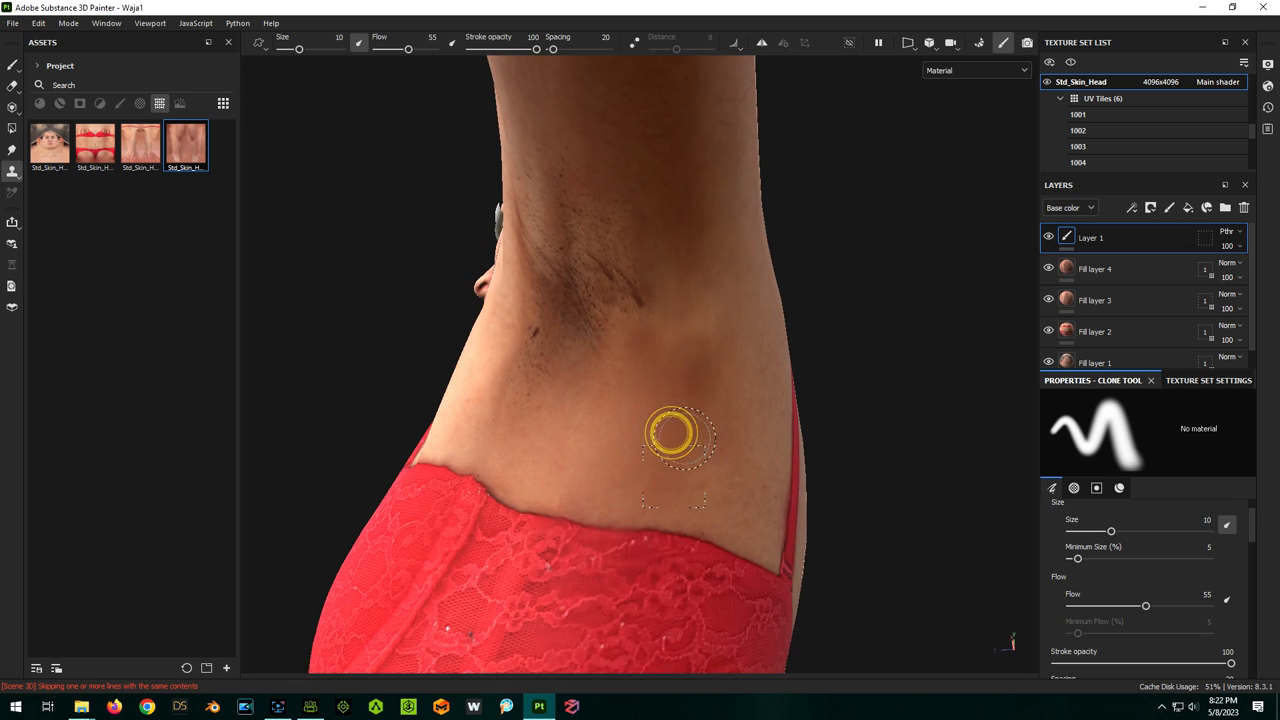
{"action": "mouse_move", "coordinate": [676, 330]}
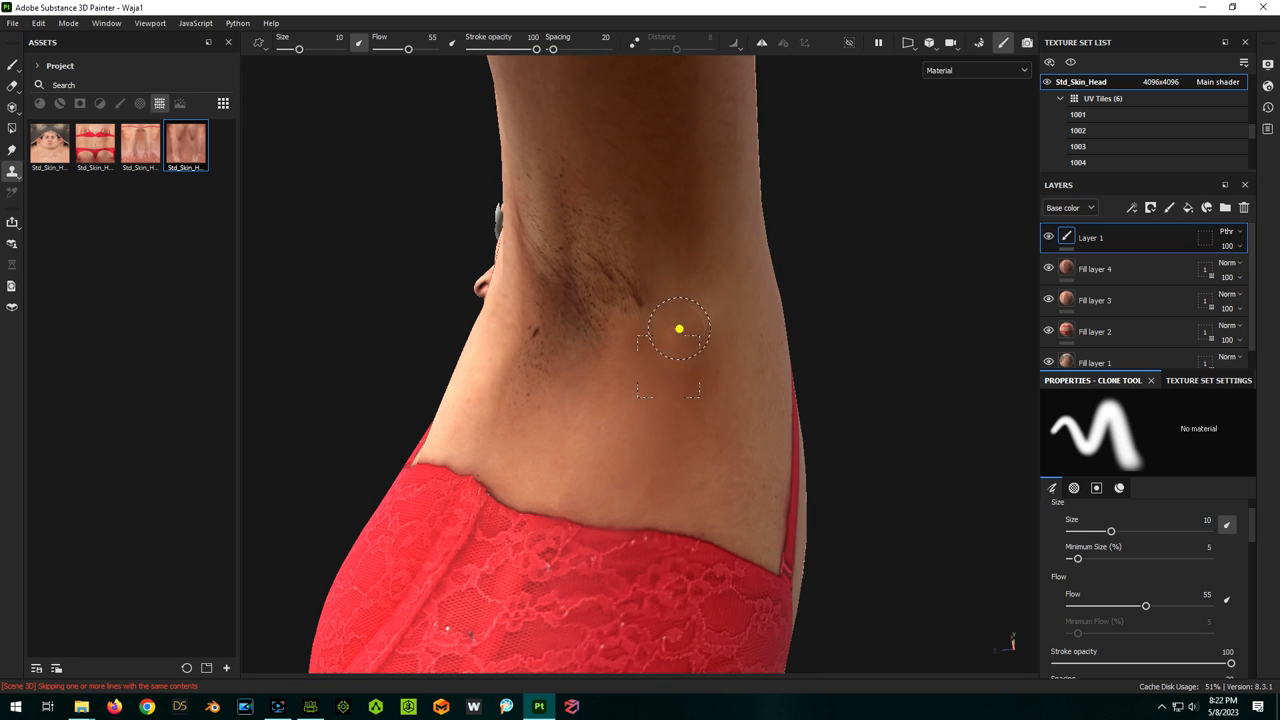
{"action": "mouse_move", "coordinate": [671, 399]}
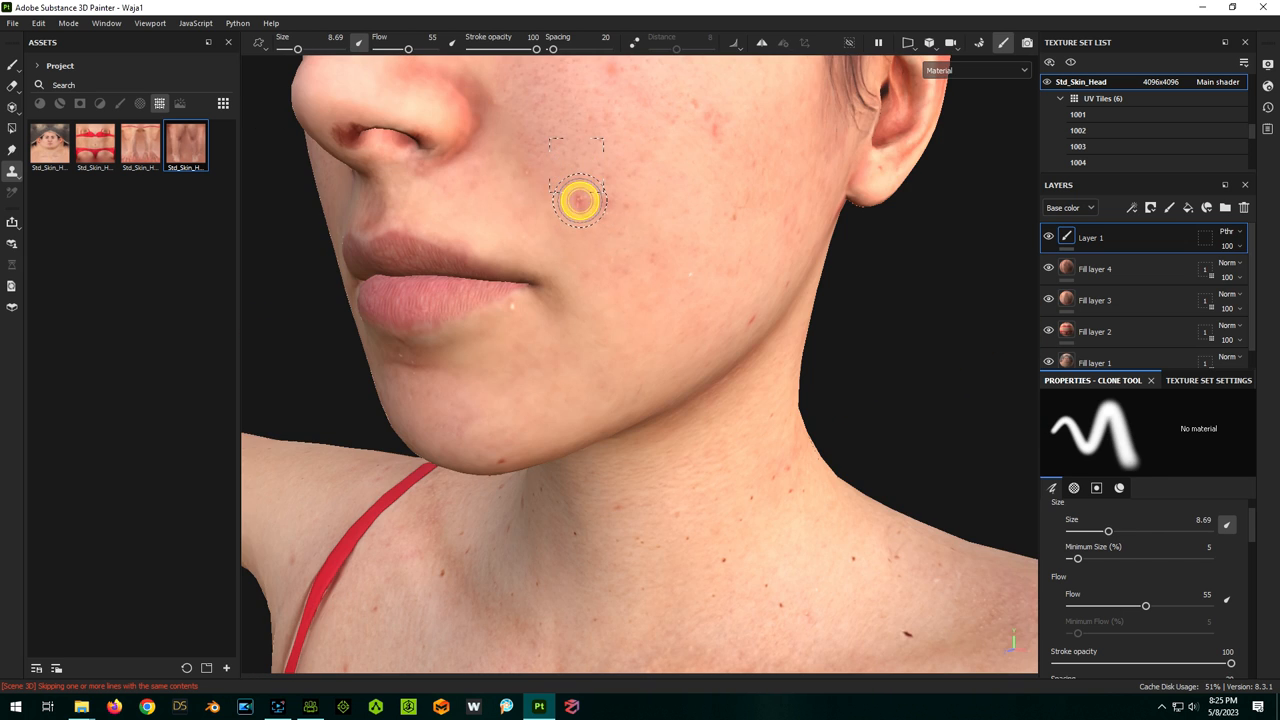
{"action": "mouse_move", "coordinate": [780, 255]}
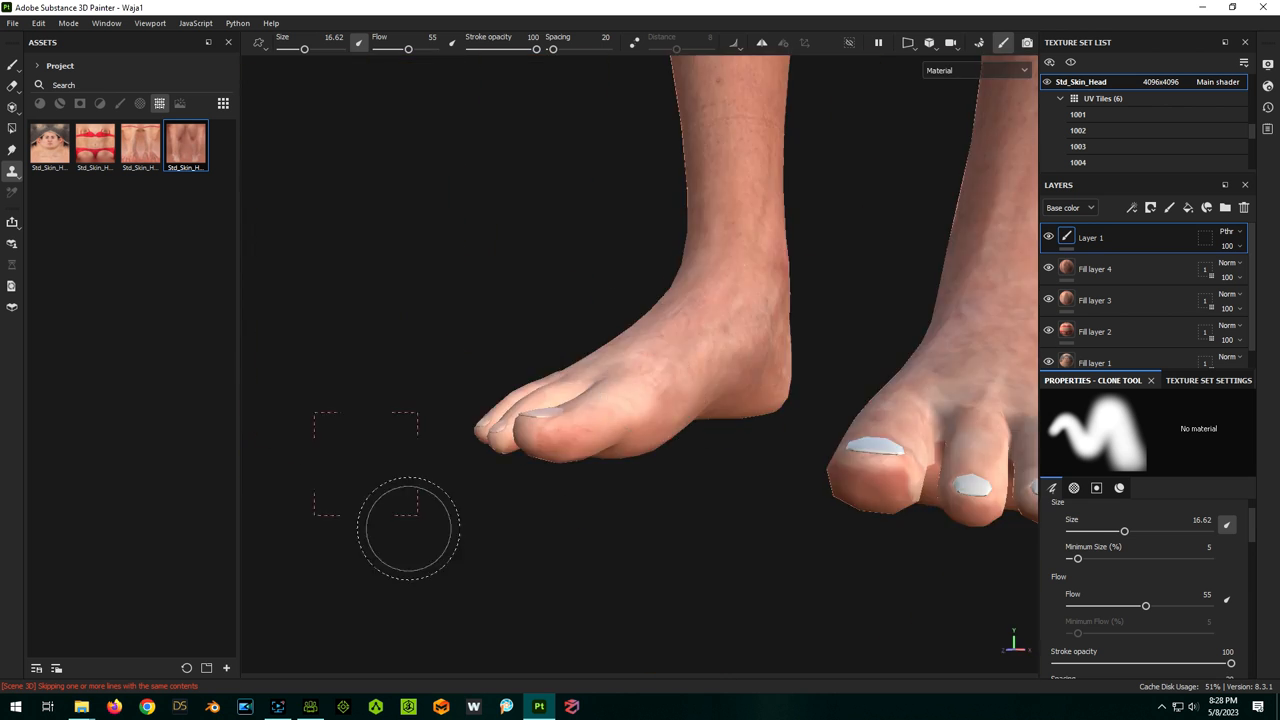
Export textures with Std_Skin_Head checked, targeting D:/Substance/Characters/Waja
{"action": "left_click", "coordinate": [12, 19]}
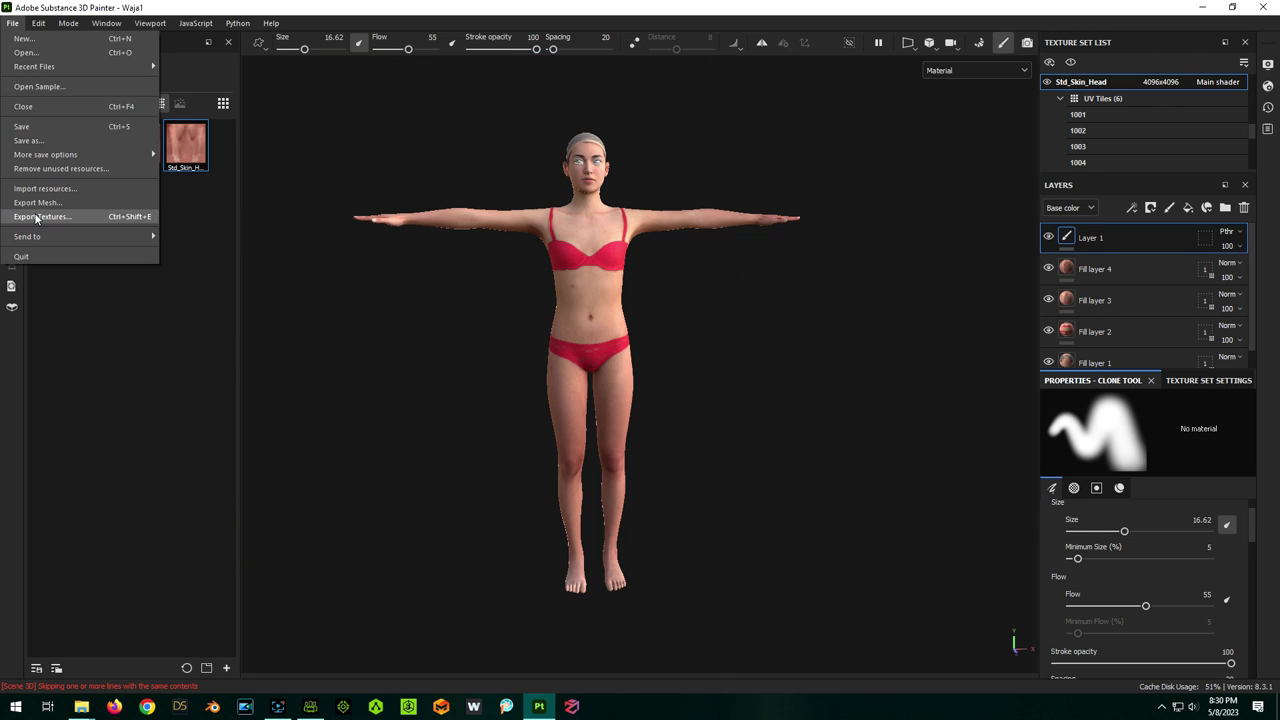
{"action": "left_click", "coordinate": [43, 216]}
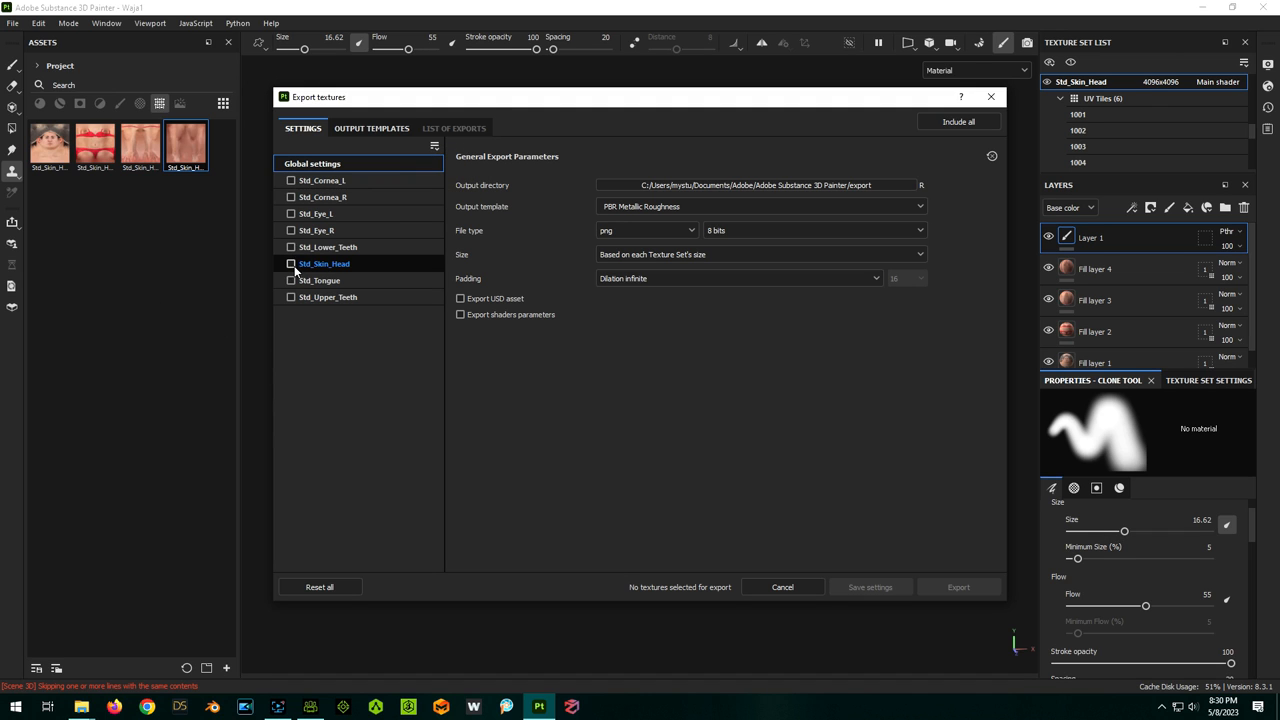
{"action": "left_click", "coordinate": [291, 263]}
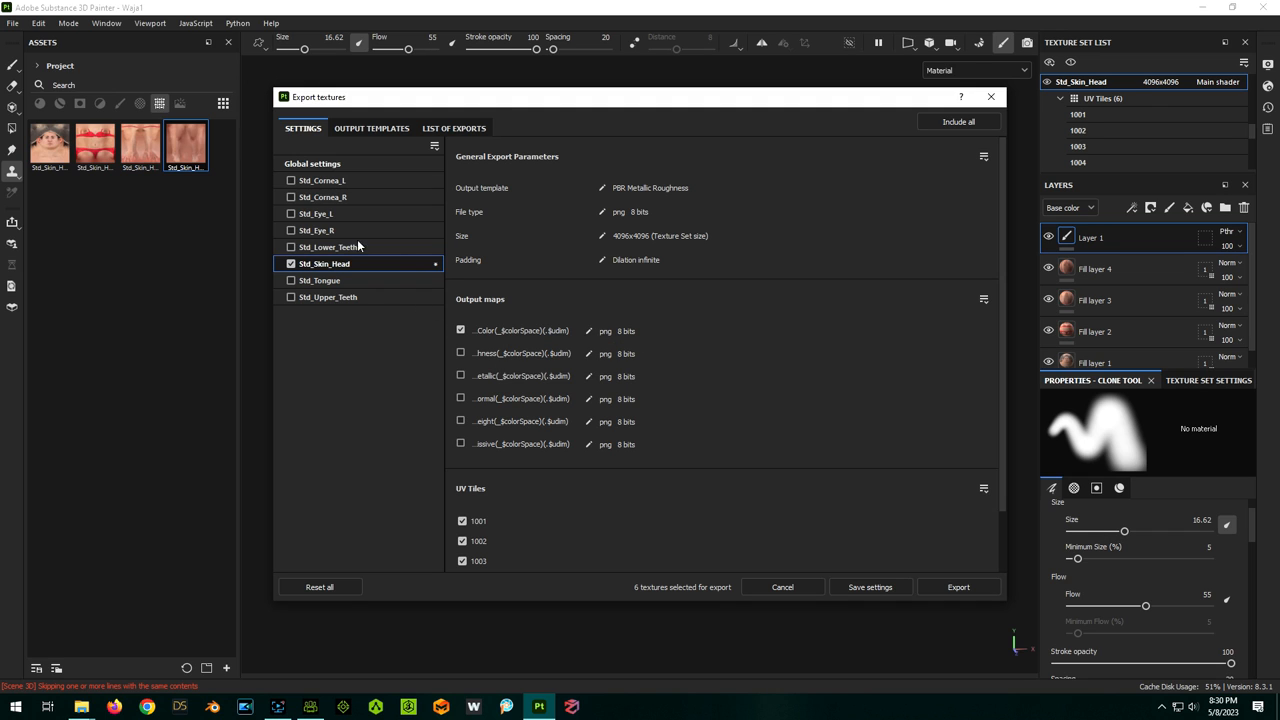
{"action": "mouse_move", "coordinate": [318, 180]}
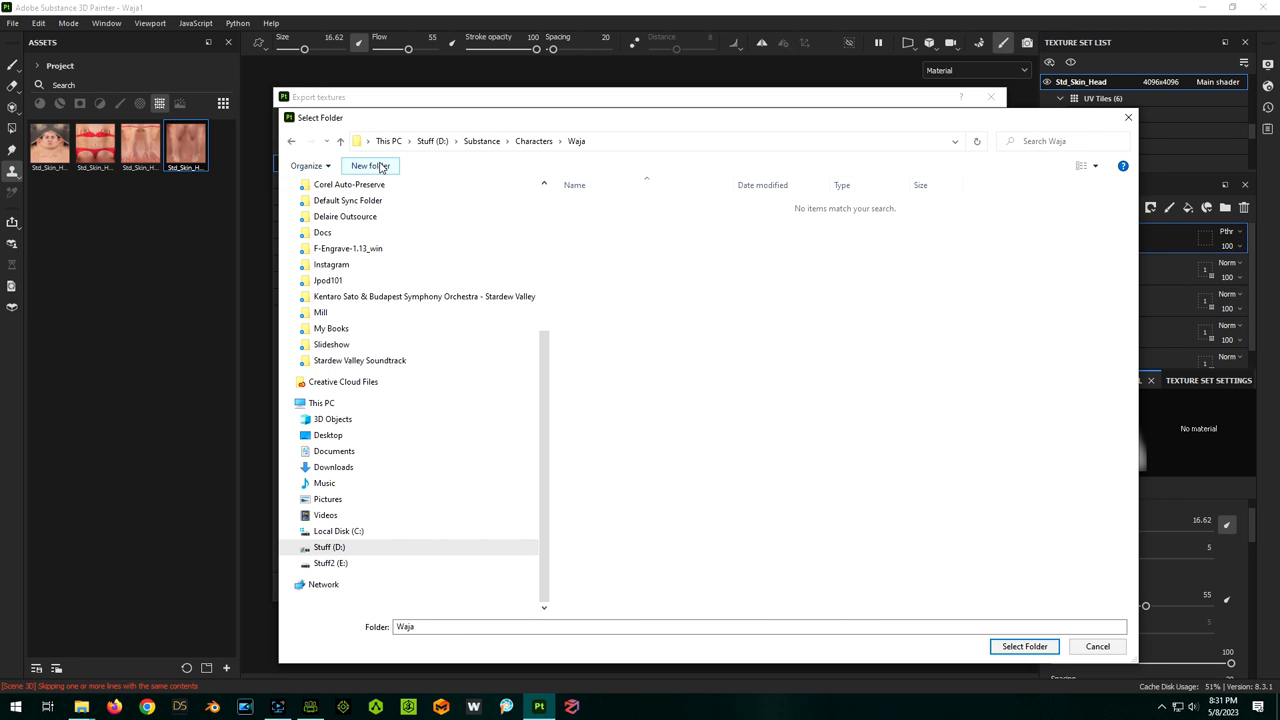
{"action": "mouse_move", "coordinate": [1040, 651]}
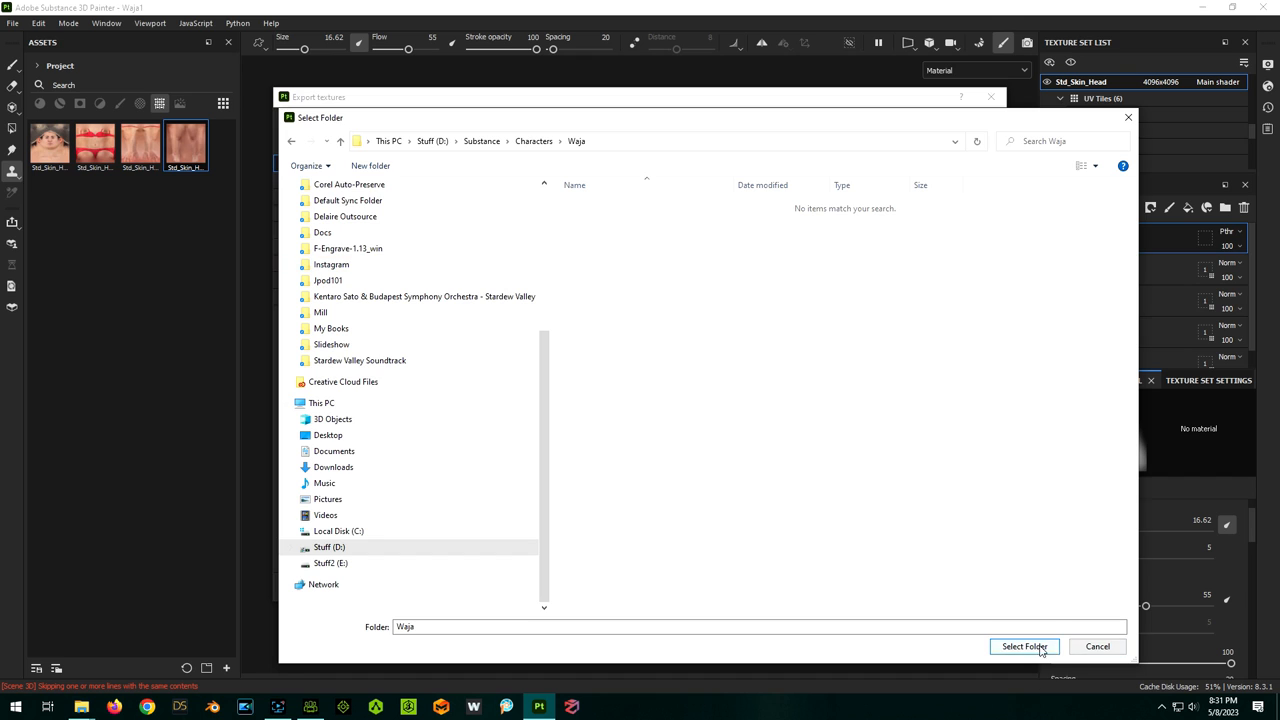
{"action": "left_click", "coordinate": [1025, 646]}
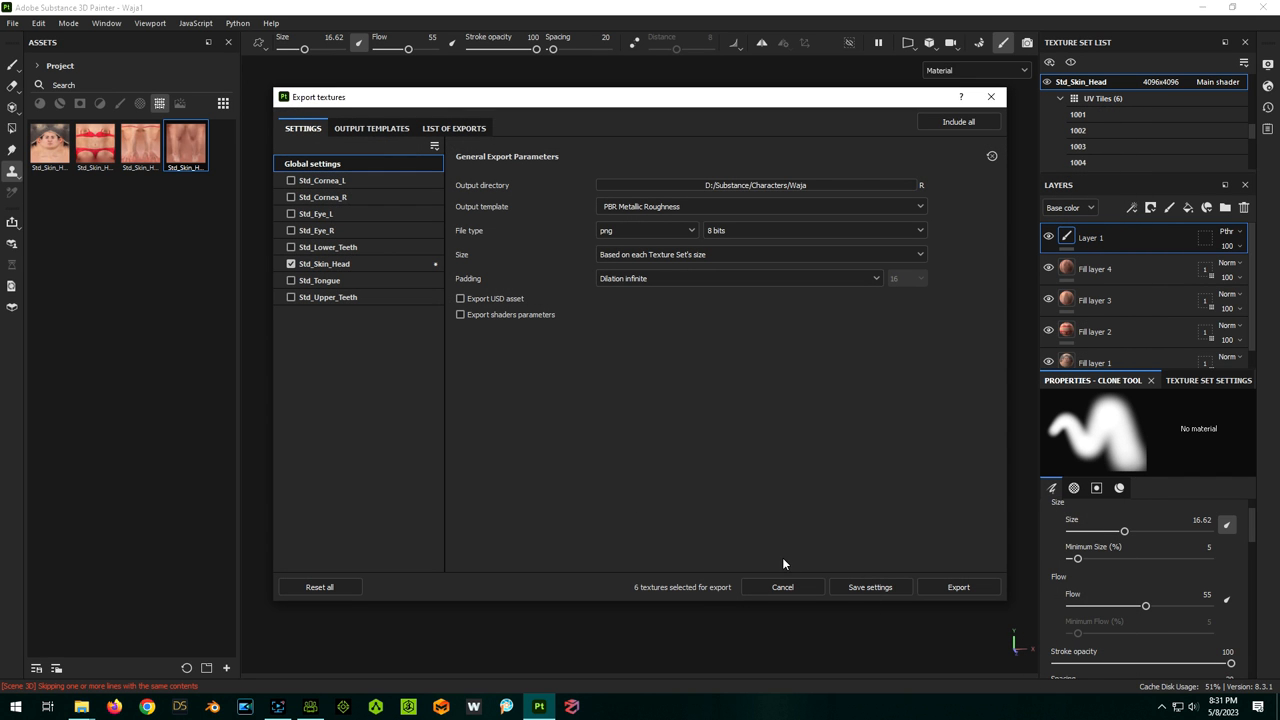
{"action": "mouse_move", "coordinate": [958, 586]}
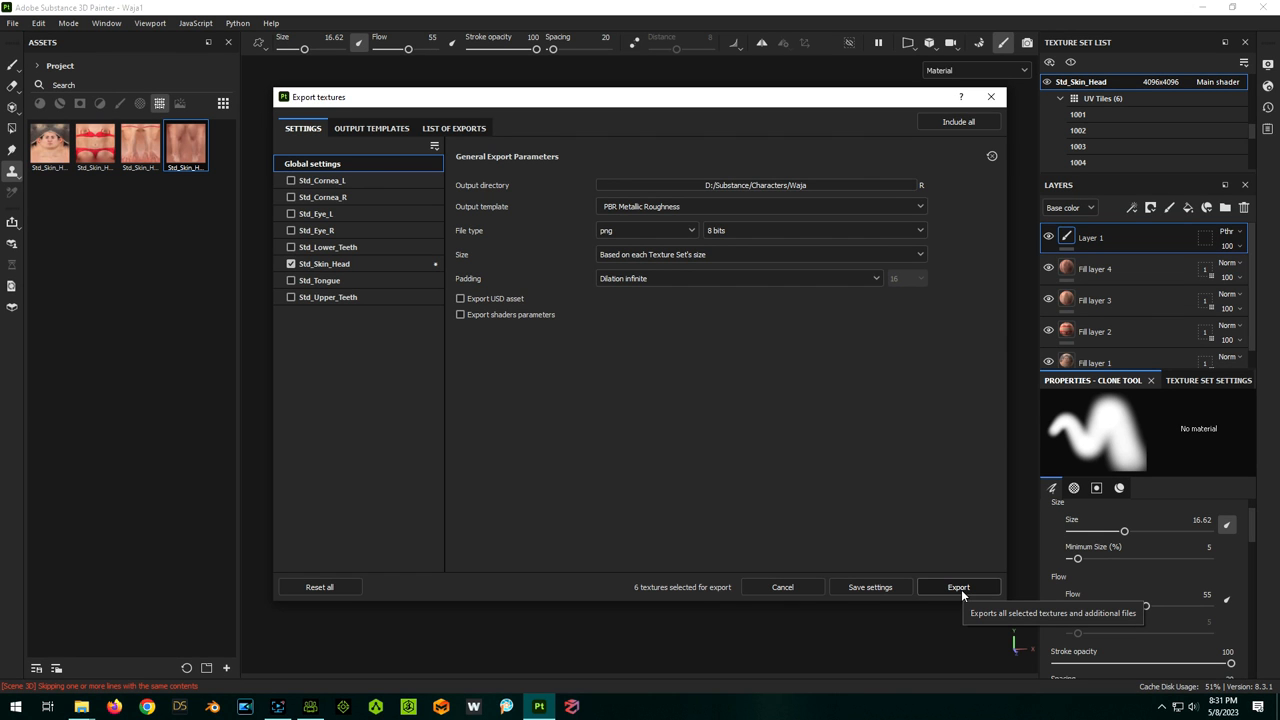
Export the six Waja Std_Skin_Head base colour PNGs at 4096×4096
{"action": "left_click", "coordinate": [958, 586]}
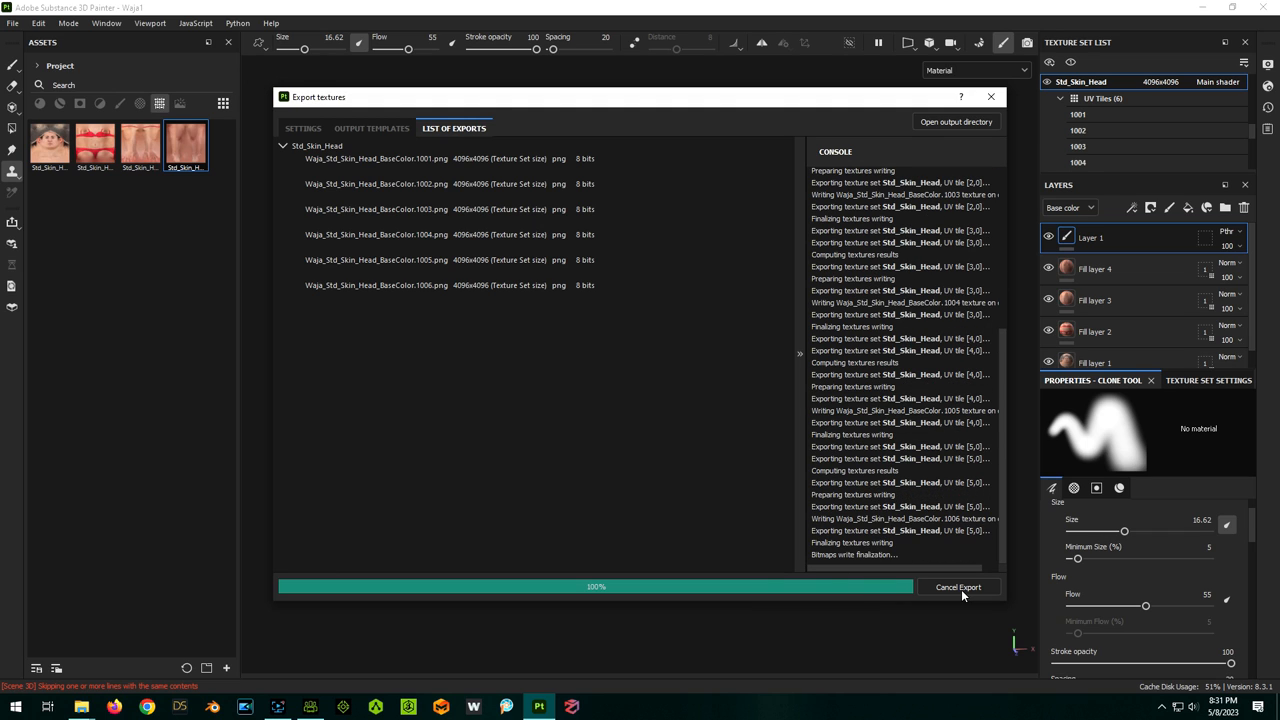
{"action": "mouse_move", "coordinate": [752, 381]}
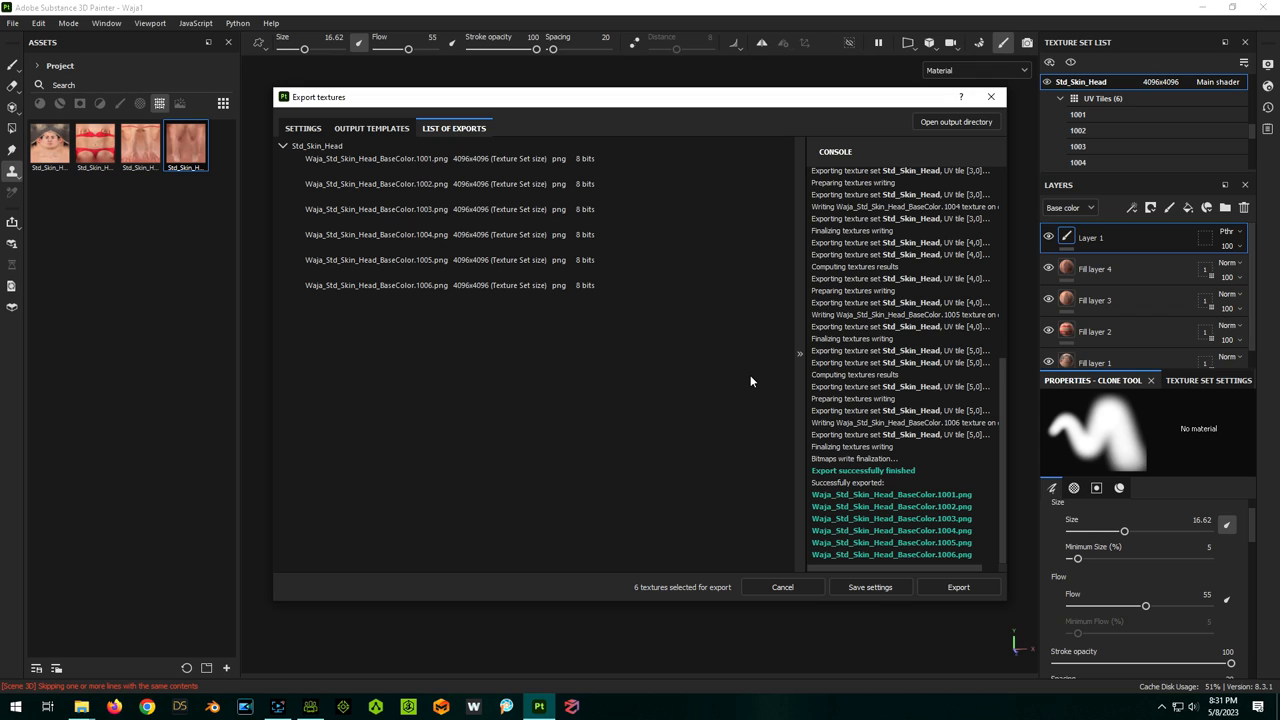
{"action": "mouse_move", "coordinate": [990, 96]}
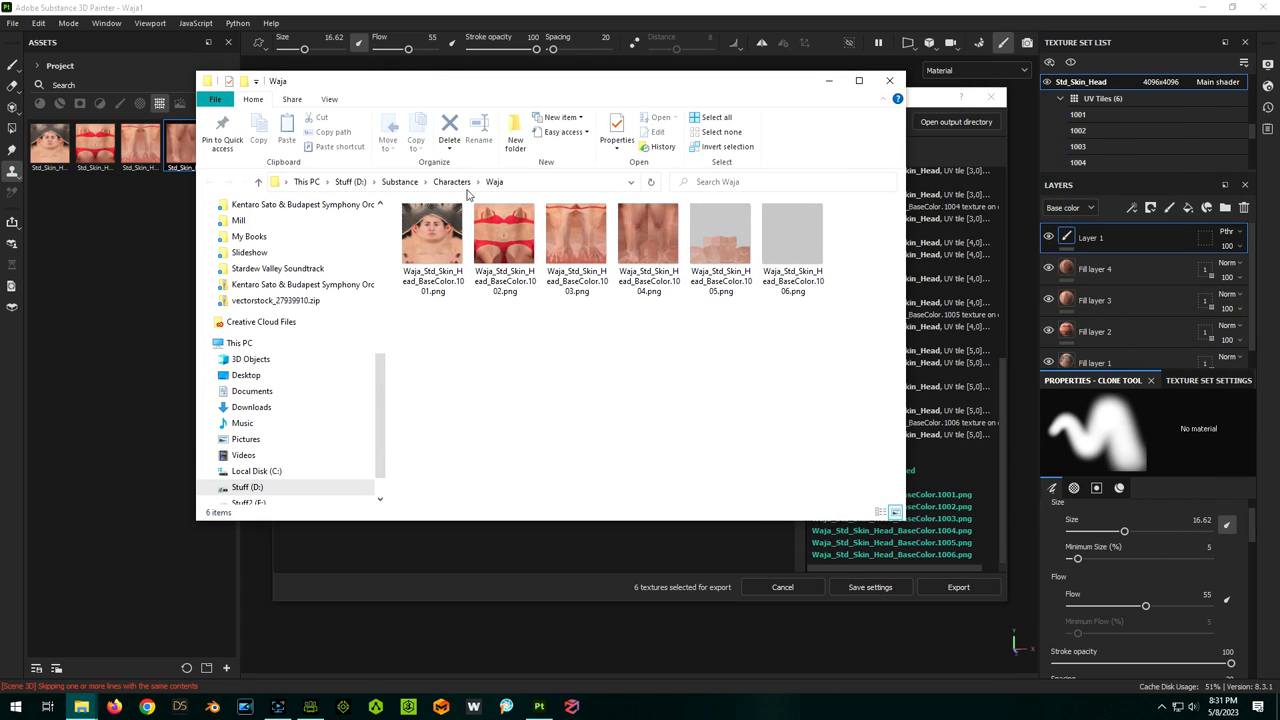
{"action": "mouse_move", "coordinate": [860, 355]}
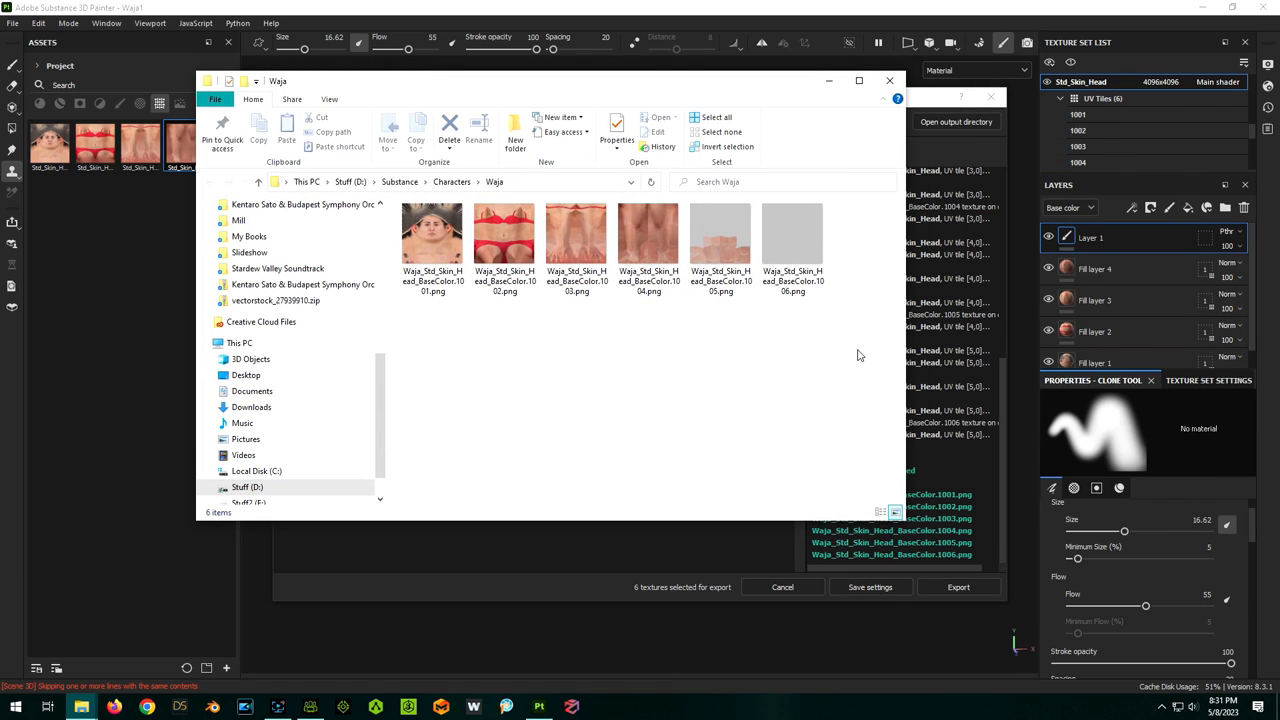
{"action": "mouse_move", "coordinate": [762, 311]}
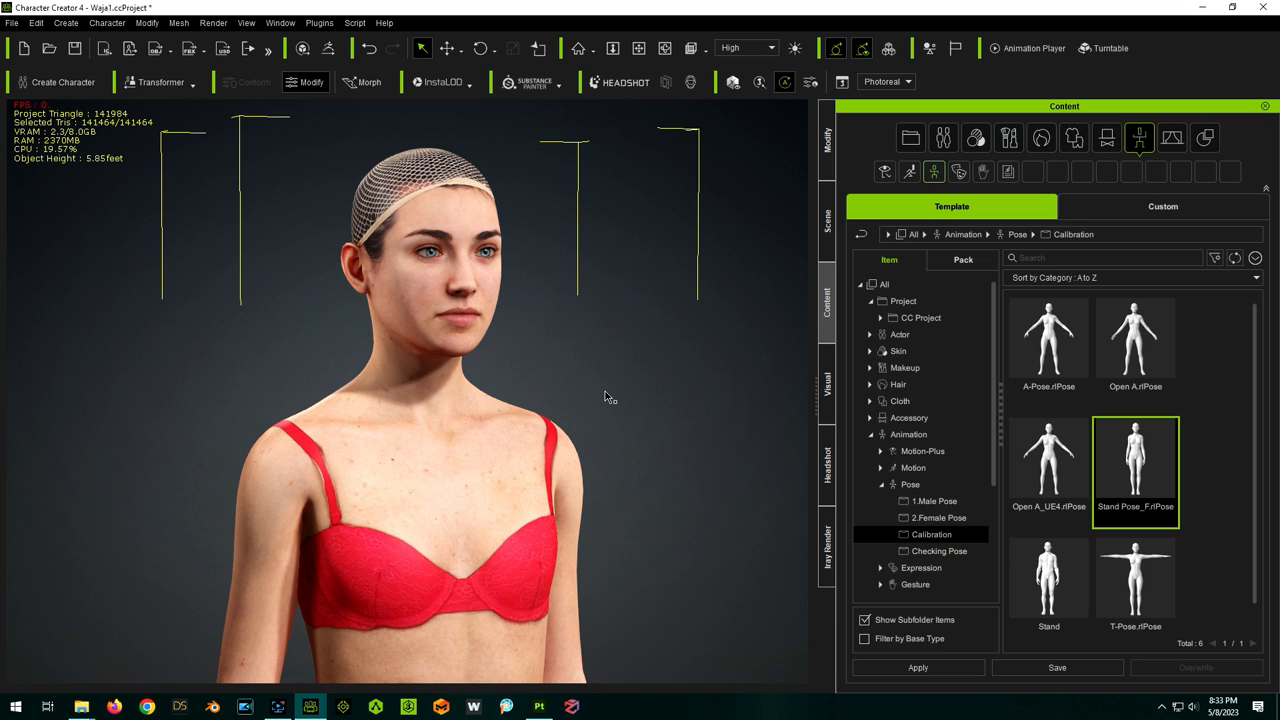
Save Waja's current skin into Custom > Skin > Overall under the name 'Waja Scan'
{"action": "left_click", "coordinate": [1161, 206]}
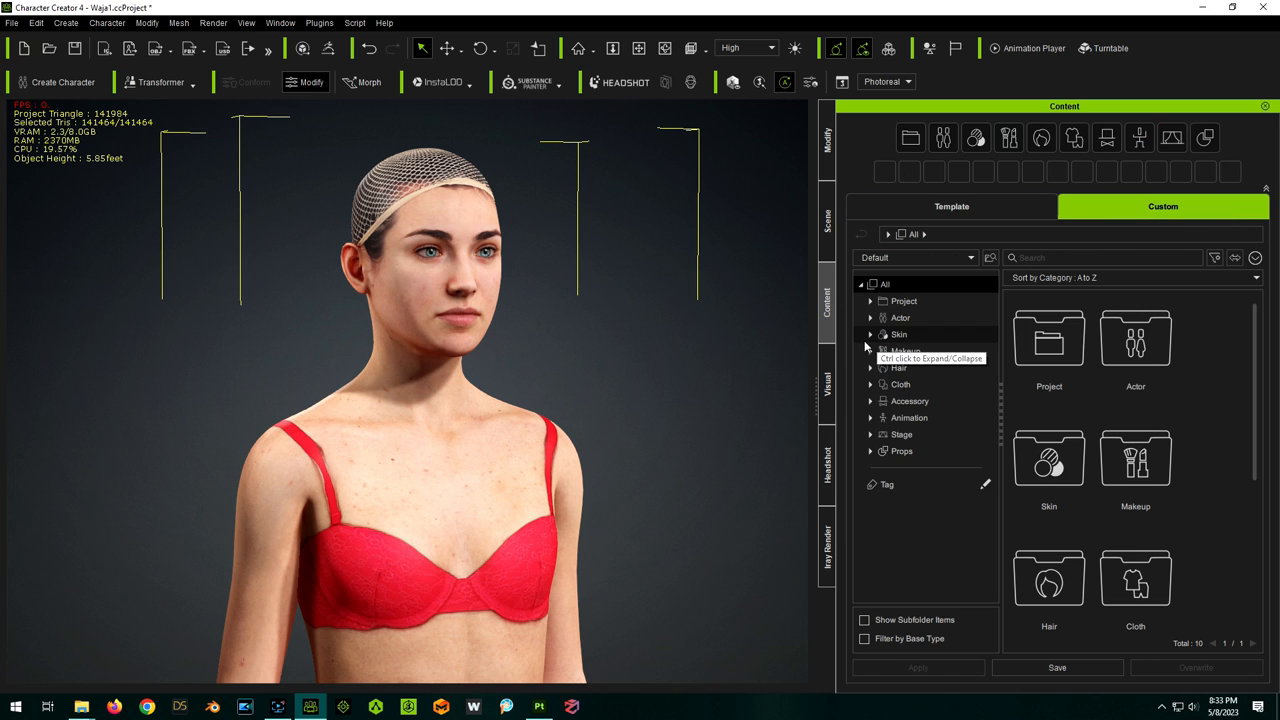
{"action": "left_click", "coordinate": [871, 334]}
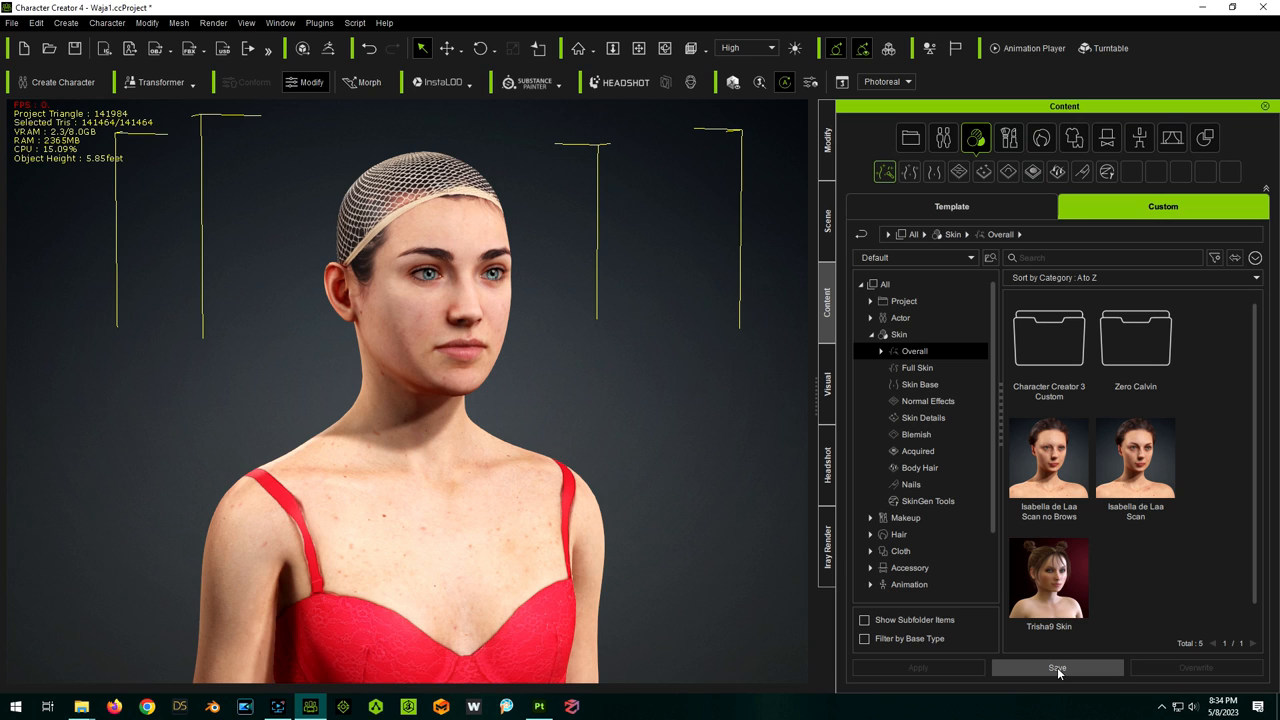
{"action": "left_click", "coordinate": [1056, 667]}
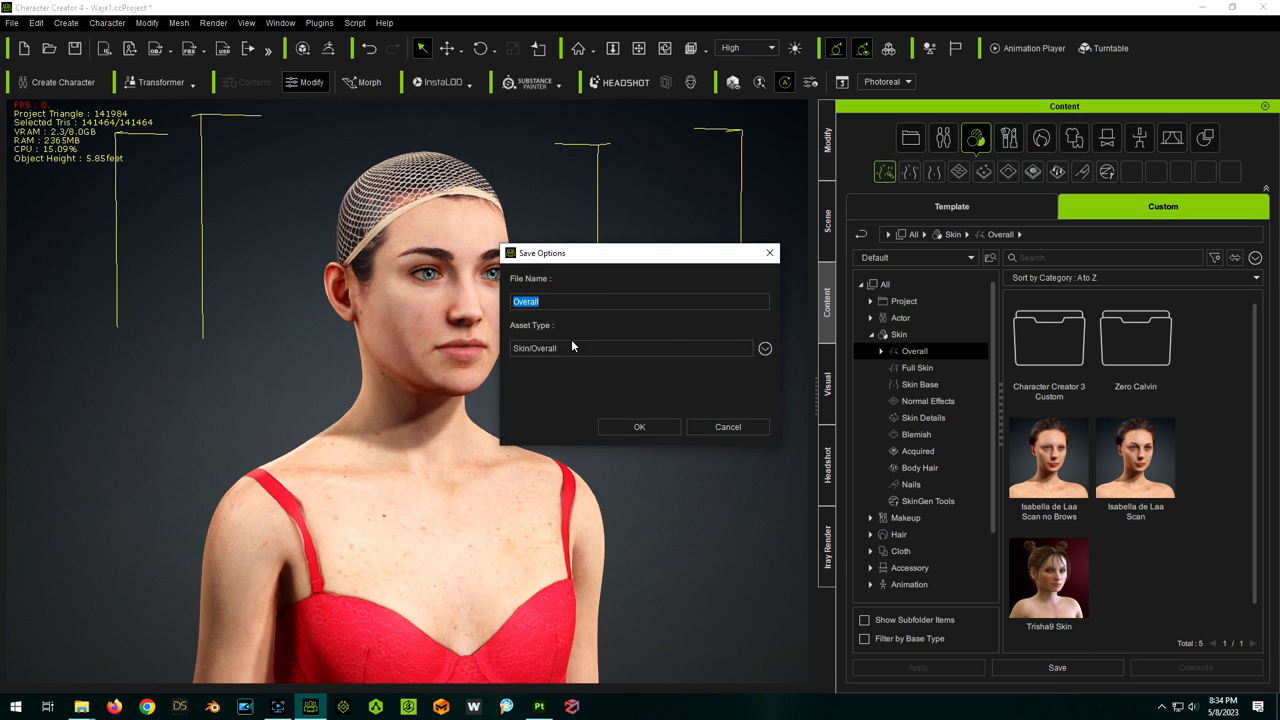
{"action": "type", "text": "Waja Scan"}
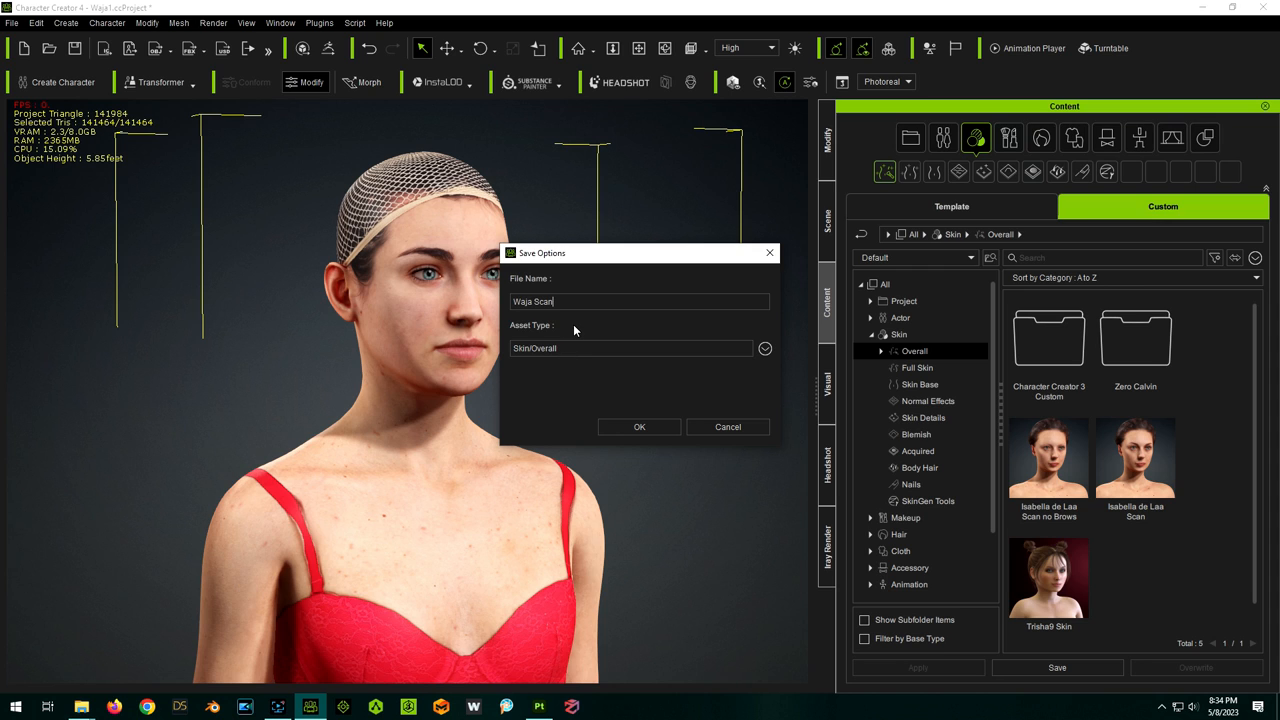
{"action": "left_click", "coordinate": [639, 426]}
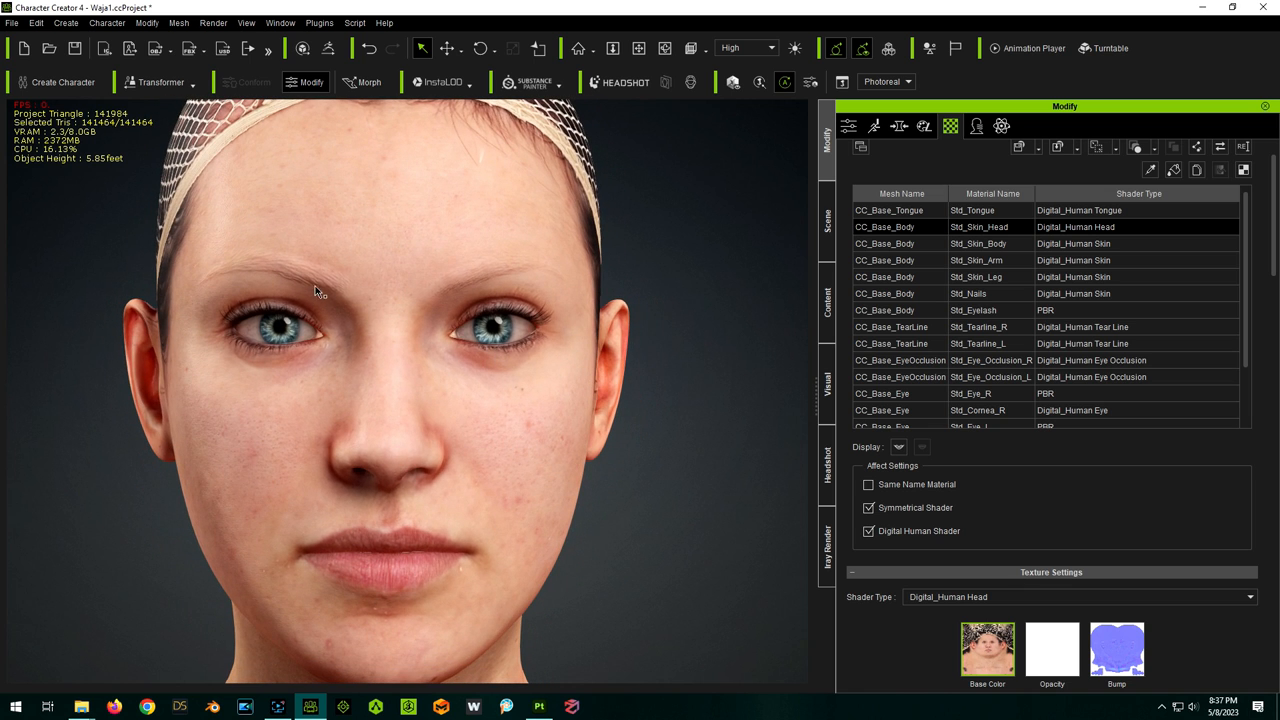
{"action": "mouse_move", "coordinate": [335, 290]}
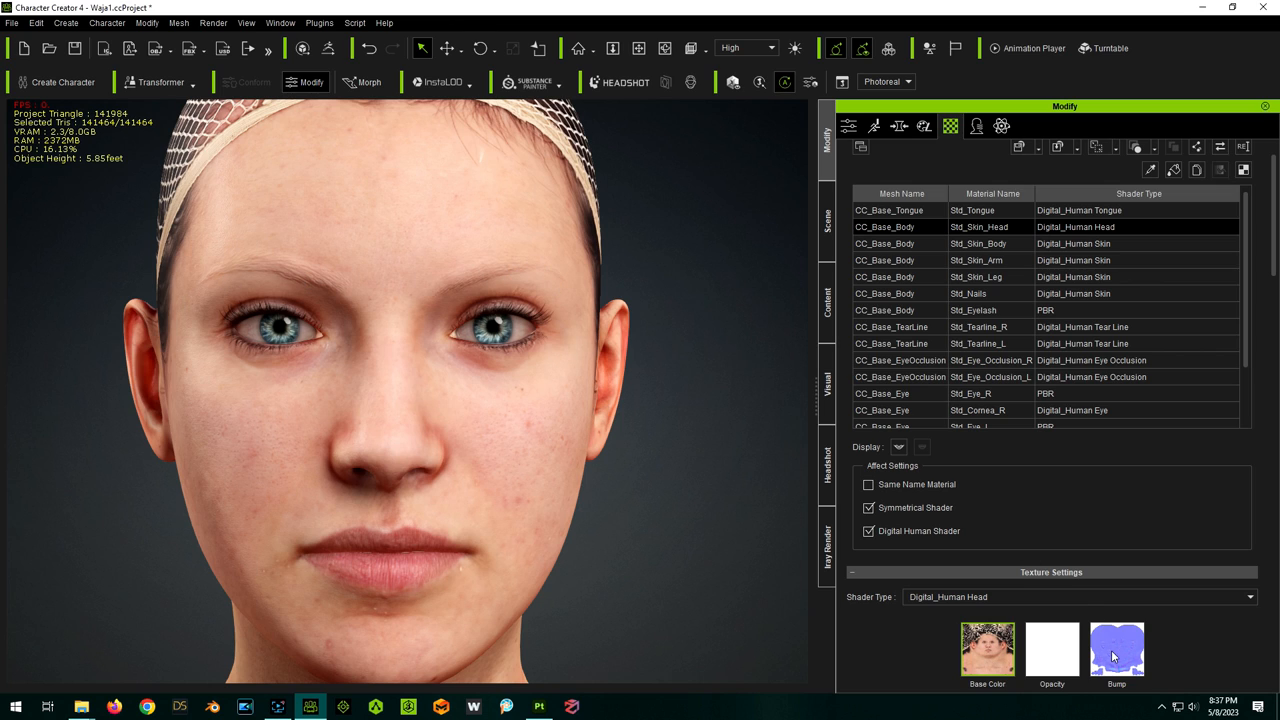
Launch Std_Skin_Head's Bump texture in the external image editor
{"action": "right_click", "coordinate": [1114, 656]}
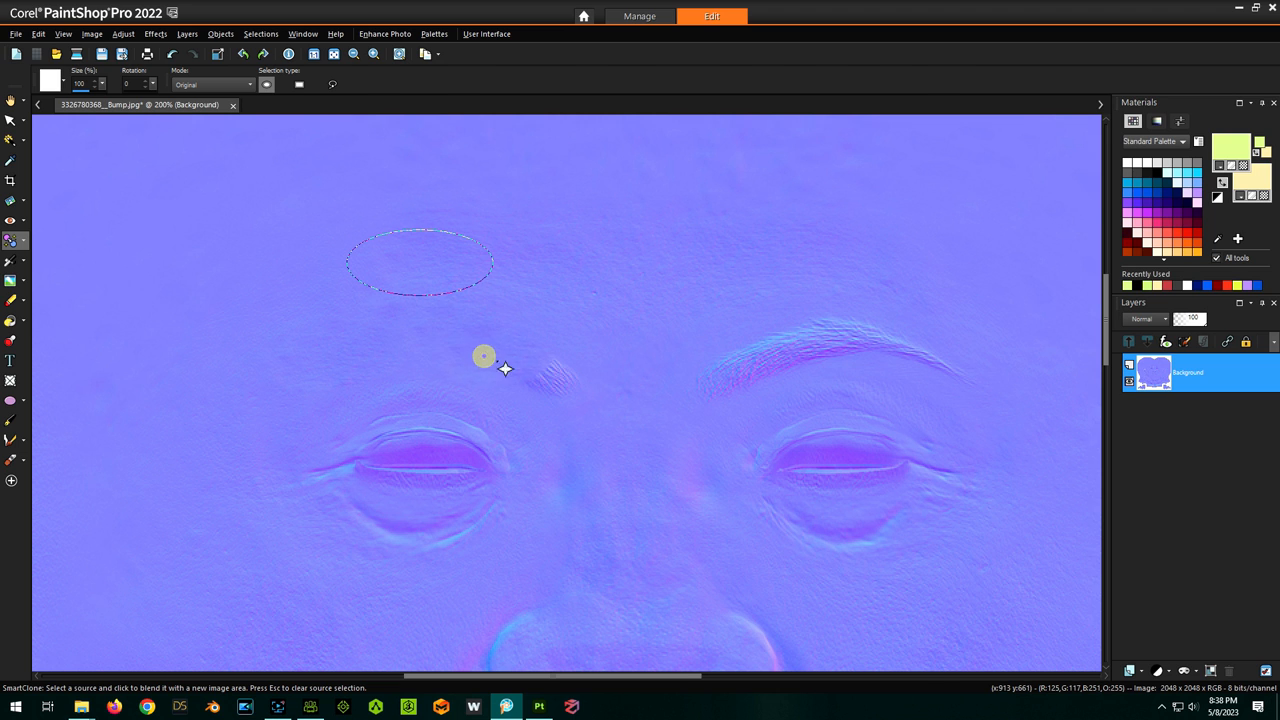
SmartClone nearby skin over the forehead mark on the bump map
{"action": "left_click", "coordinate": [311, 708]}
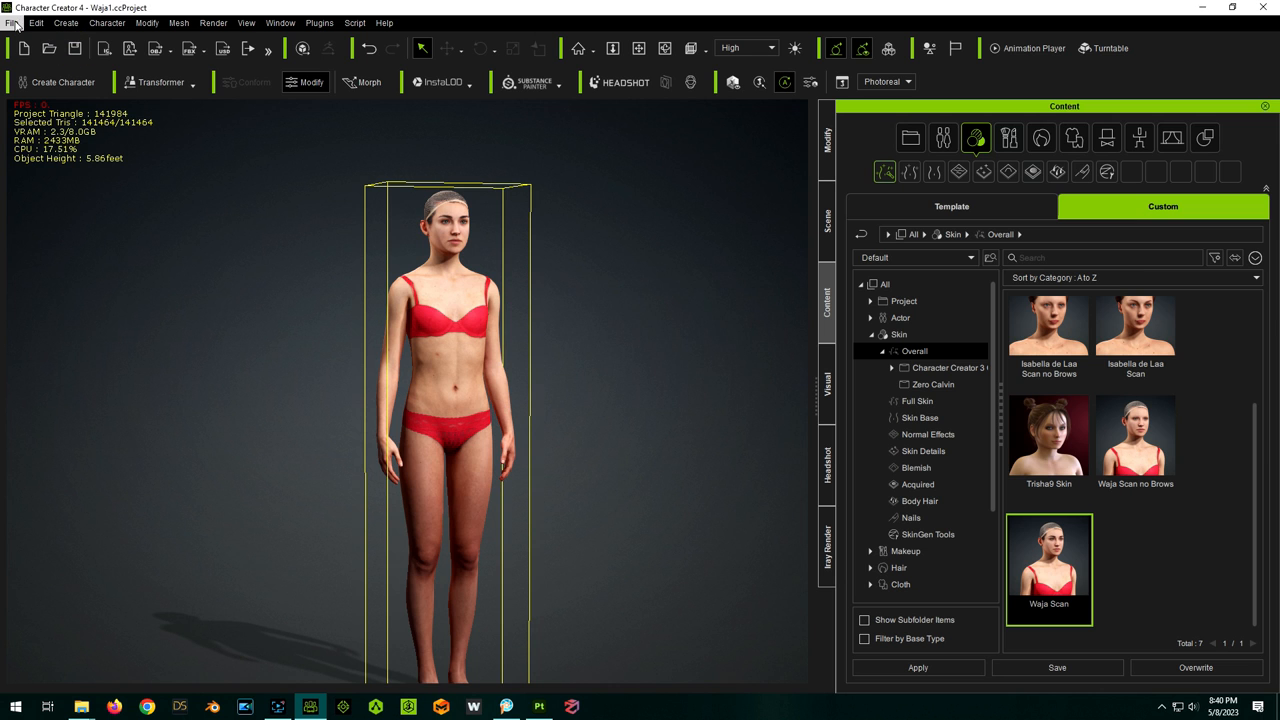
Show the Modify panel's Morph tab with the Actor body and head slider tree
{"action": "left_click", "coordinate": [10, 8]}
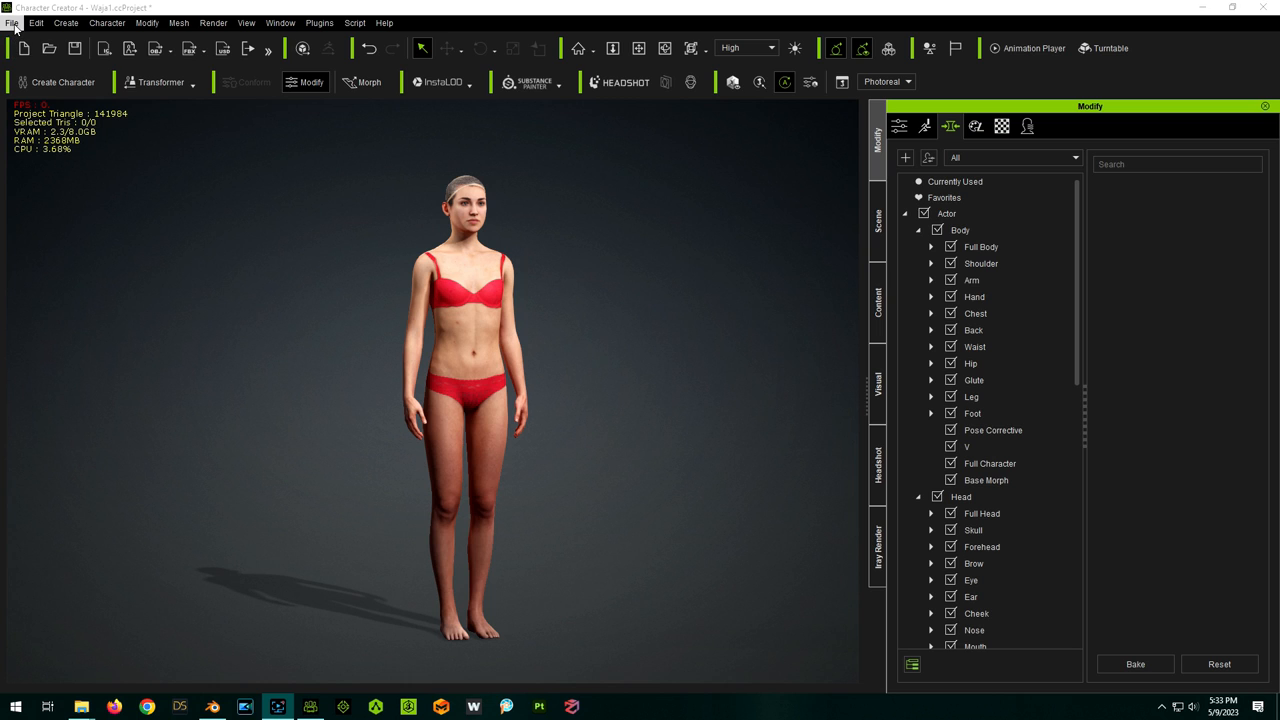
Save the project over the existing Waja2.ccProject, confirming the replacement
{"action": "left_click", "coordinate": [16, 21]}
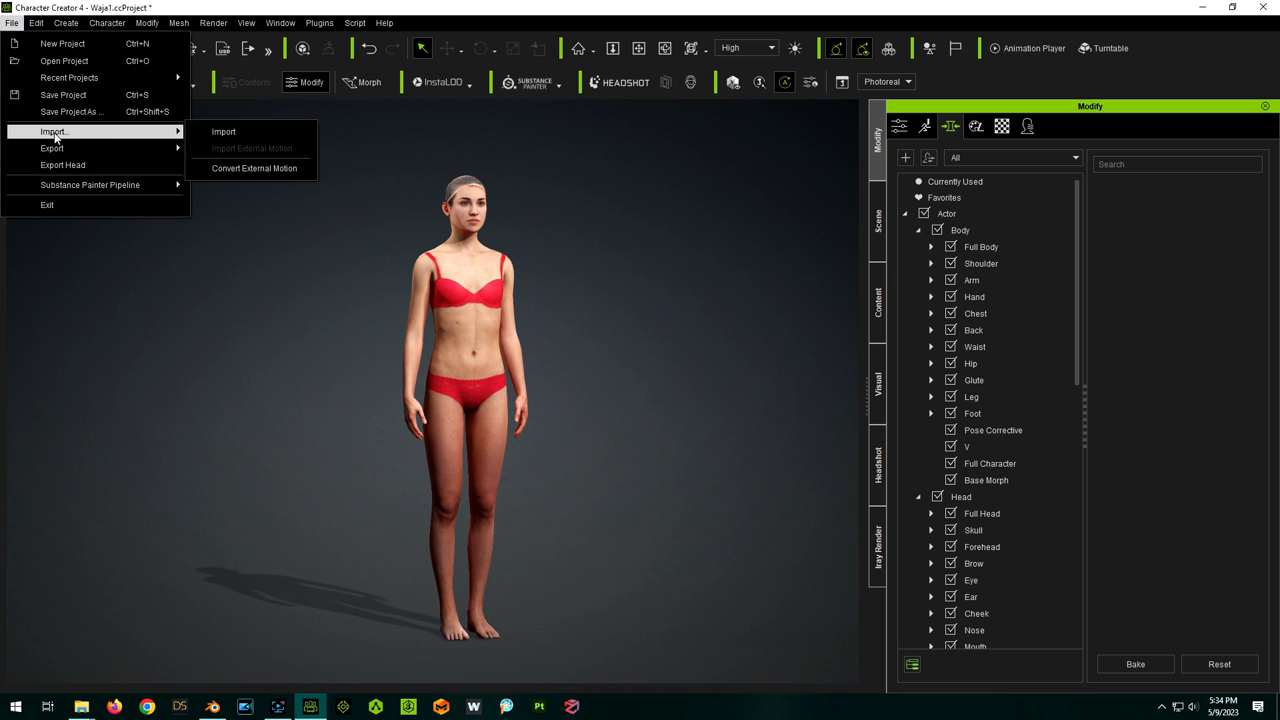
{"action": "left_click", "coordinate": [66, 99]}
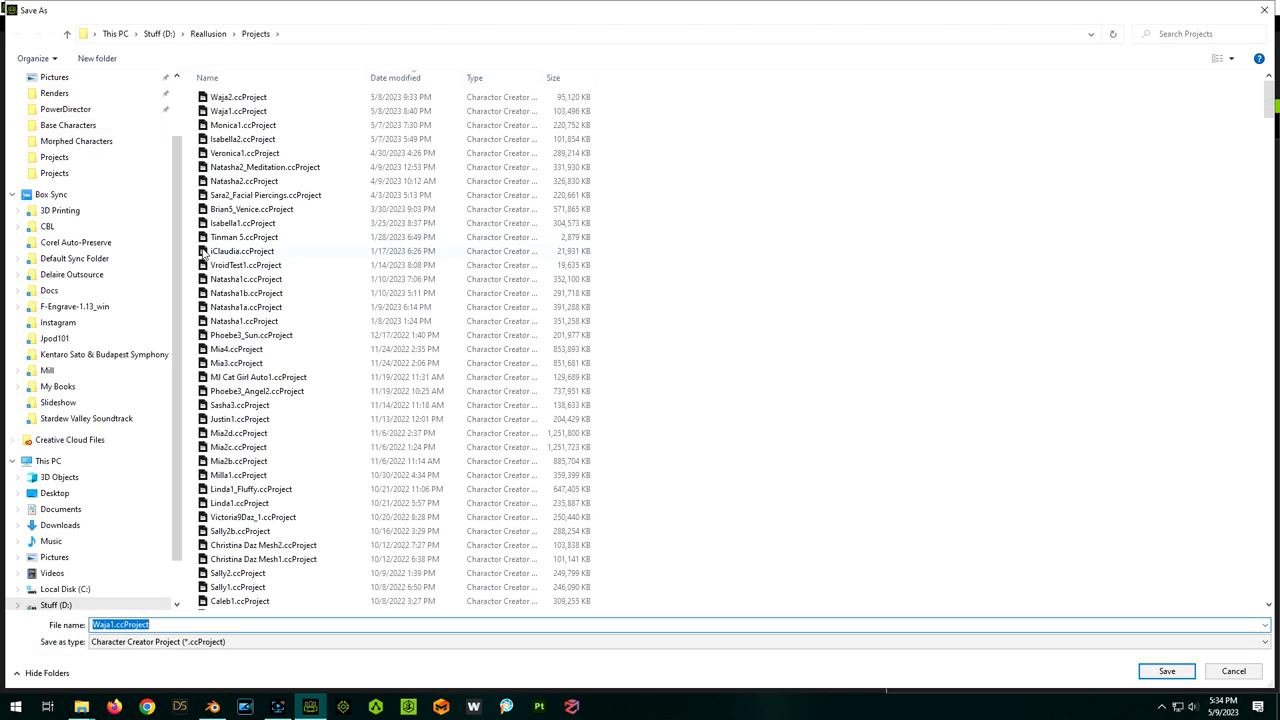
{"action": "left_click", "coordinate": [1166, 671]}
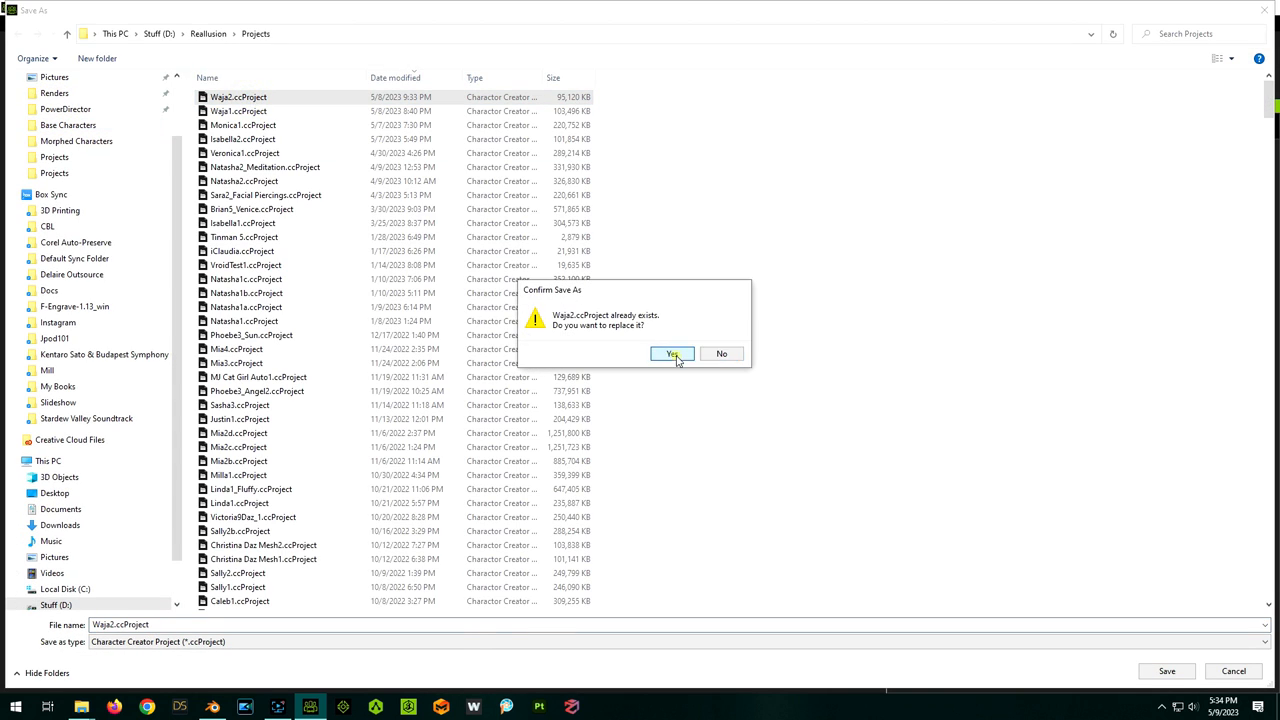
{"action": "left_click", "coordinate": [671, 353]}
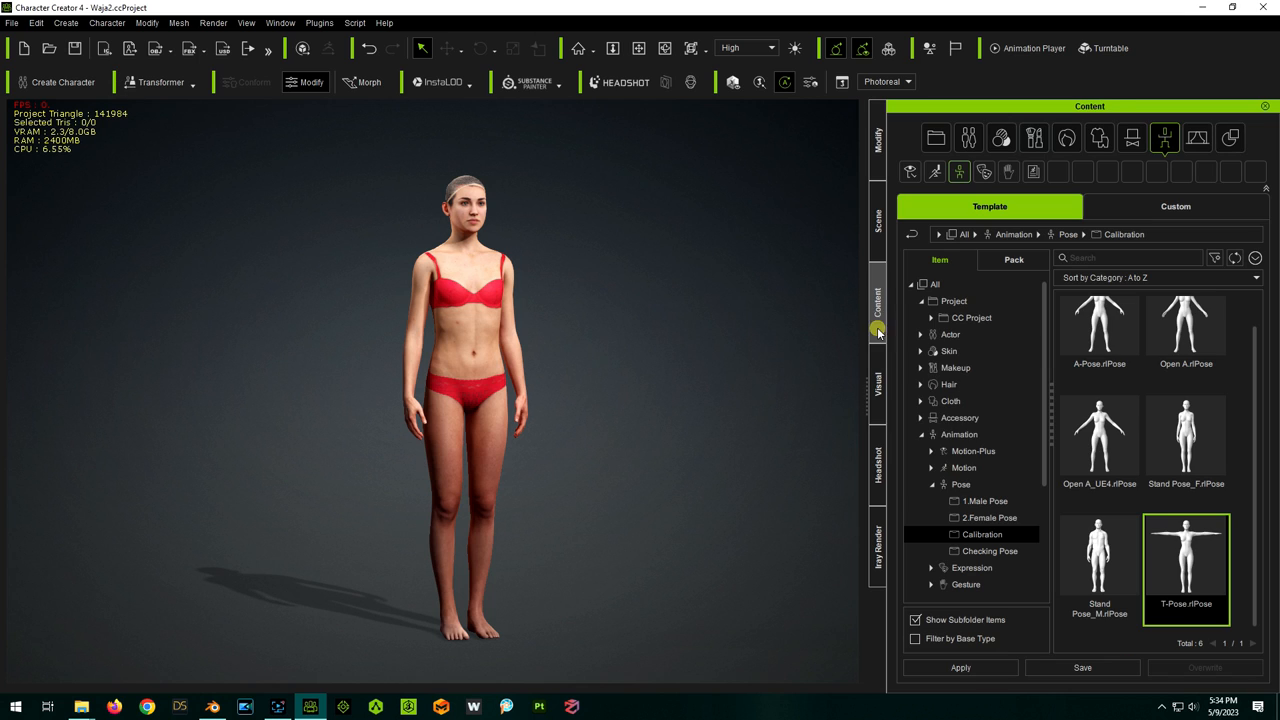
Apply the calibration T-Pose.rlPose and list the Morph slider categories
{"action": "double_click", "coordinate": [1188, 559]}
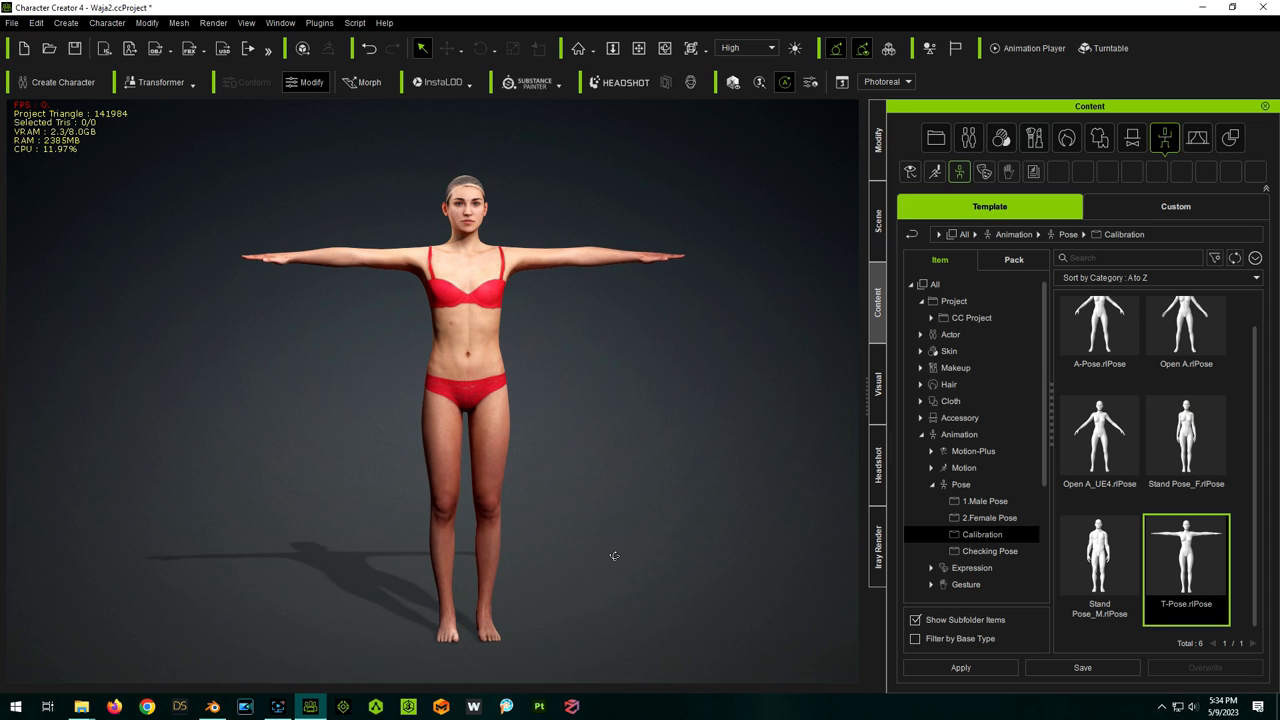
{"action": "mouse_move", "coordinate": [680, 448]}
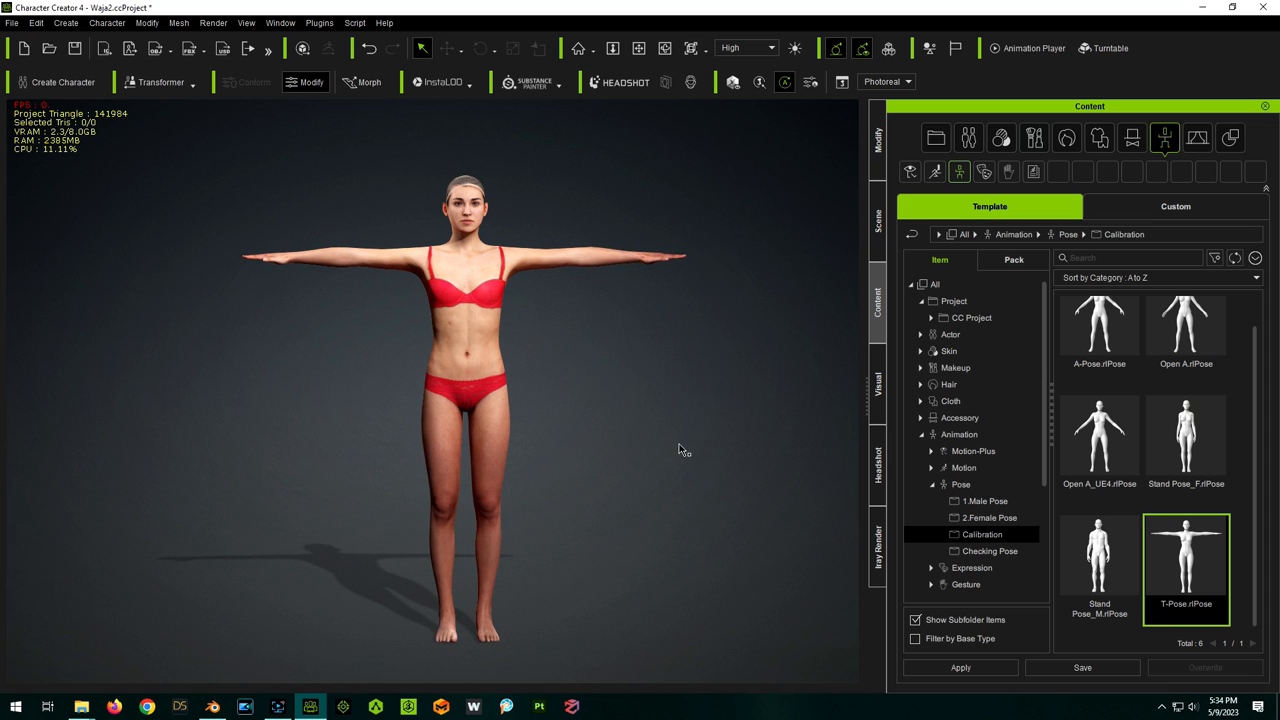
{"action": "mouse_move", "coordinate": [362, 265]}
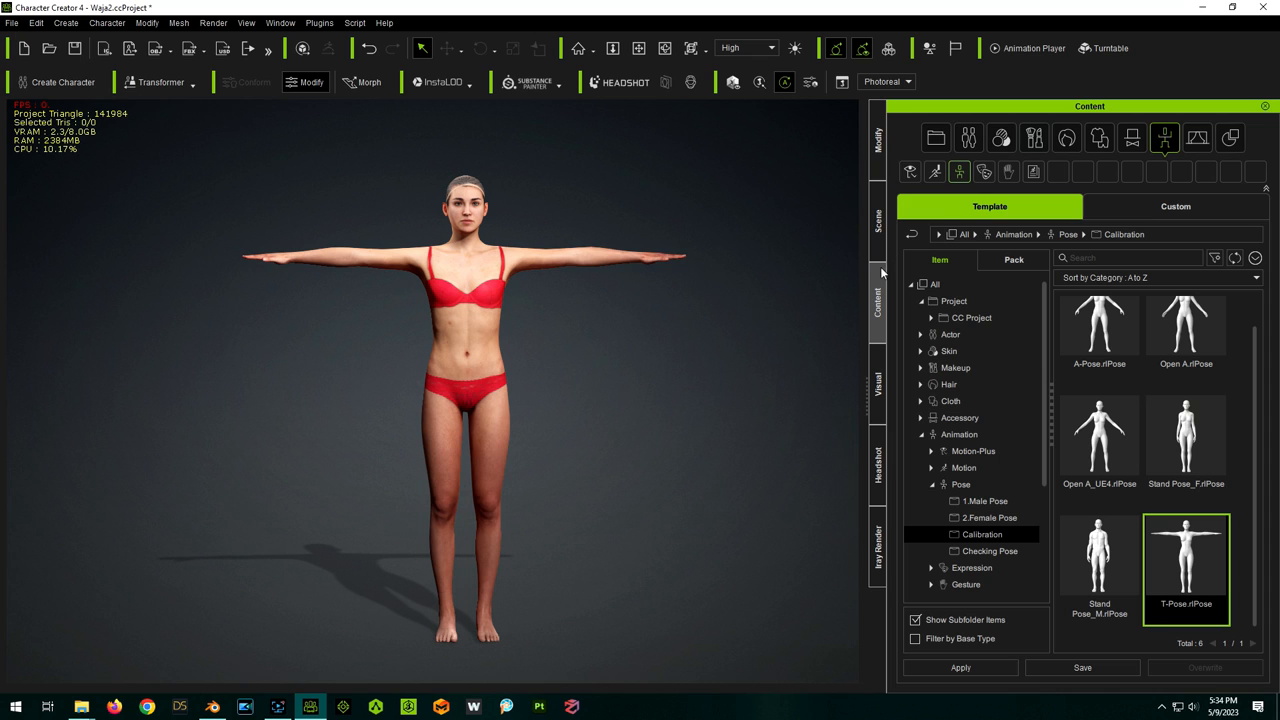
{"action": "left_click", "coordinate": [877, 133]}
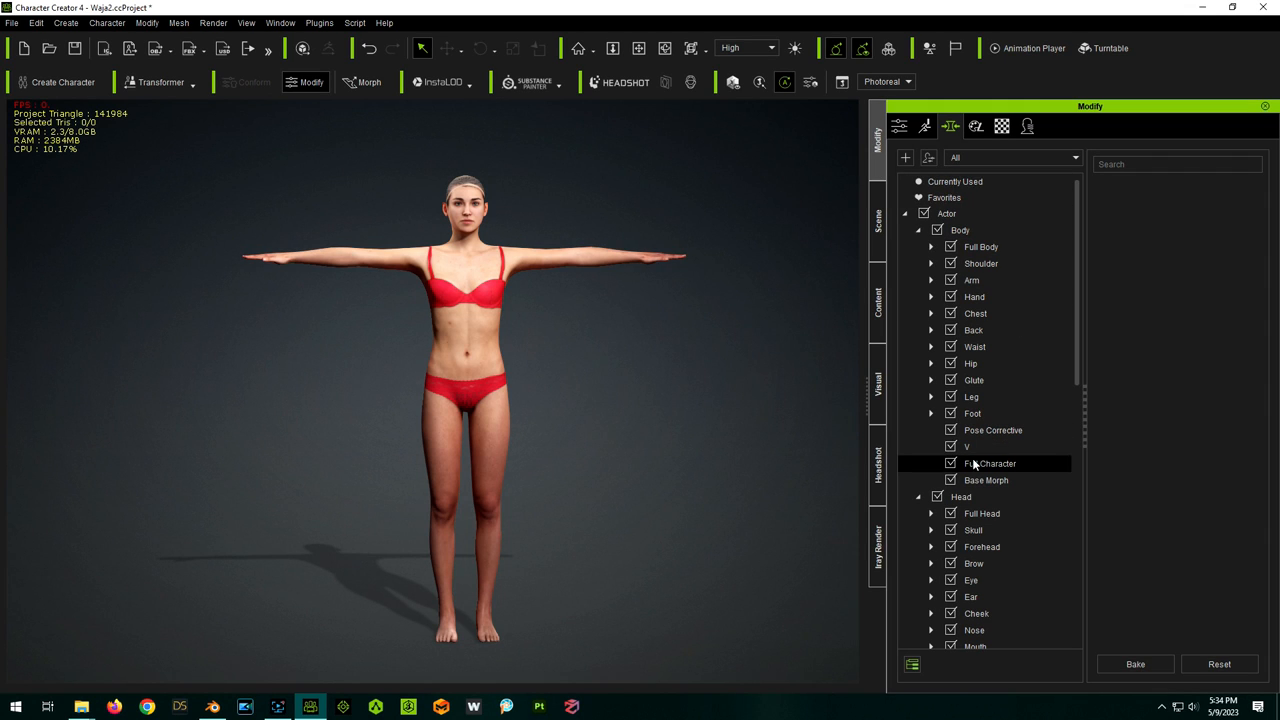
Name a new morph 'Waja Full' with slider path 'Full Character'
{"action": "left_click", "coordinate": [990, 463]}
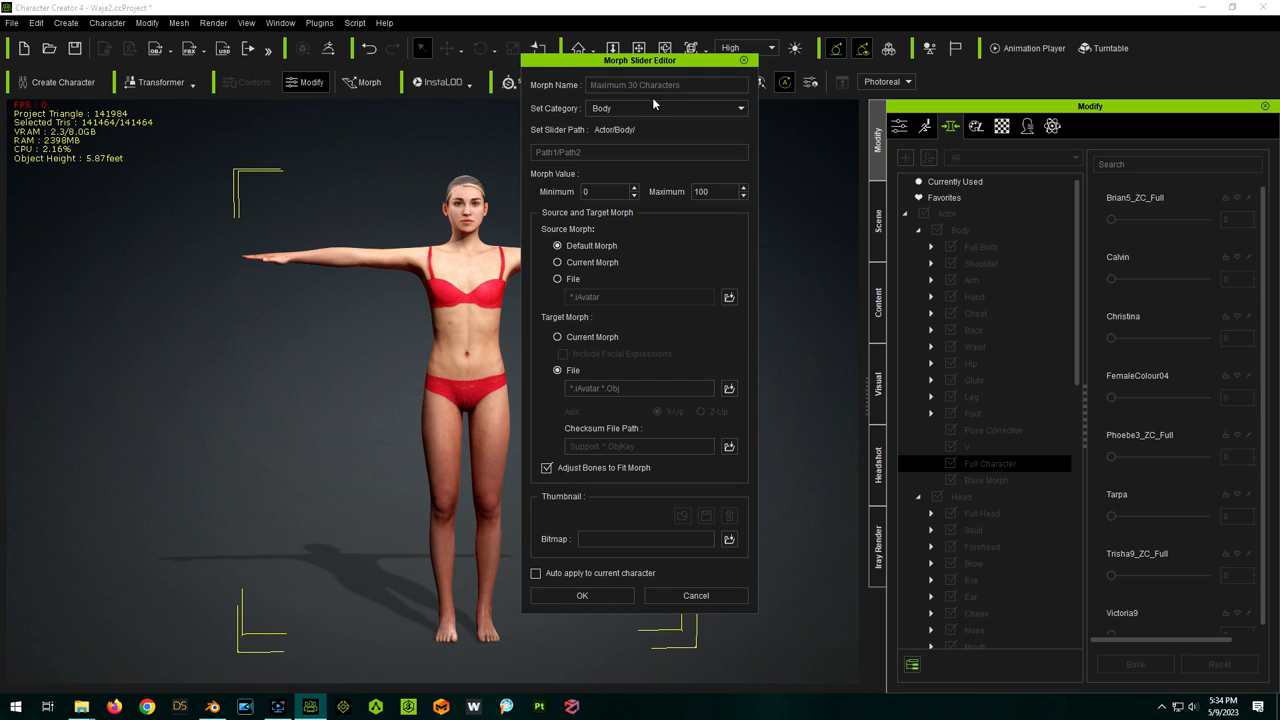
{"action": "type", "text": "Waja Full"}
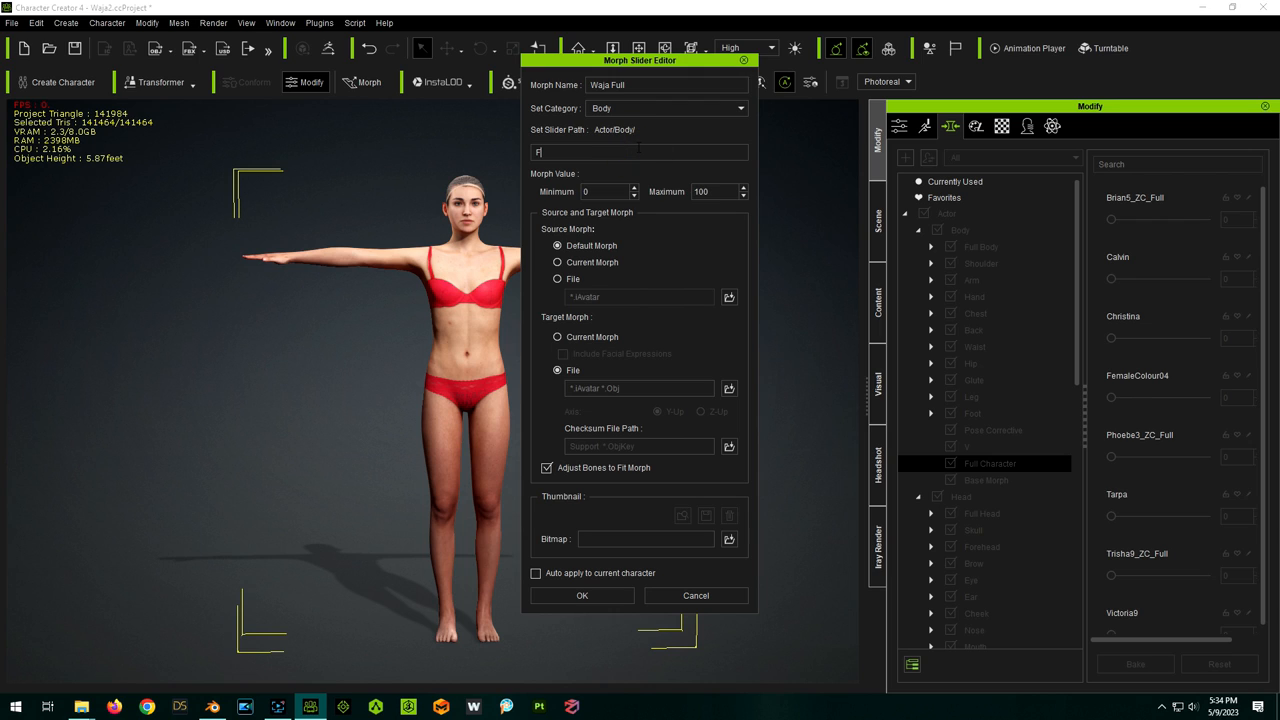
{"action": "type", "text": "ull Char"}
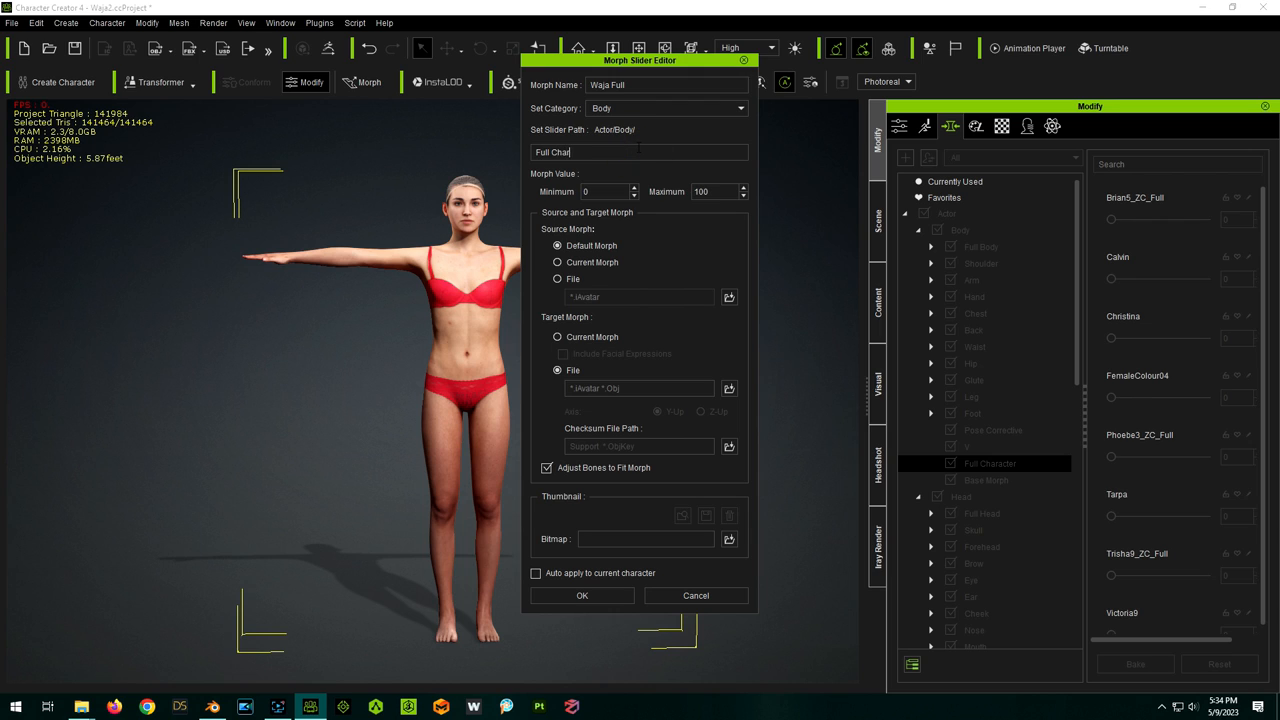
{"action": "type", "text": "acter"}
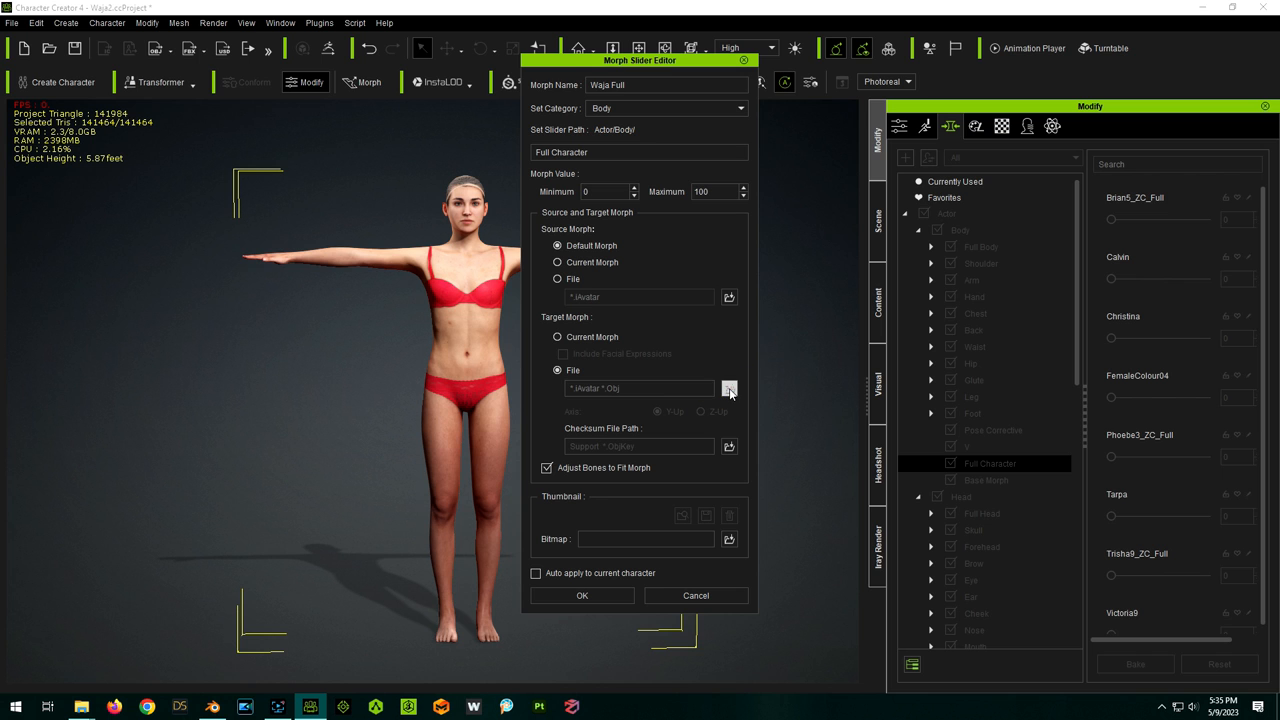
Target Morphed Characters/Waja.obj with CC3+ Base Bind.ObjKey as the checksum file
{"action": "left_click", "coordinate": [728, 388]}
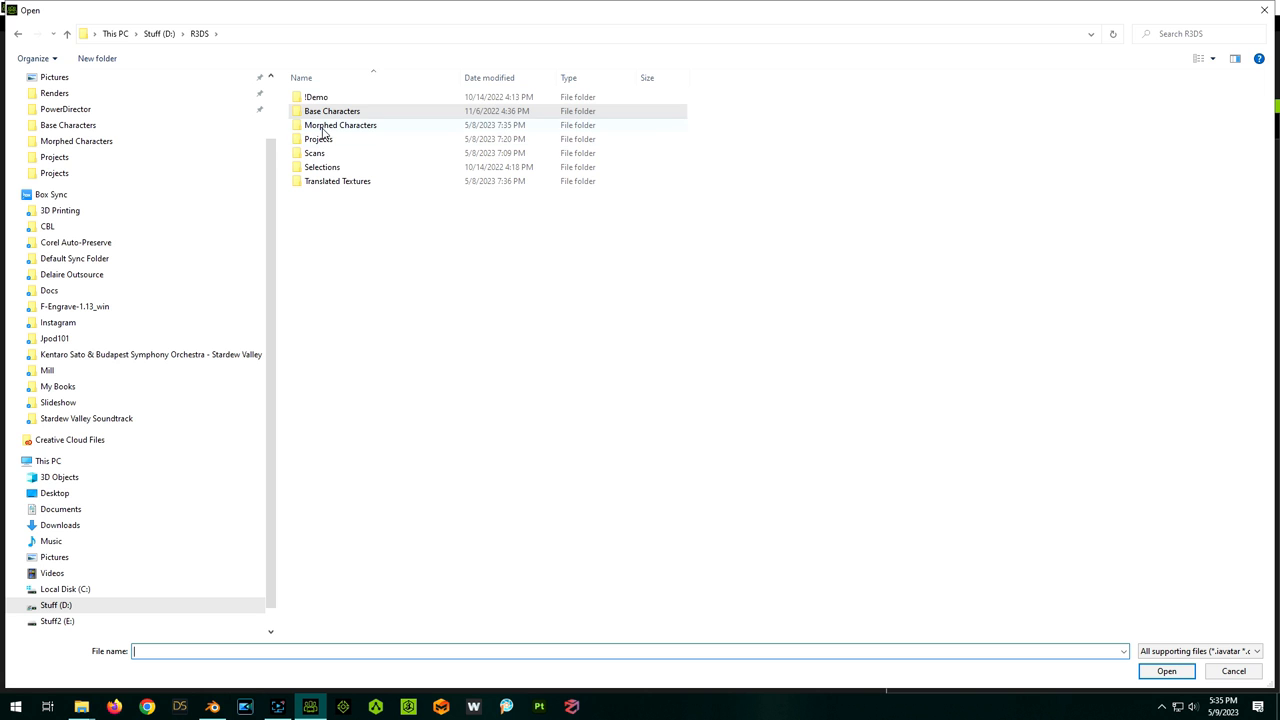
{"action": "left_click", "coordinate": [1183, 671]}
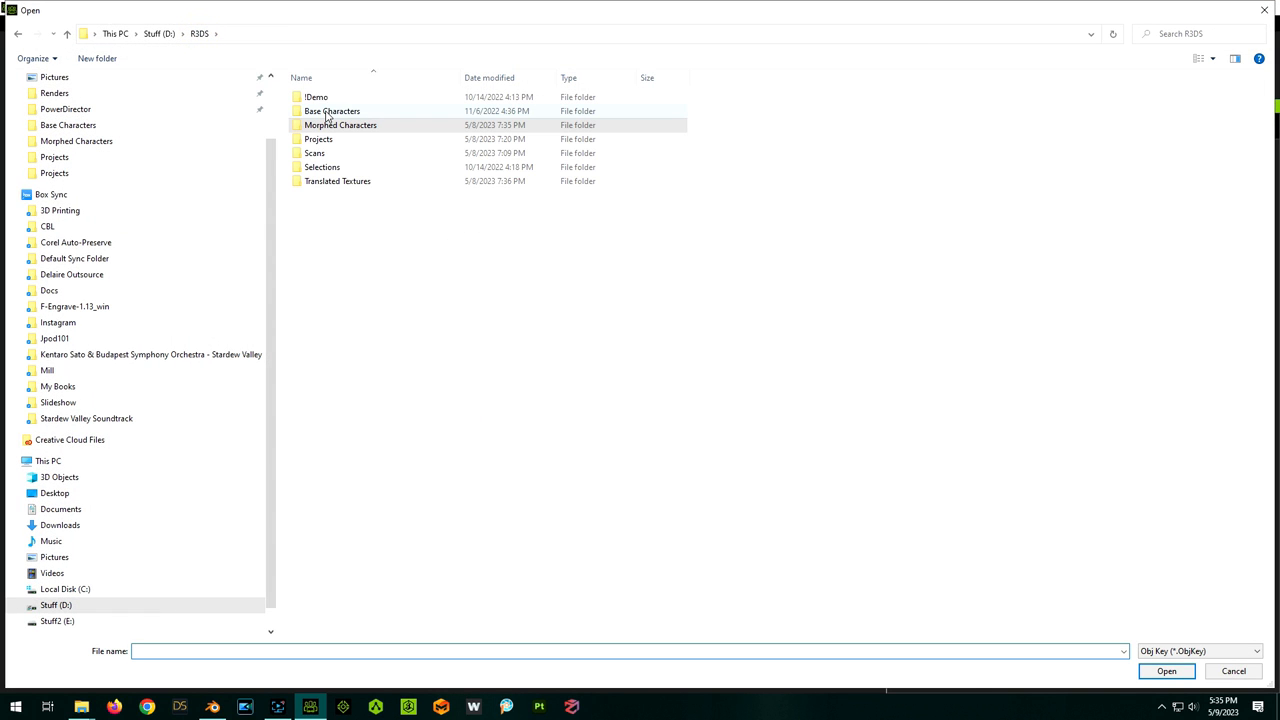
{"action": "double_click", "coordinate": [331, 111]}
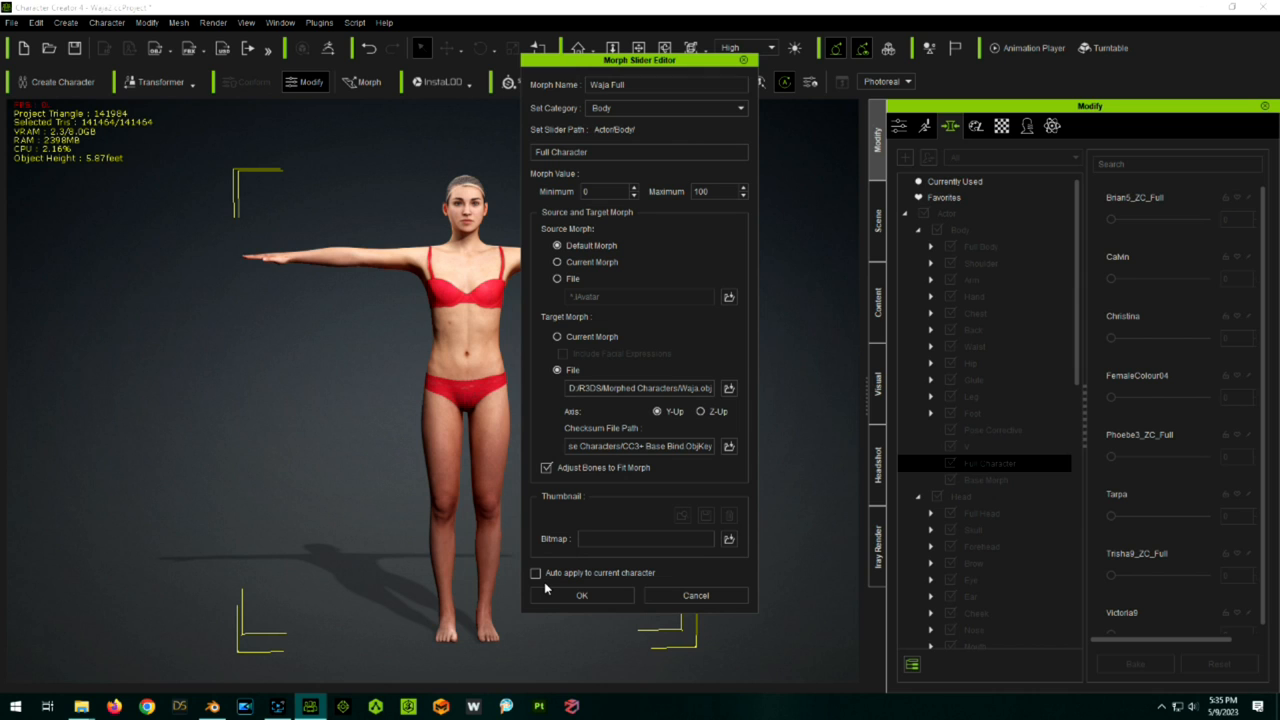
Create the Waja Full morph slider, auto-applied to the current character
{"action": "left_click", "coordinate": [536, 573]}
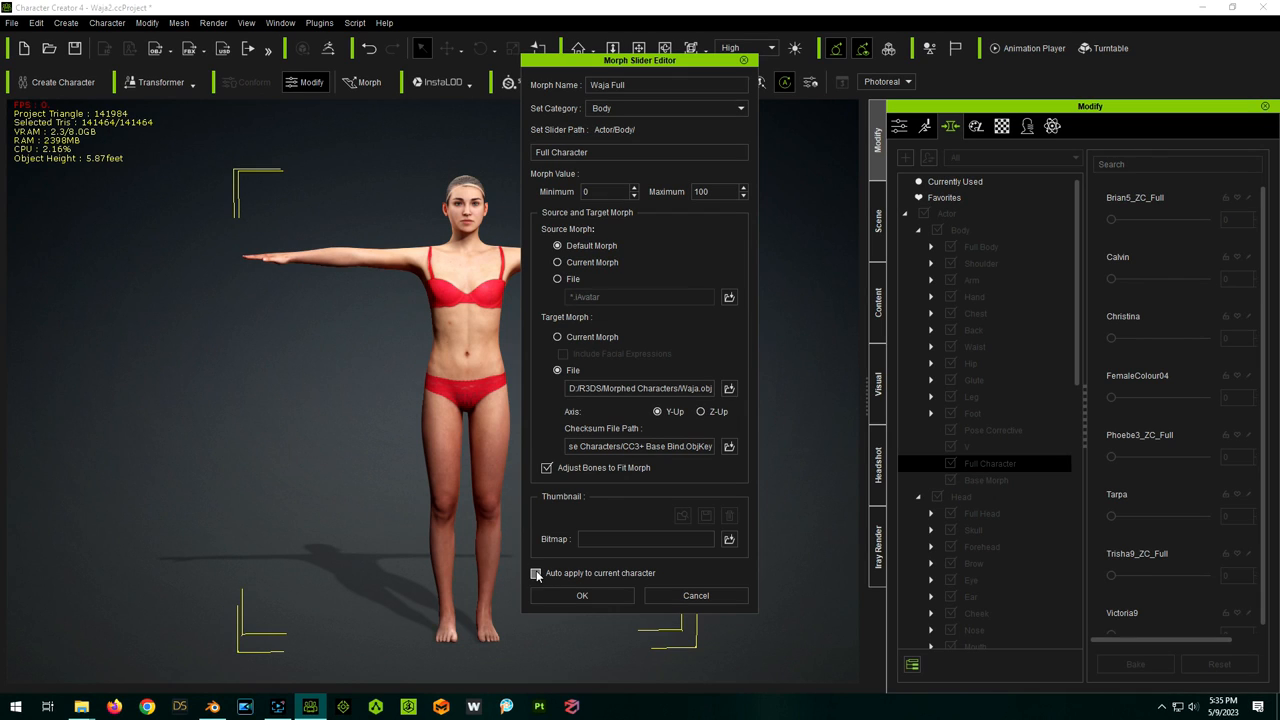
{"action": "left_click", "coordinate": [537, 573]}
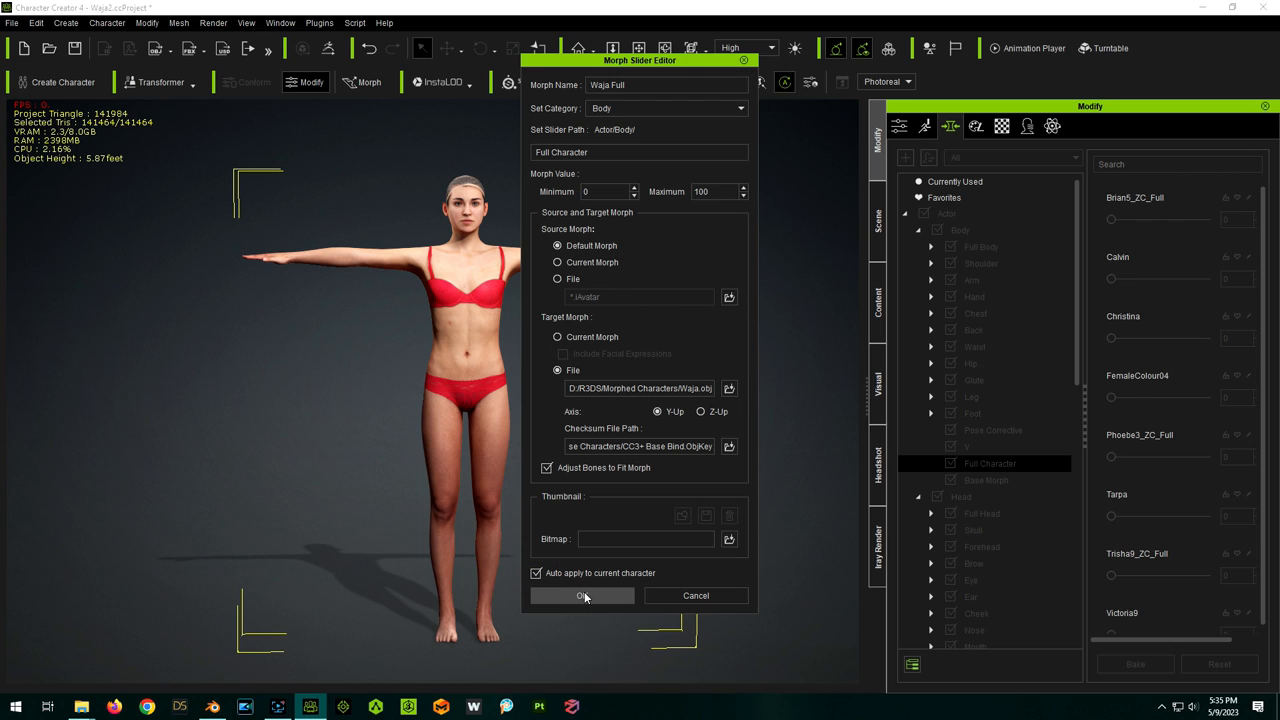
{"action": "left_click", "coordinate": [581, 595]}
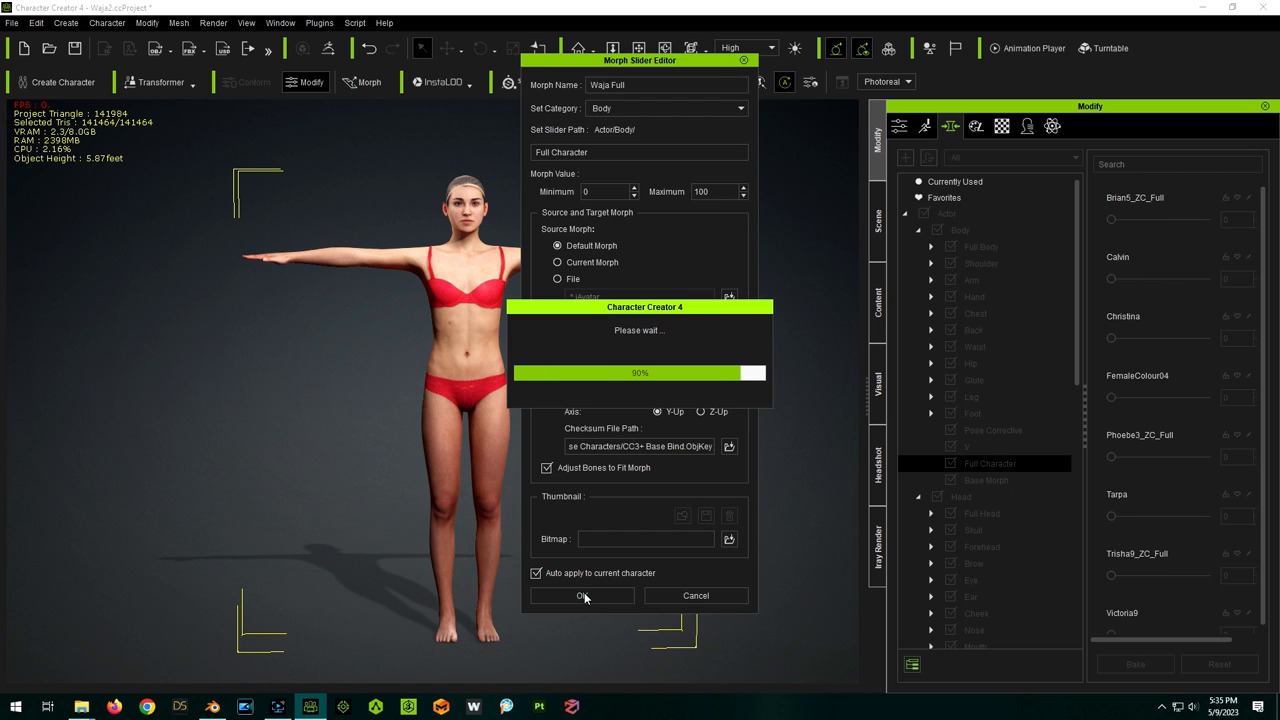
{"action": "left_click", "coordinate": [581, 595]}
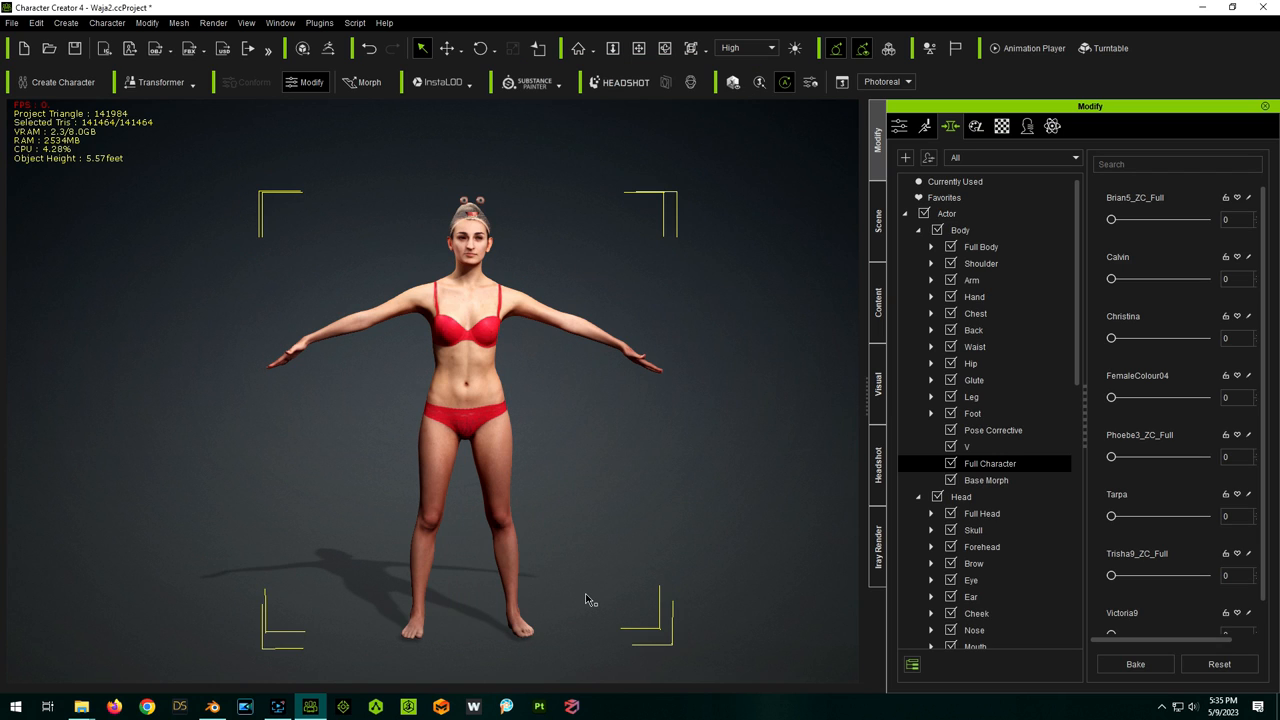
{"action": "mouse_move", "coordinate": [665, 507]}
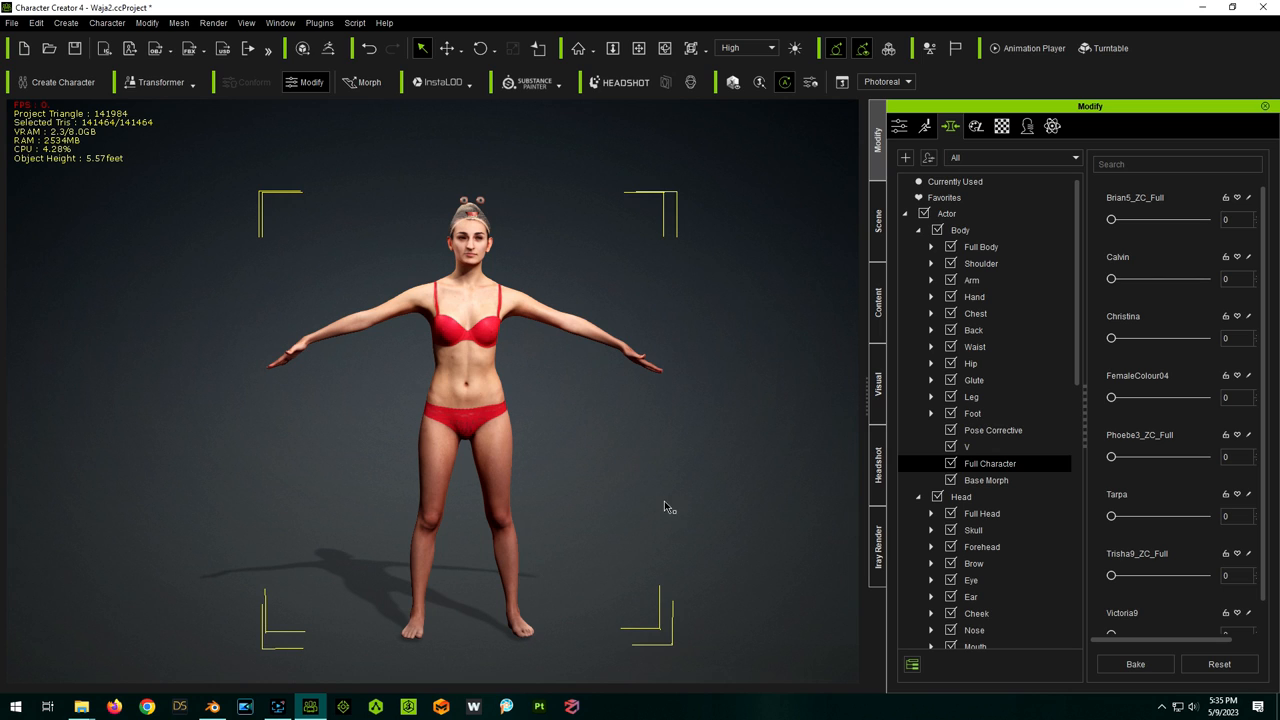
Search 'waja' and drag the Waja Full slider from 100 to about 53
{"action": "left_click", "coordinate": [1178, 164]}
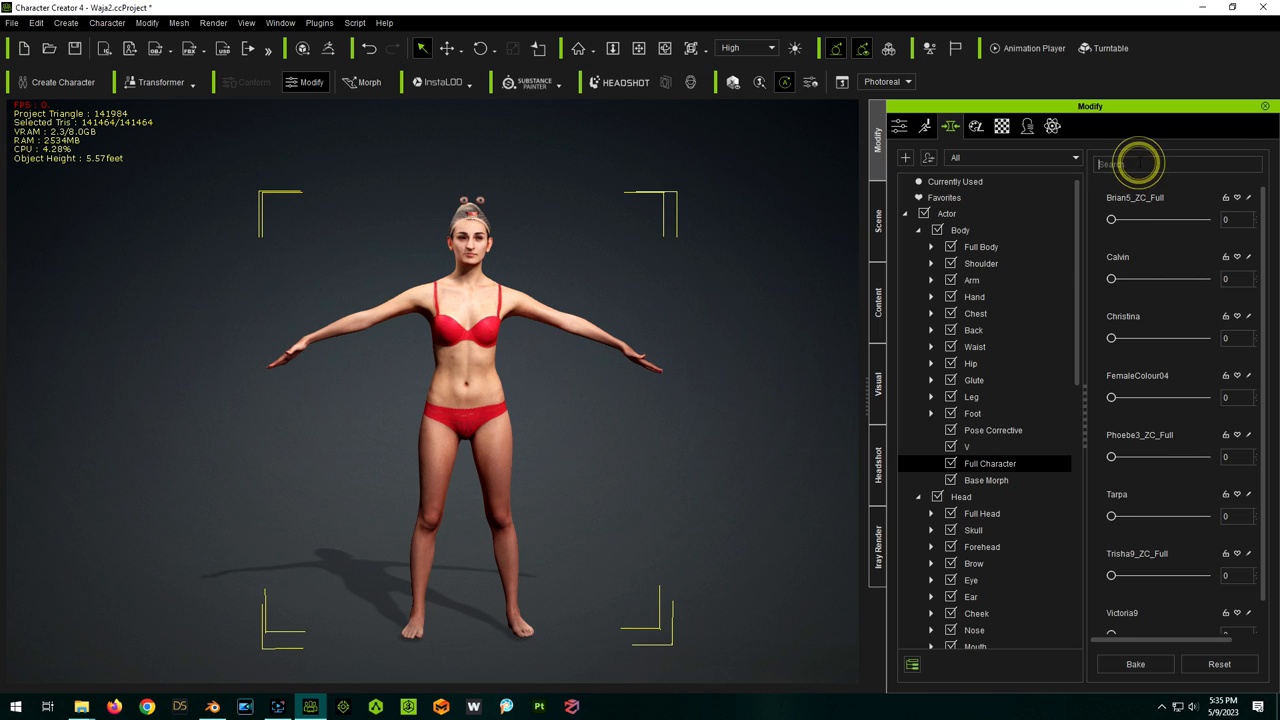
{"action": "type", "text": "waja"}
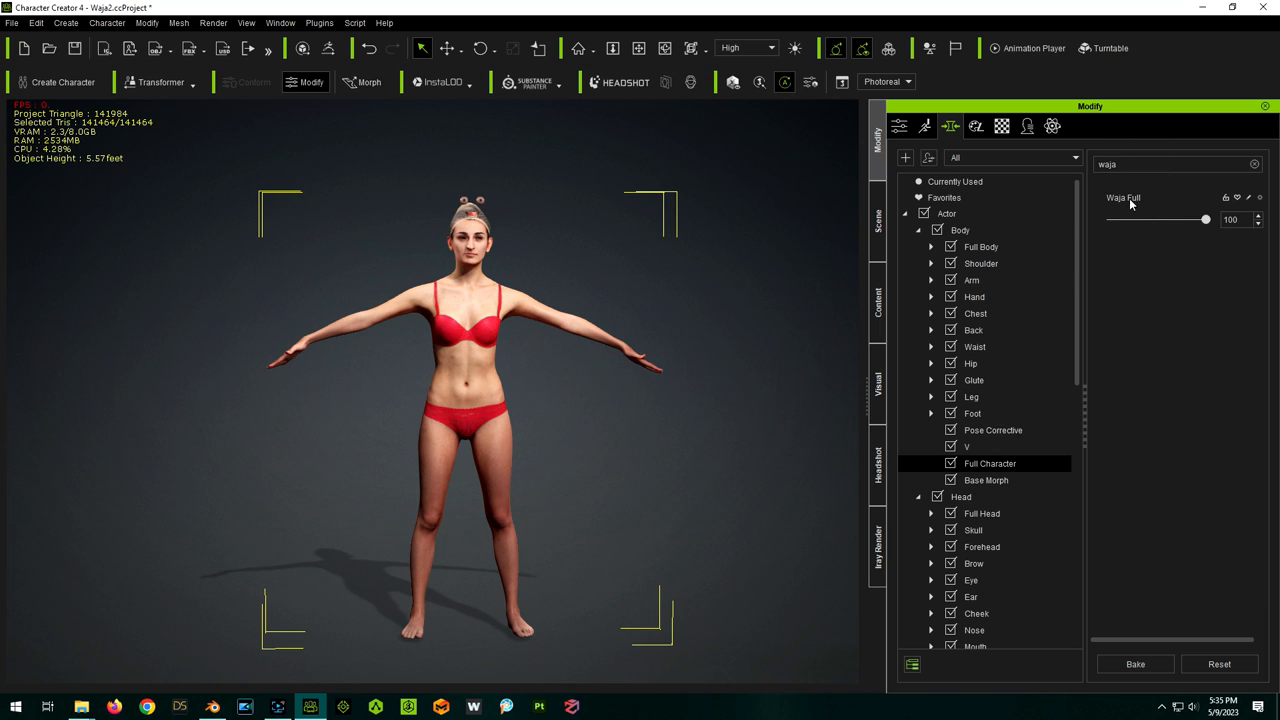
{"action": "left_click_drag", "start_coordinate": [1205, 219], "coordinate": [1160, 219]}
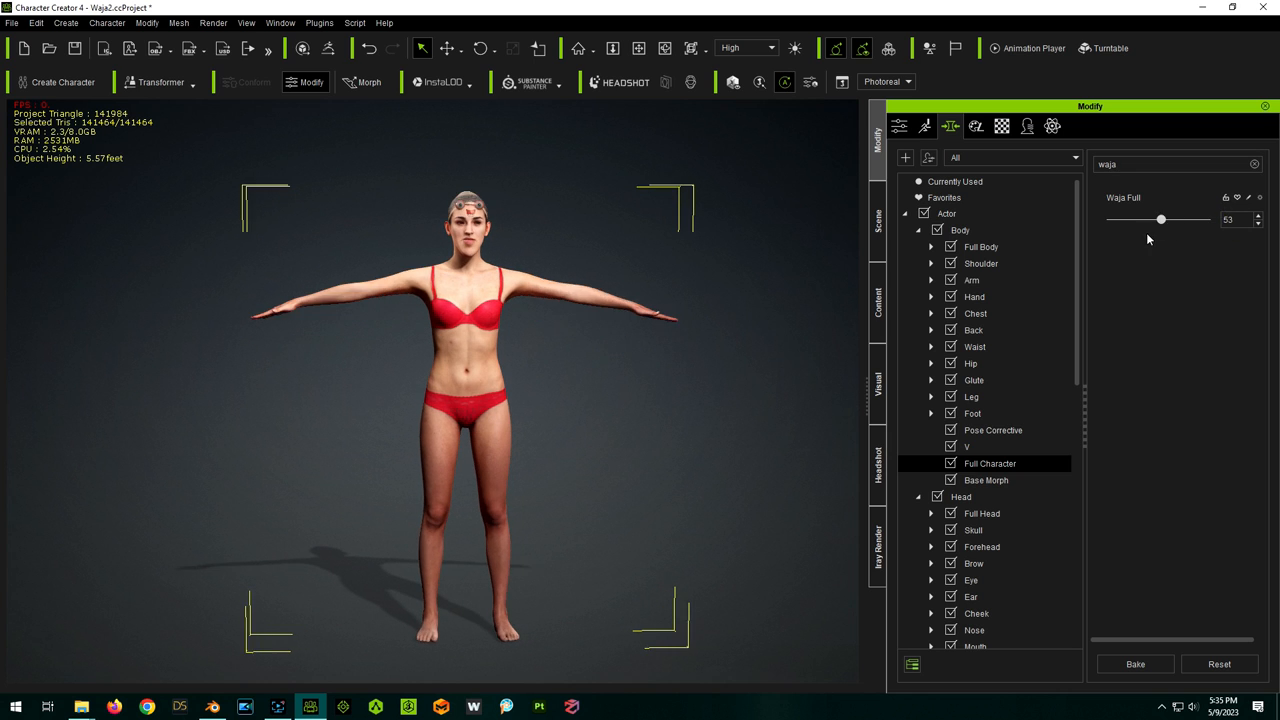
{"action": "left_click_drag", "start_coordinate": [1160, 219], "coordinate": [1112, 219]}
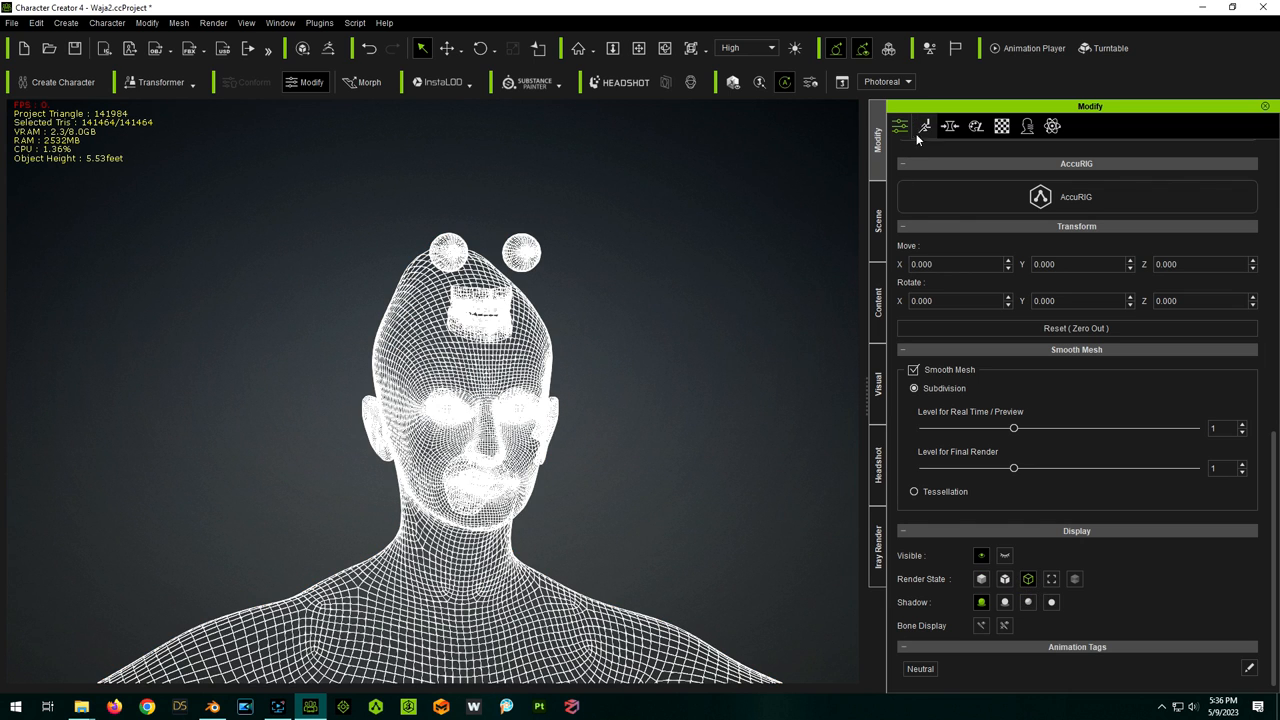
Set Eyeball Height to -500 in the Morph tab, then bake the morphs
{"action": "left_click", "coordinate": [947, 126]}
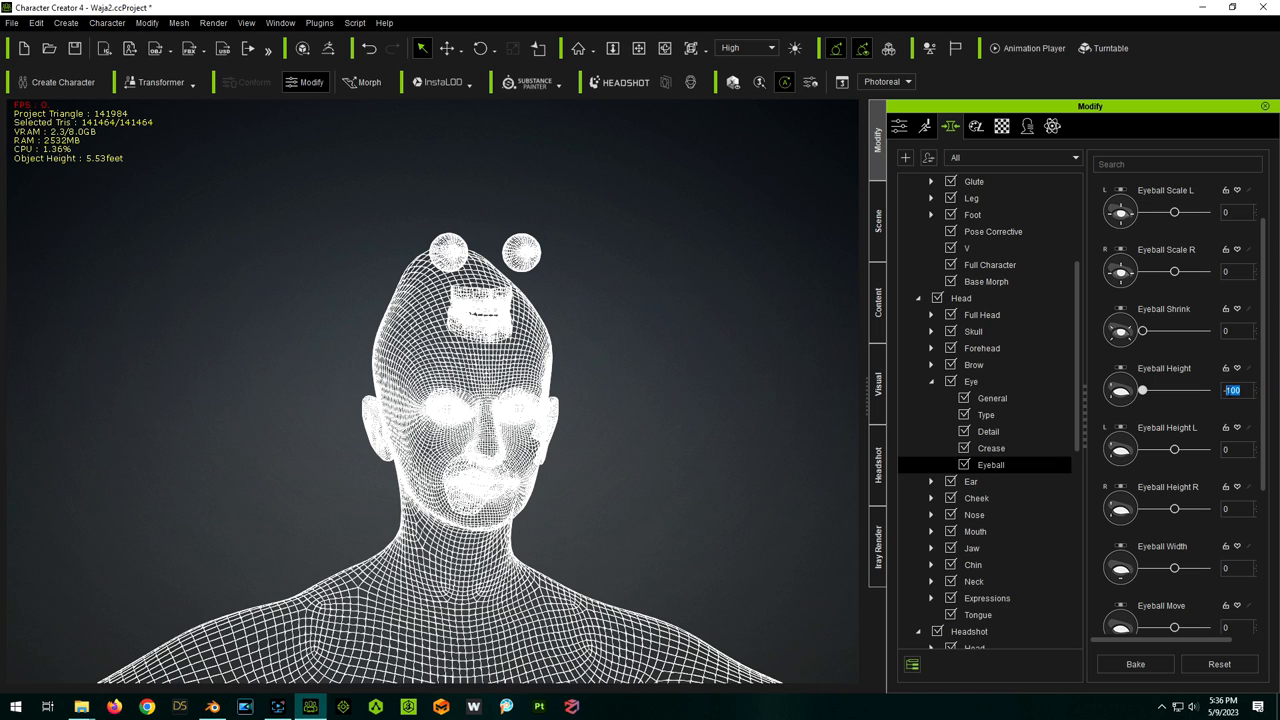
{"action": "type", "text": "-500"}
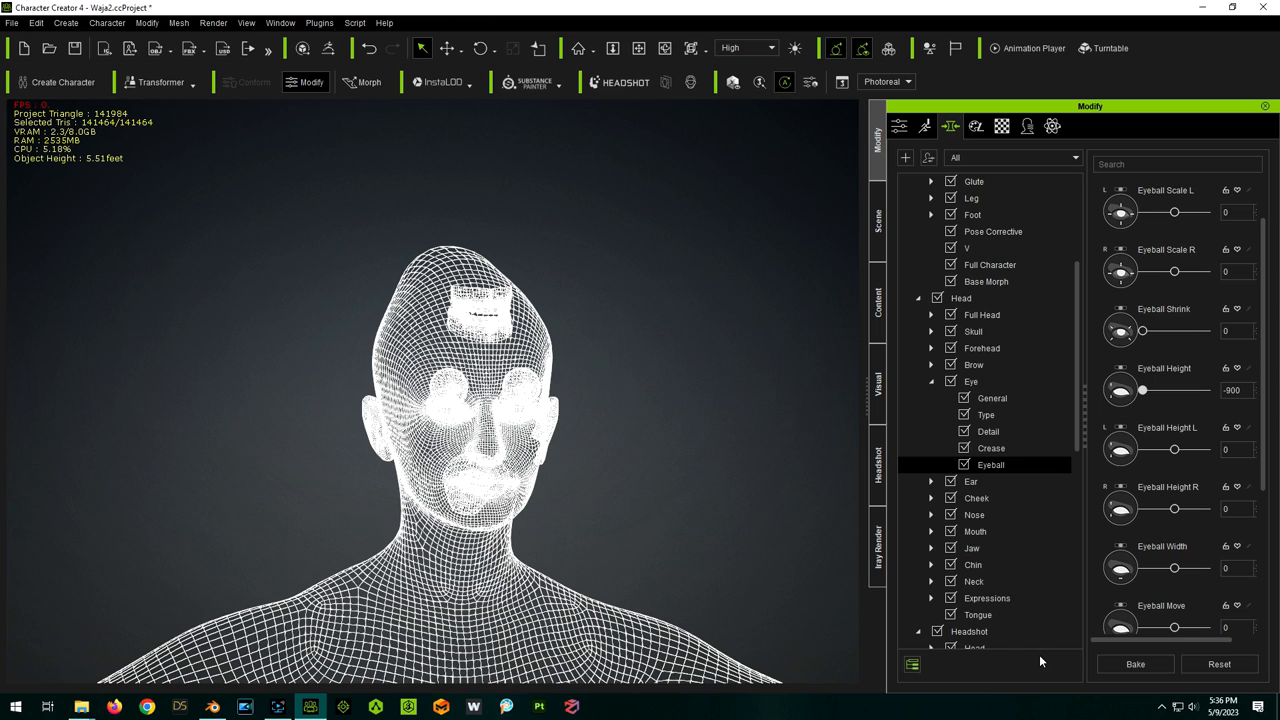
{"action": "mouse_move", "coordinate": [1135, 664]}
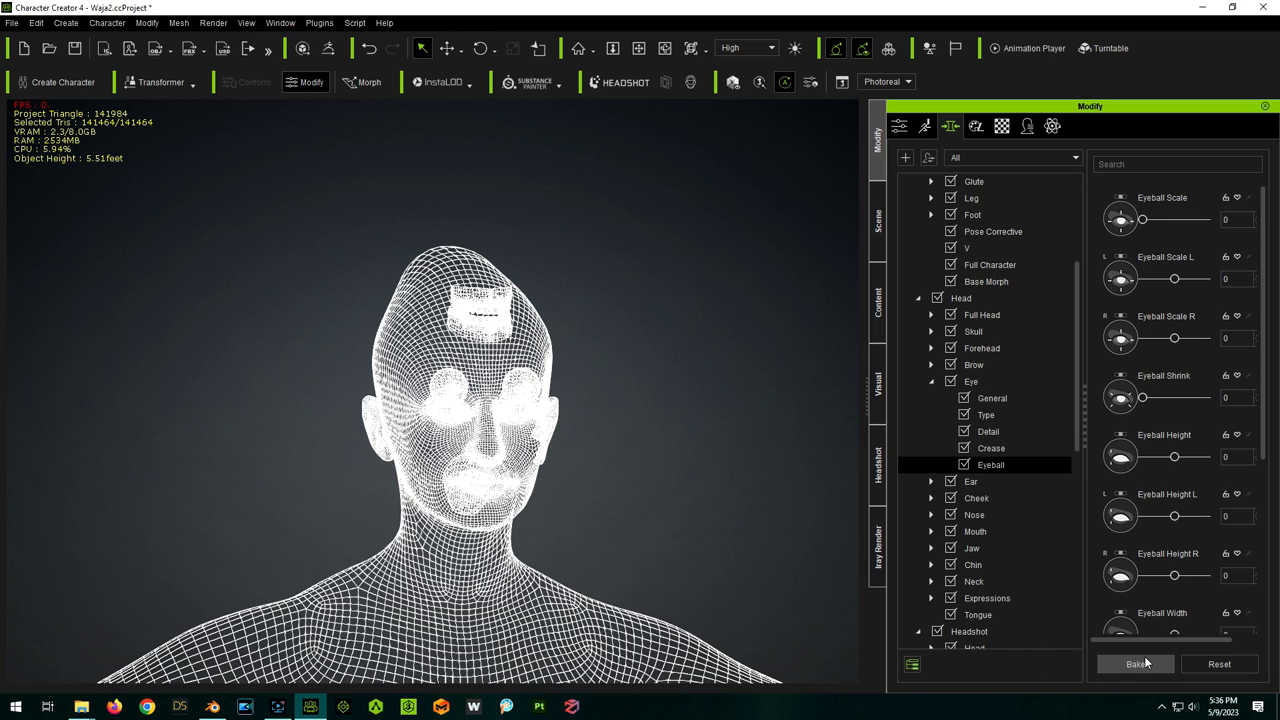
{"action": "left_click_drag", "start_coordinate": [1175, 457], "coordinate": [1170, 457]}
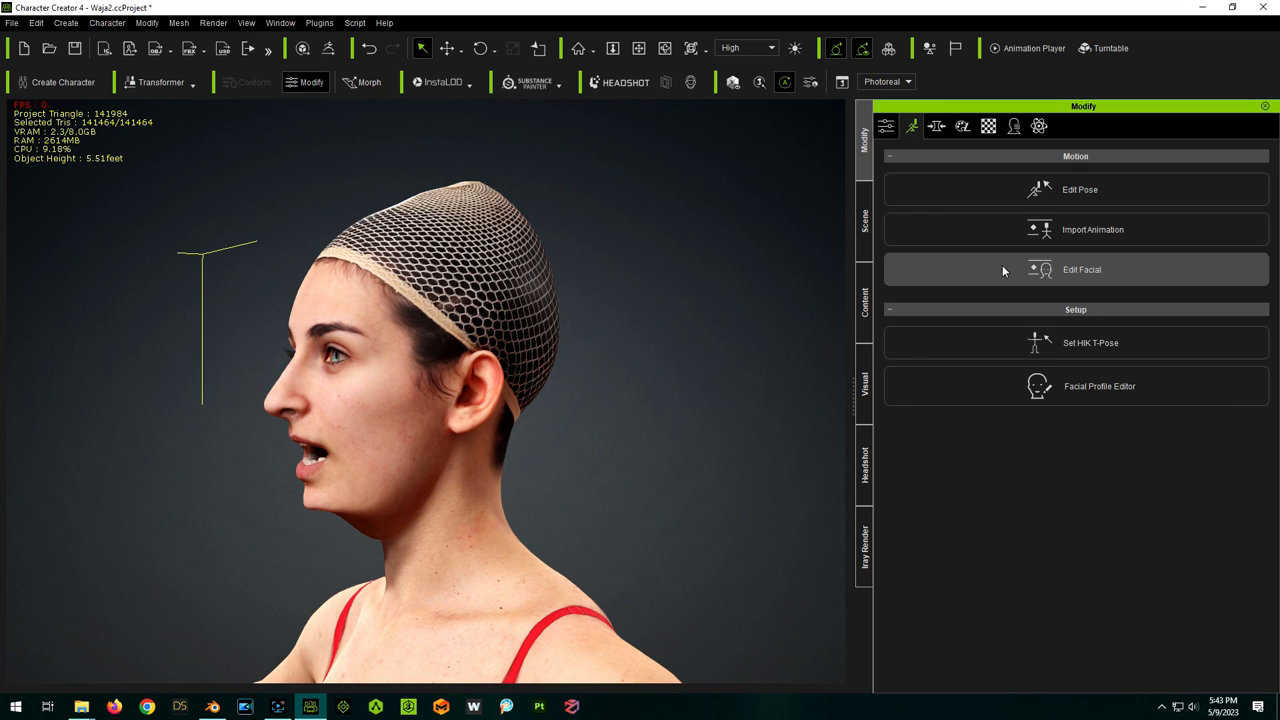
In Edit Facial, drag Jaw_Open back to 0 to close Waja's mouth
{"action": "left_click", "coordinate": [1078, 269]}
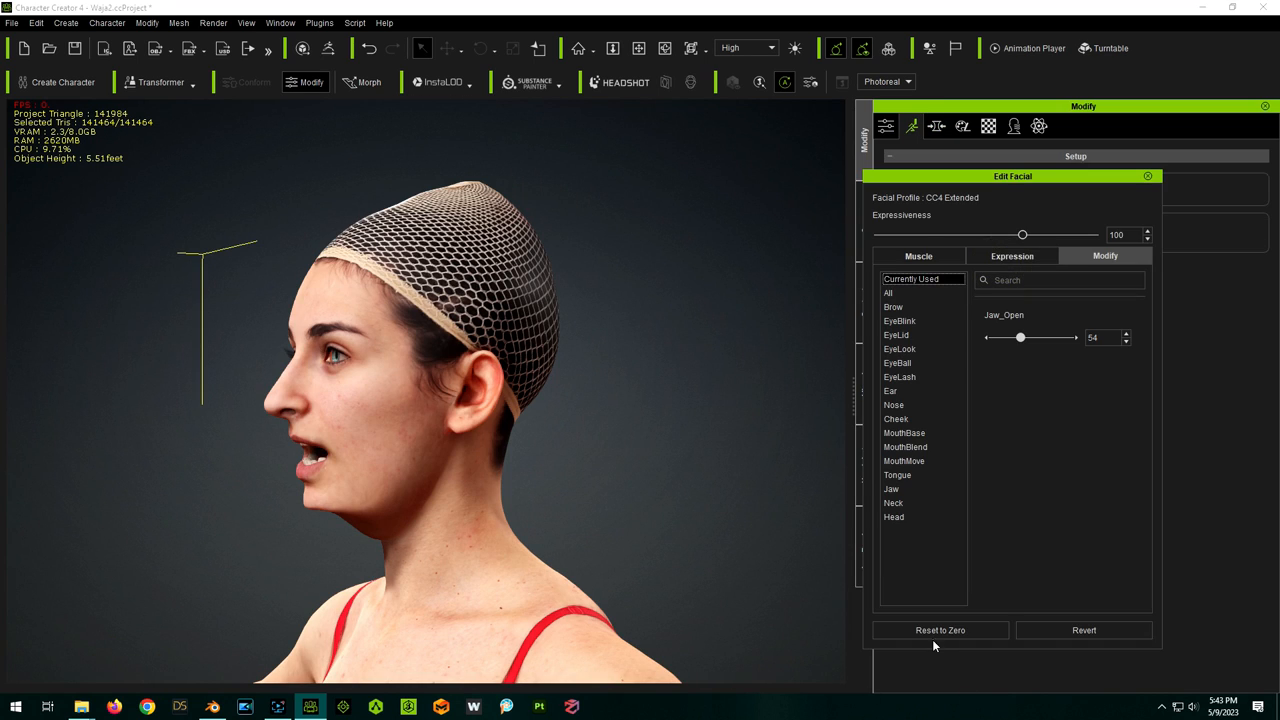
{"action": "left_click_drag", "start_coordinate": [1020, 337], "coordinate": [991, 337]}
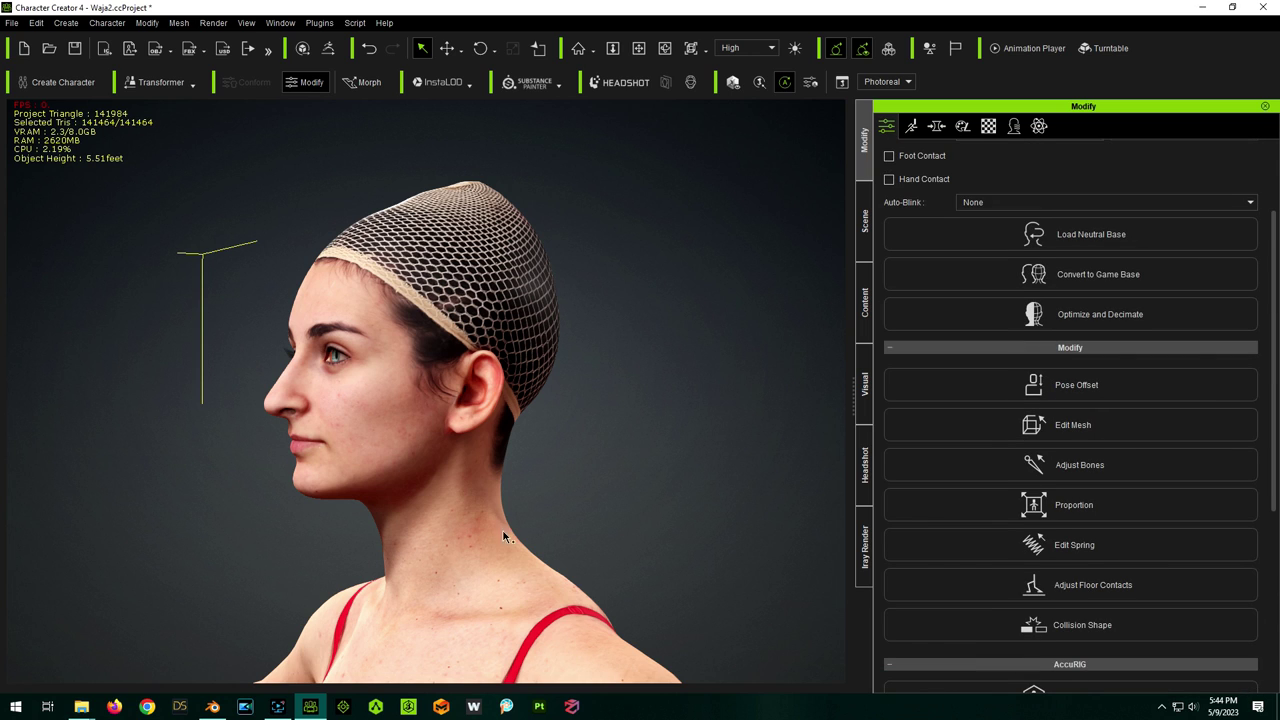
{"action": "mouse_move", "coordinate": [1069, 505]}
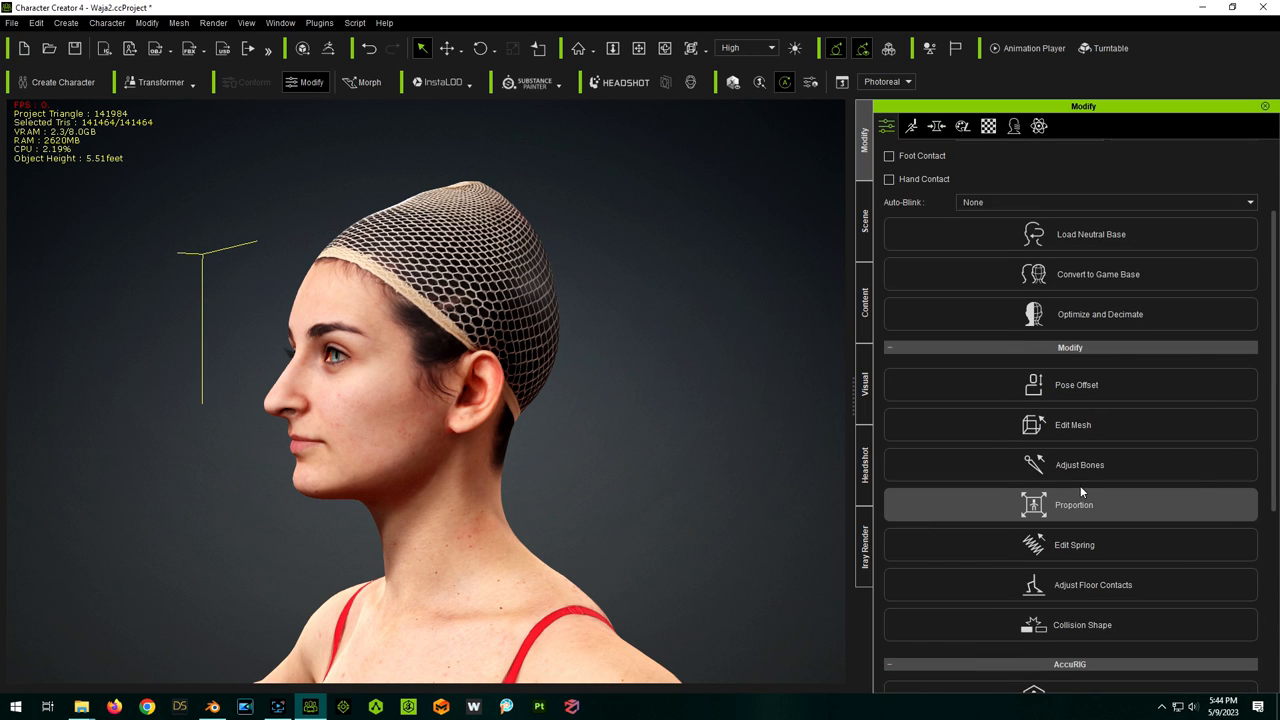
{"action": "mouse_move", "coordinate": [1066, 465]}
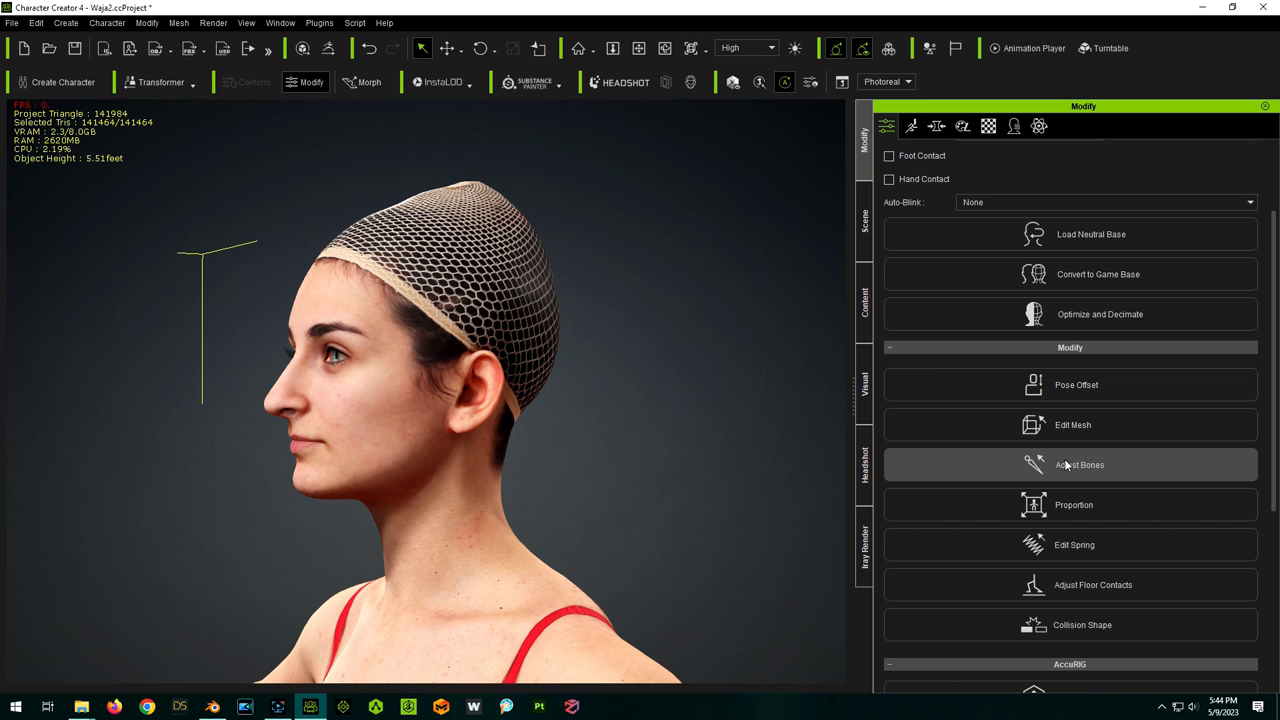
Review the face bones in Adjust Bones with Bone Type set to Face
{"action": "left_click", "coordinate": [1068, 465]}
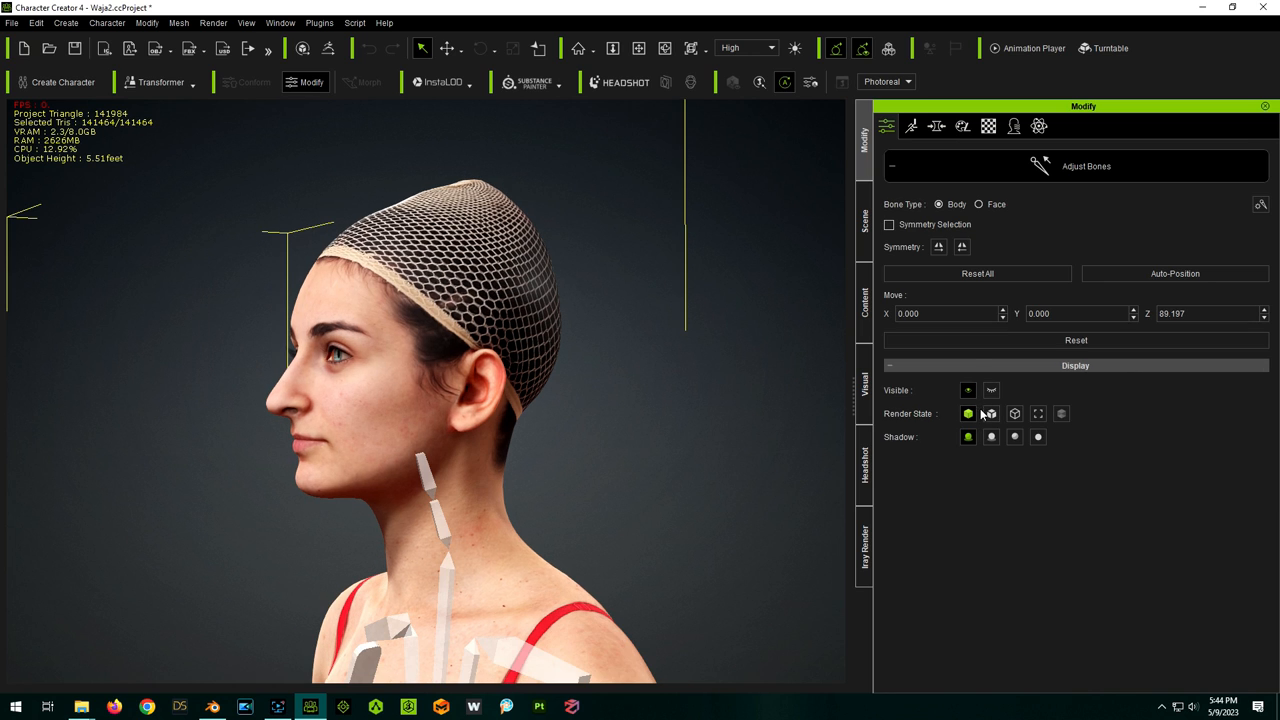
{"action": "left_click", "coordinate": [979, 204]}
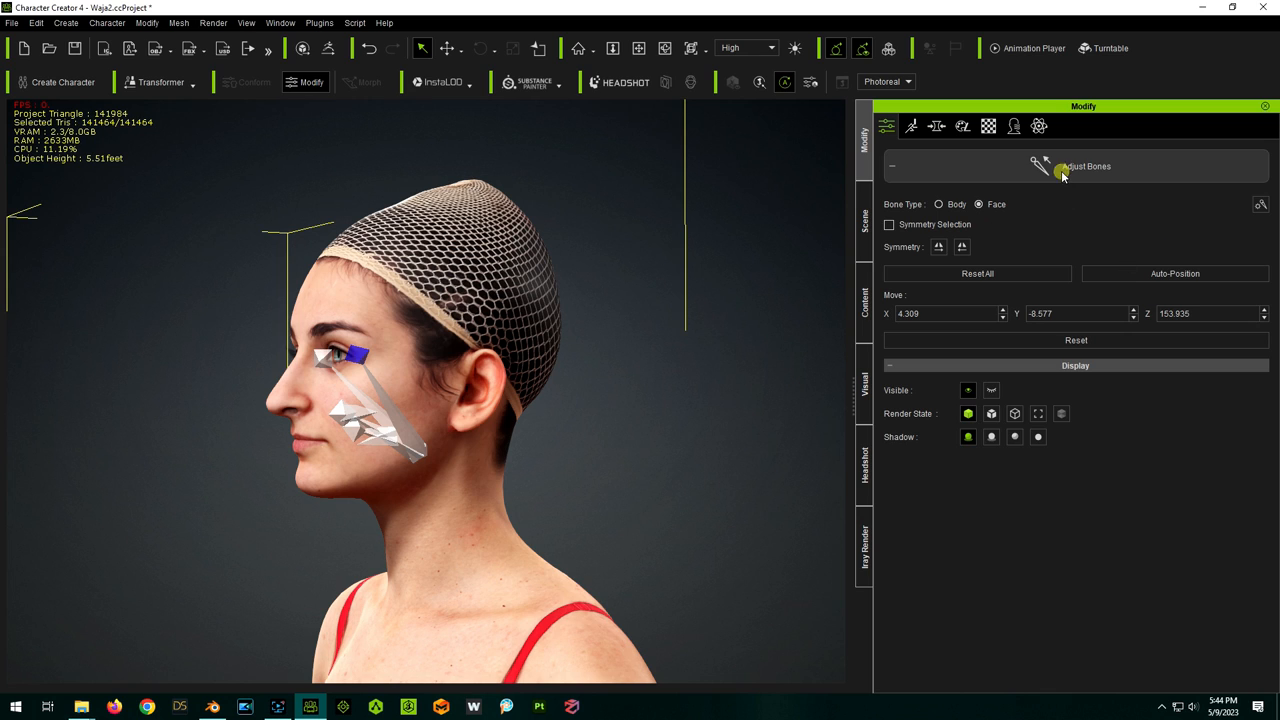
{"action": "left_click", "coordinate": [912, 125]}
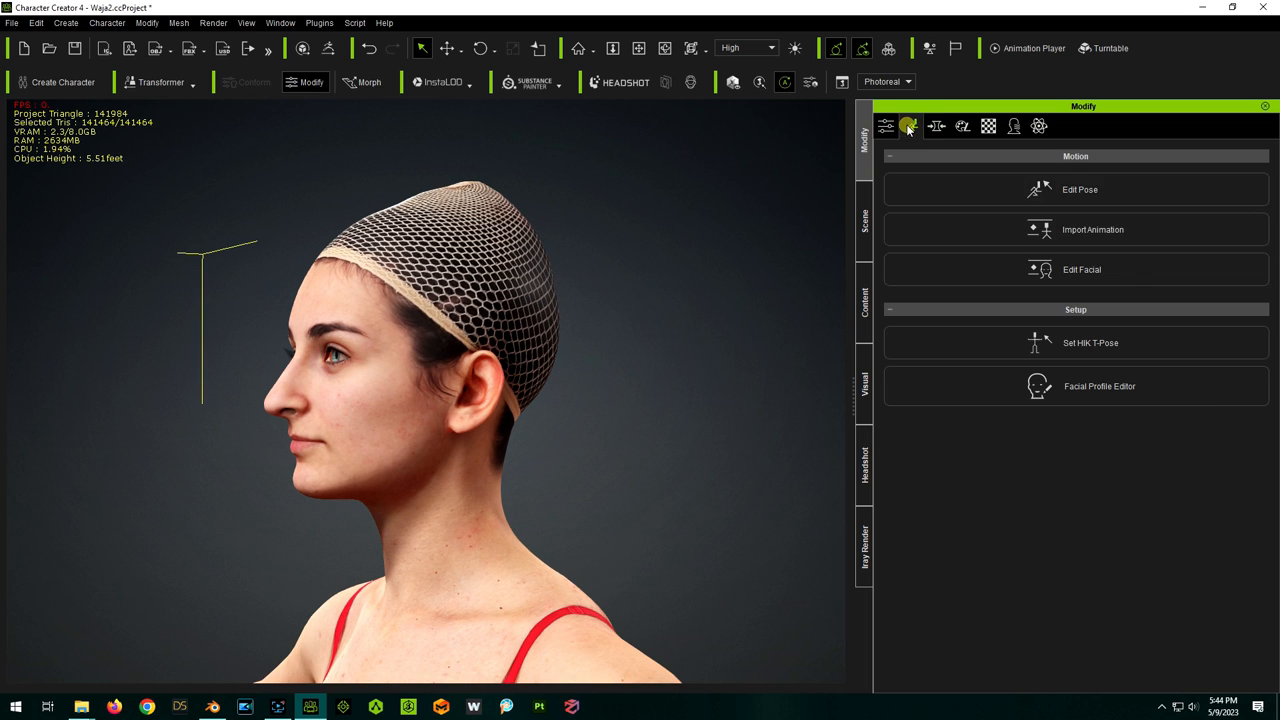
In Edit Facial's Jaw section, raise Jaw_Open slightly toward 13
{"action": "left_click", "coordinate": [1077, 269]}
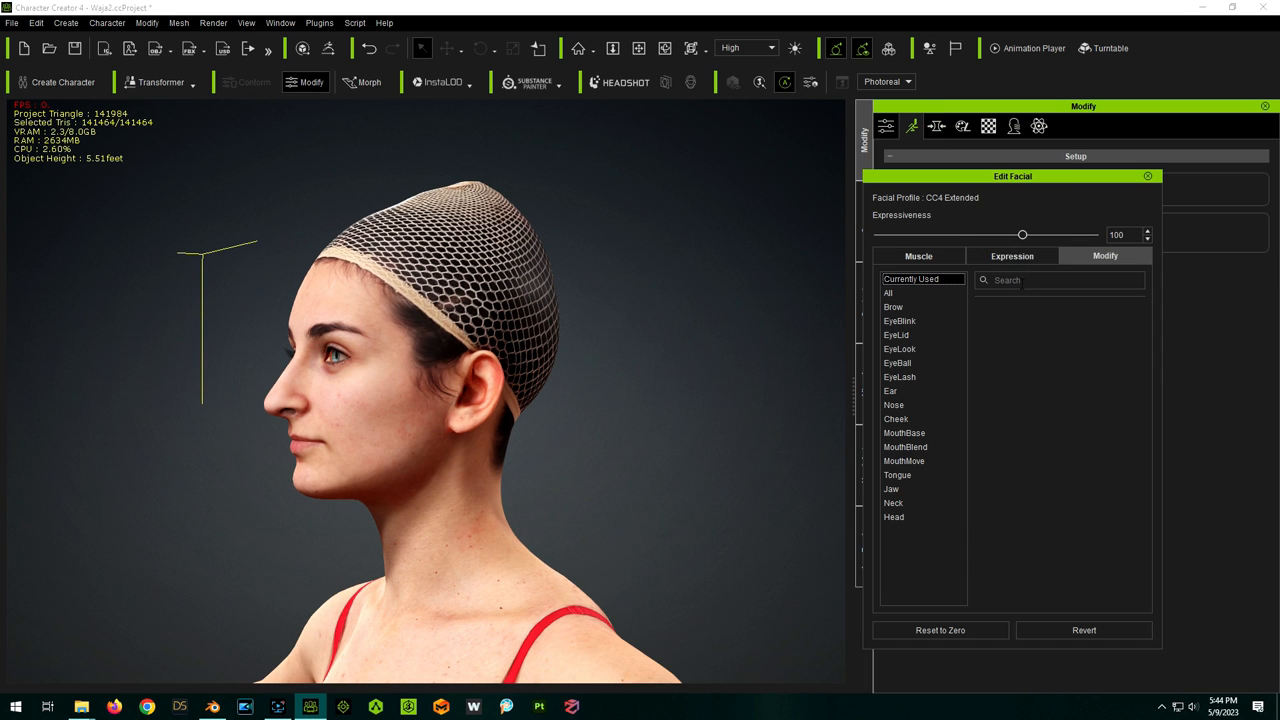
{"action": "left_click", "coordinate": [892, 489]}
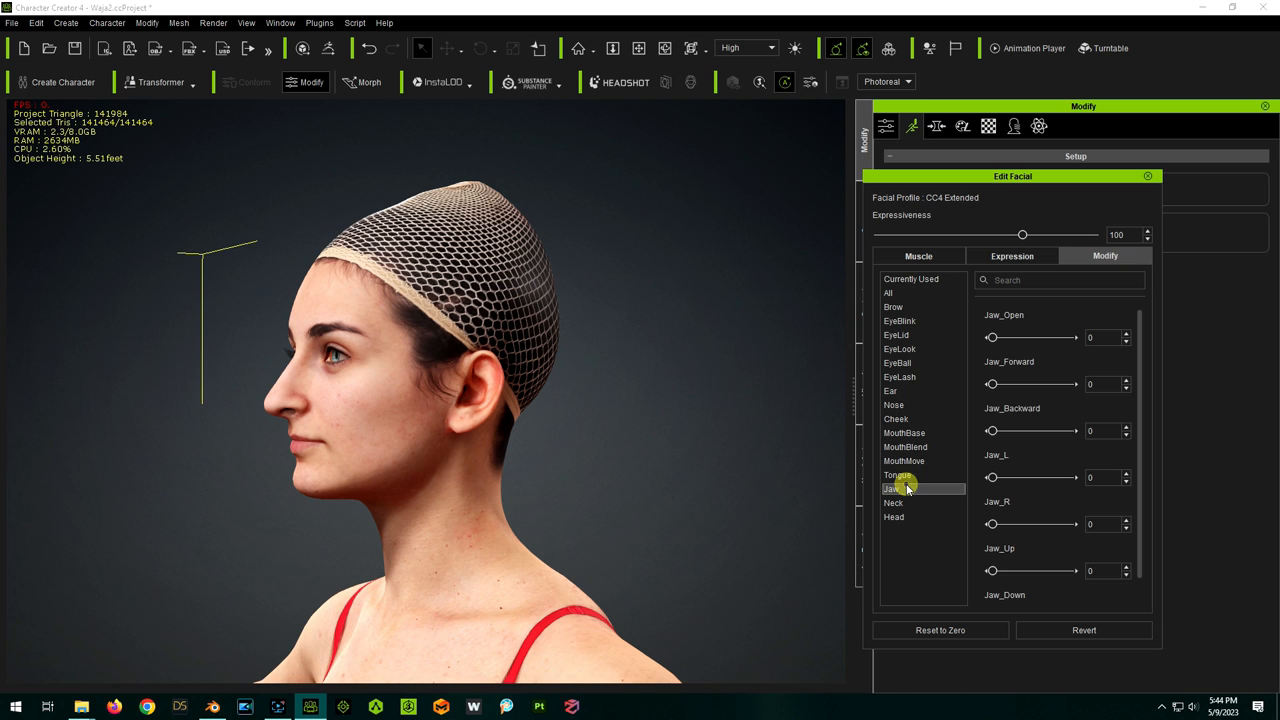
{"action": "left_click_drag", "start_coordinate": [992, 337], "coordinate": [1000, 337]}
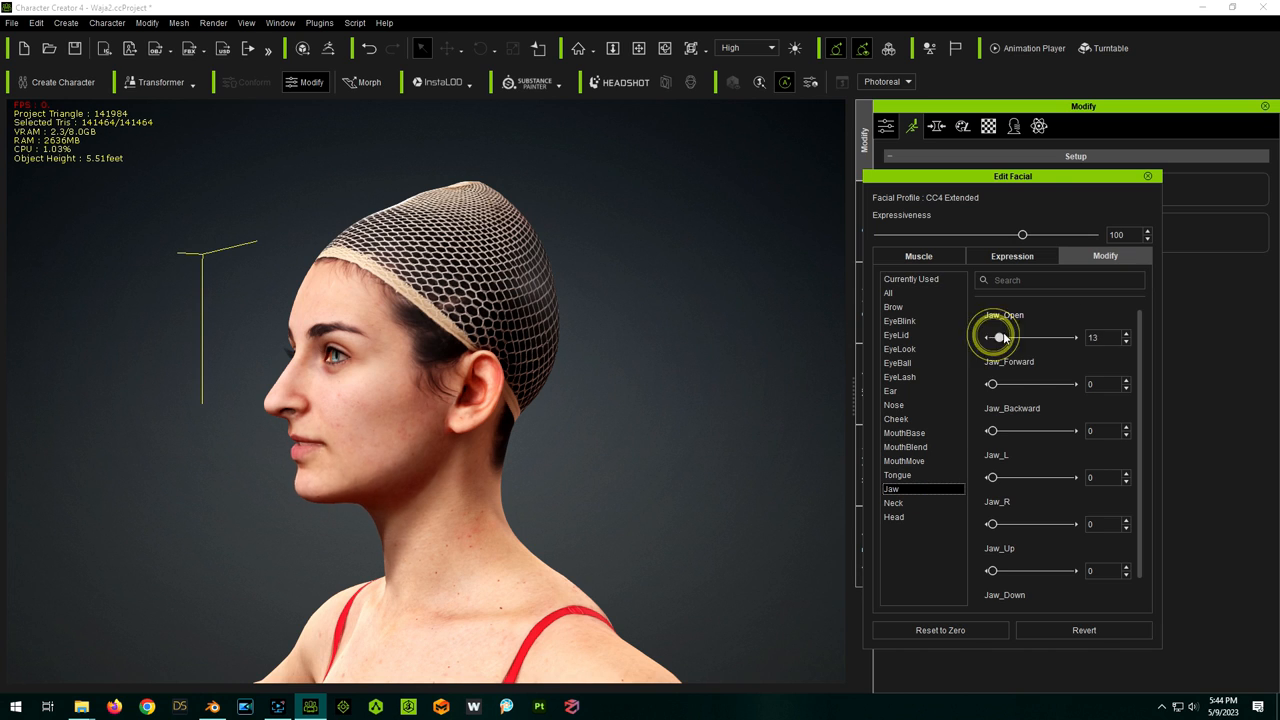
Test wider jaw opening and the Happy and Angry presets, then close Edit Facial
{"action": "left_click_drag", "start_coordinate": [1000, 337], "coordinate": [1042, 337]}
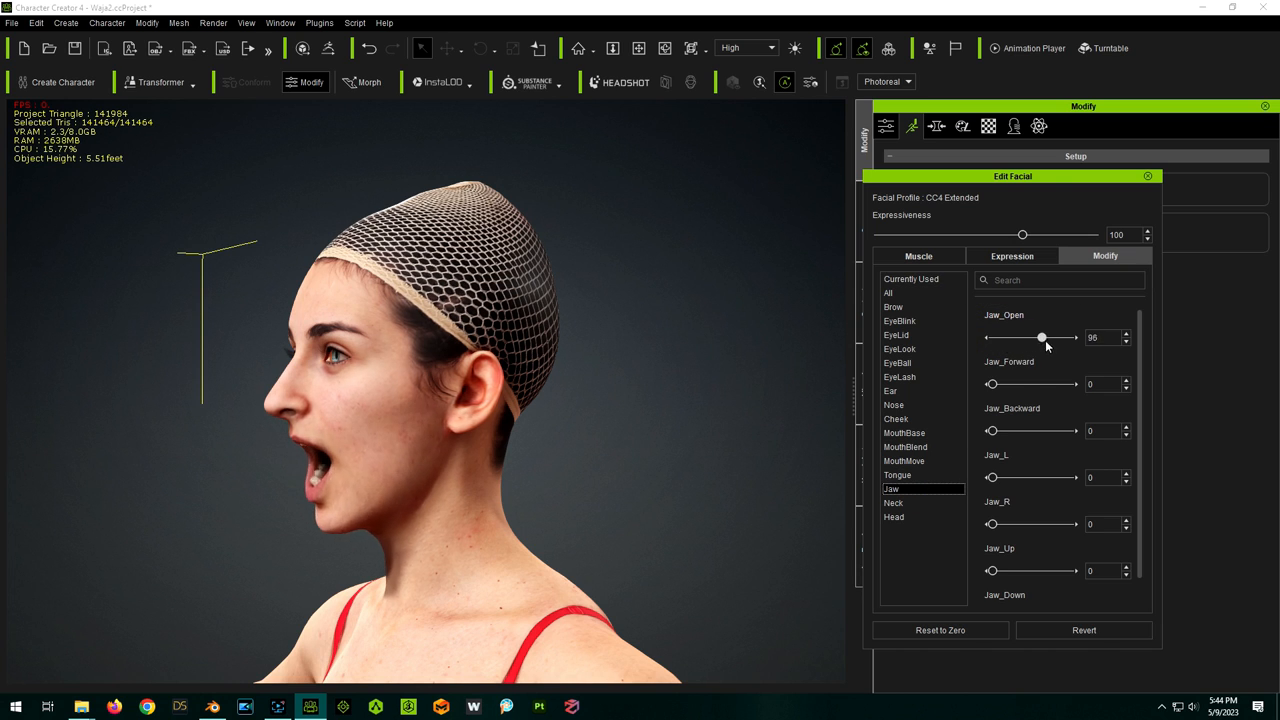
{"action": "left_click_drag", "start_coordinate": [1042, 337], "coordinate": [1015, 337]}
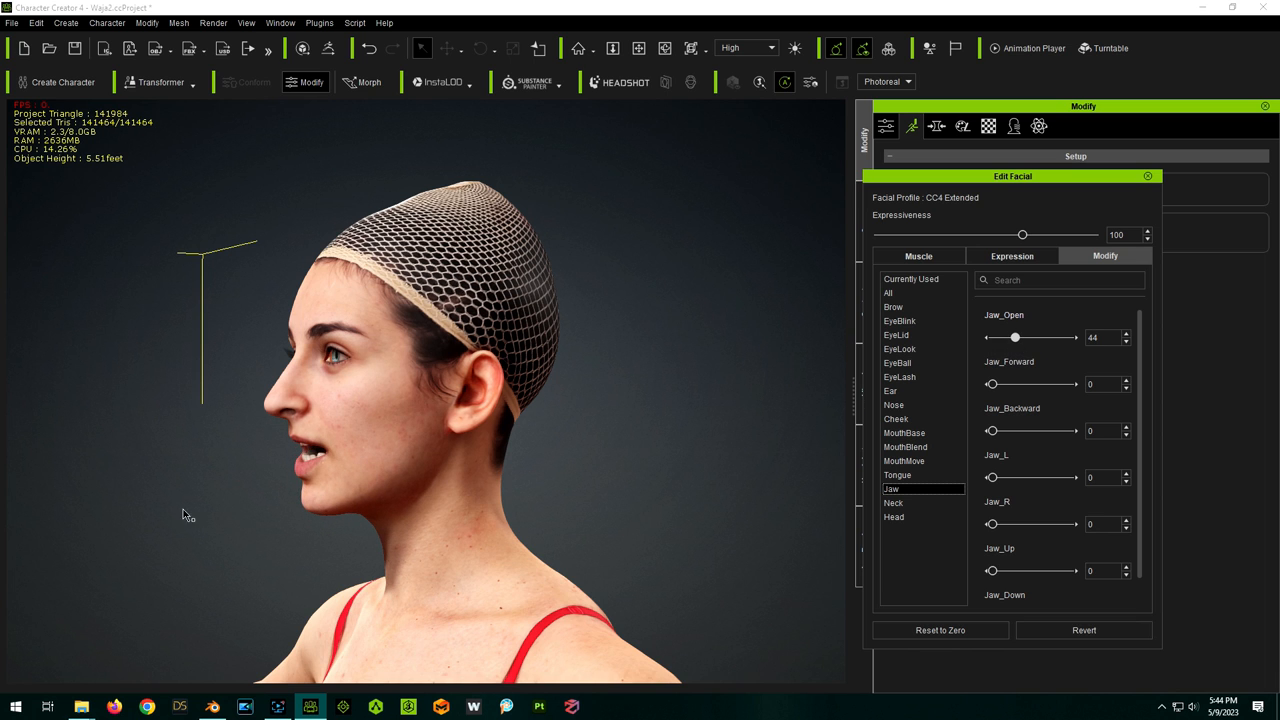
{"action": "left_click", "coordinate": [1011, 256]}
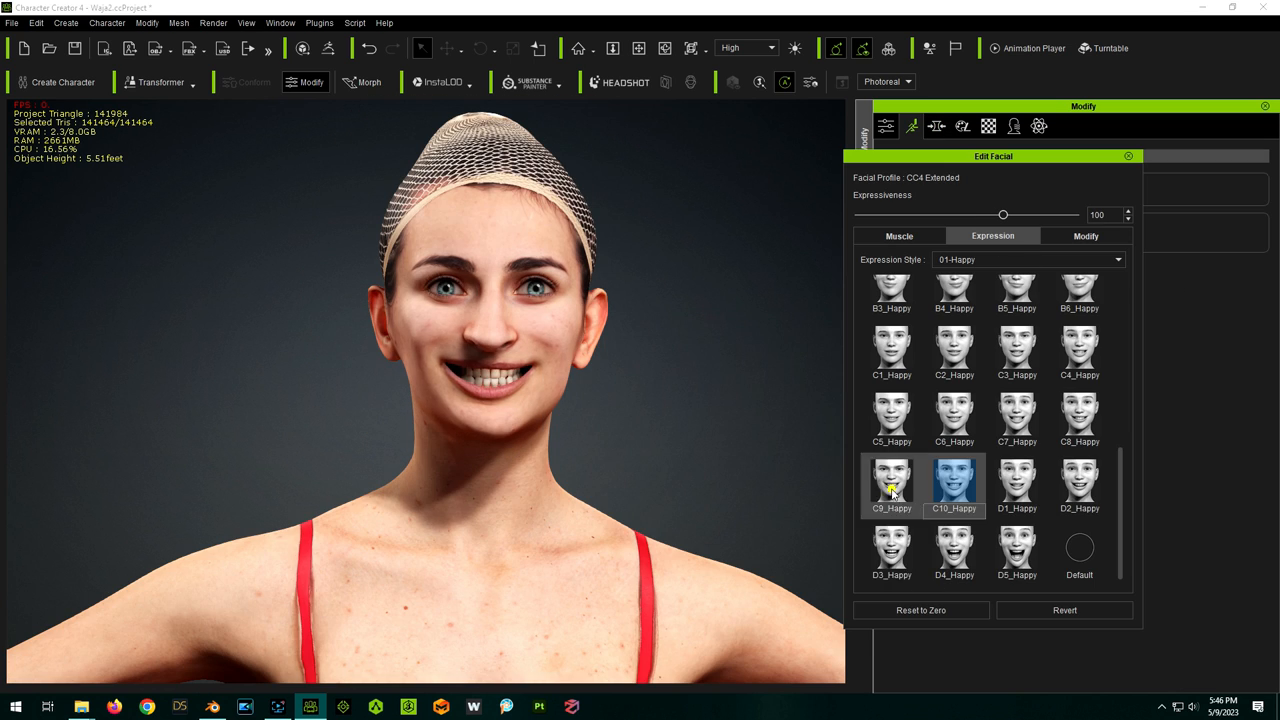
{"action": "left_click", "coordinate": [1024, 259]}
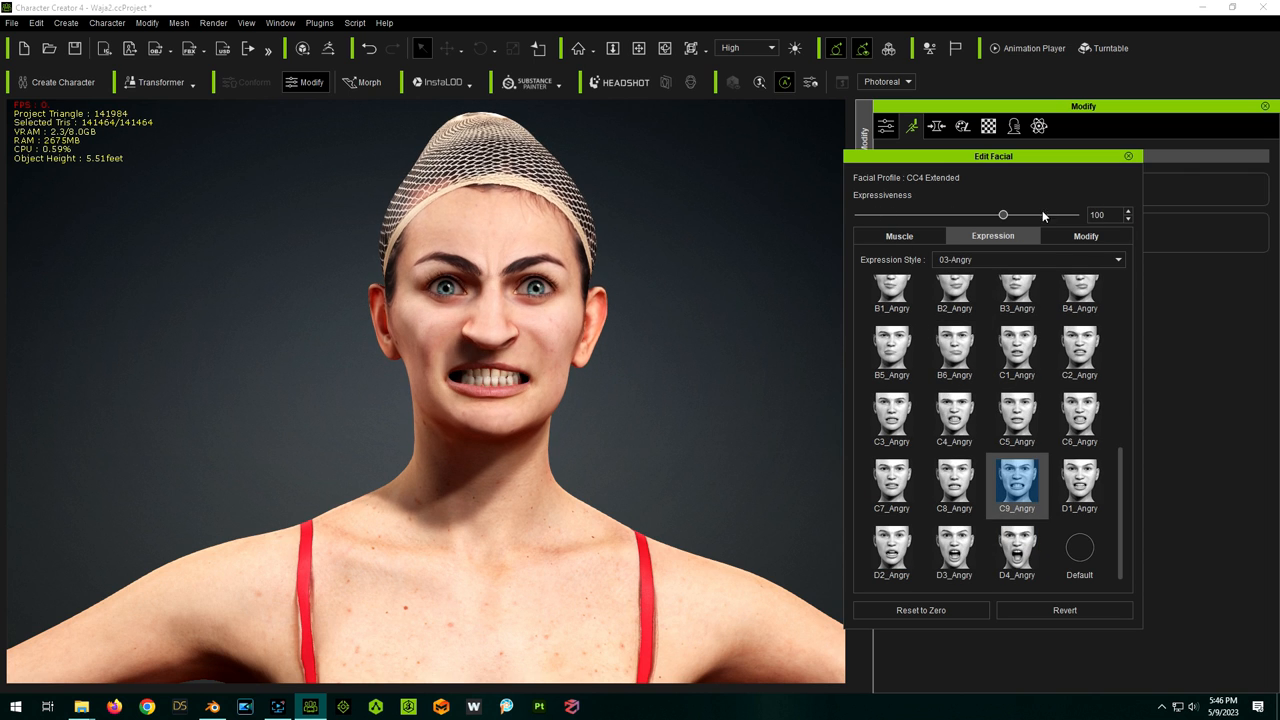
{"action": "left_click", "coordinate": [1128, 156]}
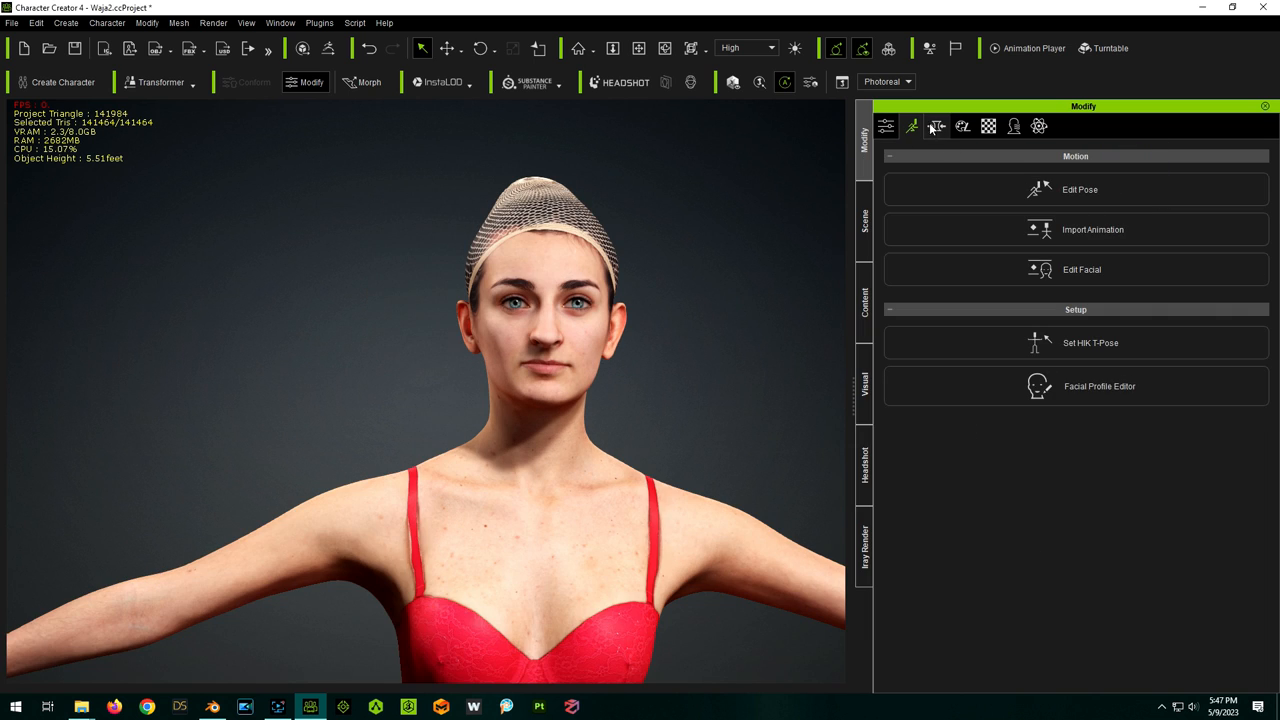
List the Mouth > Teeth lower and upper teeth sliders in the Morph tab
{"action": "left_click", "coordinate": [933, 125]}
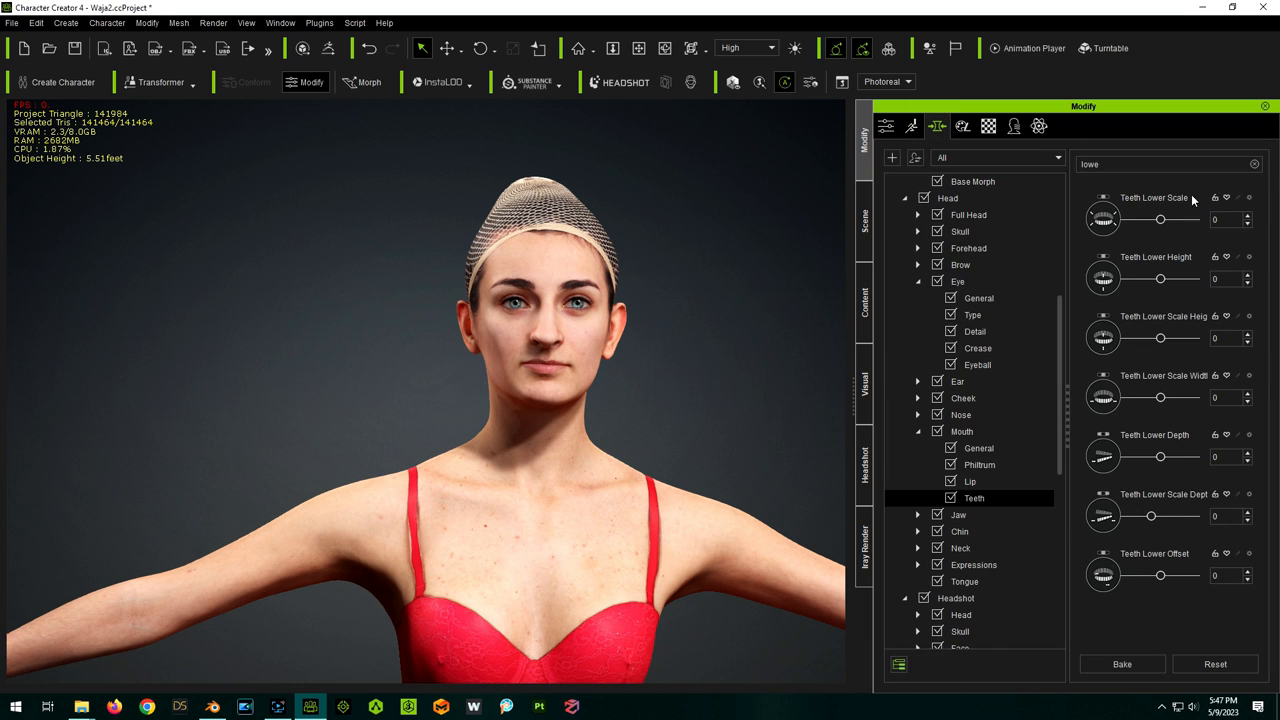
{"action": "mouse_move", "coordinate": [1072, 225]}
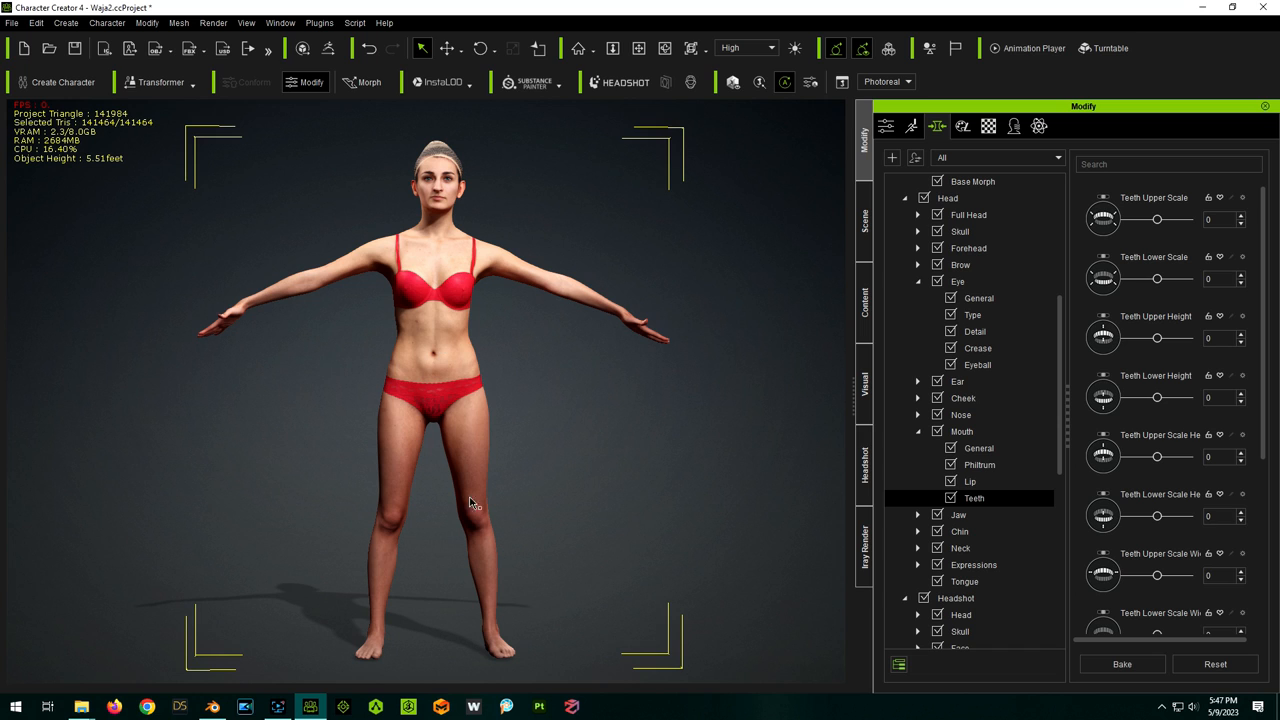
{"action": "mouse_move", "coordinate": [330, 565]}
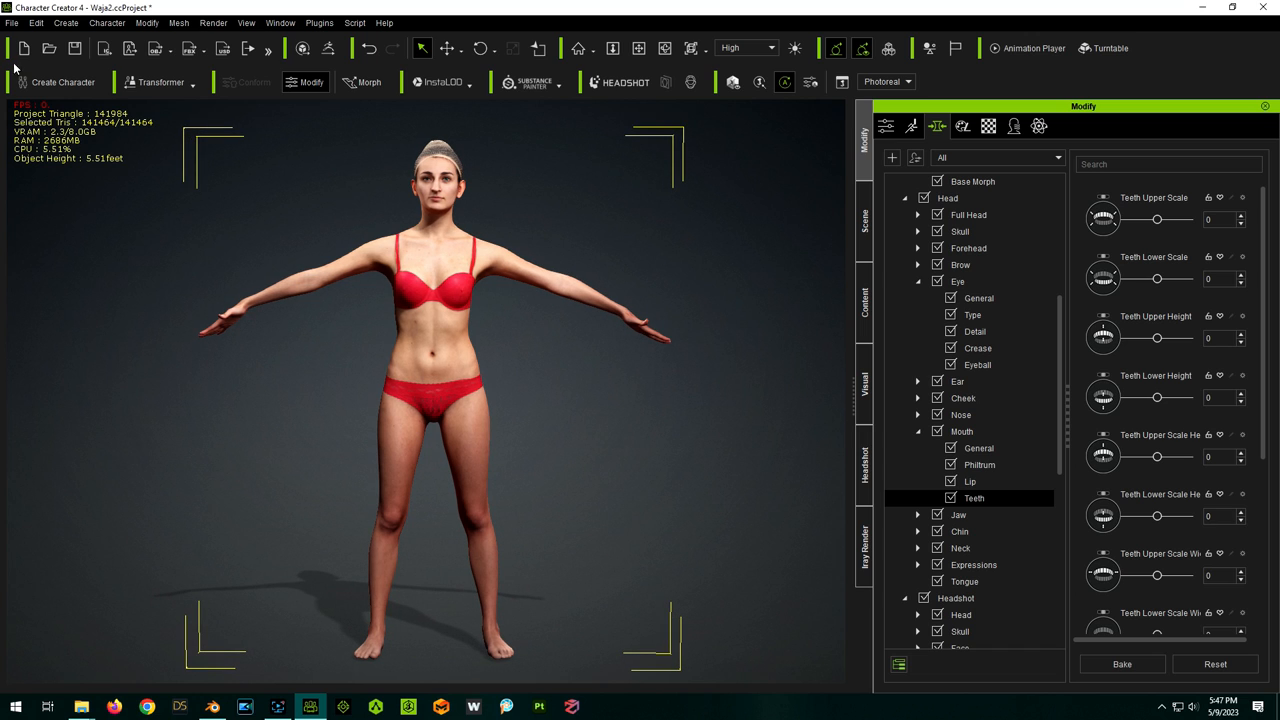
{"action": "left_click", "coordinate": [117, 24]}
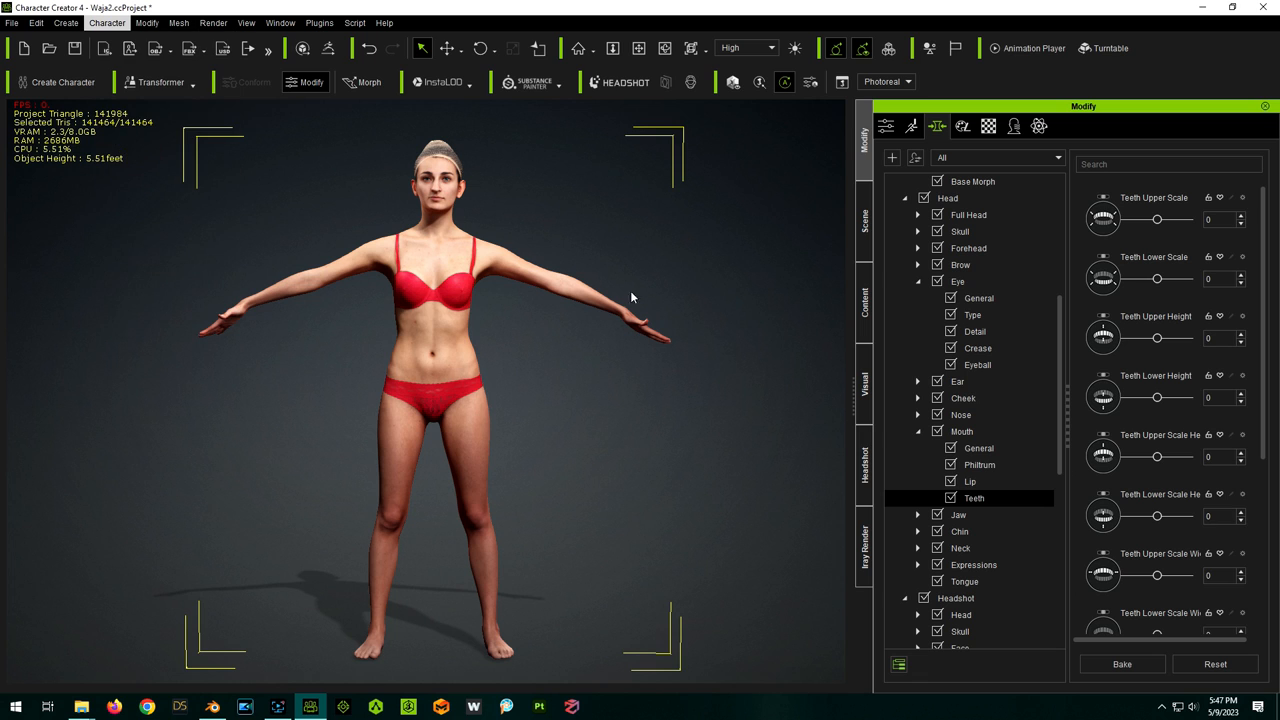
Apply Checking Pose gestures, then browse the 2.Female Pose templates for Model.rlPose
{"action": "left_click", "coordinate": [912, 125]}
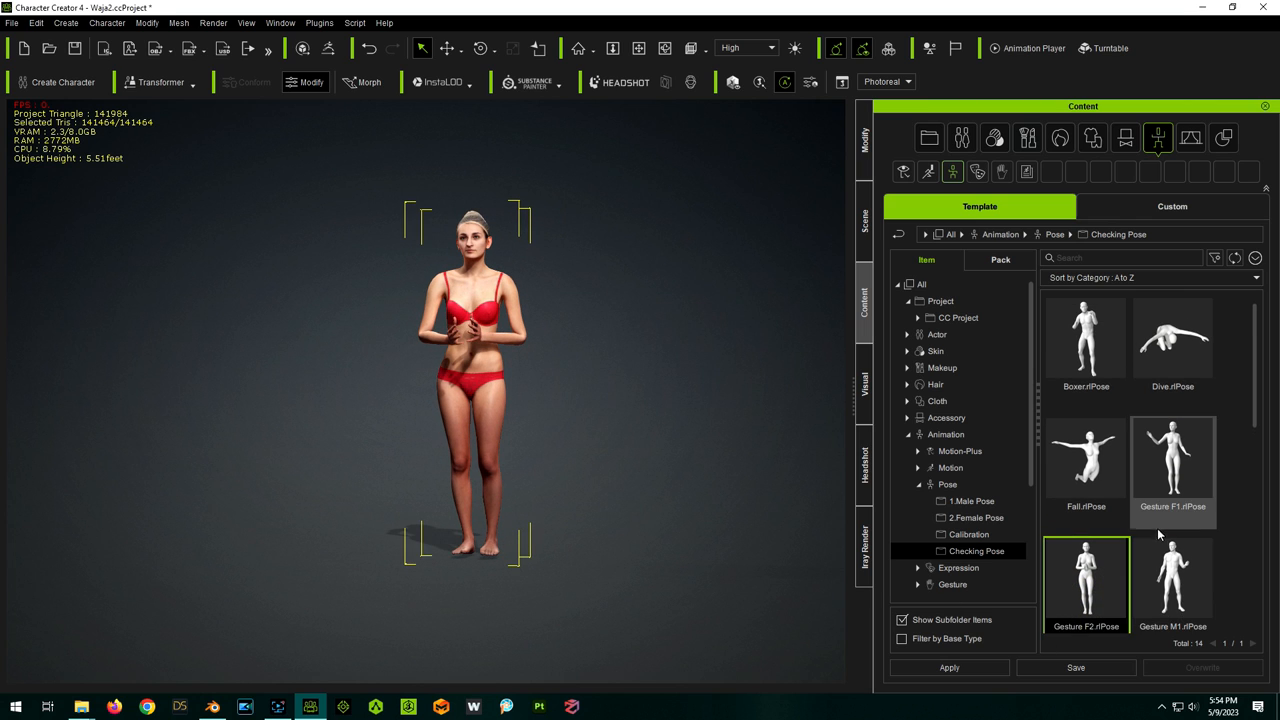
{"action": "scroll", "scroll_direction": "down", "scroll_amount": 3}
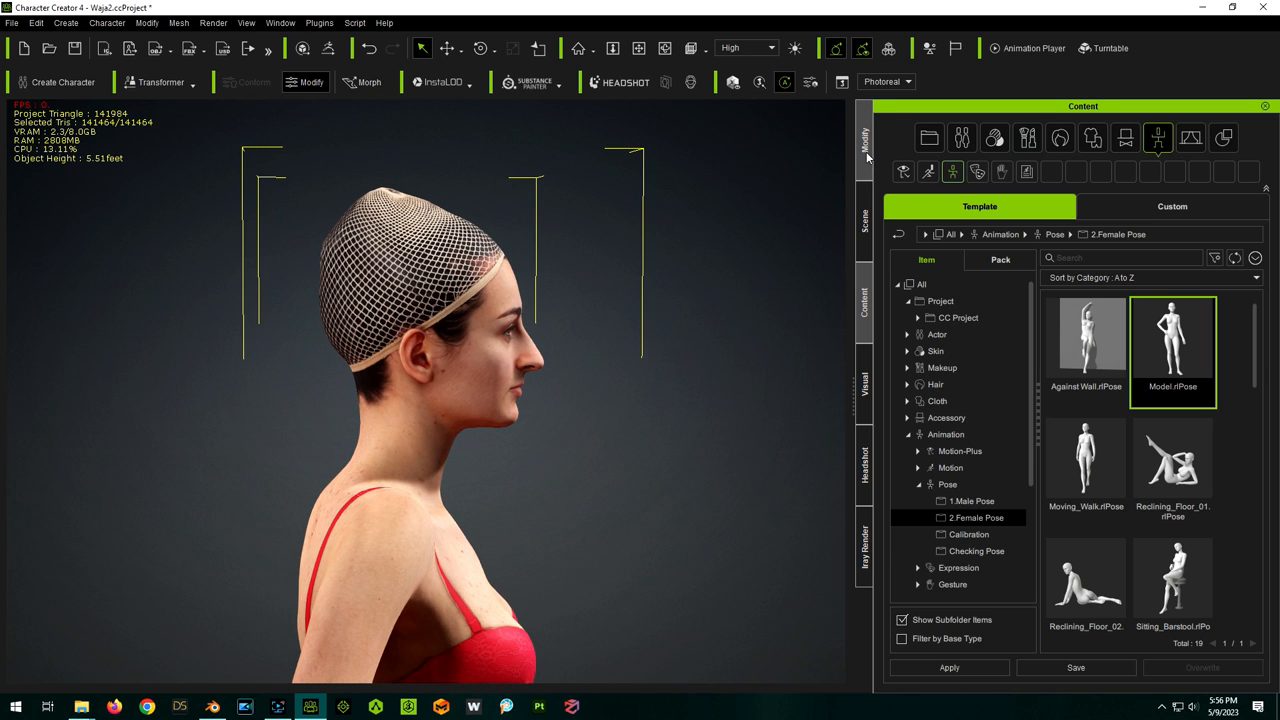
Enable vertex Soft Selection in Edit Mesh with Radius 5.30 and Bias 0.54
{"action": "left_click", "coordinate": [866, 140]}
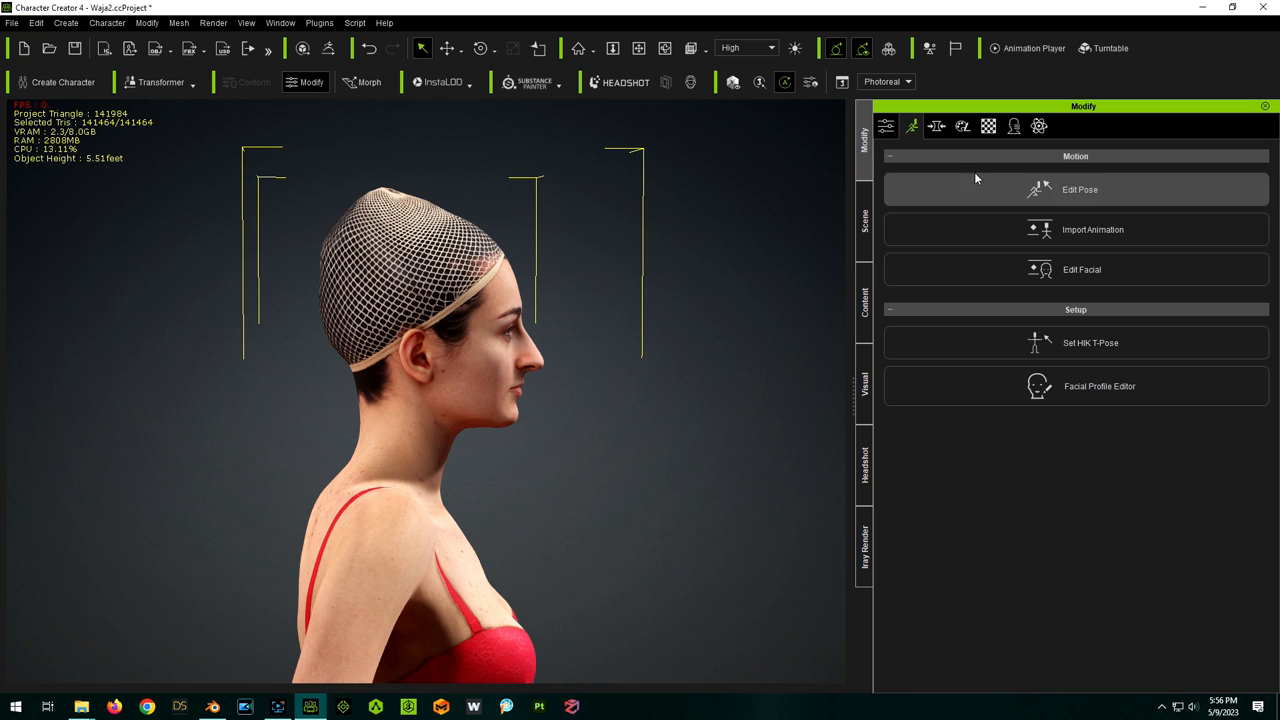
{"action": "mouse_move", "coordinate": [976, 185]}
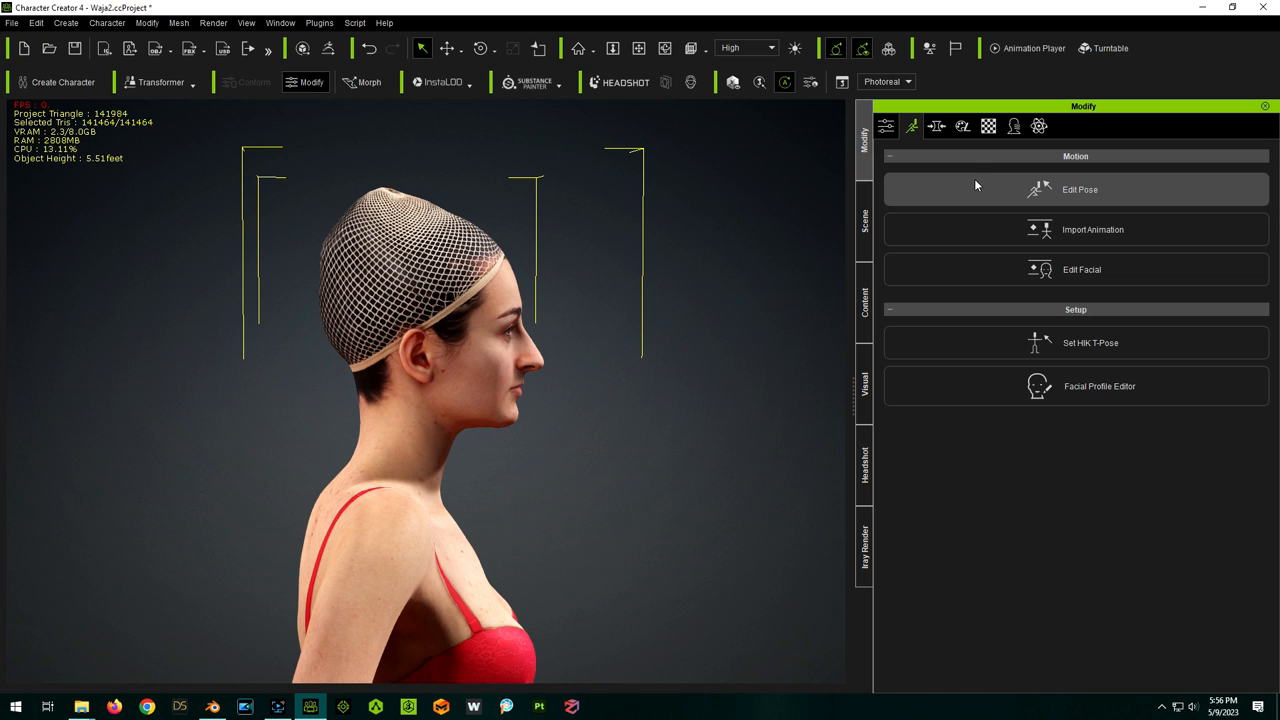
{"action": "left_click", "coordinate": [900, 125]}
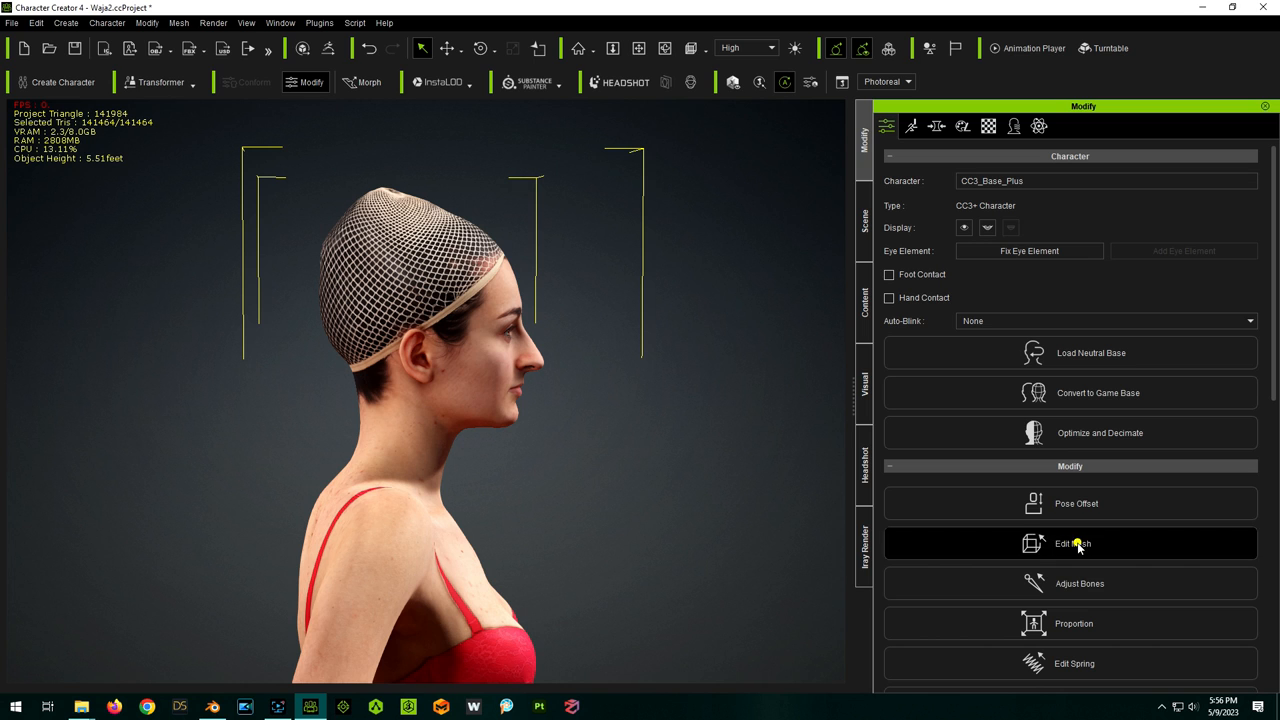
{"action": "left_click", "coordinate": [1070, 544]}
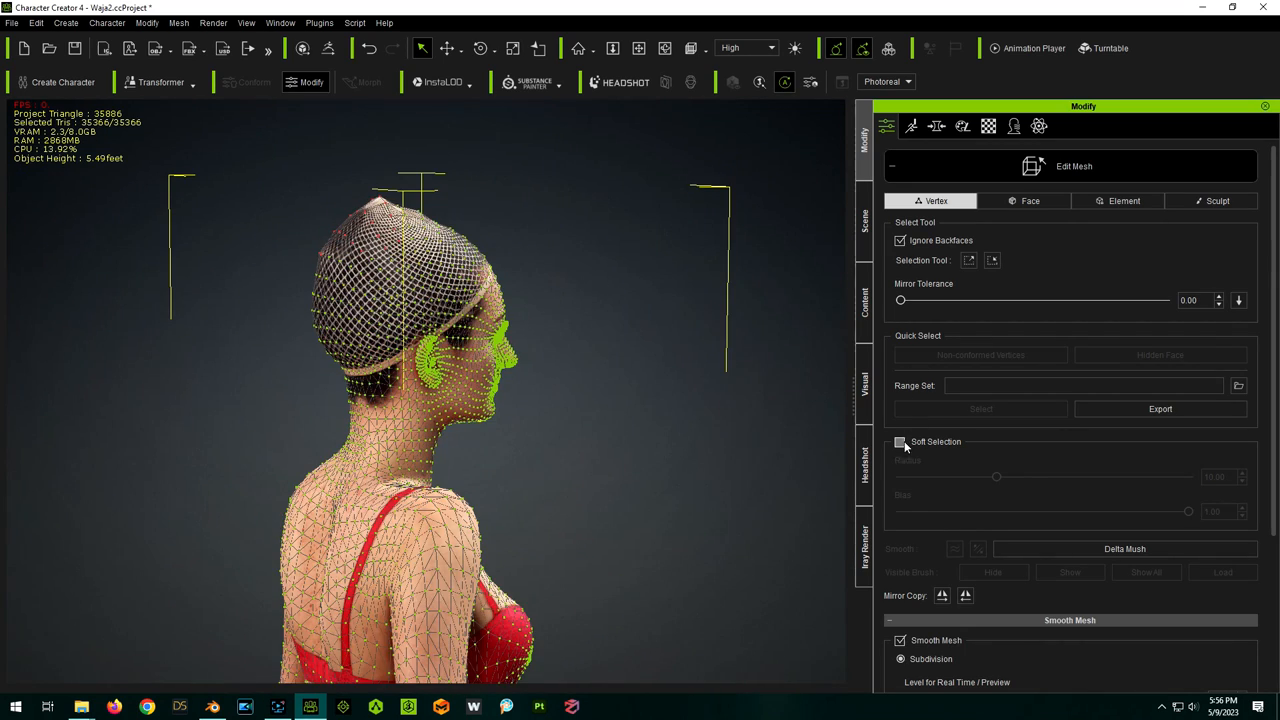
{"action": "left_click", "coordinate": [899, 442]}
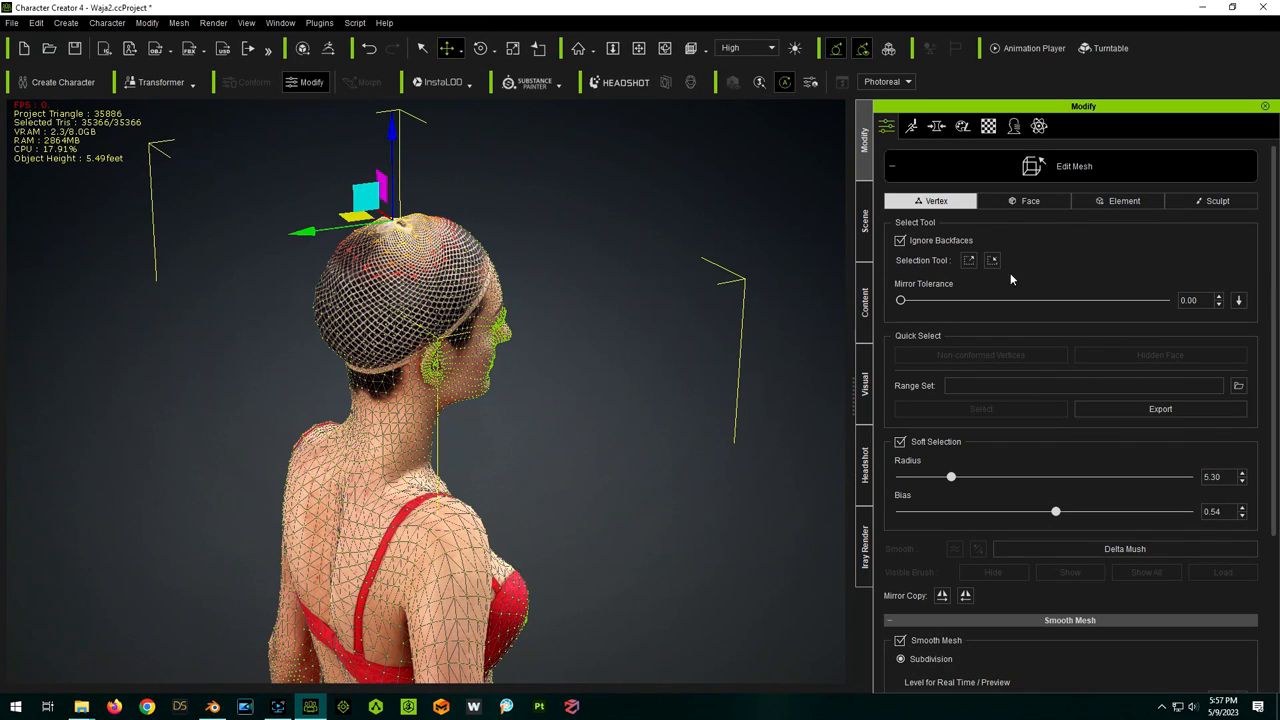
{"action": "left_click", "coordinate": [1225, 201]}
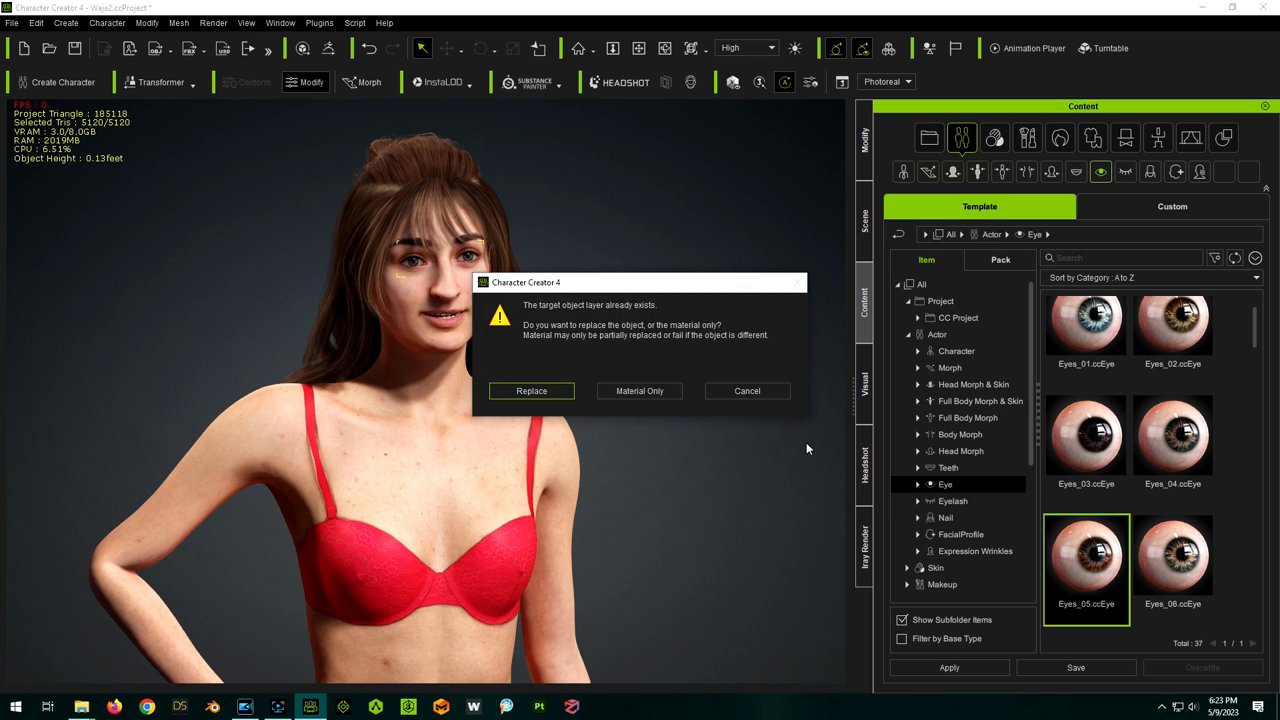
Cancel the Eyes_05 prompt and apply Eyes_02 as Material Only
{"action": "left_click", "coordinate": [531, 391]}
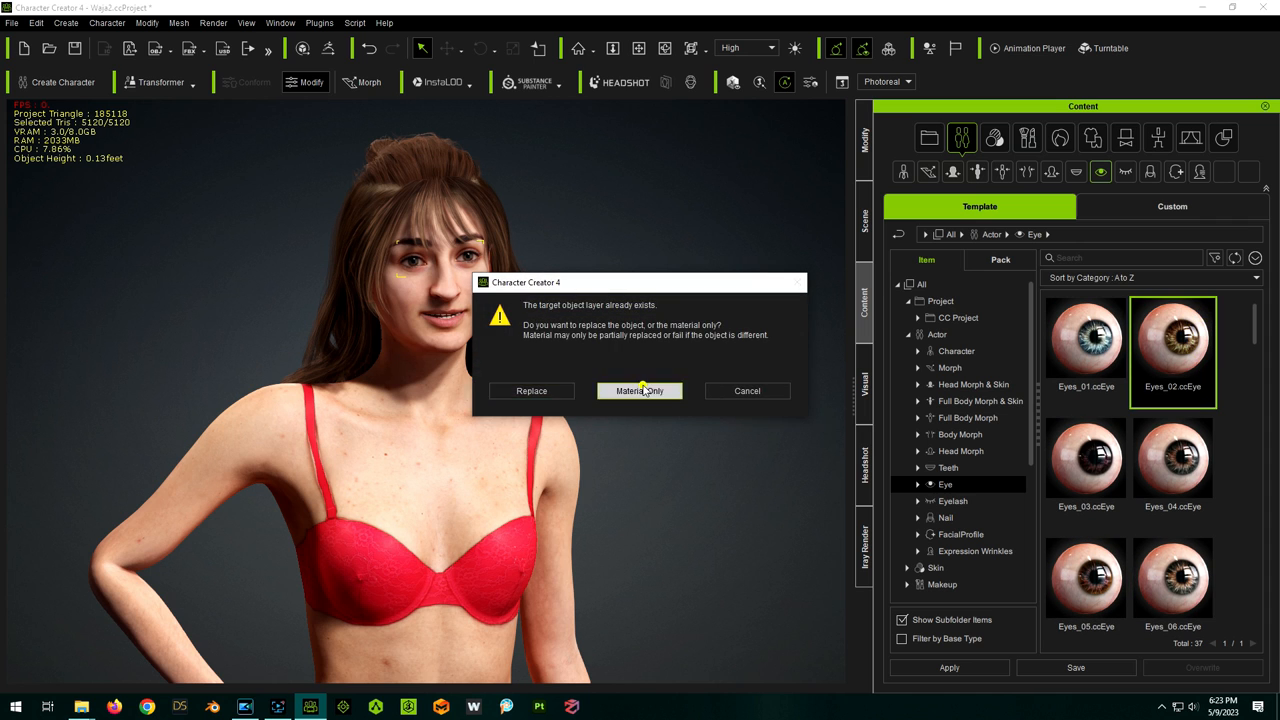
{"action": "left_click", "coordinate": [639, 391]}
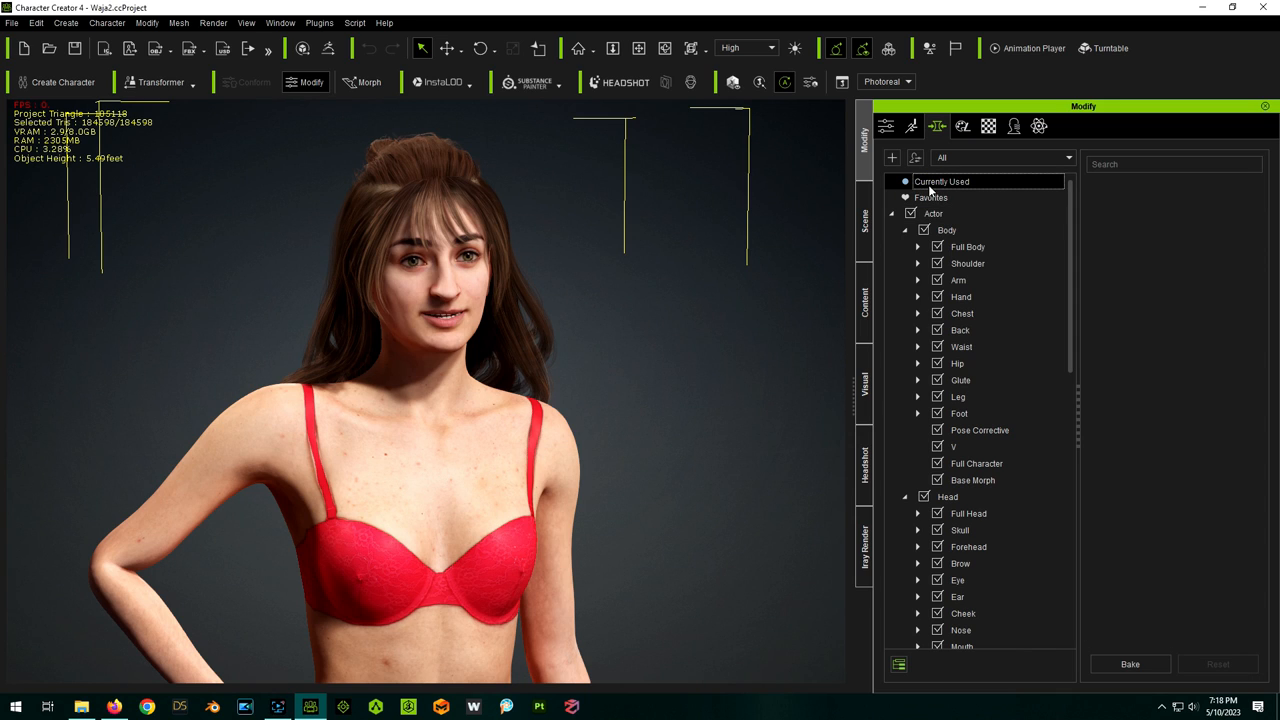
{"action": "mouse_move", "coordinate": [667, 300]}
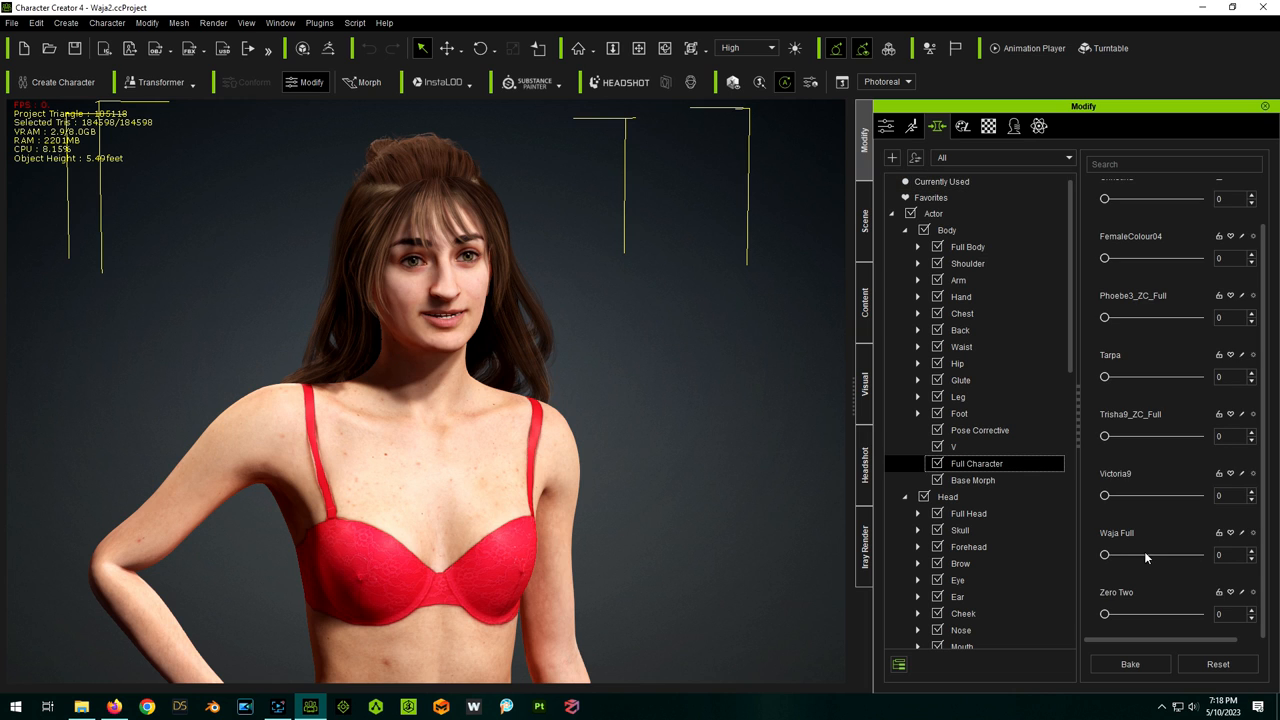
Try the Waja Full slider at 15, then return it to 0
{"action": "left_click_drag", "start_coordinate": [1104, 554], "coordinate": [1118, 554]}
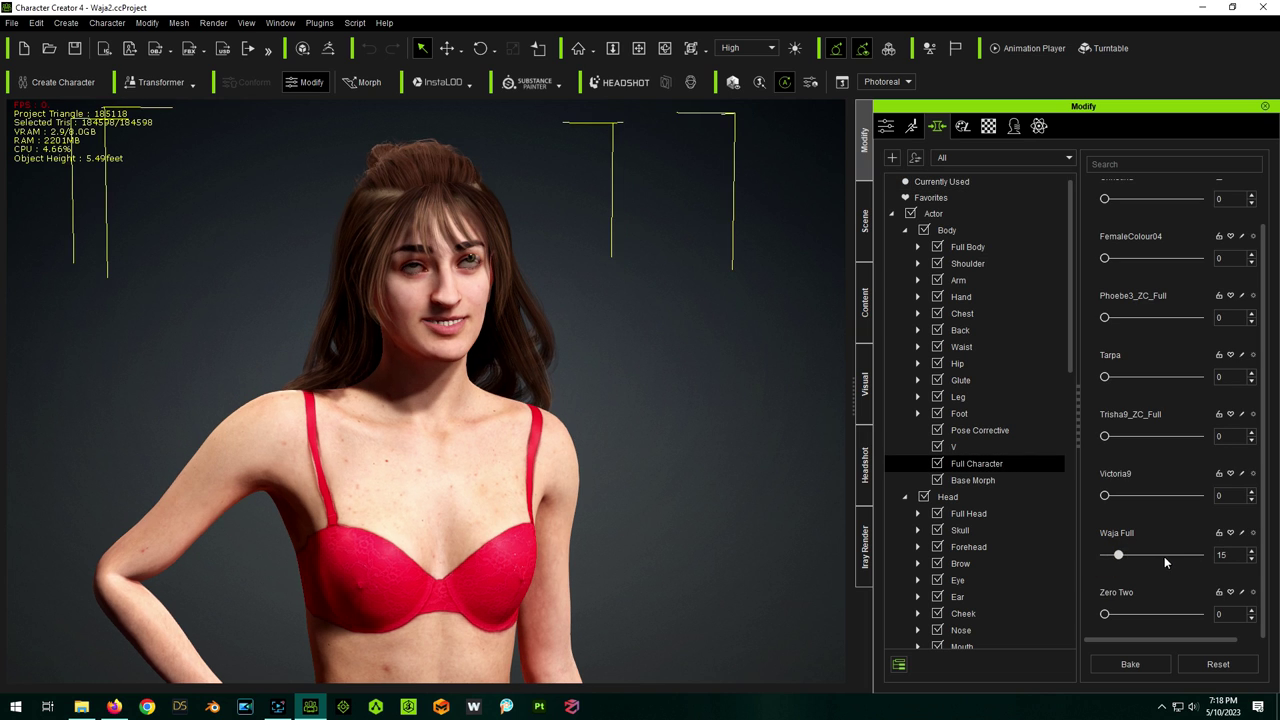
{"action": "left_click_drag", "start_coordinate": [1118, 555], "coordinate": [1145, 555]}
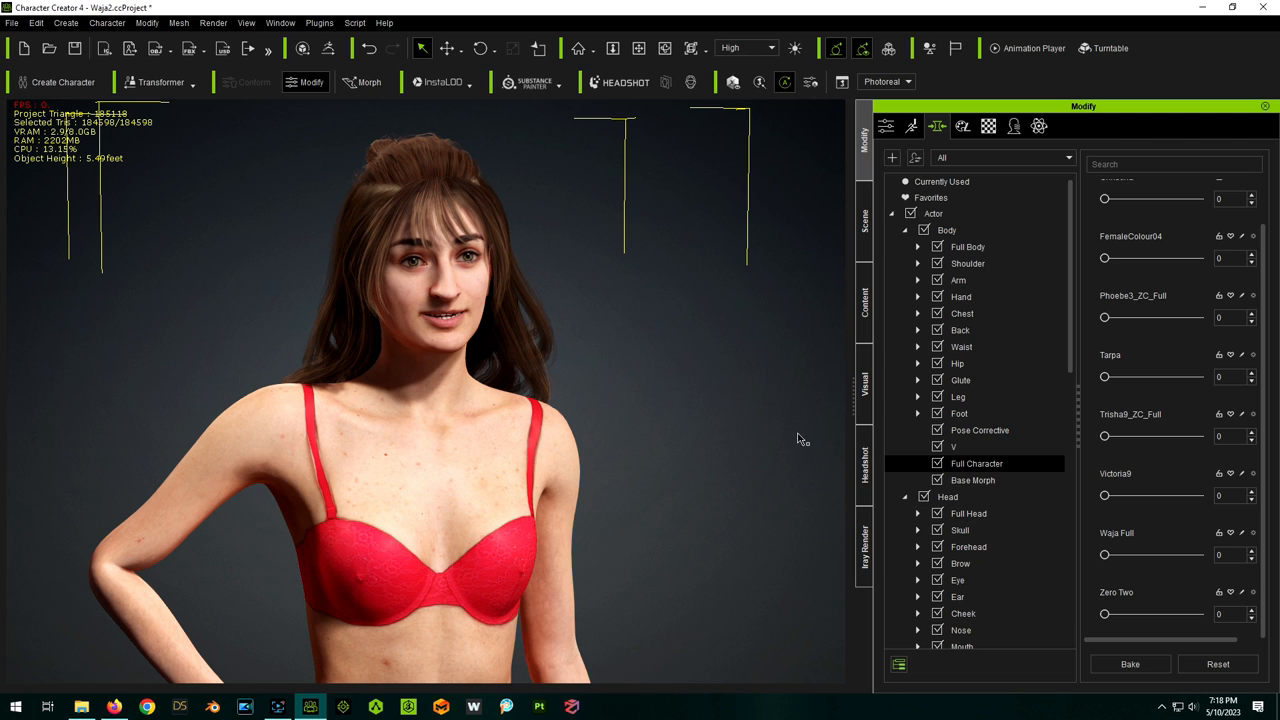
Open Create > Head & Body Morph Sliders, with category Head & Body and name Waja
{"action": "left_click", "coordinate": [62, 20]}
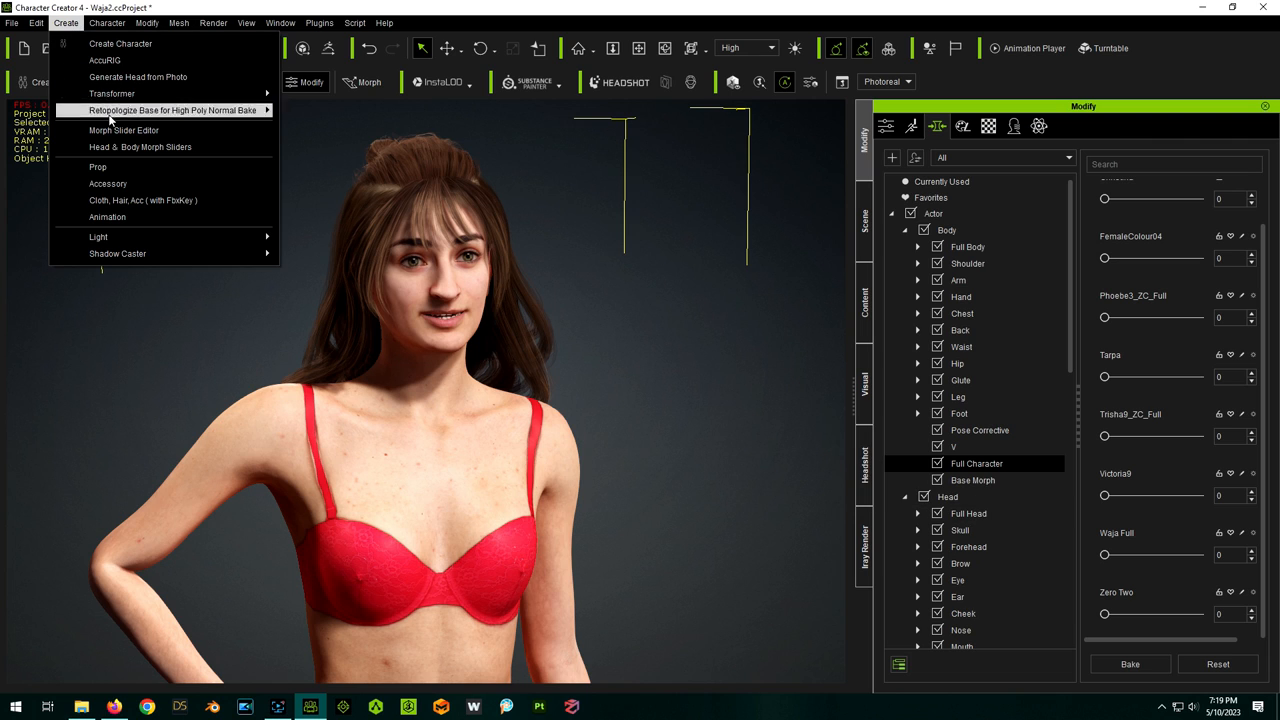
{"action": "mouse_move", "coordinate": [130, 149]}
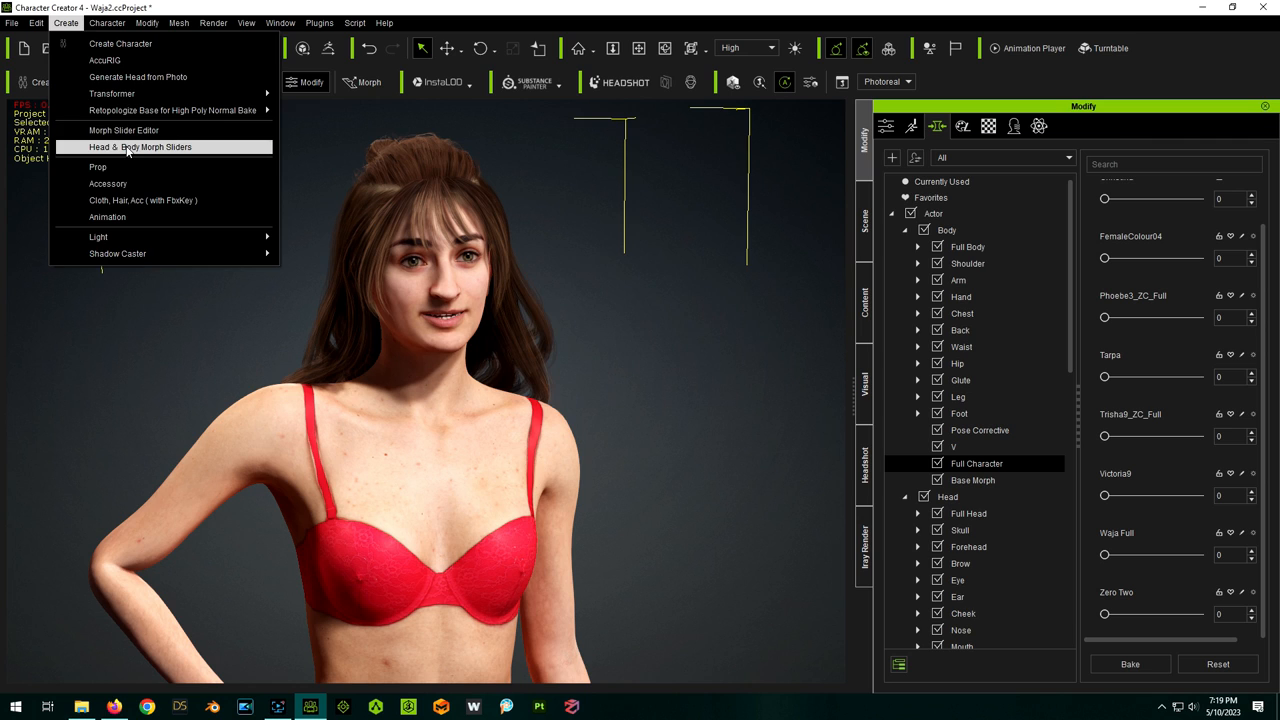
{"action": "left_click", "coordinate": [140, 146]}
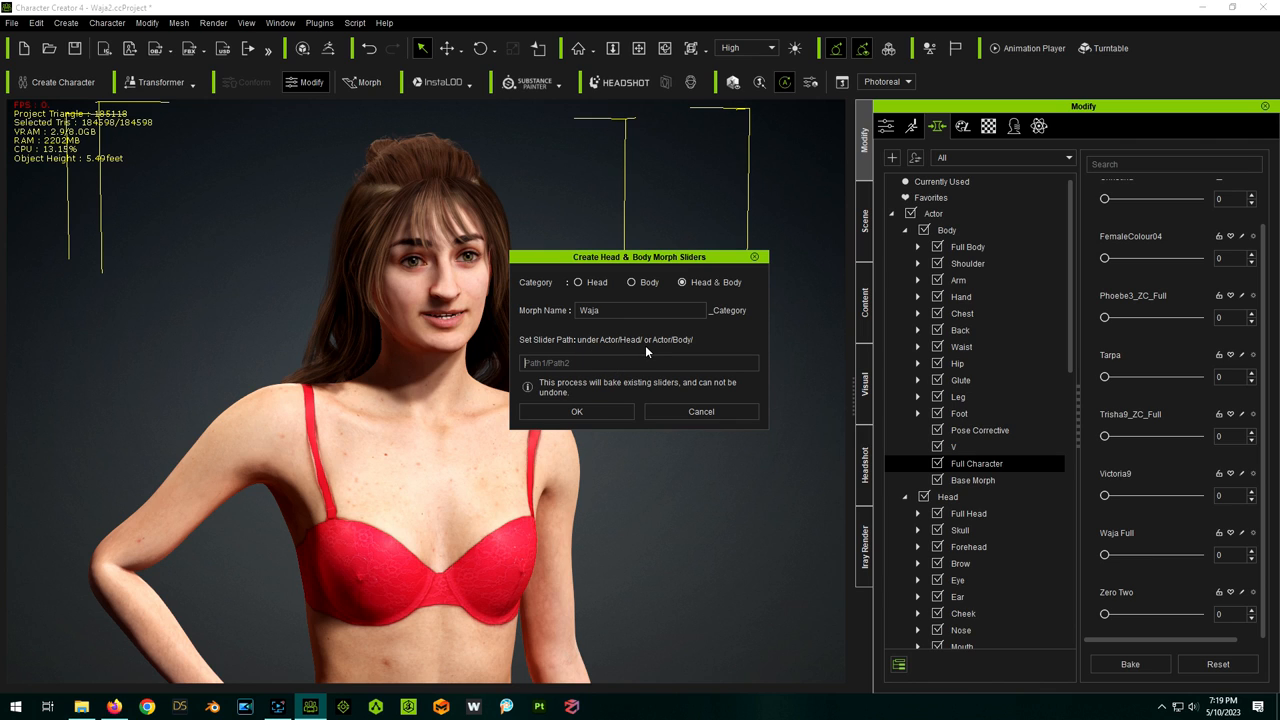
{"action": "mouse_move", "coordinate": [892, 466]}
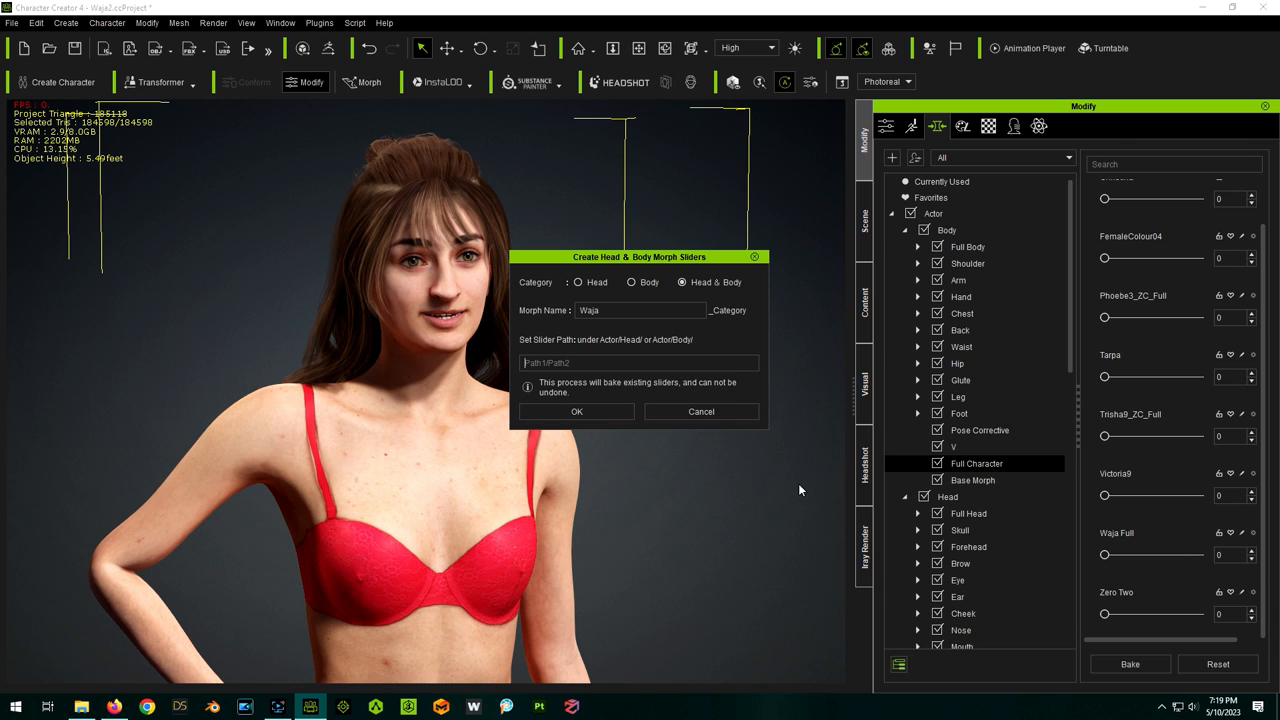
{"action": "mouse_move", "coordinate": [796, 486]}
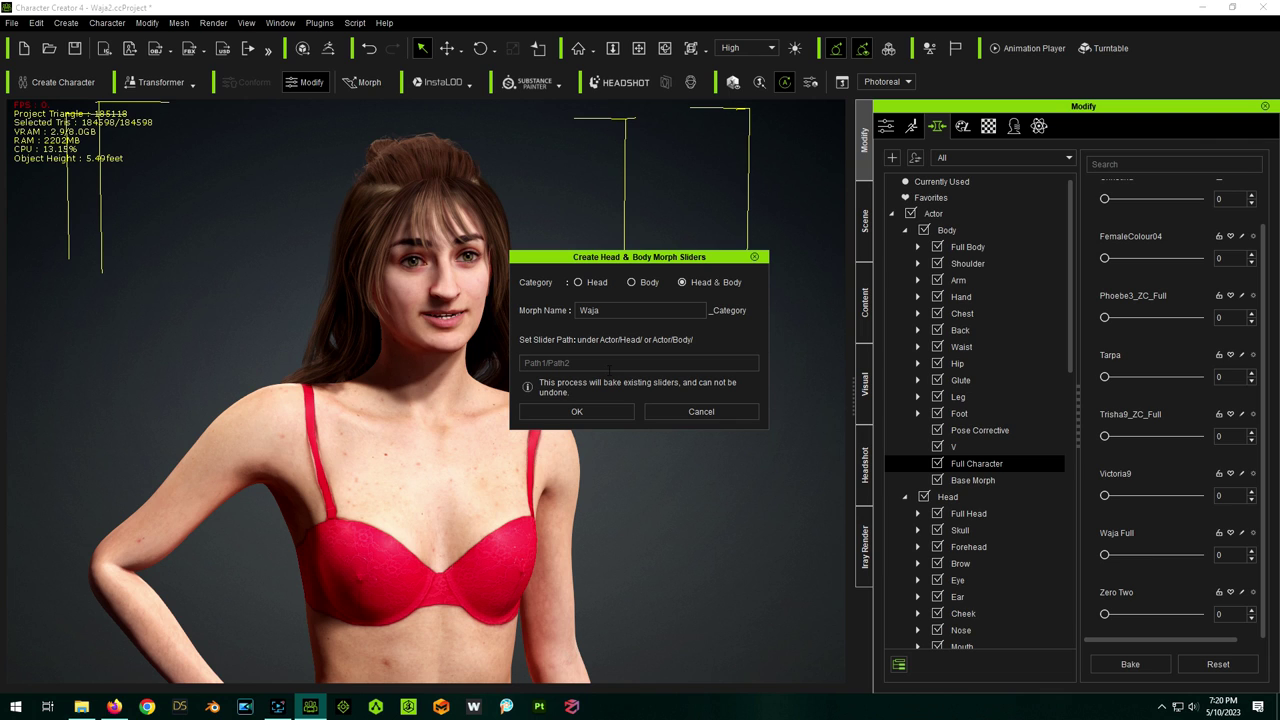
Create the Waja_Body and Waja_Head sliders, testing Waja_Body lower before returning it to 100
{"action": "left_click", "coordinate": [576, 412]}
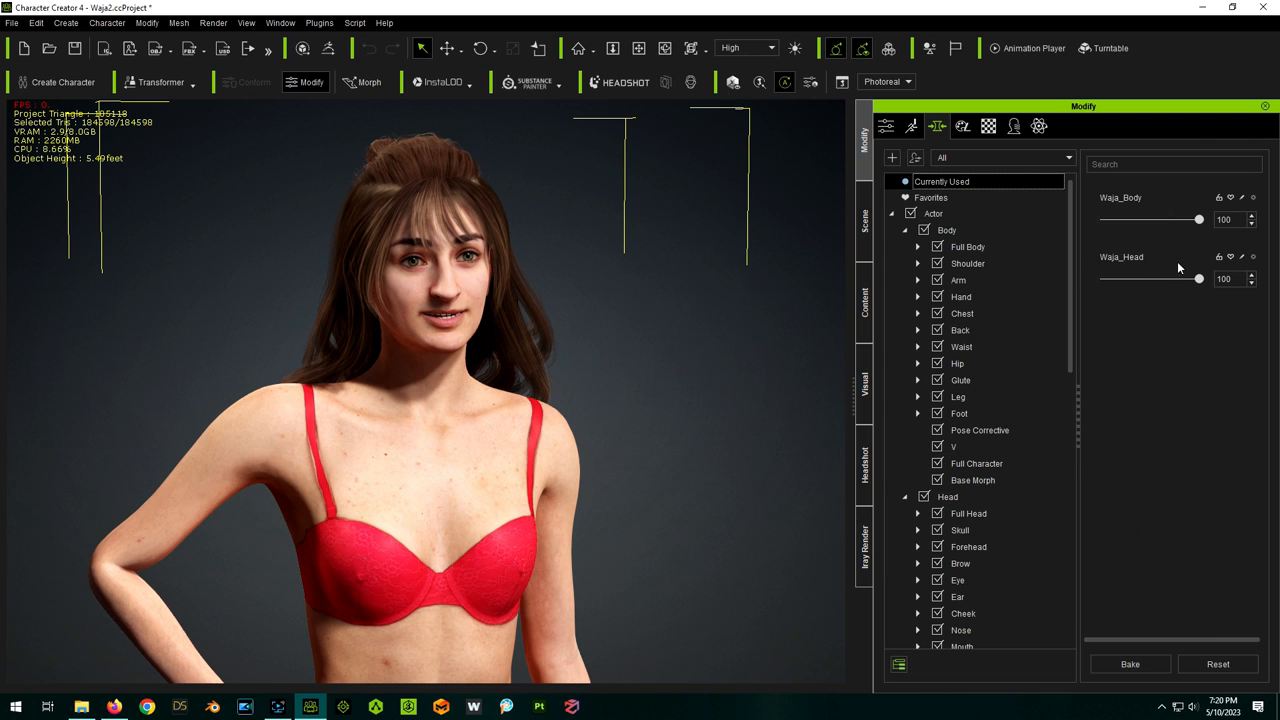
{"action": "left_click_drag", "start_coordinate": [1200, 219], "coordinate": [1114, 219]}
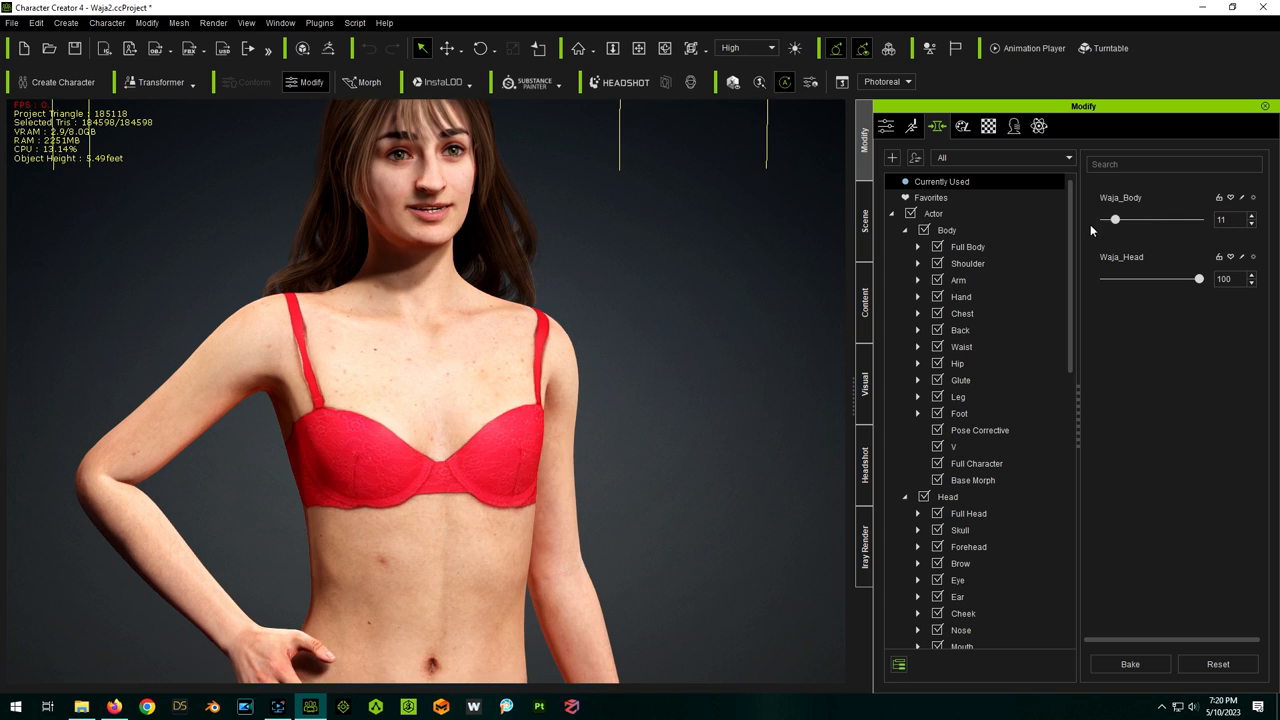
{"action": "left_click_drag", "start_coordinate": [1114, 219], "coordinate": [1104, 219]}
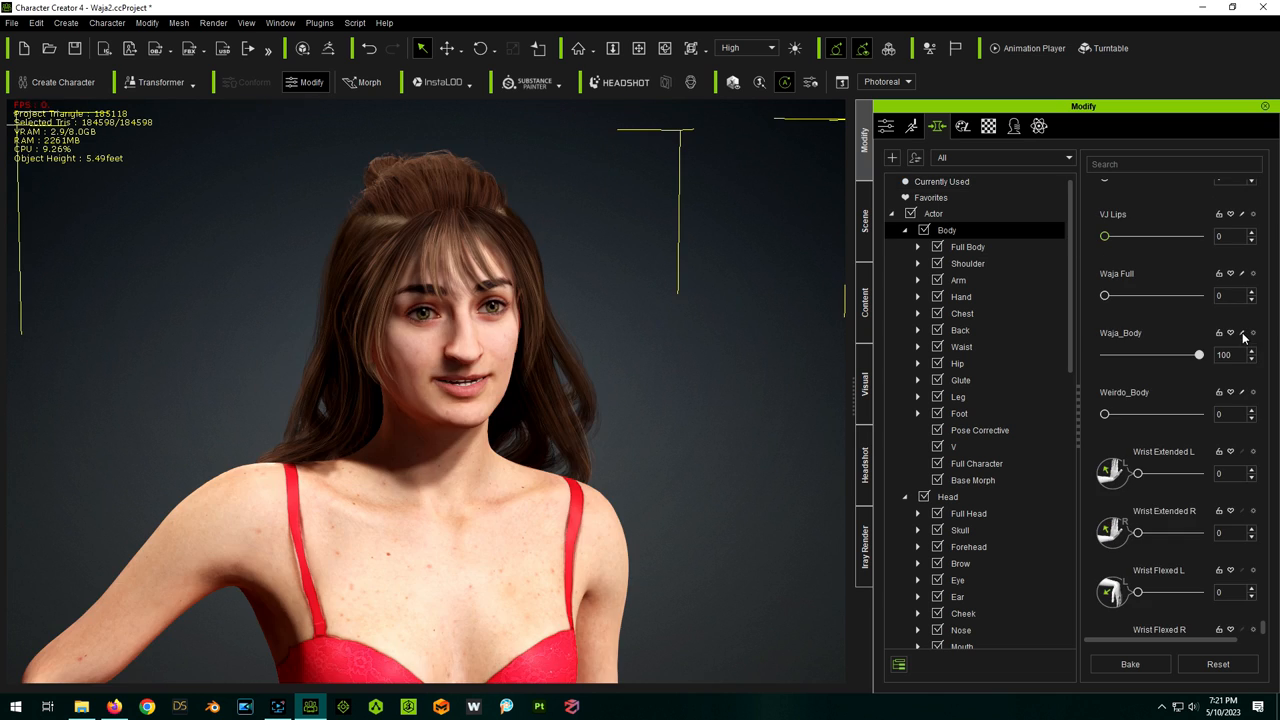
Set the Waja_Body slider path to Full Body and replace Waja_Head under Full Head
{"action": "left_click", "coordinate": [1236, 333]}
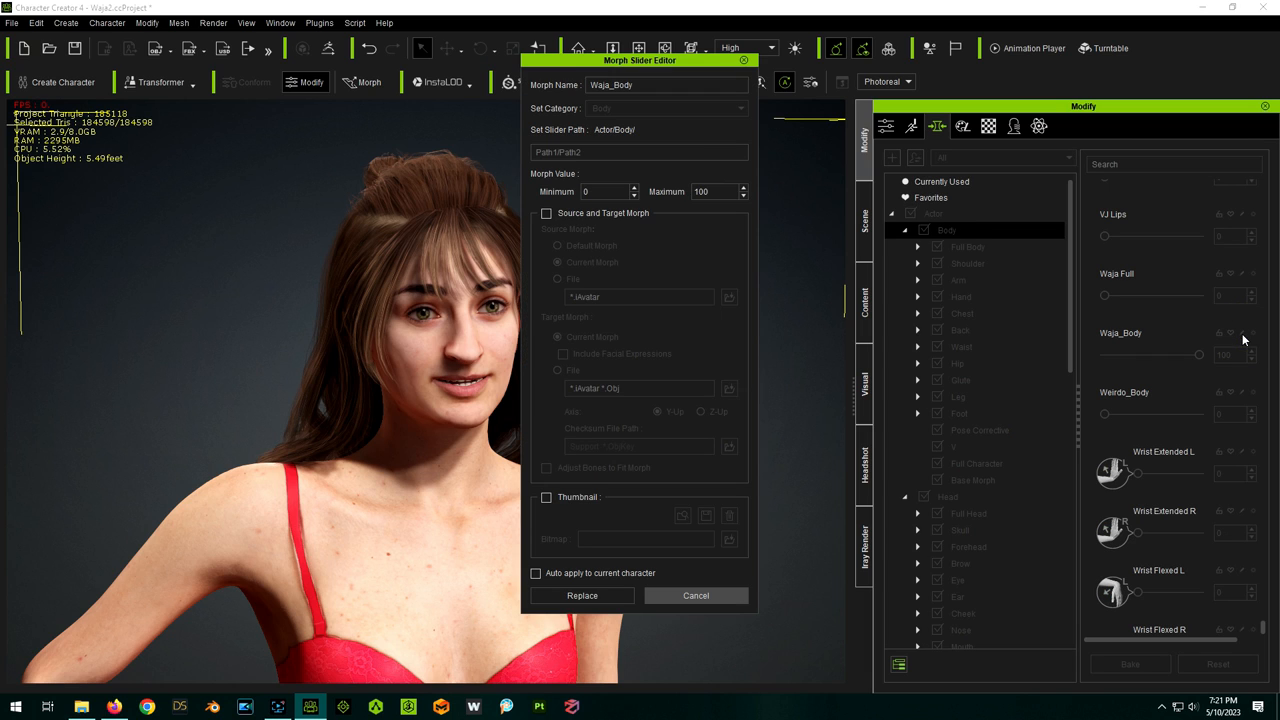
{"action": "left_click", "coordinate": [652, 152]}
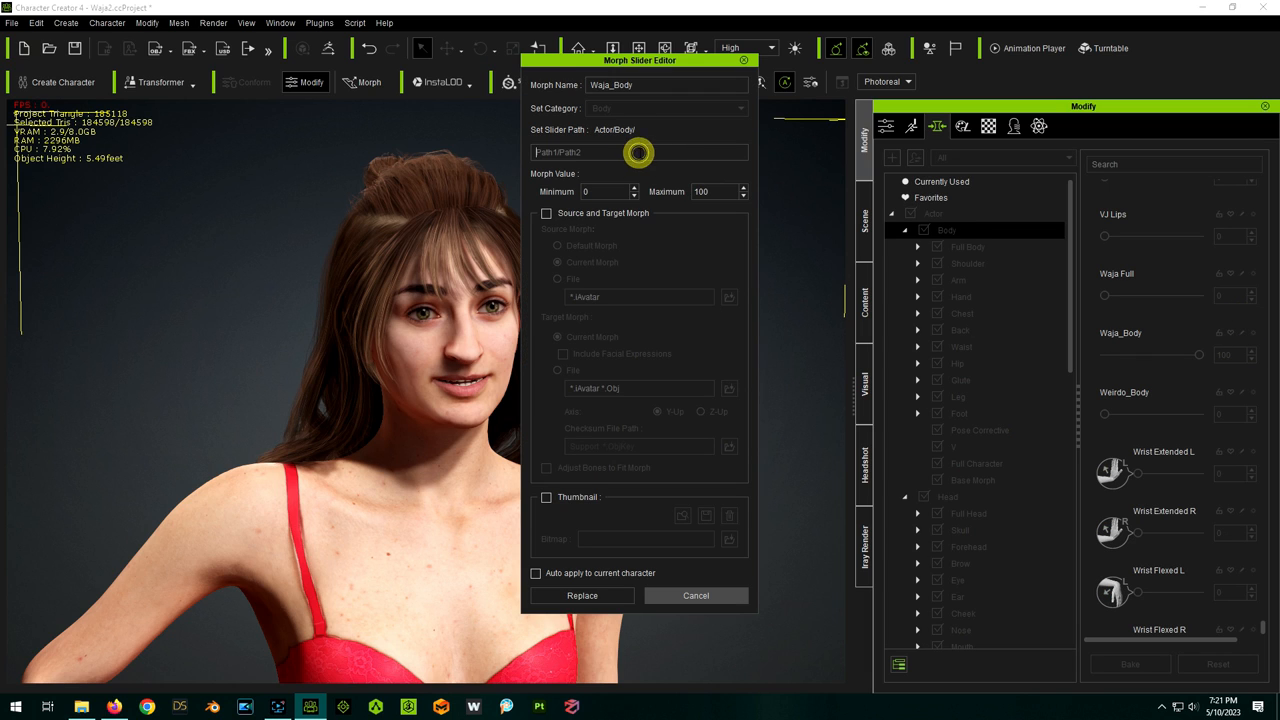
{"action": "type", "text": "Full"}
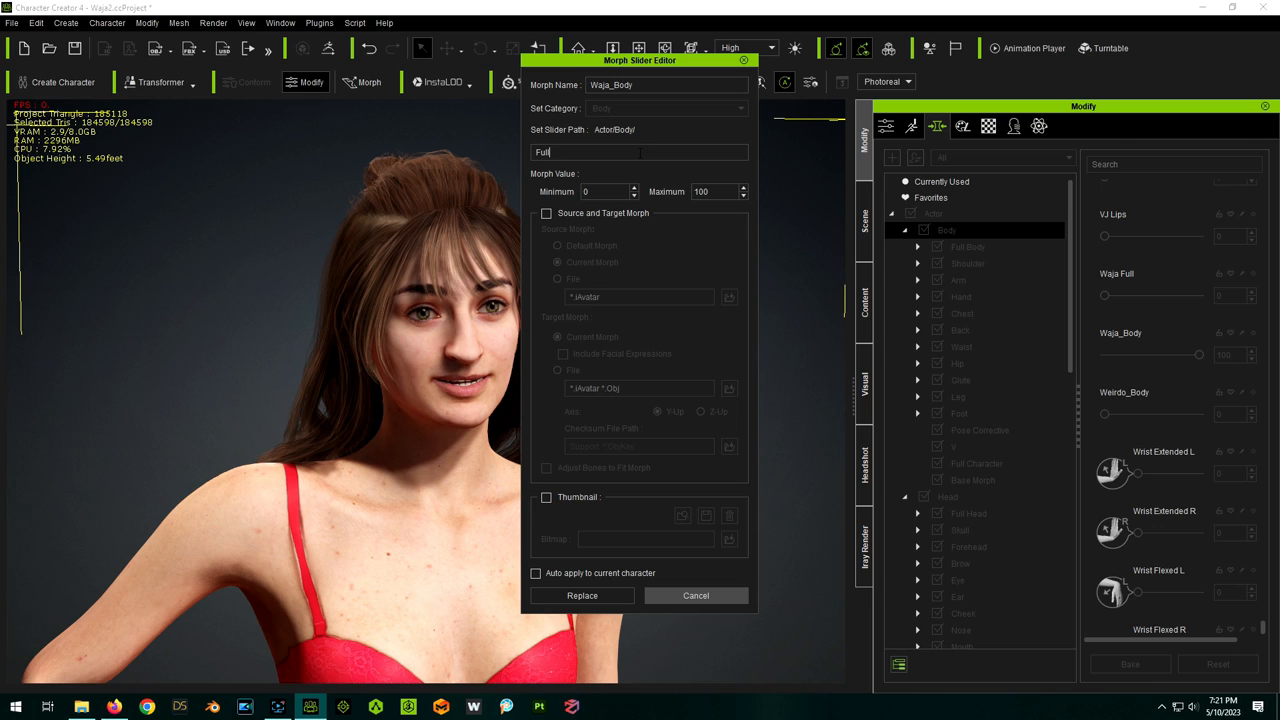
{"action": "type", "text": "Body"}
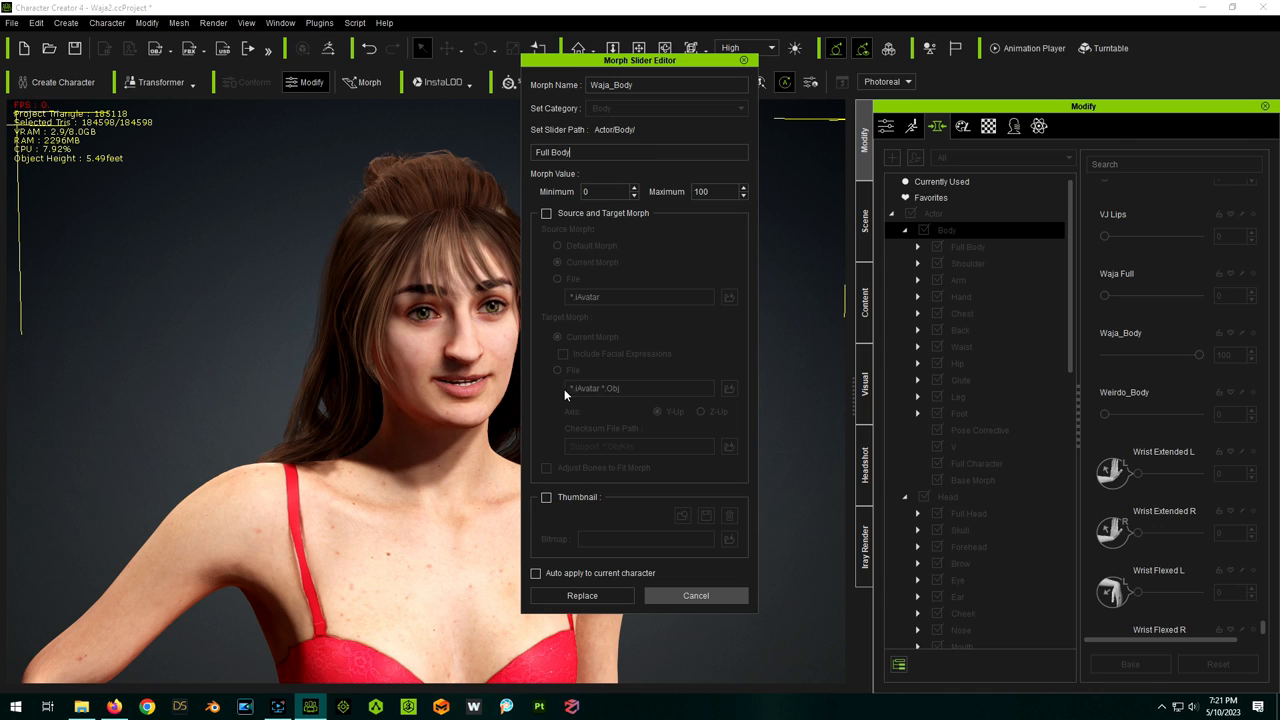
{"action": "left_click", "coordinate": [581, 595]}
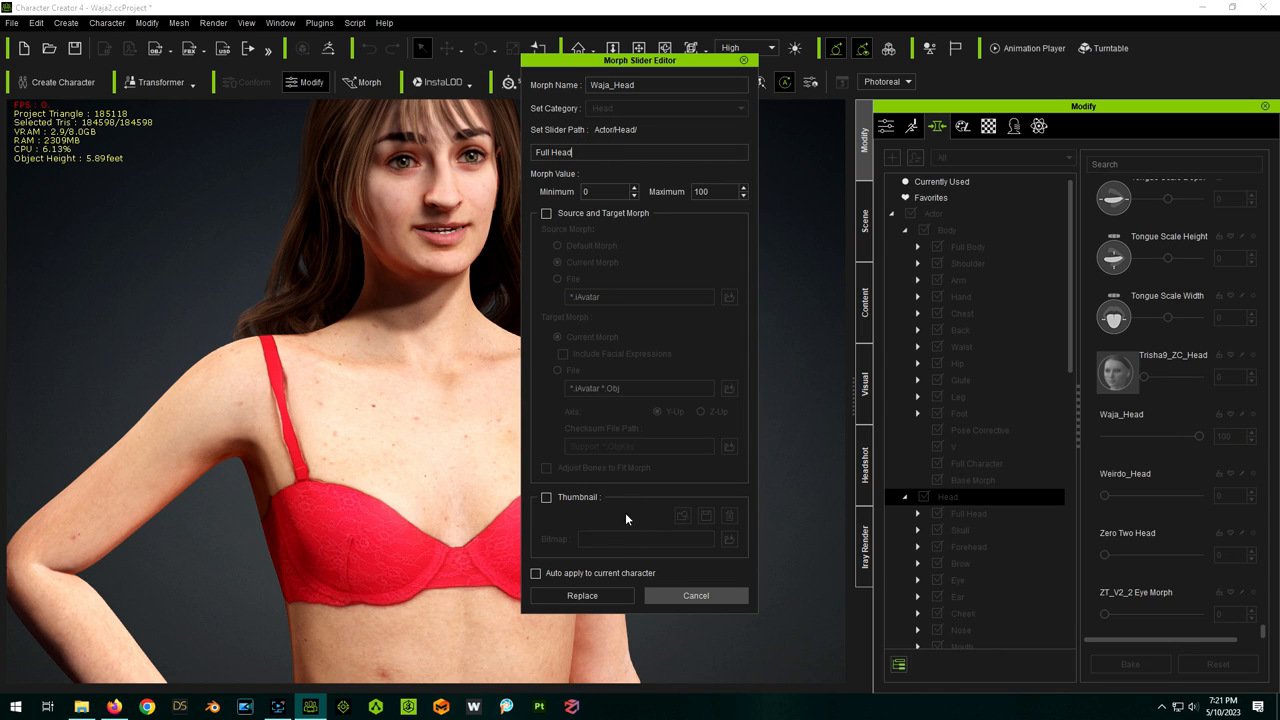
{"action": "left_click", "coordinate": [581, 595]}
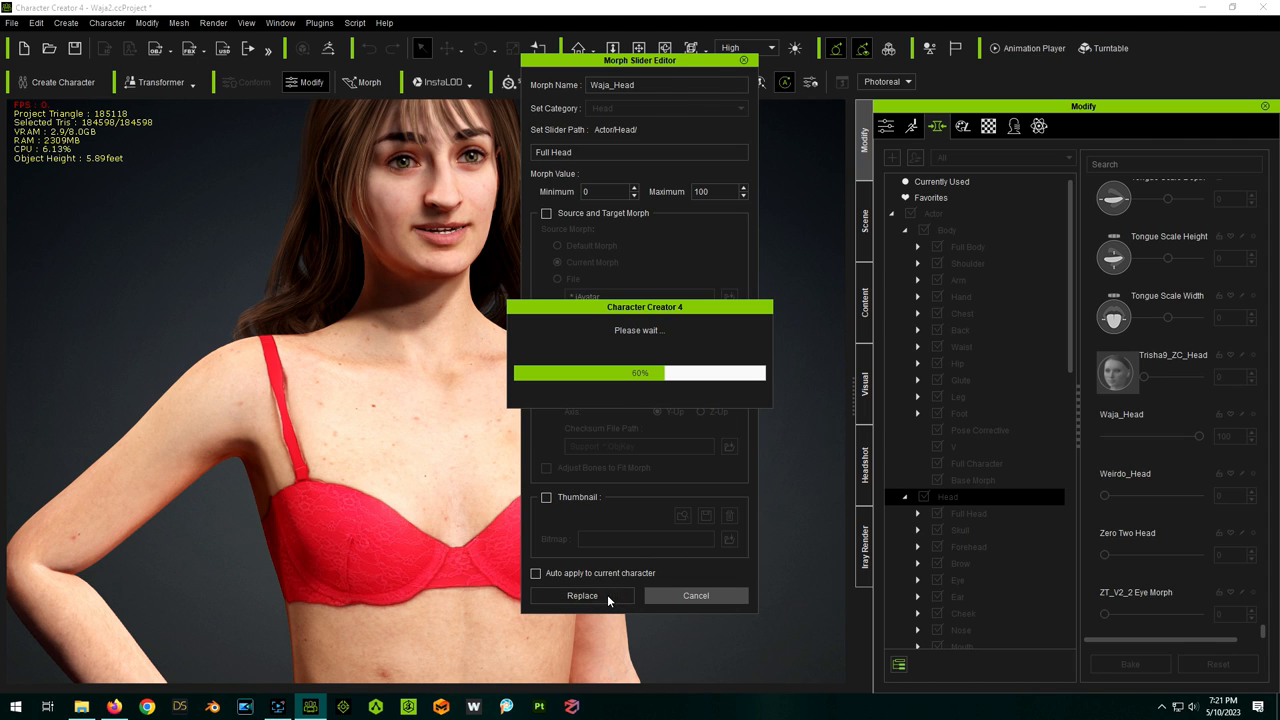
{"action": "left_click", "coordinate": [579, 595]}
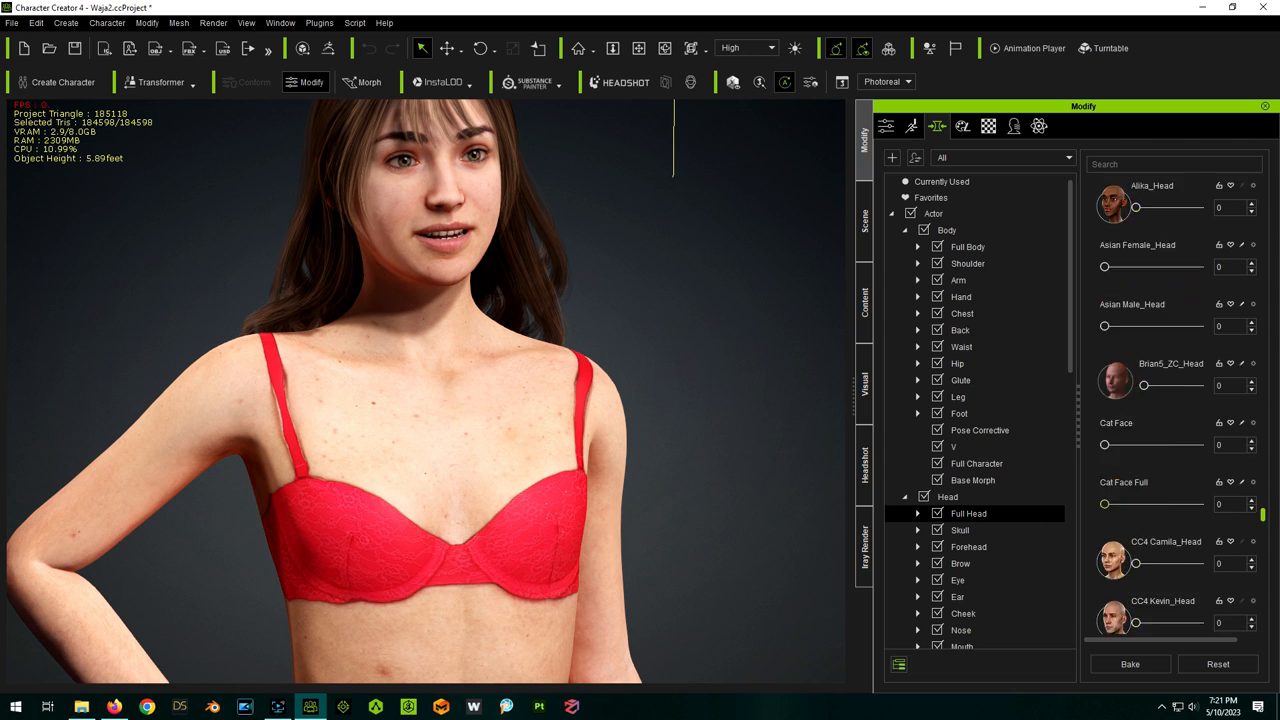
Preview the CC3+_Jody_Body and CC3+_Neutral Female body morphs, then reset them to 0
{"action": "scroll", "scroll_direction": "down", "scroll_amount": 3}
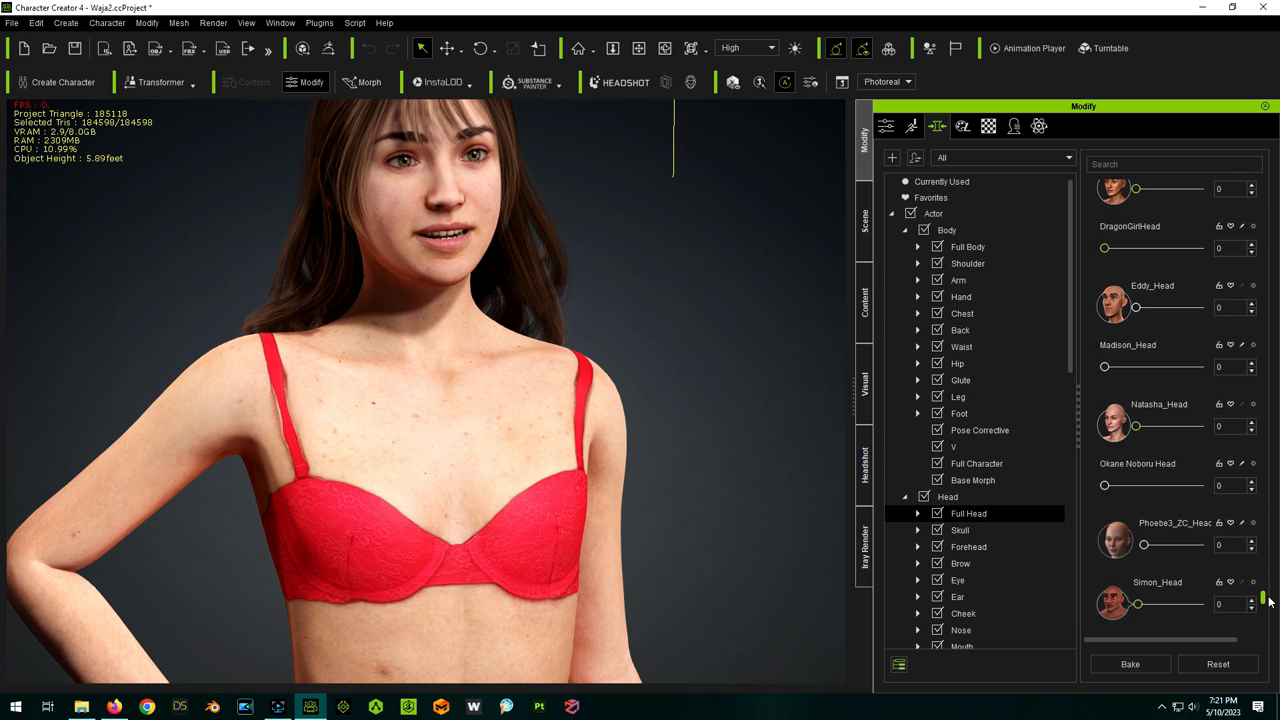
{"action": "scroll", "scroll_direction": "down", "scroll_amount": 3}
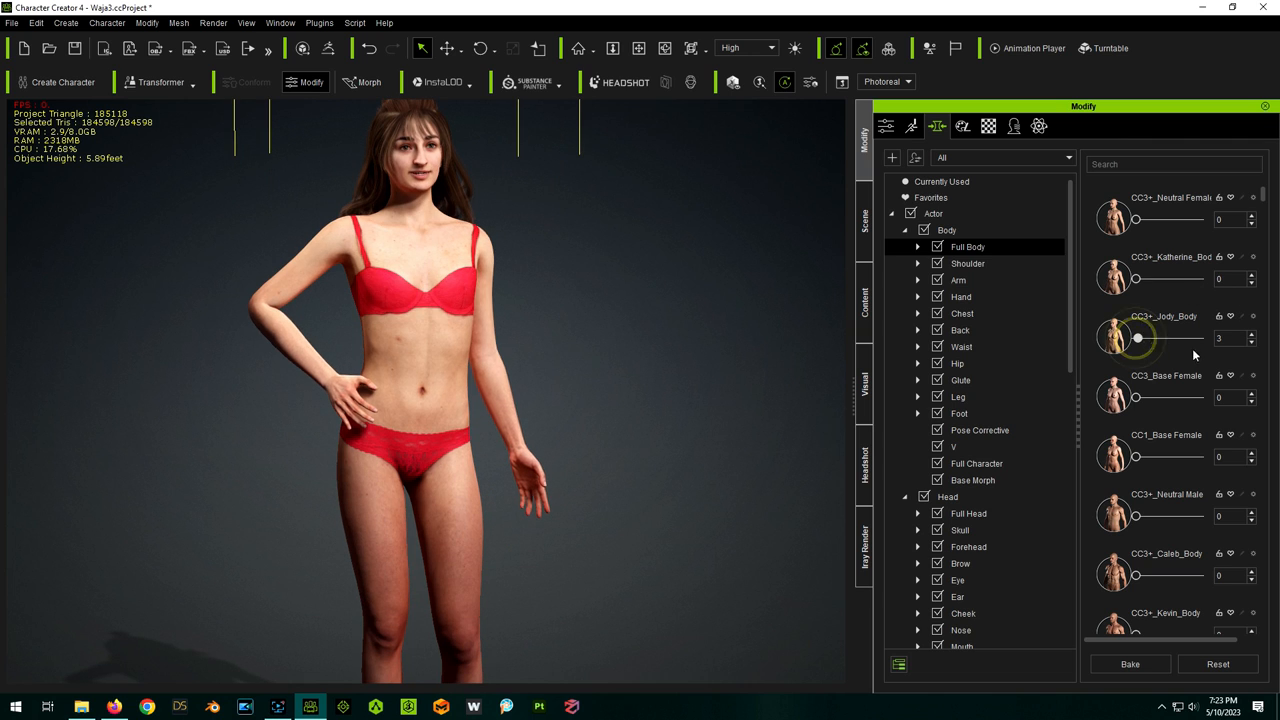
{"action": "left_click_drag", "start_coordinate": [1137, 337], "coordinate": [1199, 337]}
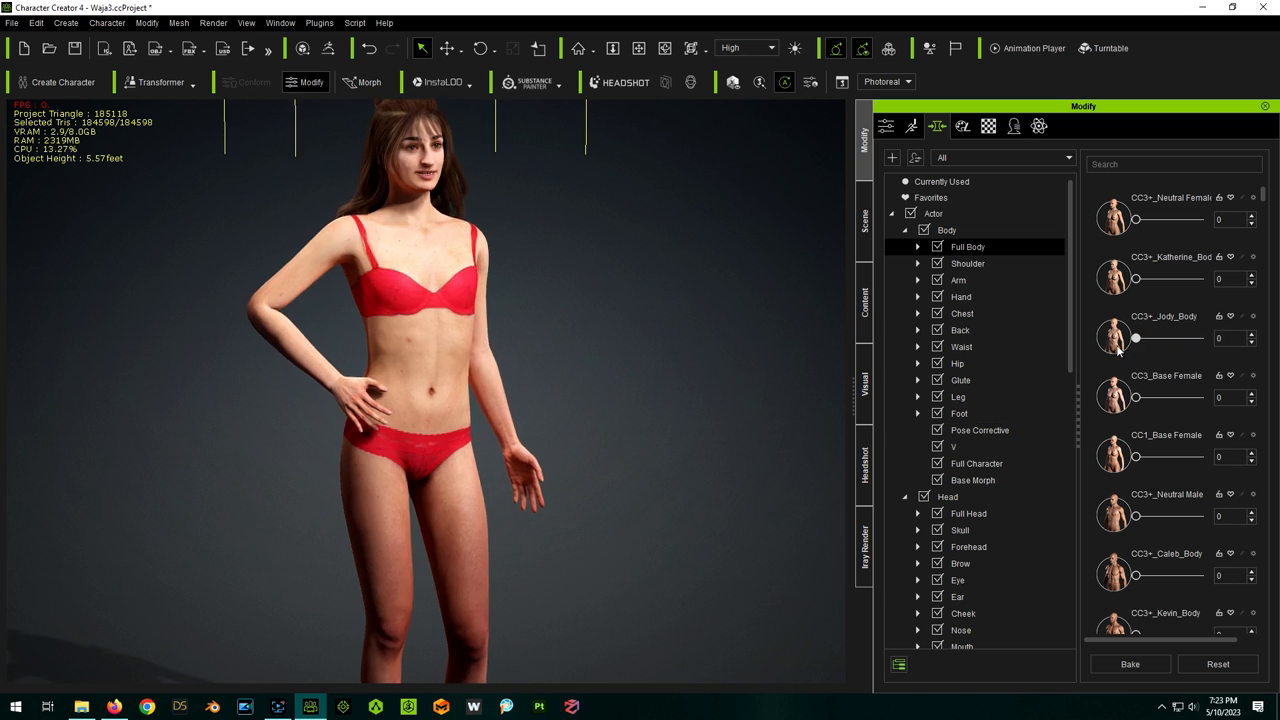
{"action": "left_click_drag", "start_coordinate": [1135, 219], "coordinate": [1200, 219]}
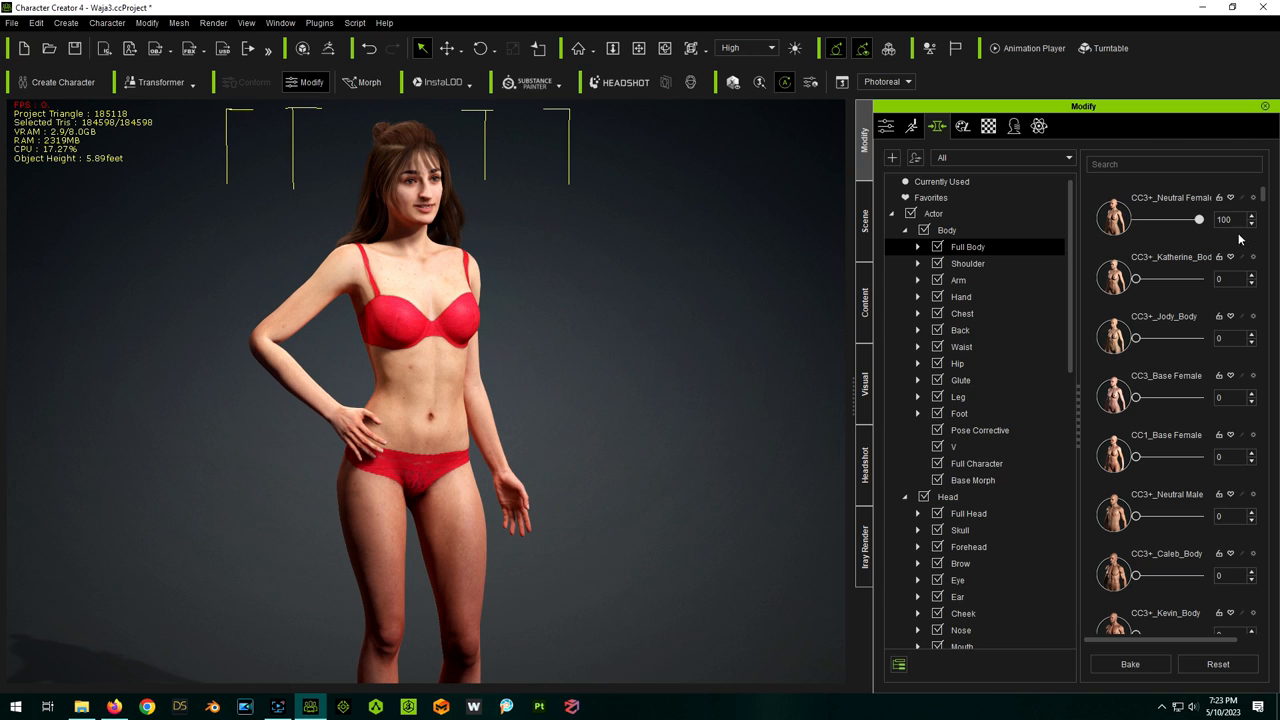
{"action": "left_click_drag", "start_coordinate": [1198, 219], "coordinate": [1135, 219]}
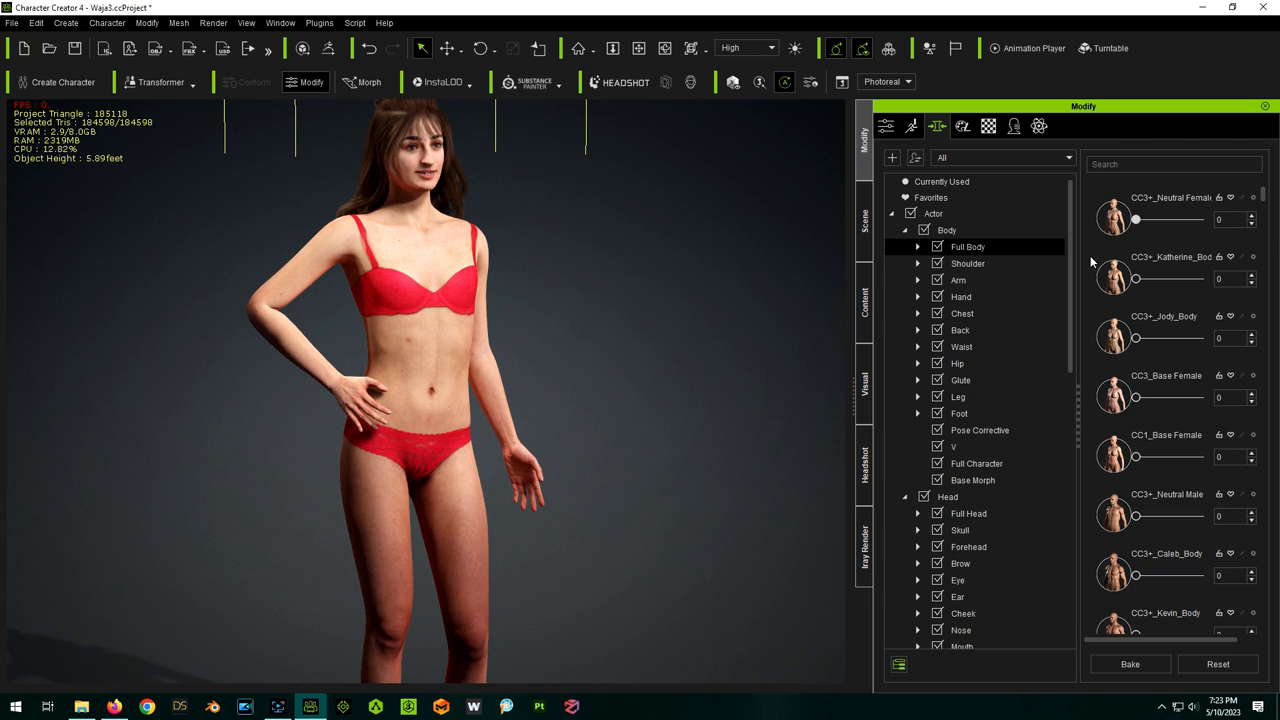
{"action": "scroll", "scroll_direction": "down", "scroll_amount": 3}
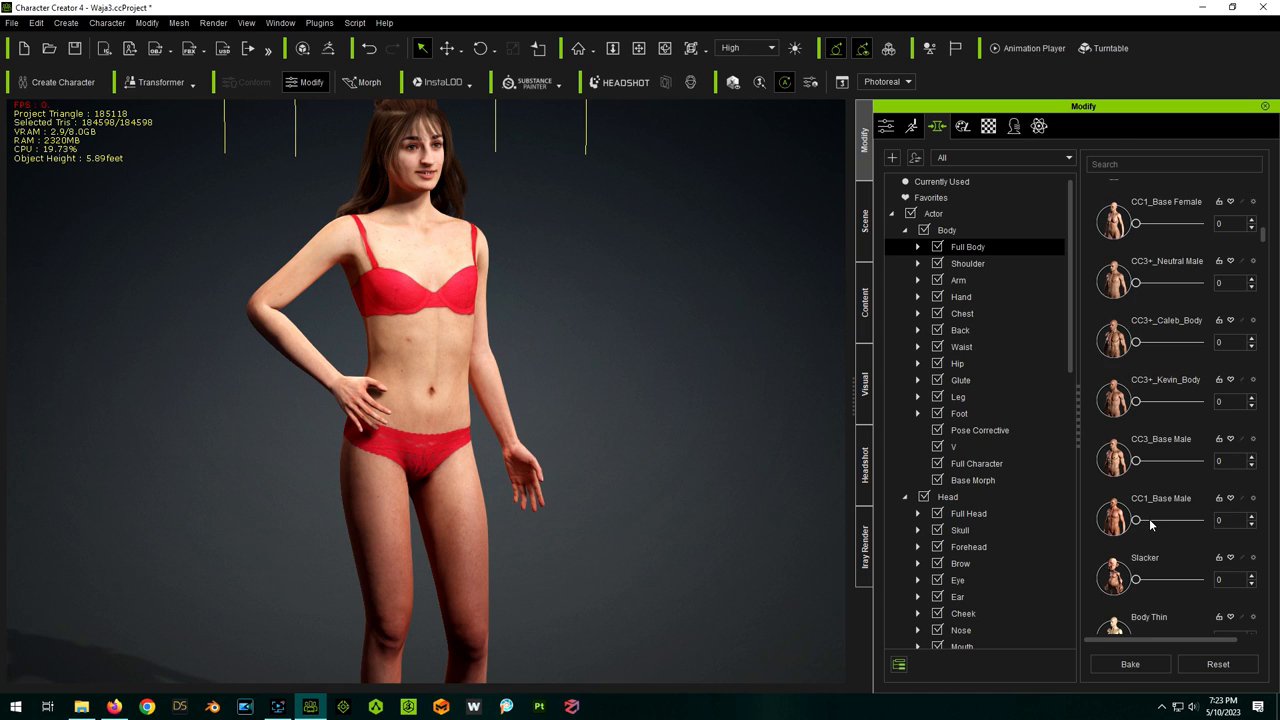